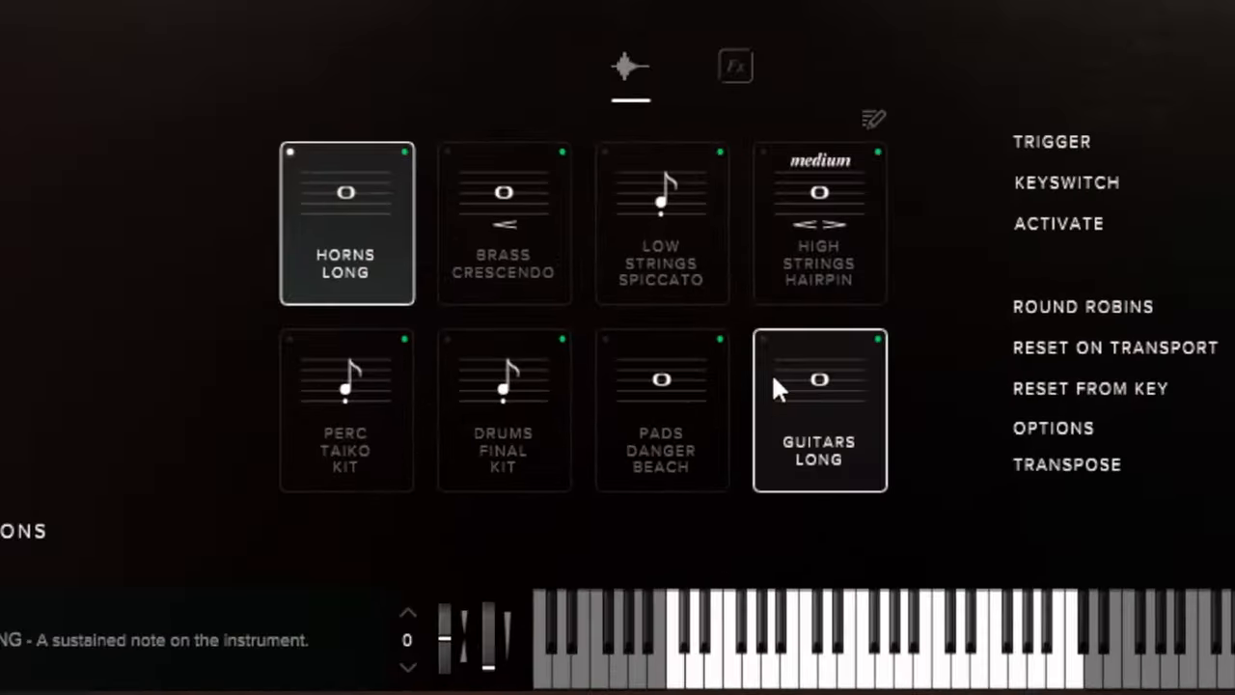
Audition Perc Taiko Kit and Low Strings Spiccato, then make Guitars Long the active articulation
left_click(345, 410)
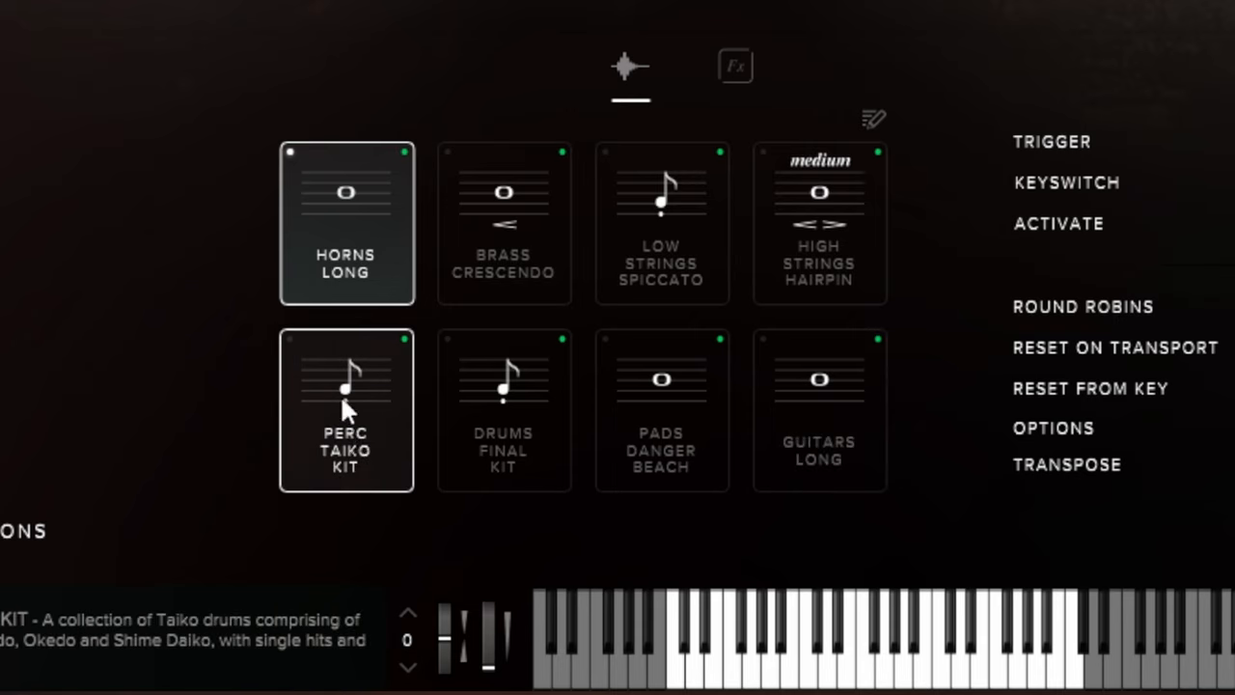
mouse_move(228, 4)
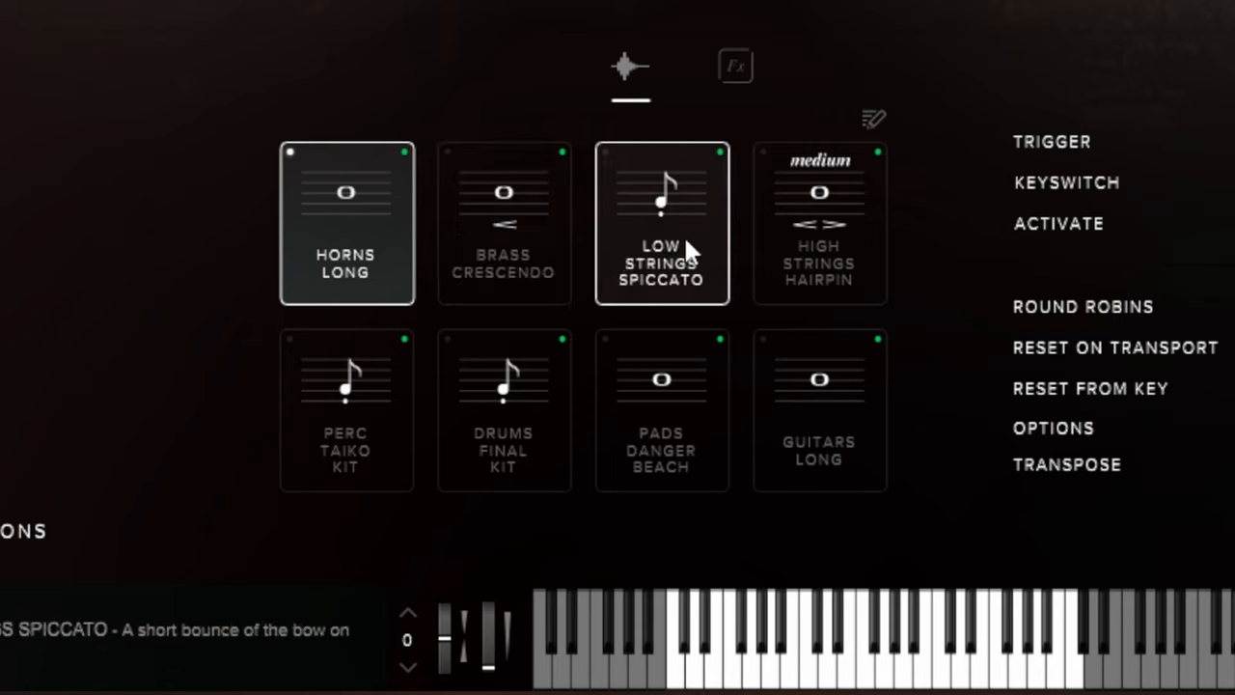
left_click(345, 224)
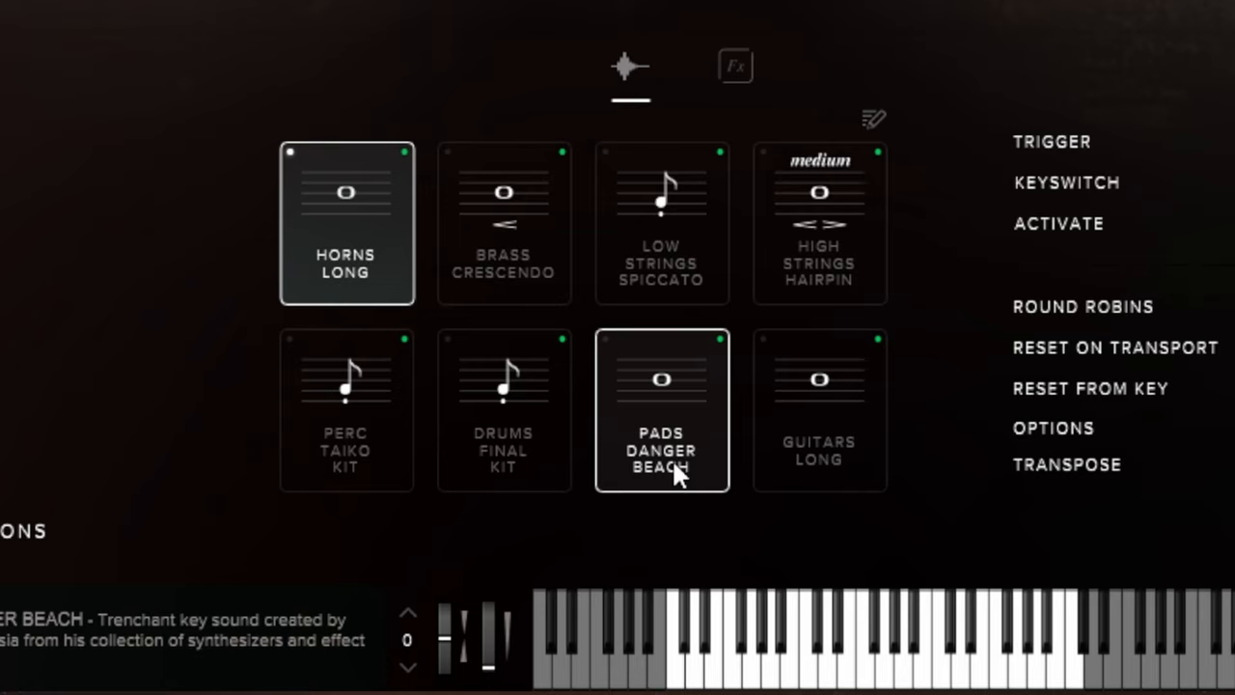
mouse_move(679, 473)
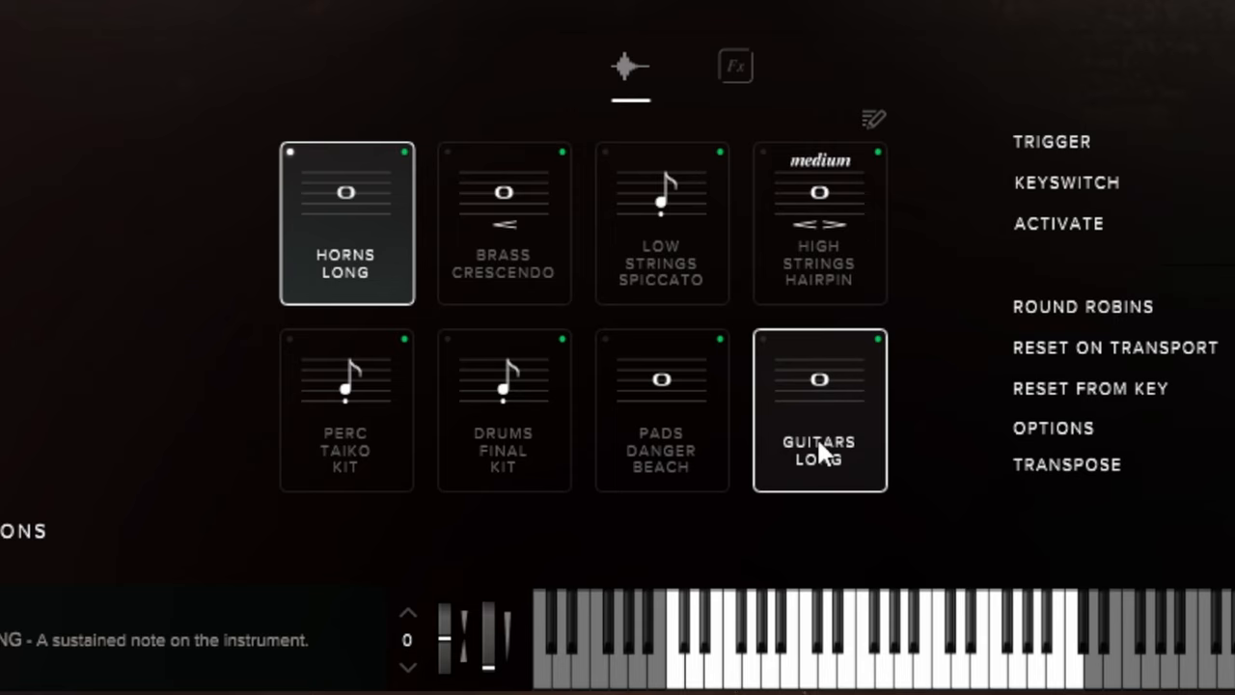
left_click(819, 448)
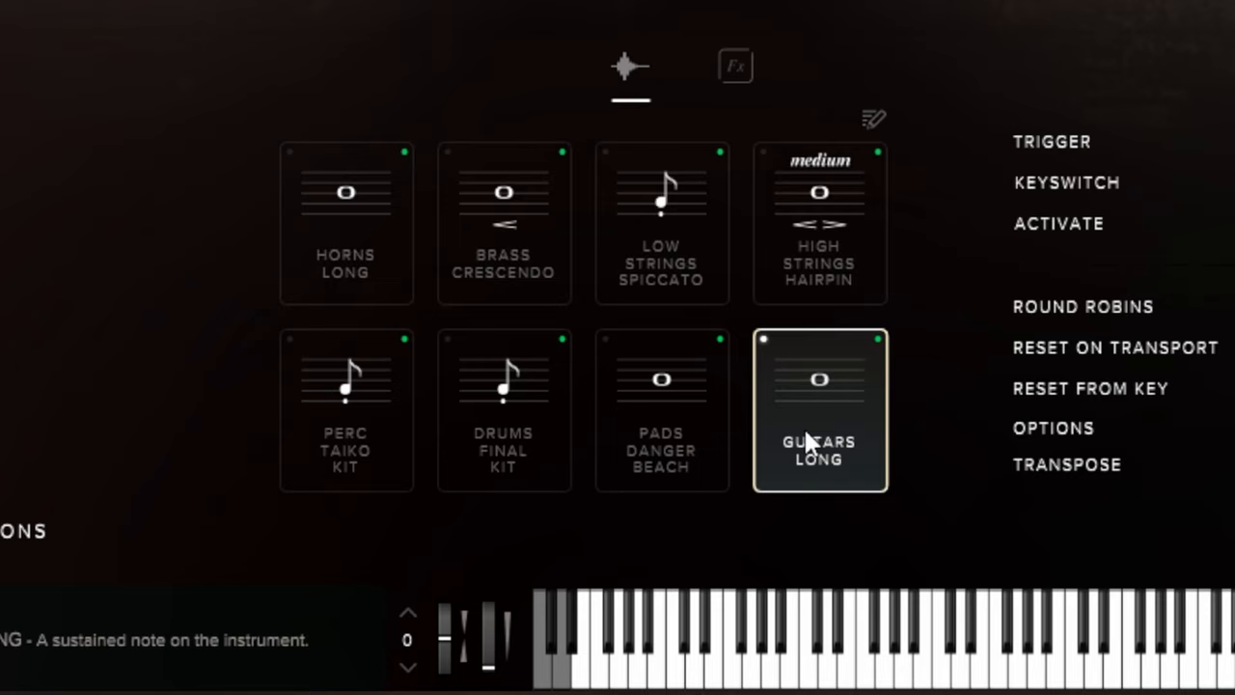
mouse_move(811, 448)
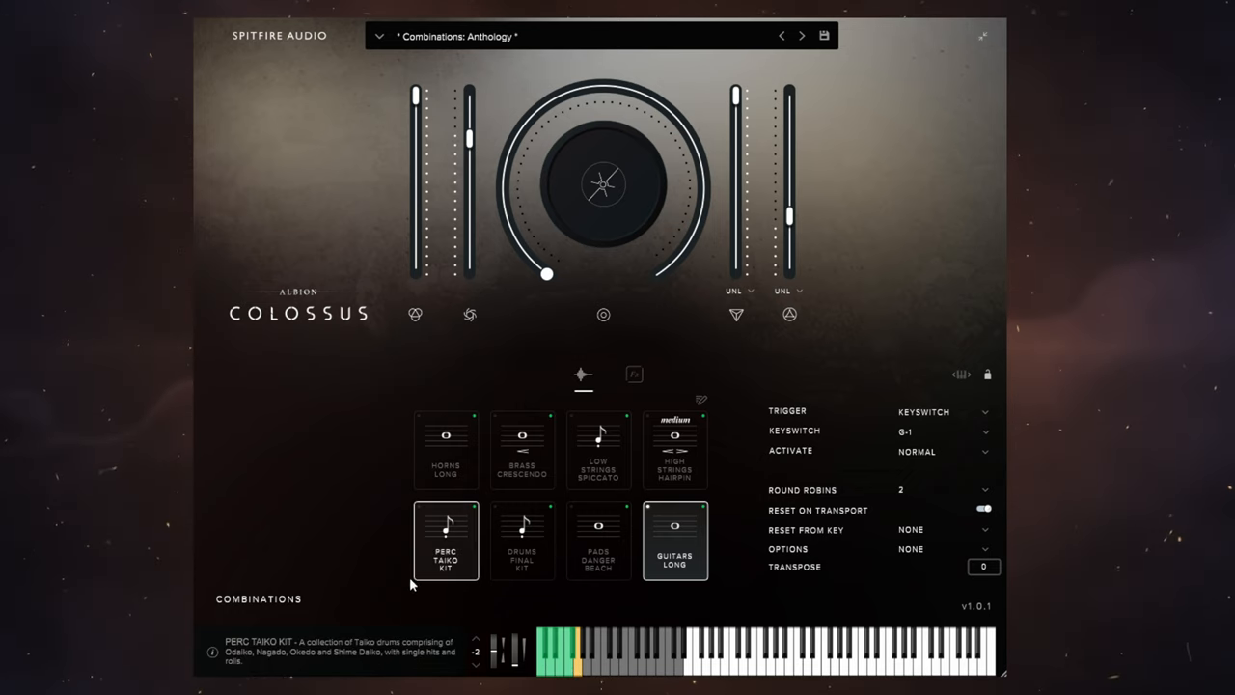
Audition Horns Long and Low Strings Spiccato, then bring up the preset browser
left_click(445, 451)
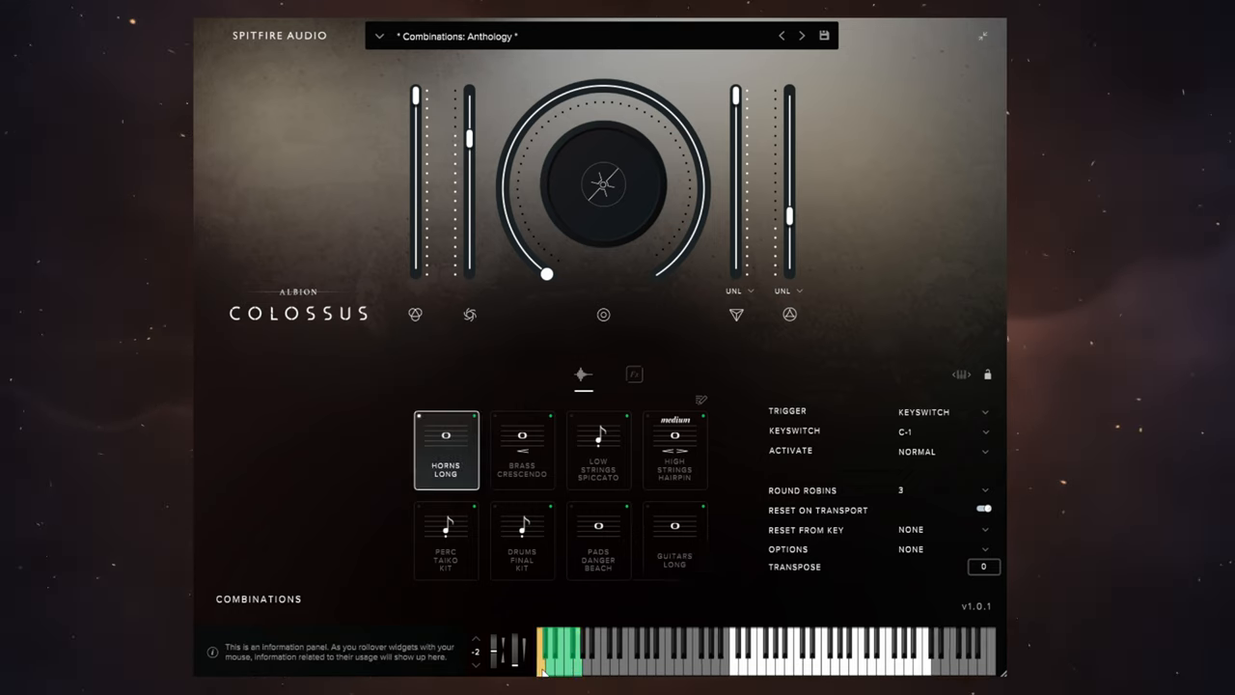
left_click(598, 451)
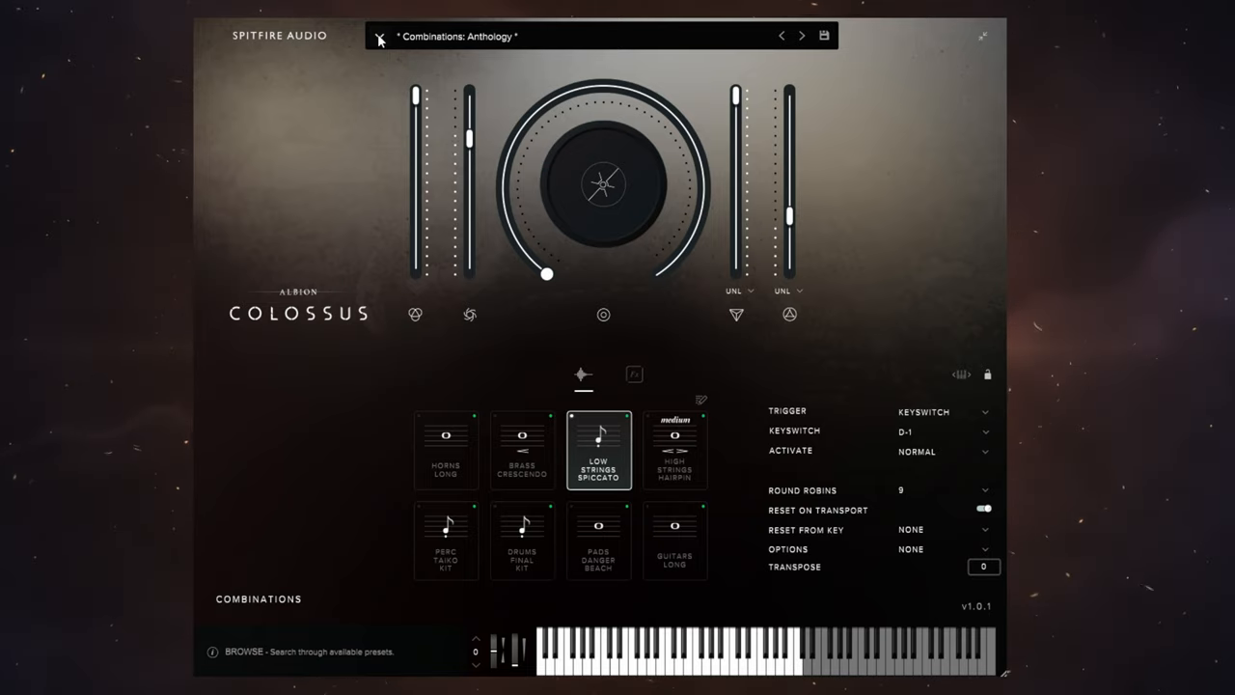
left_click(379, 37)
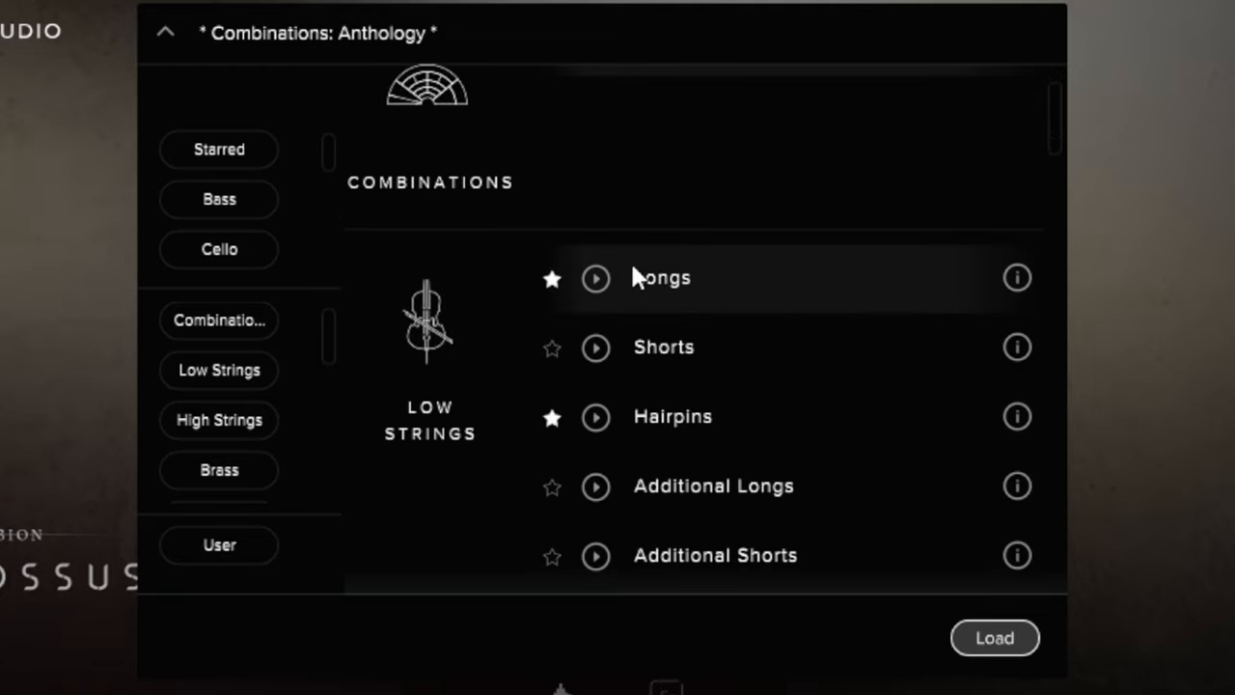
mouse_move(614, 324)
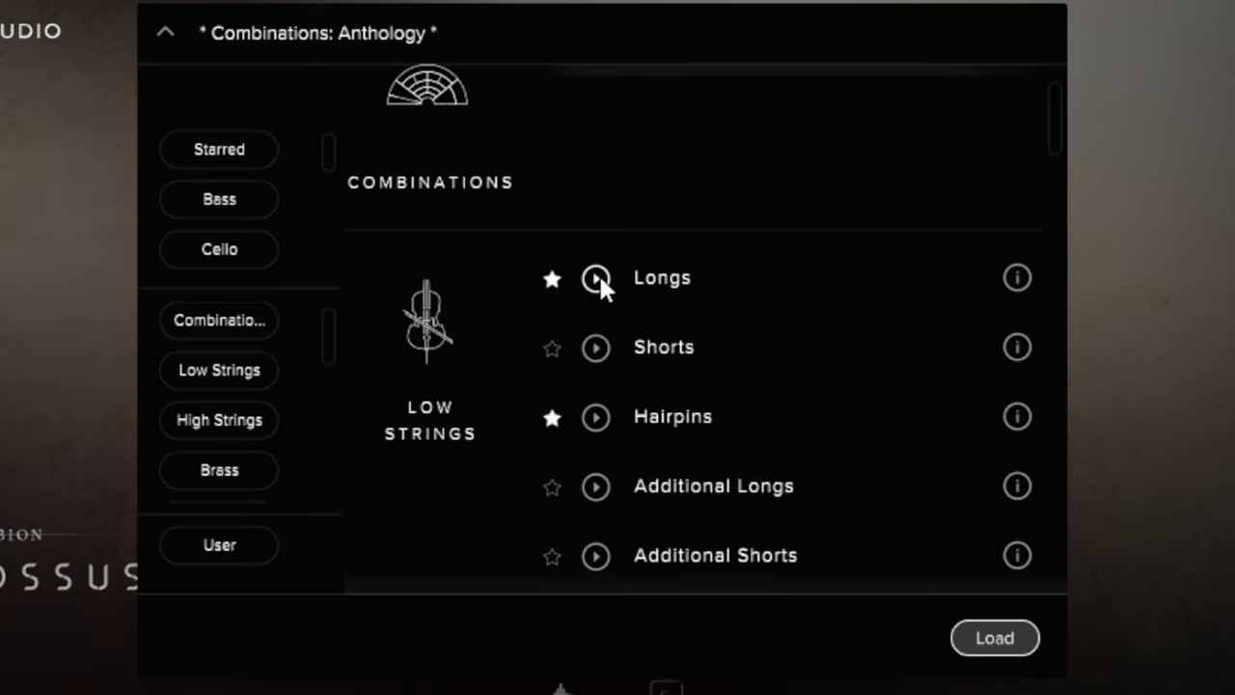
mouse_move(782, 375)
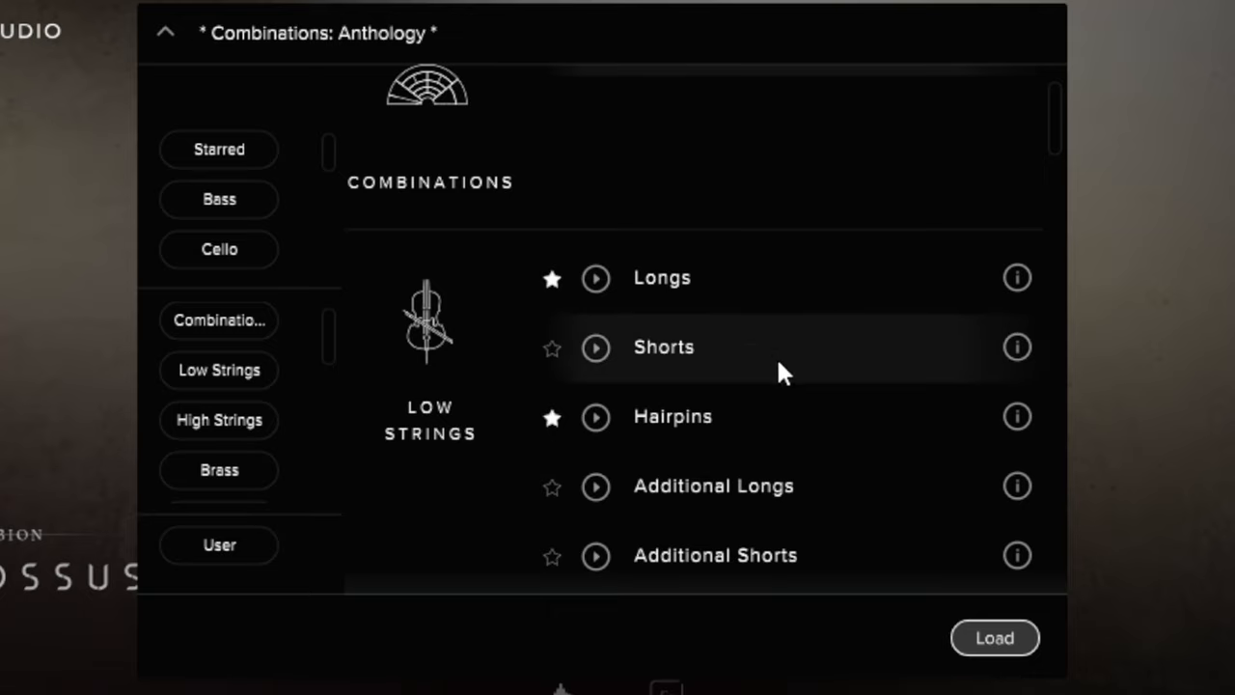
mouse_move(656, 425)
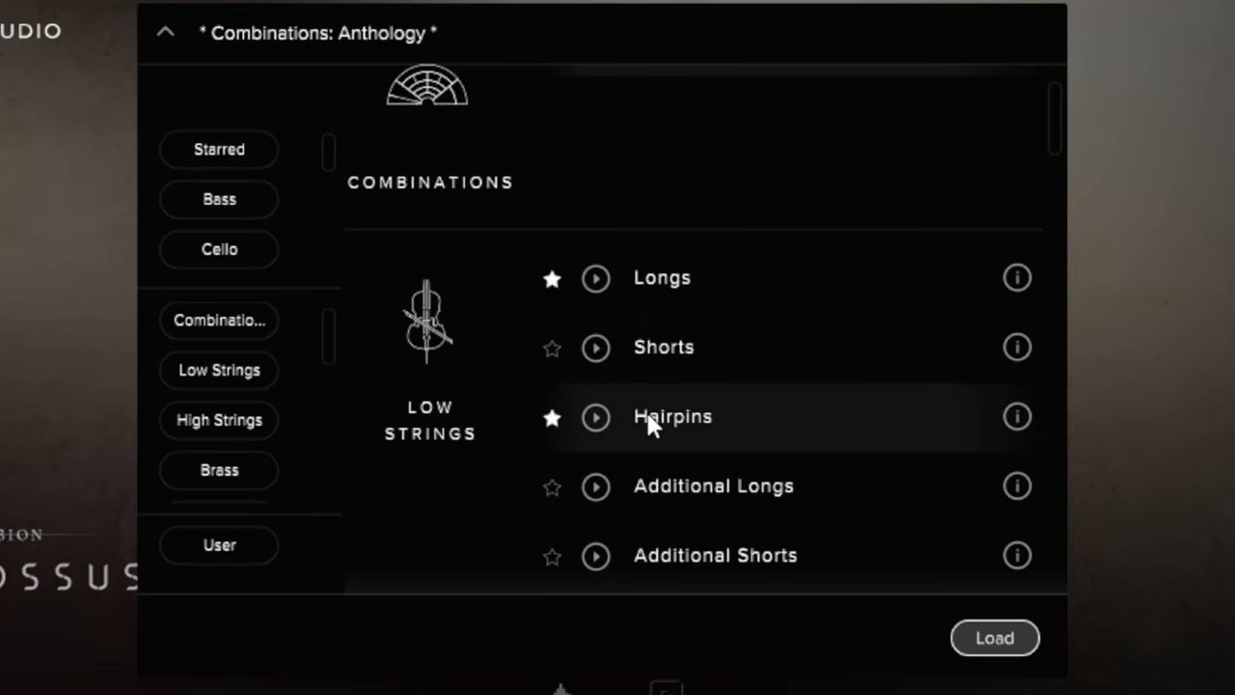
mouse_move(627, 428)
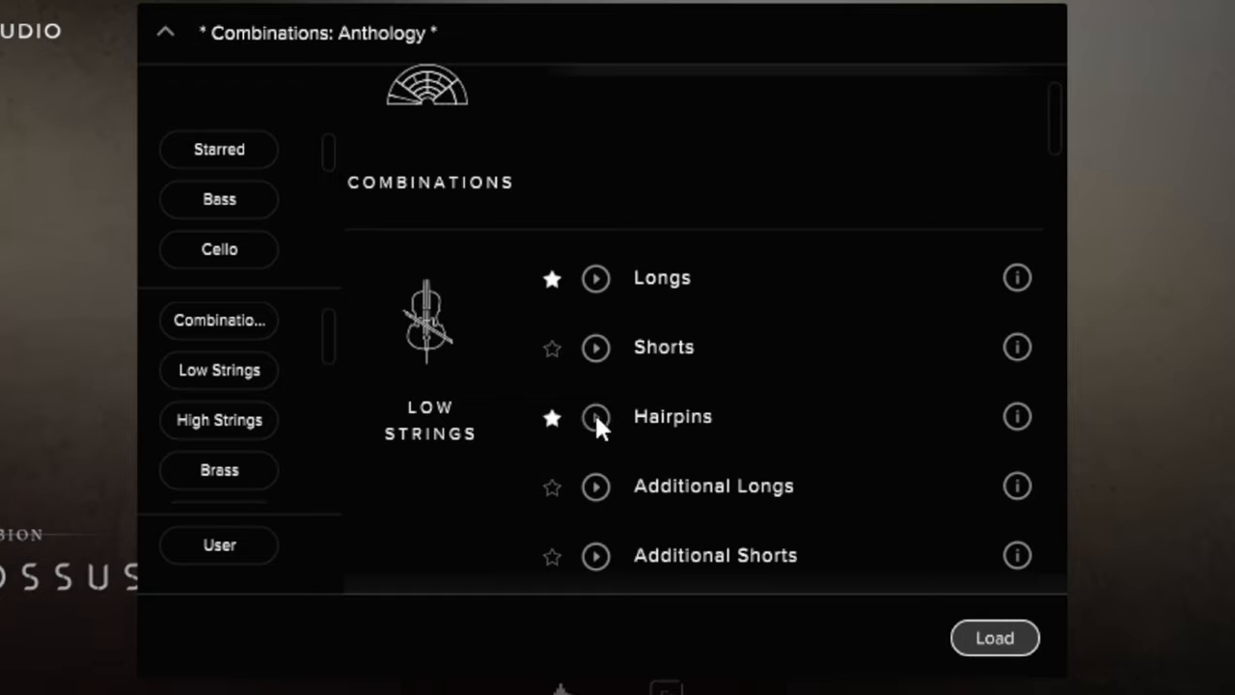
mouse_move(857, 362)
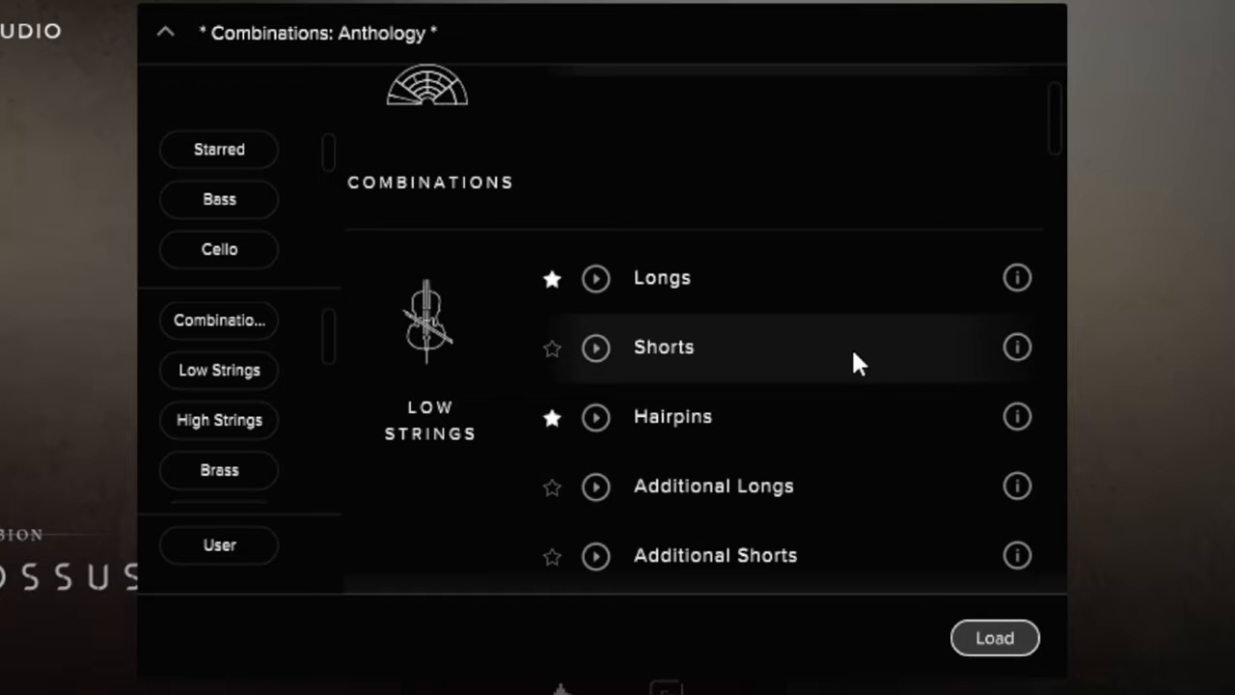
mouse_move(693, 305)
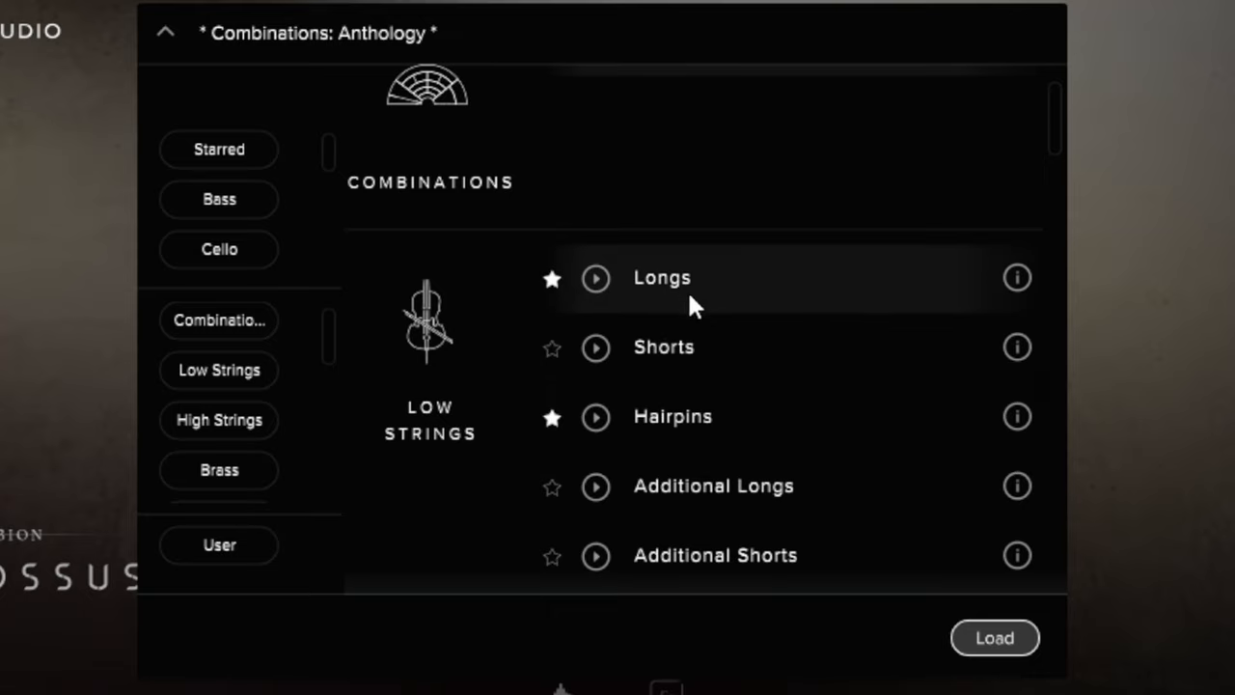
mouse_move(807, 463)
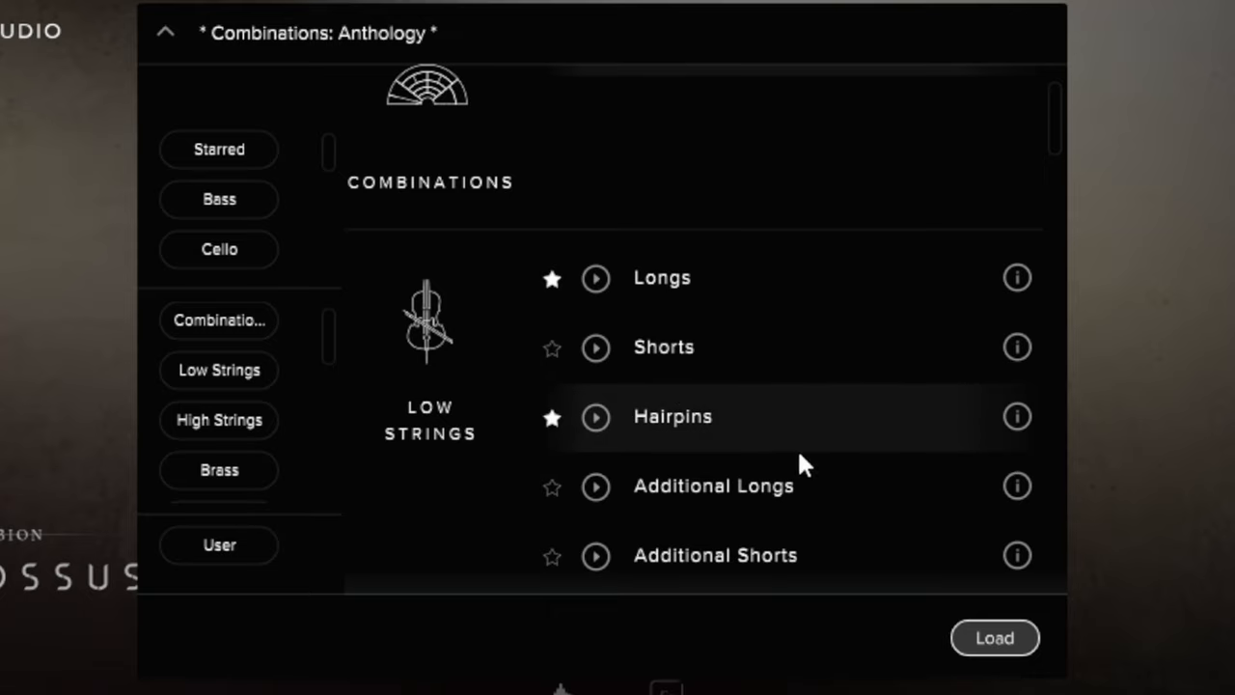
Star the High Strings Hairpins preset as a favourite in the browser
scroll("down", 3)
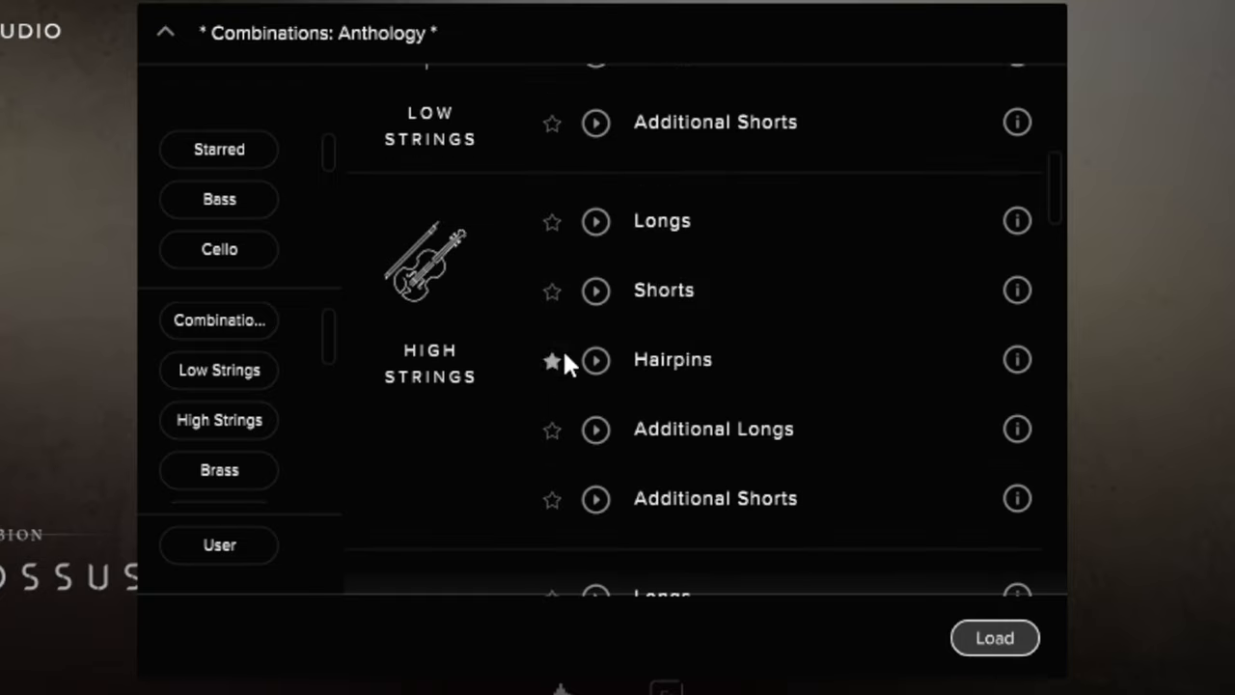
left_click(552, 360)
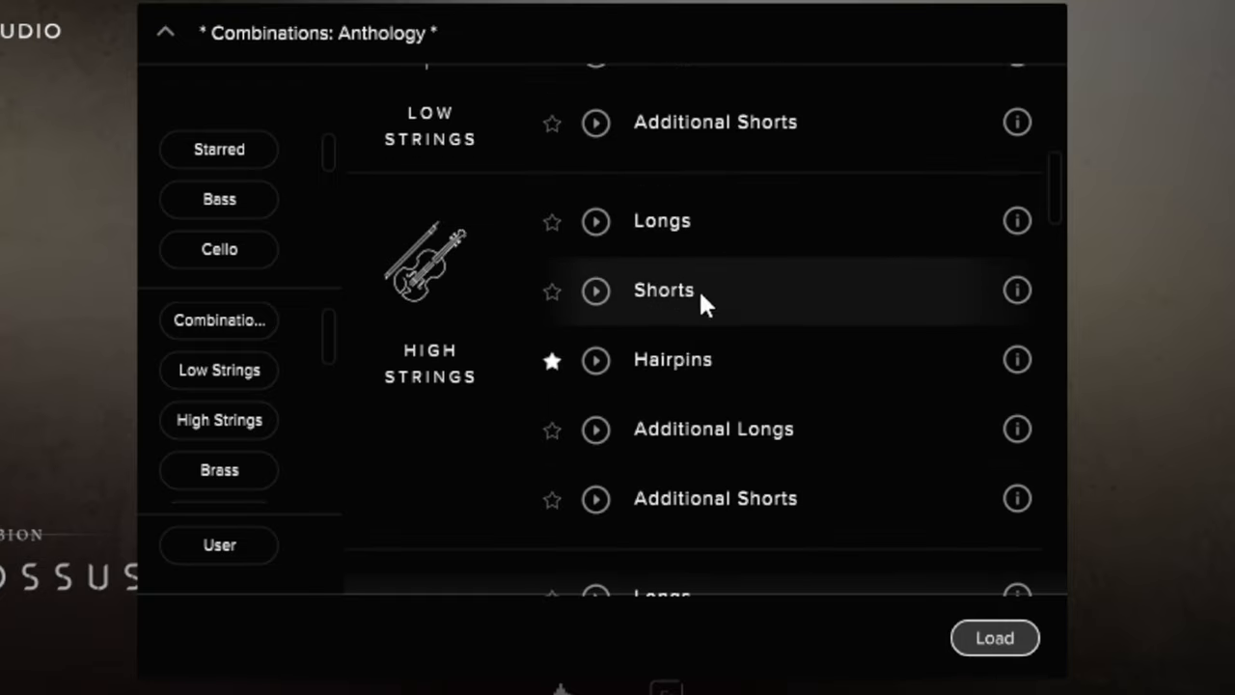
mouse_move(796, 307)
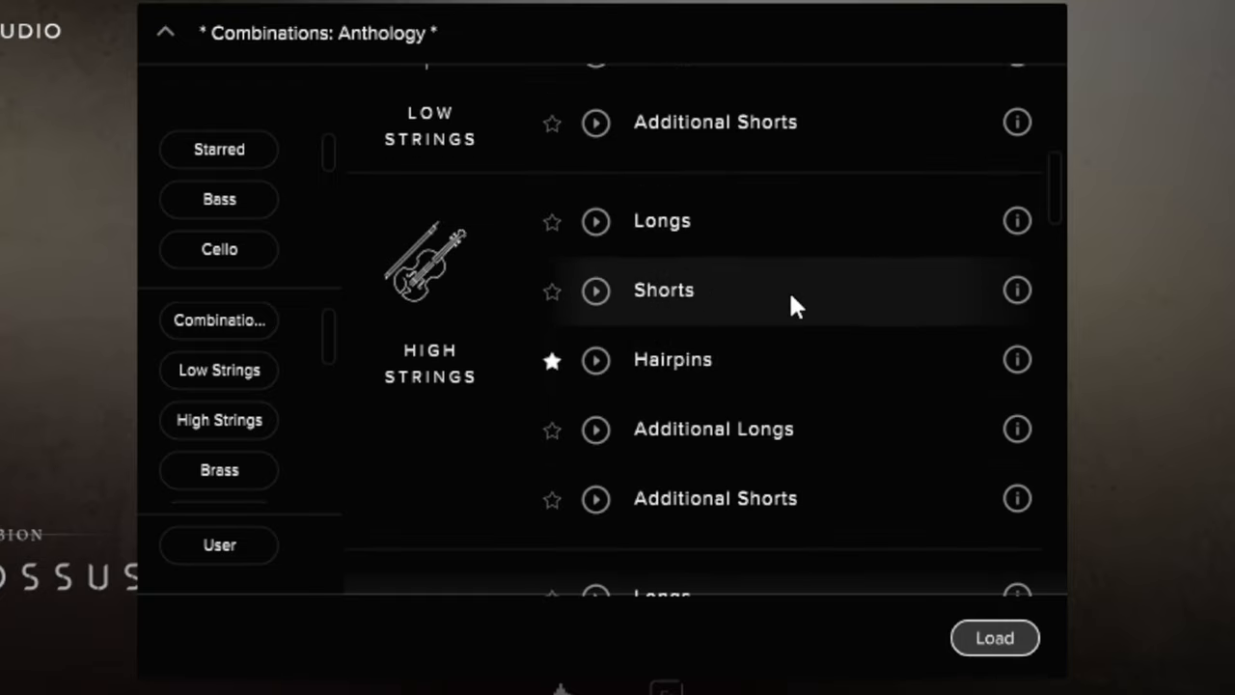
mouse_move(691, 370)
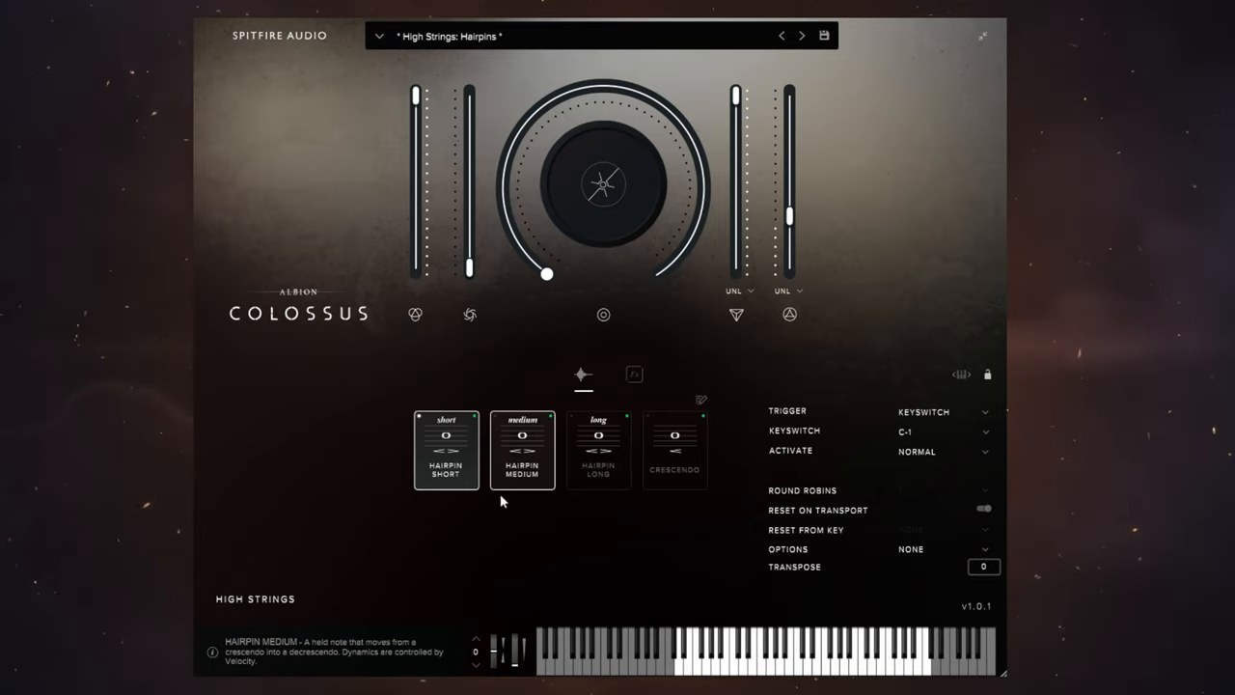
Audition Hairpin Short, then switch to the Hairpin Medium articulation
left_click(446, 450)
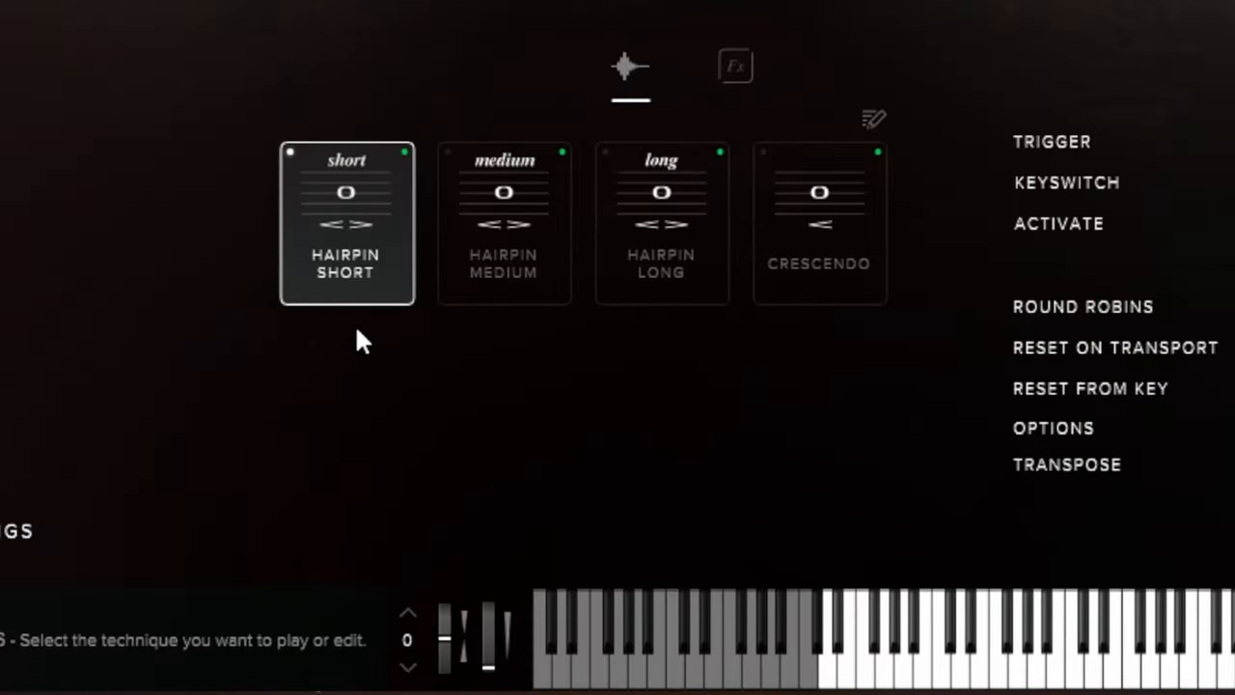
mouse_move(376, 338)
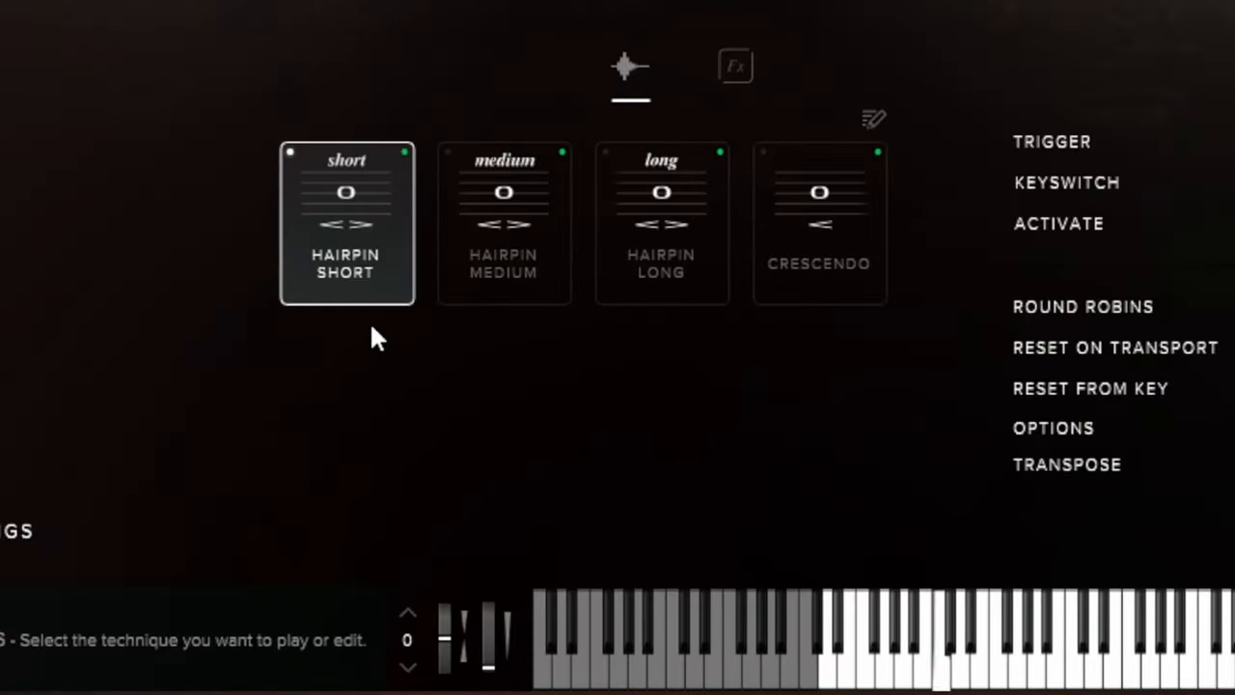
left_click(502, 224)
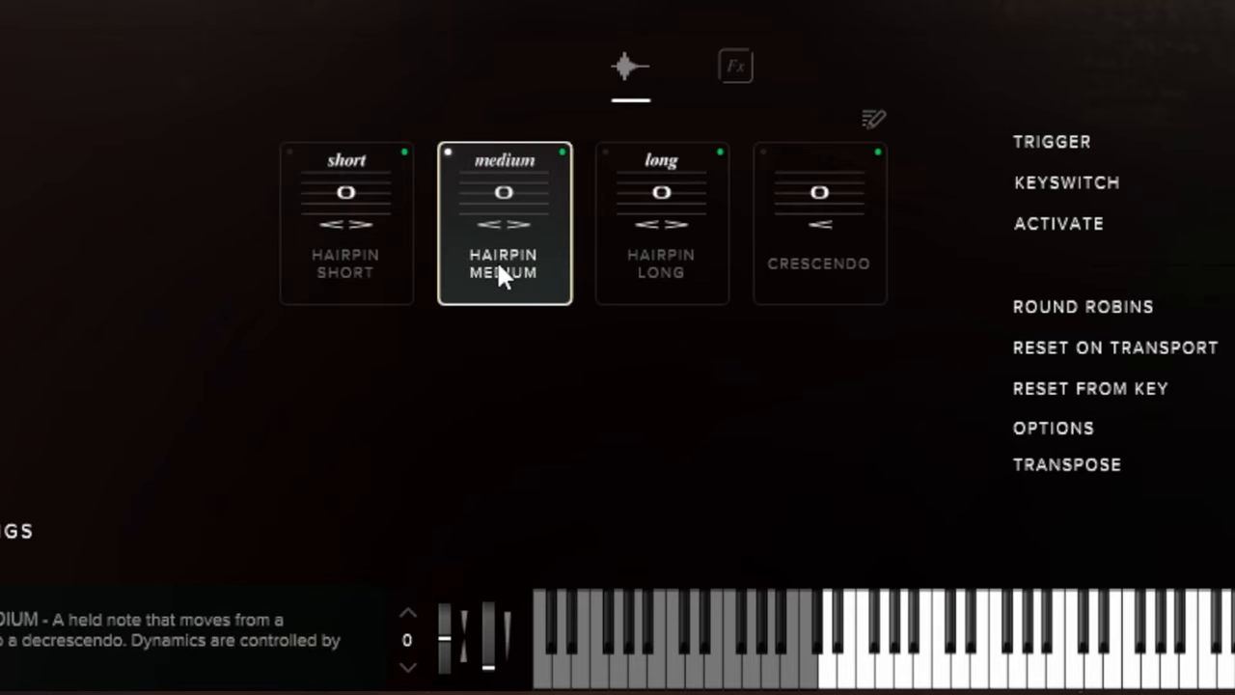
left_click(662, 271)
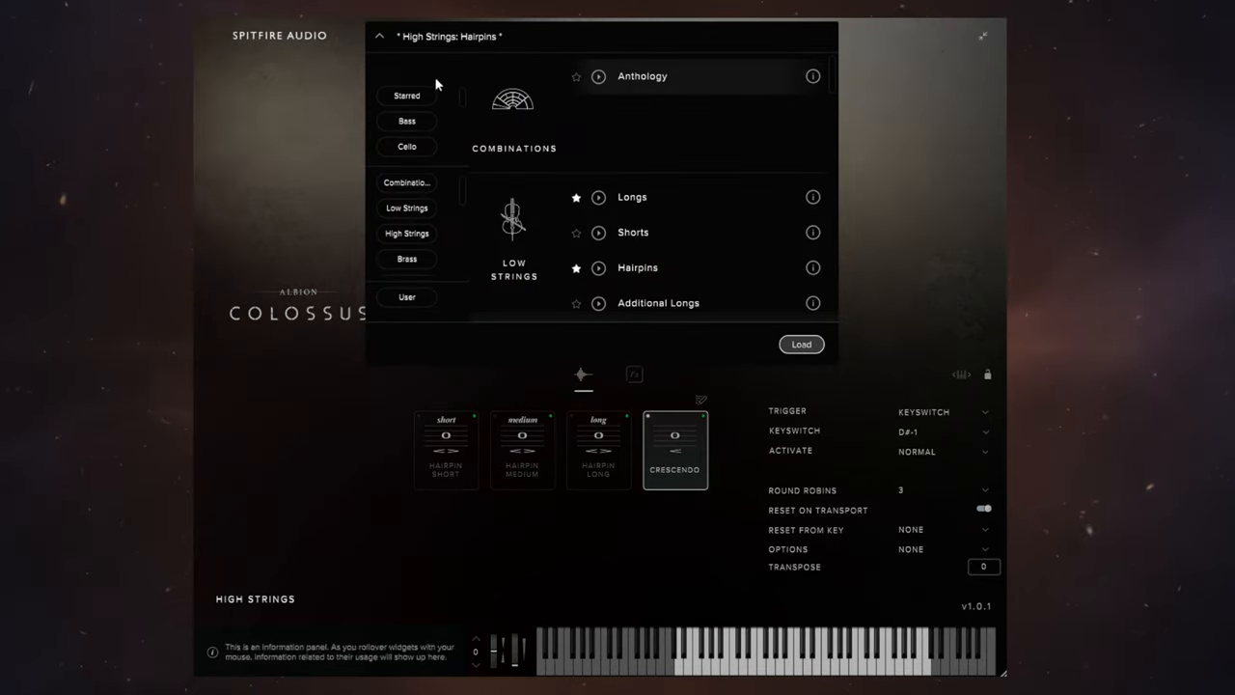
scroll("down", 3)
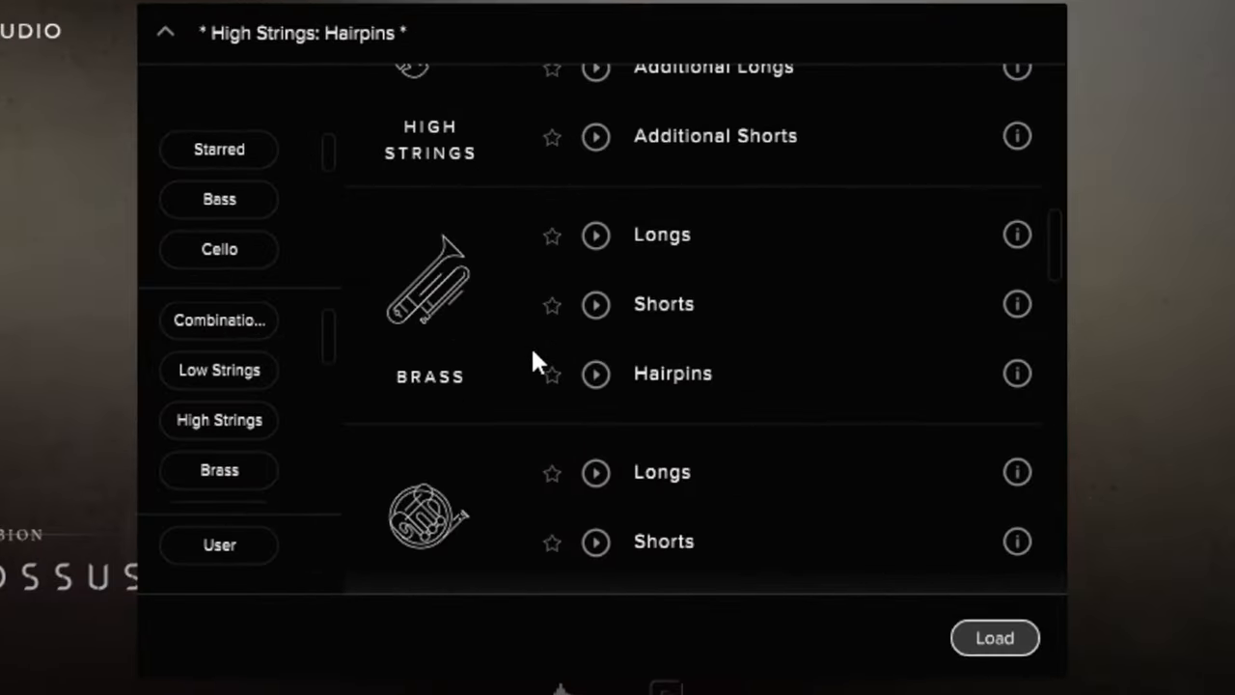
scroll("down", 3)
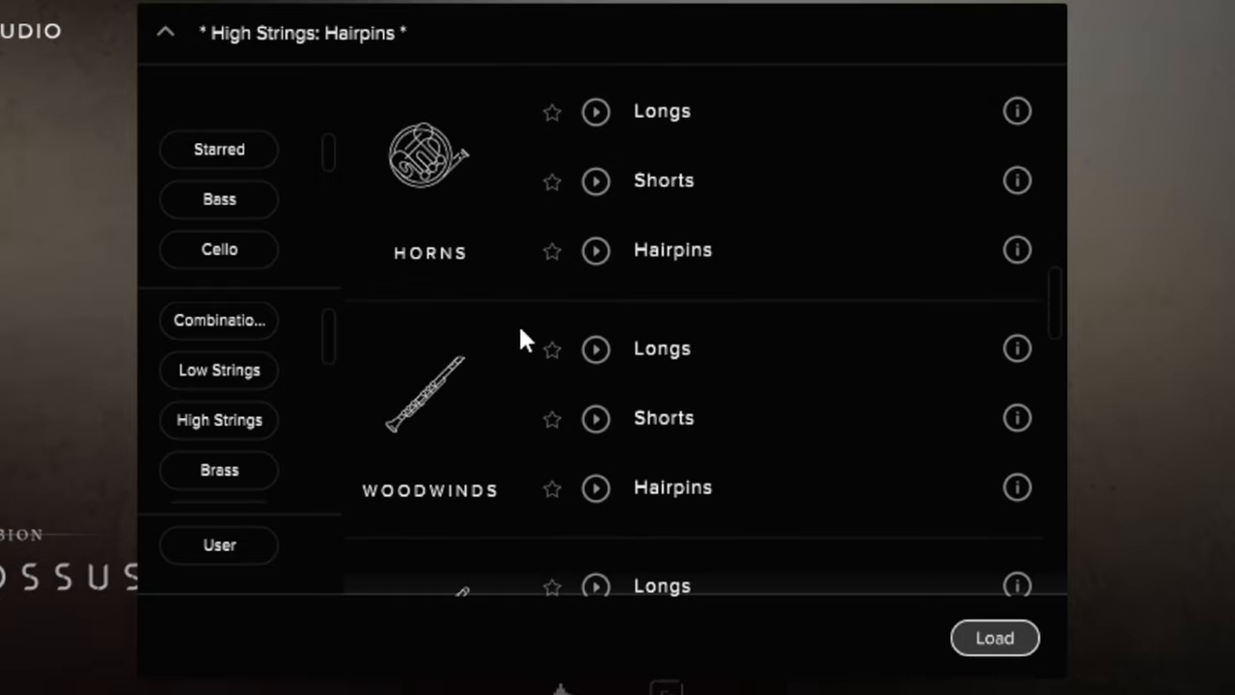
mouse_move(556, 375)
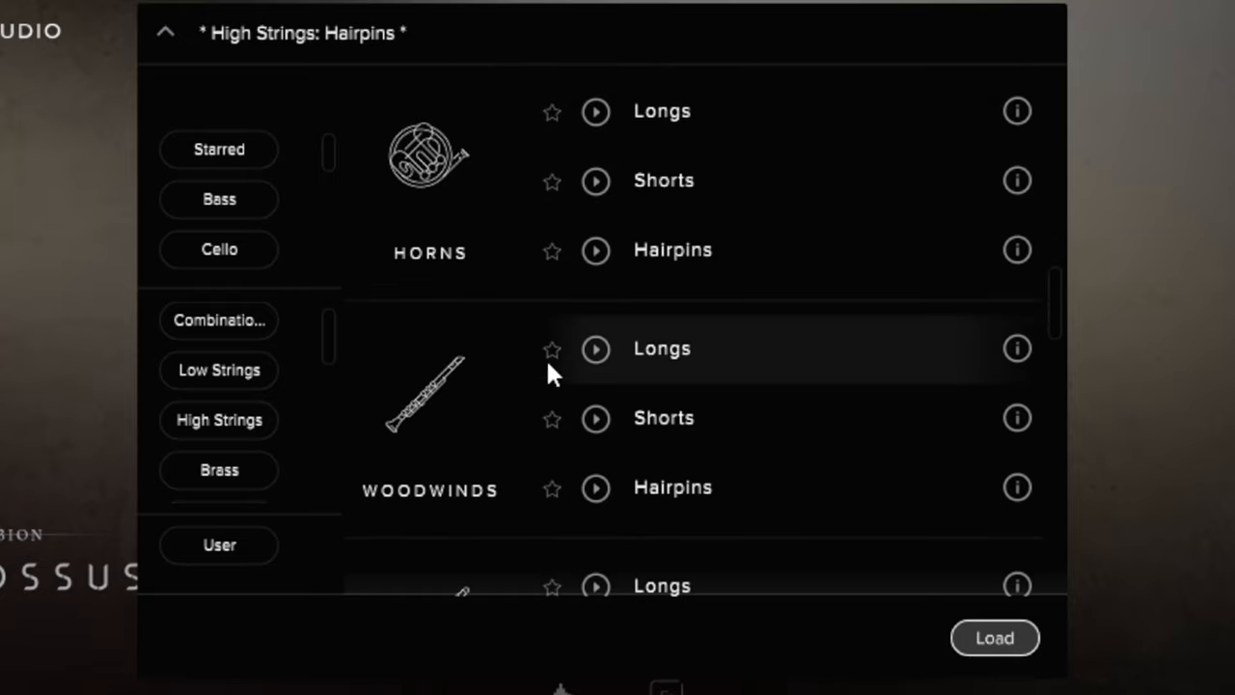
scroll("down", 3)
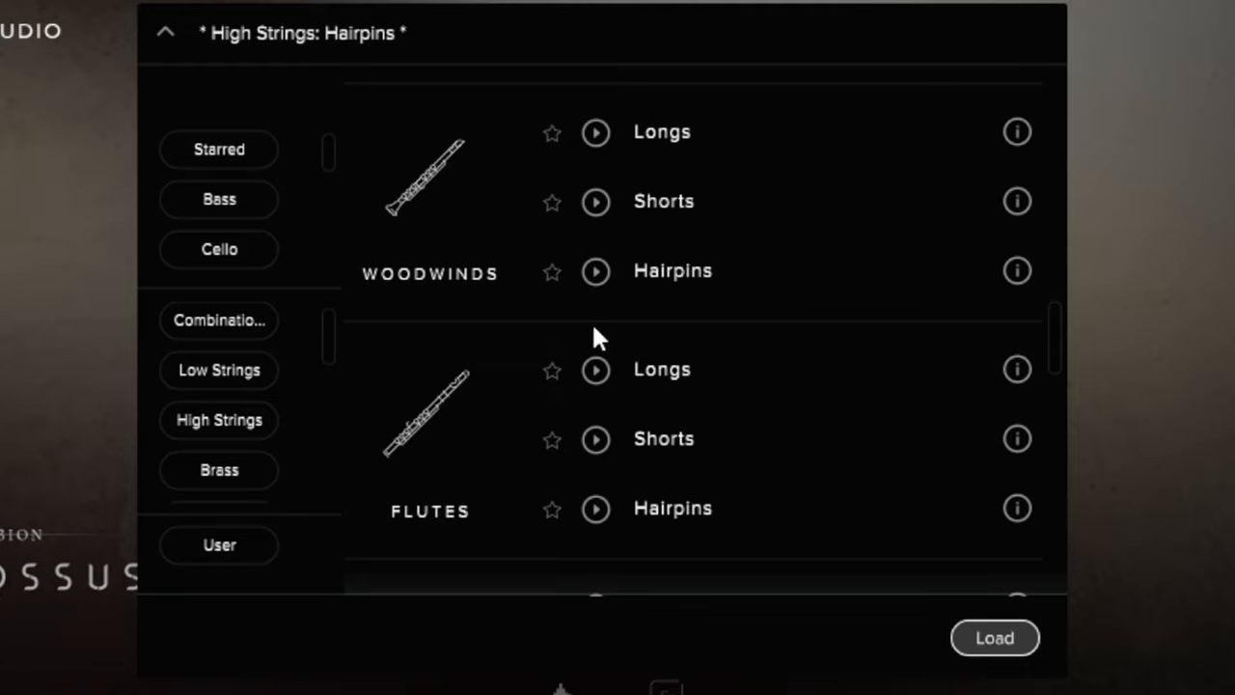
scroll("down", 3)
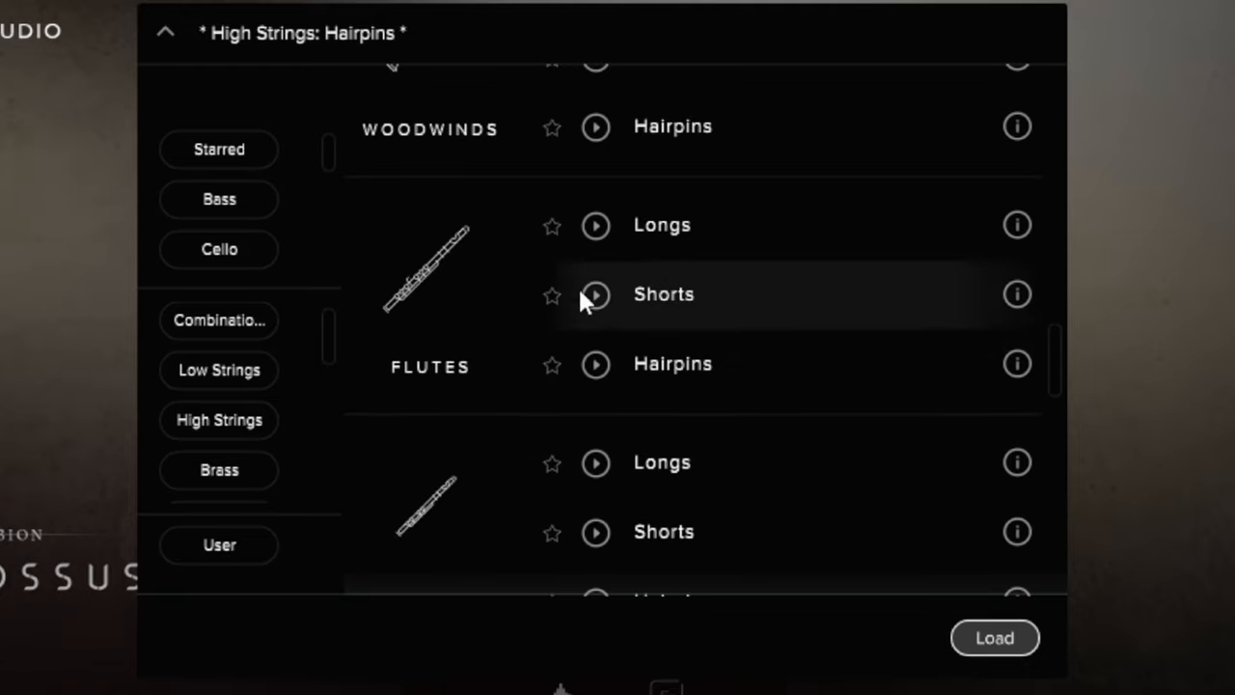
scroll("down", 3)
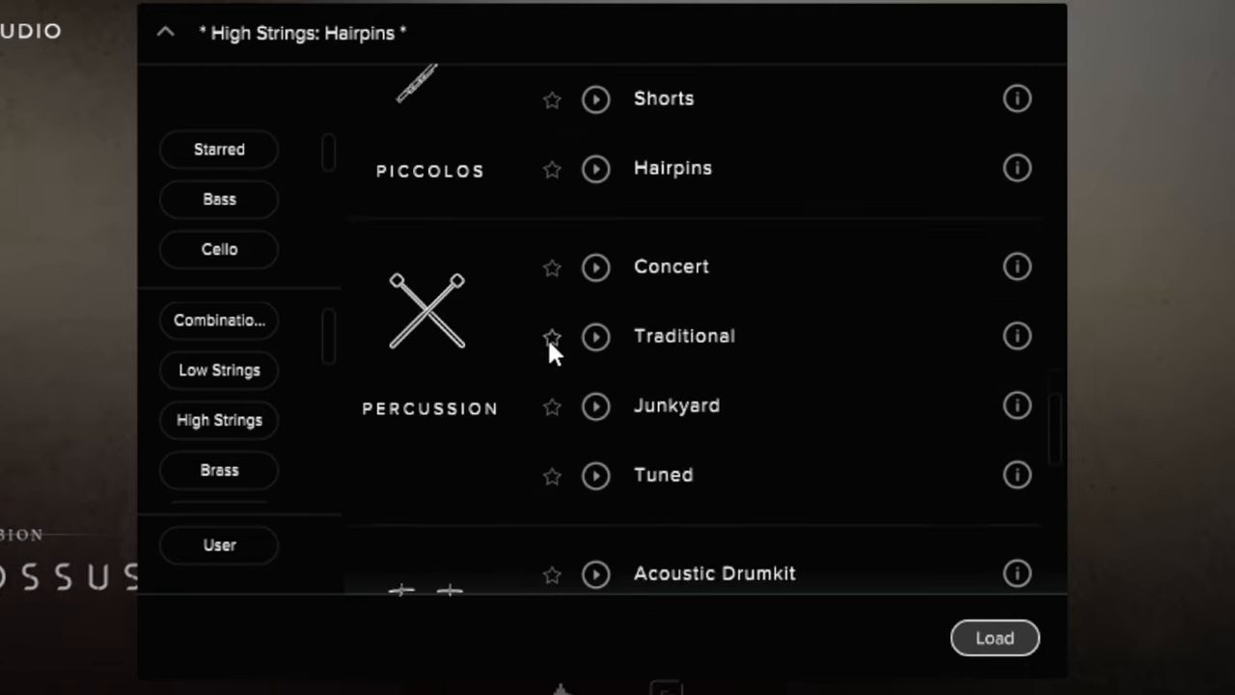
mouse_move(539, 285)
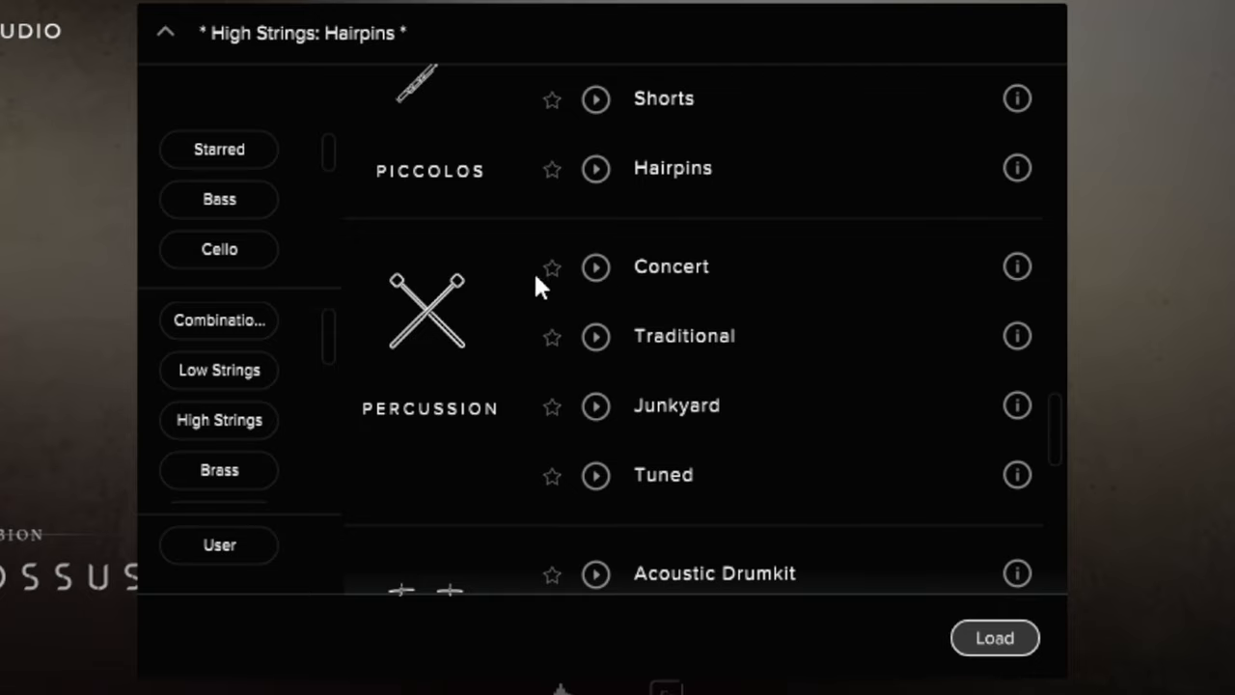
mouse_move(433, 390)
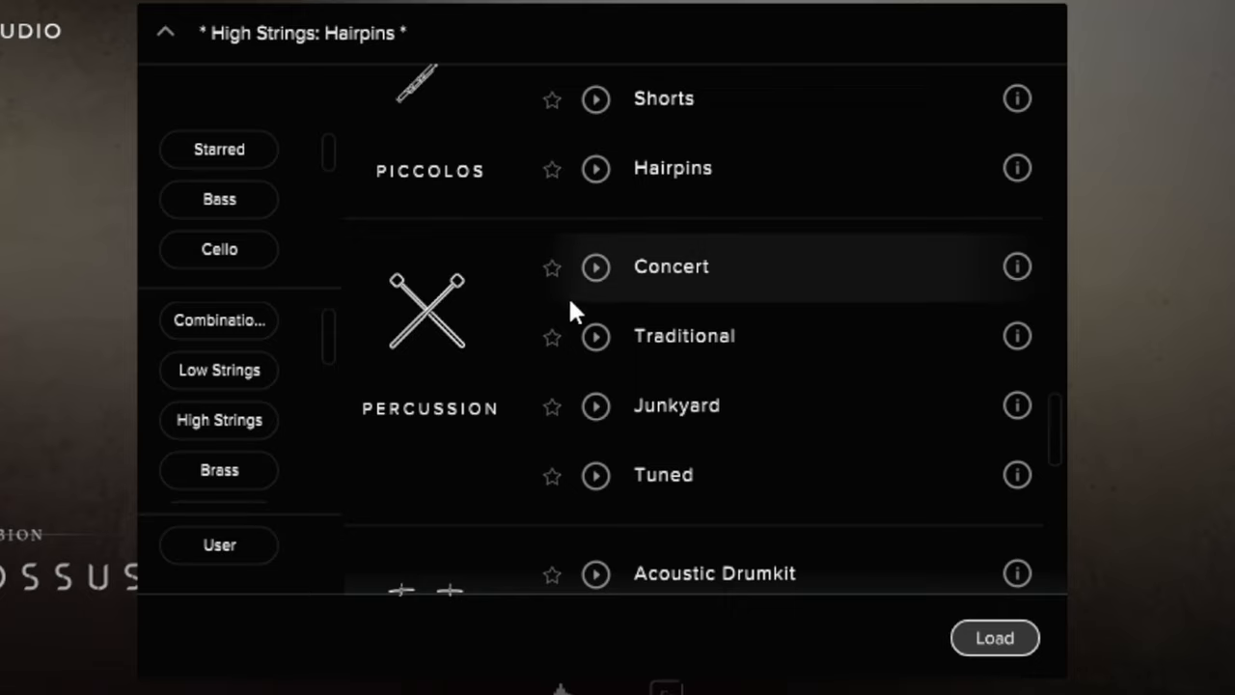
mouse_move(653, 321)
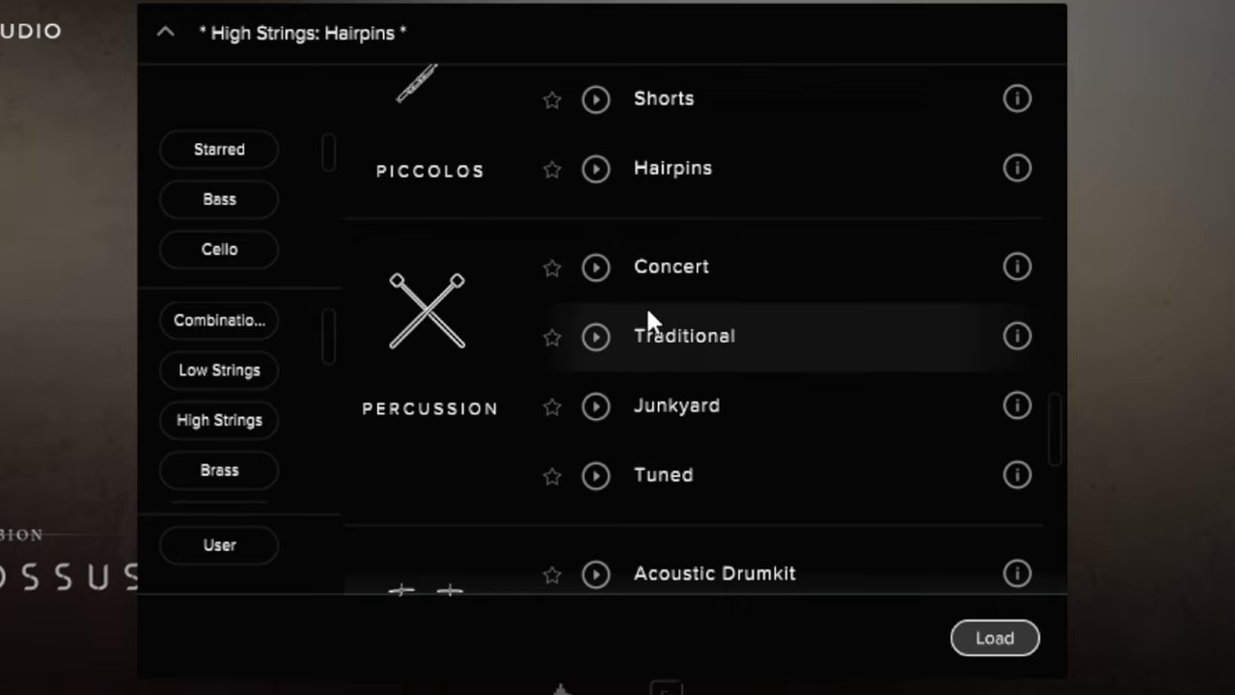
mouse_move(653, 344)
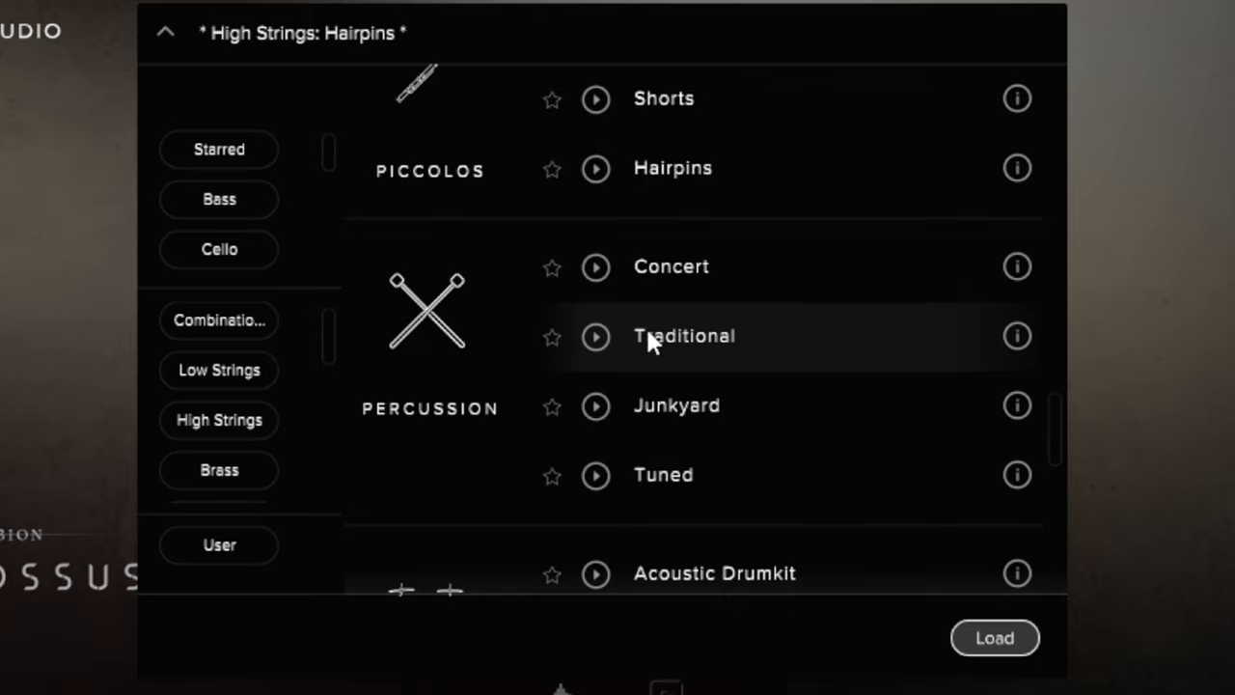
mouse_move(629, 332)
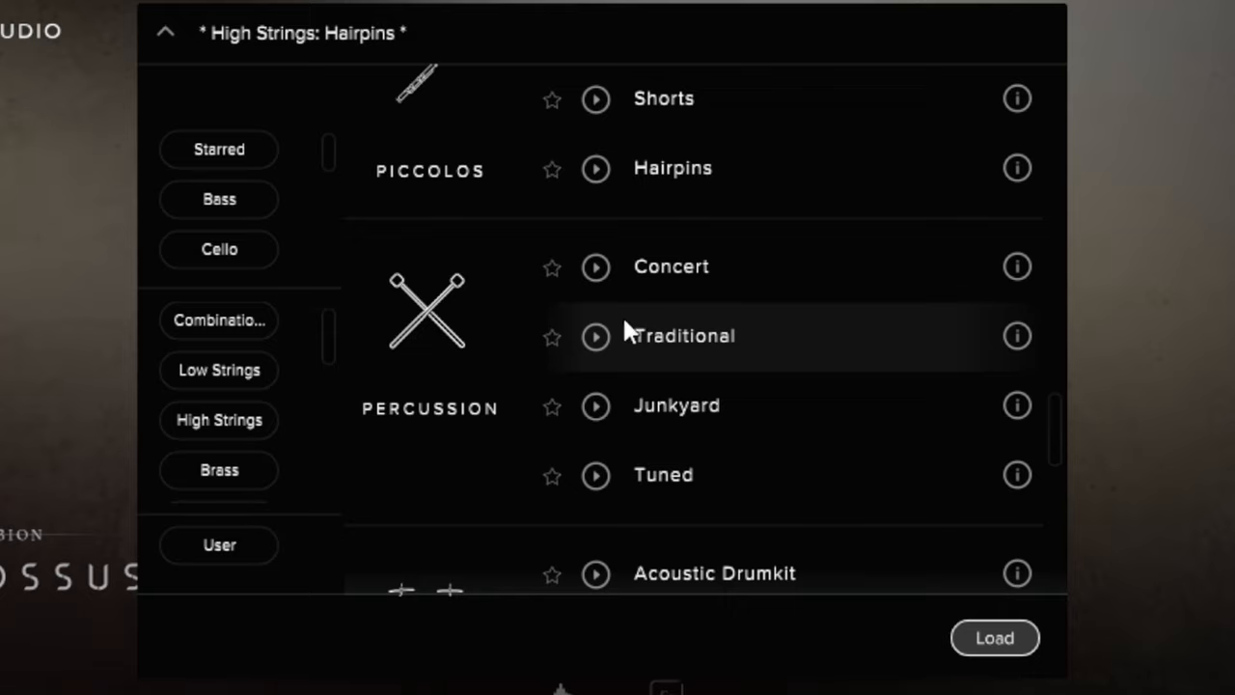
mouse_move(664, 349)
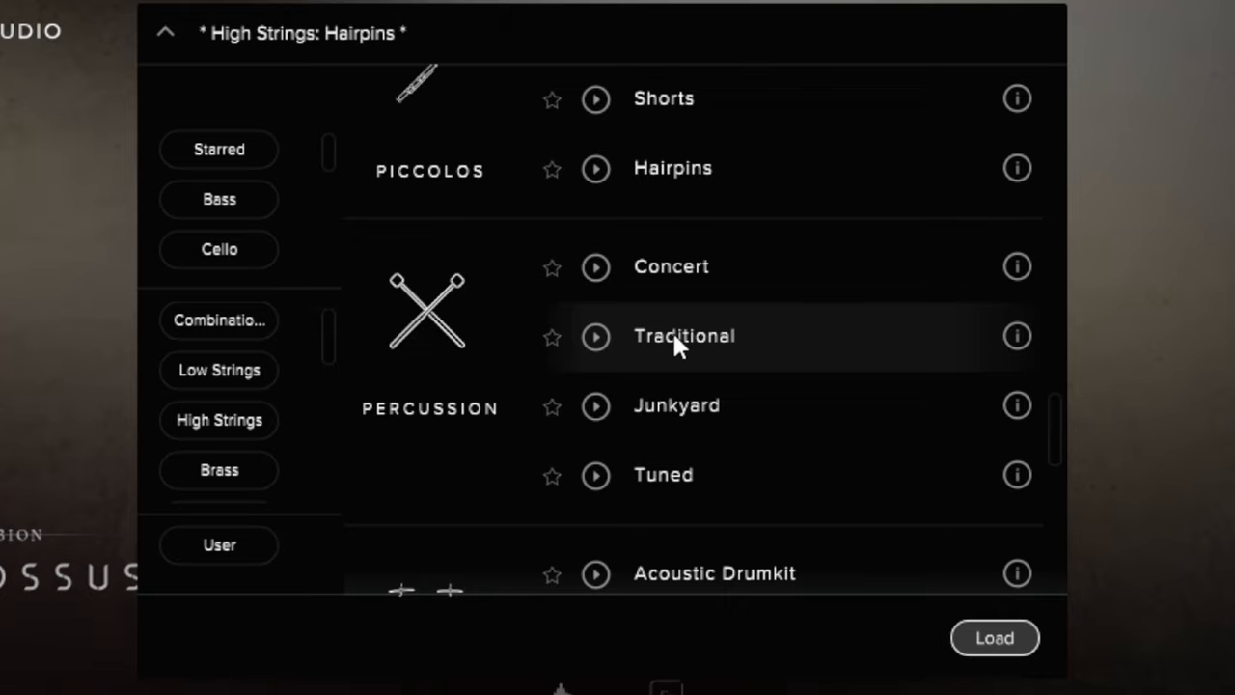
scroll("down", 3)
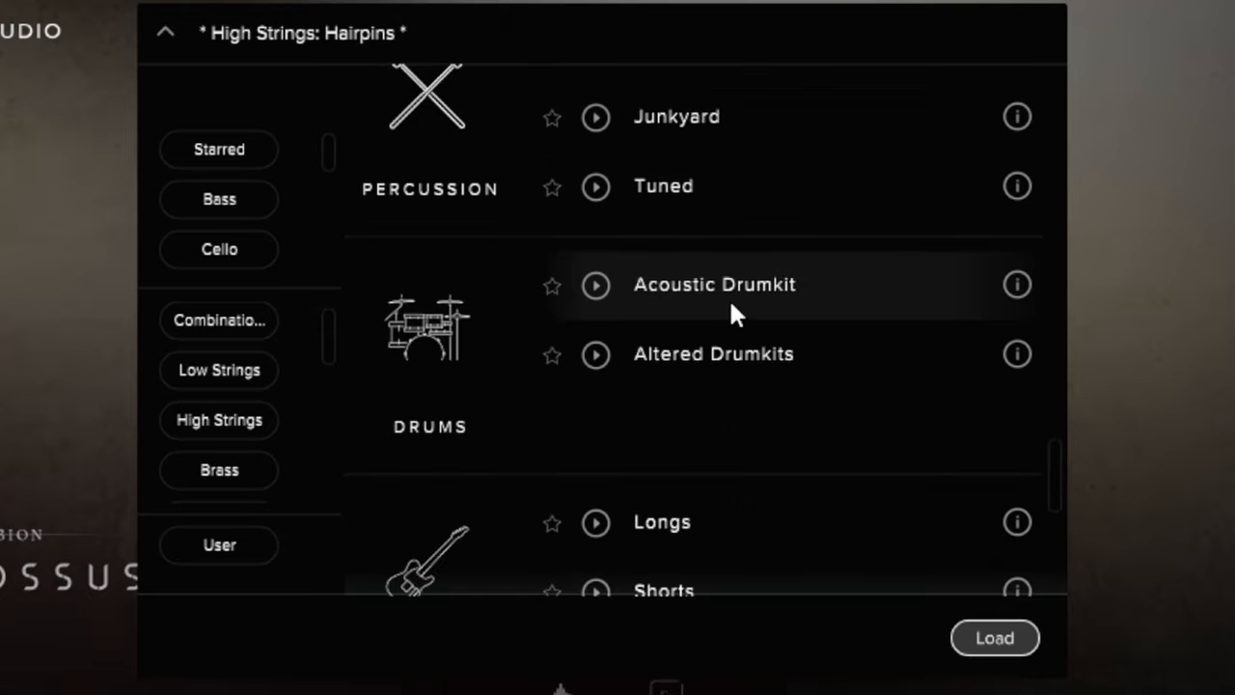
mouse_move(467, 384)
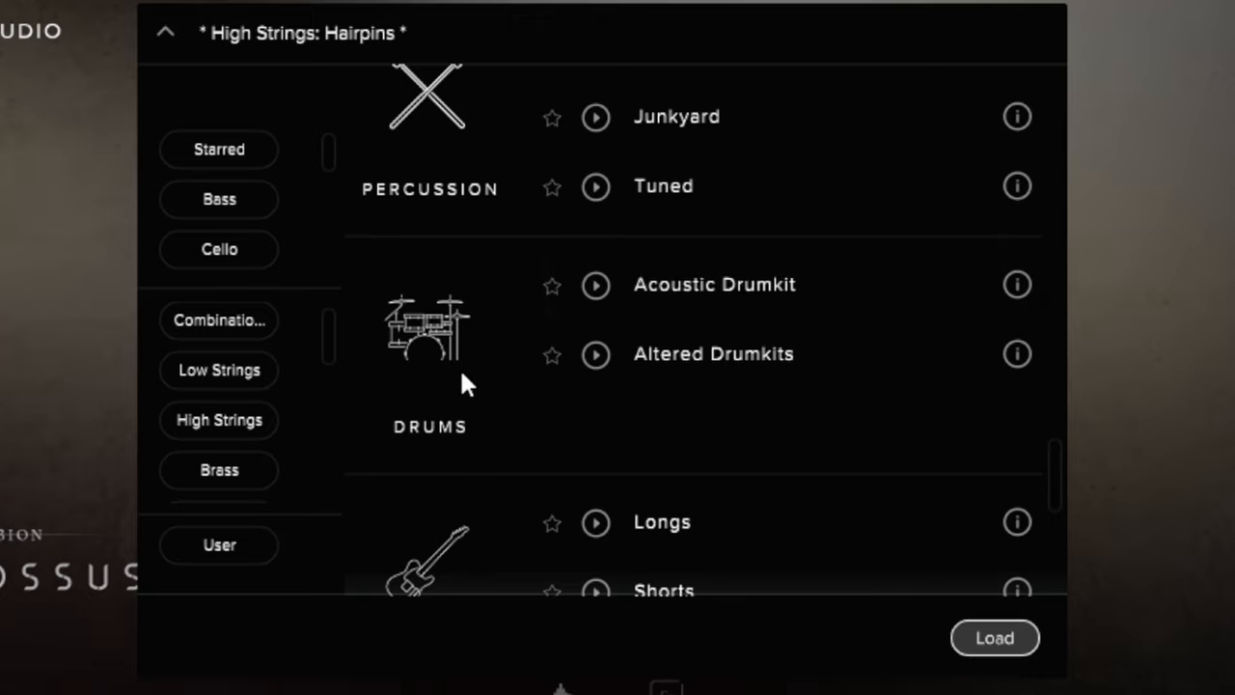
mouse_move(768, 290)
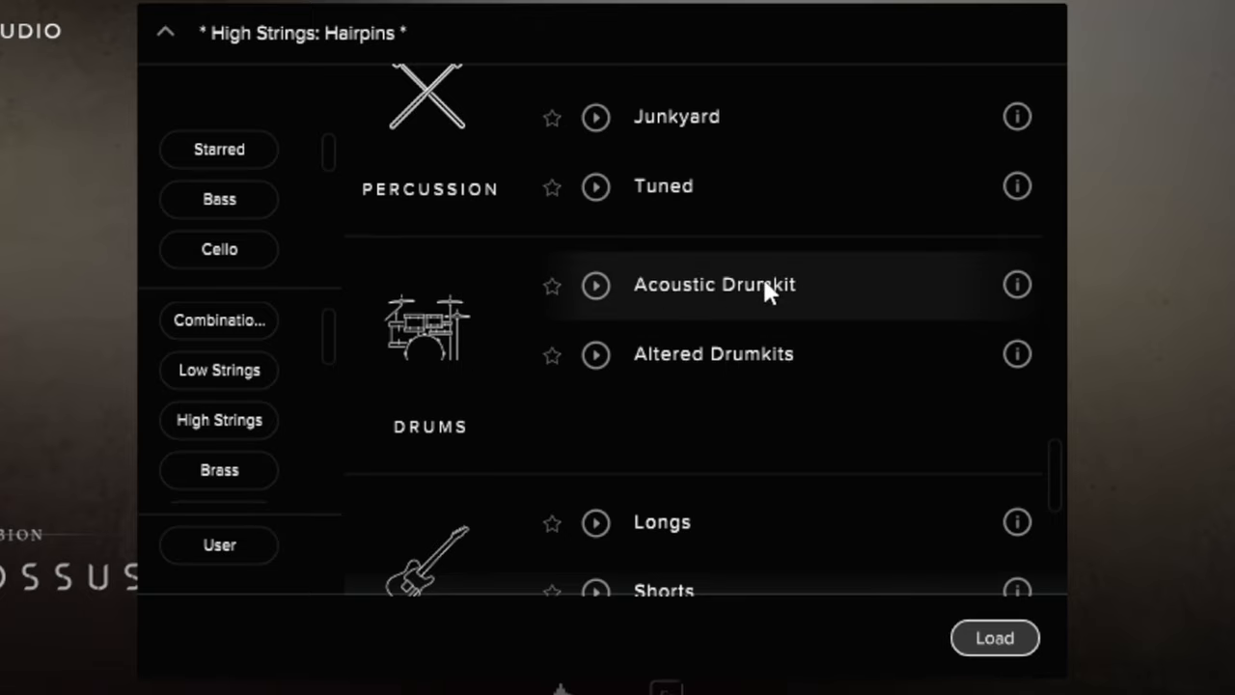
mouse_move(733, 277)
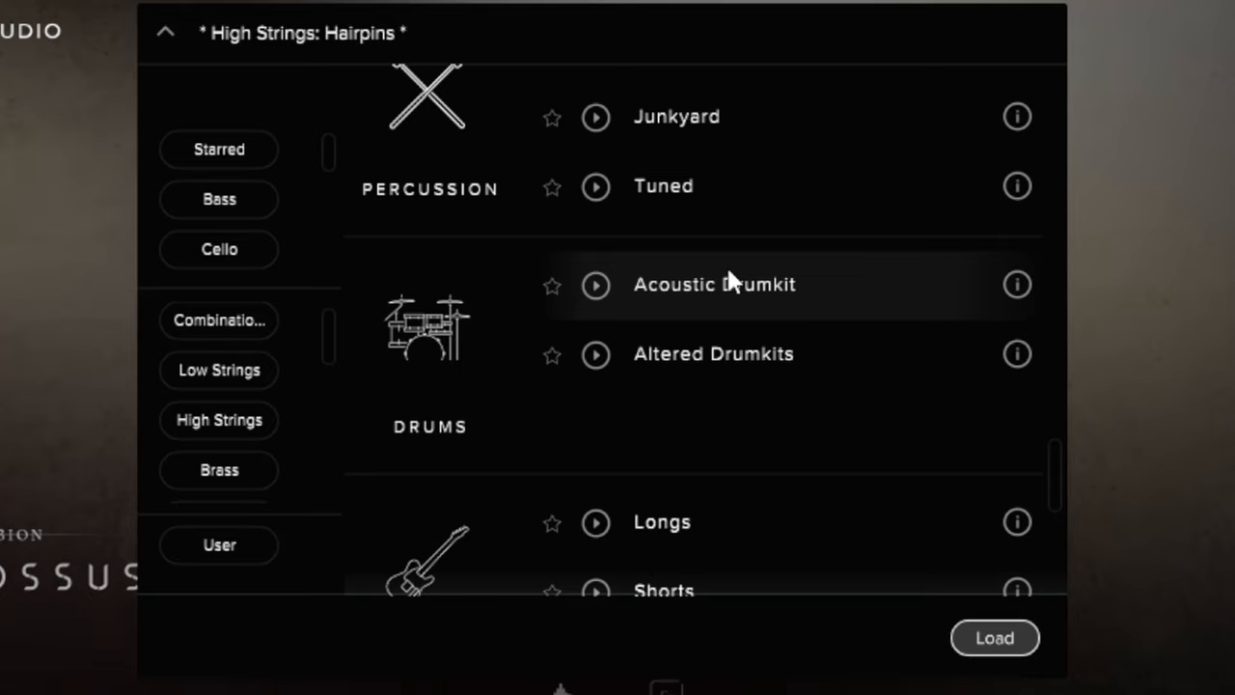
mouse_move(668, 301)
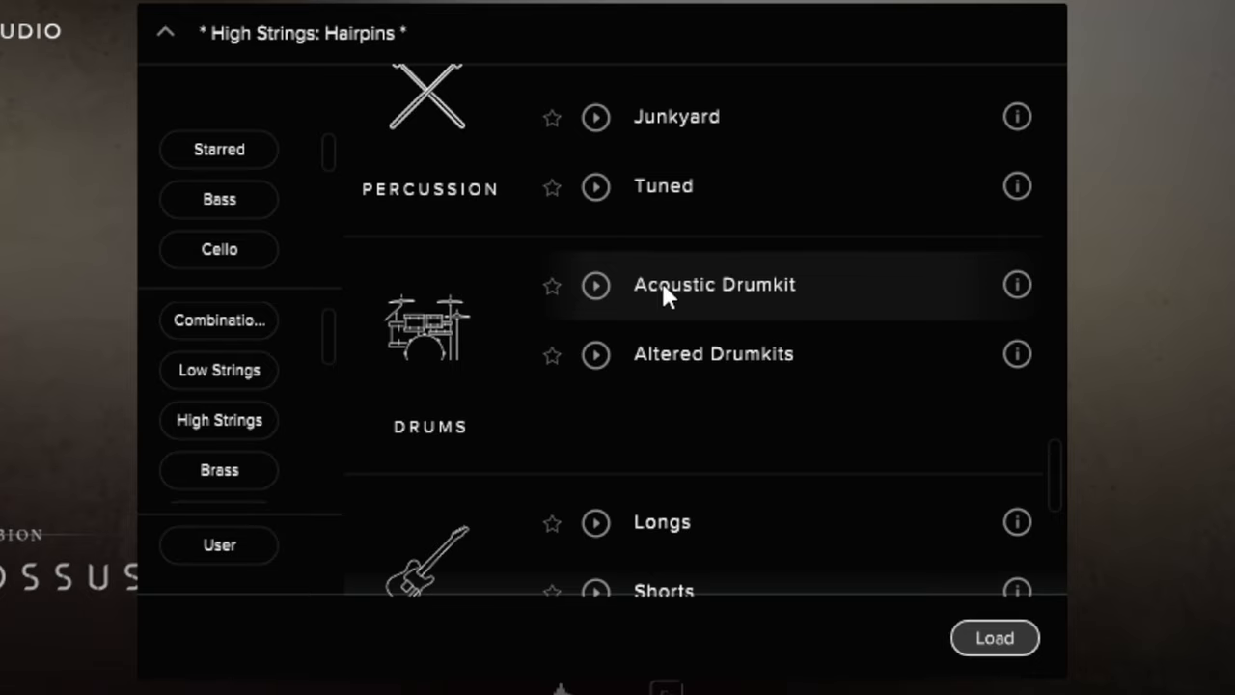
scroll("down", 3)
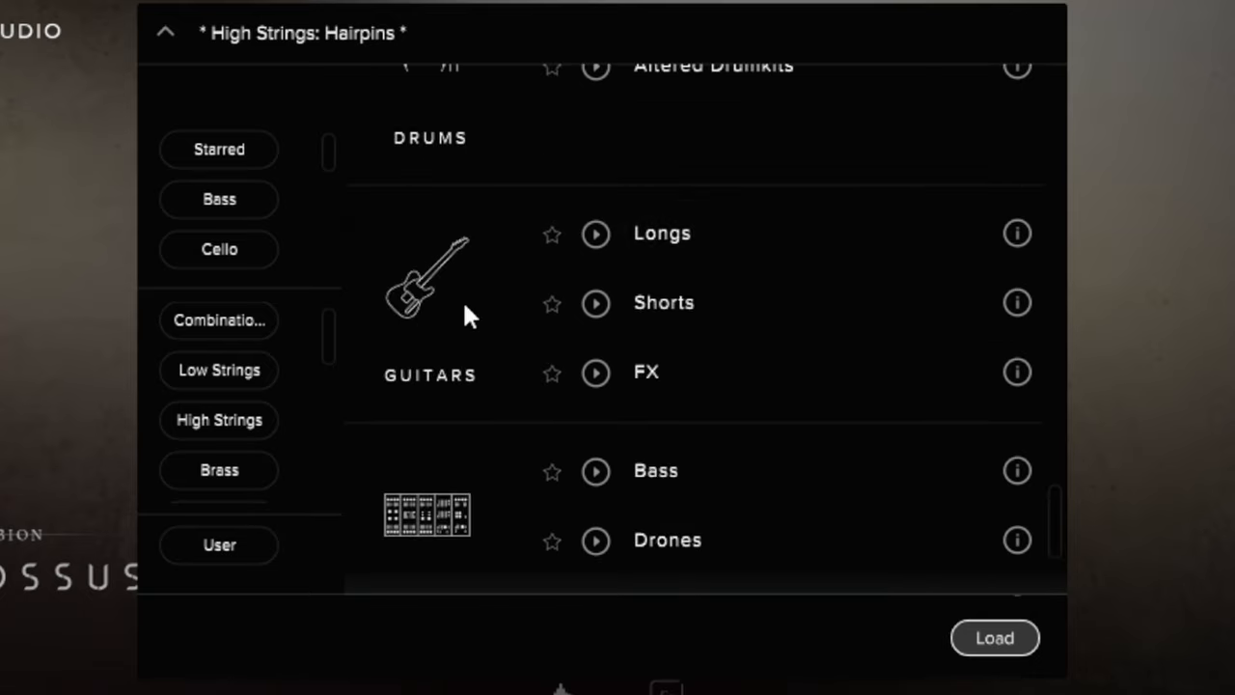
mouse_move(645, 303)
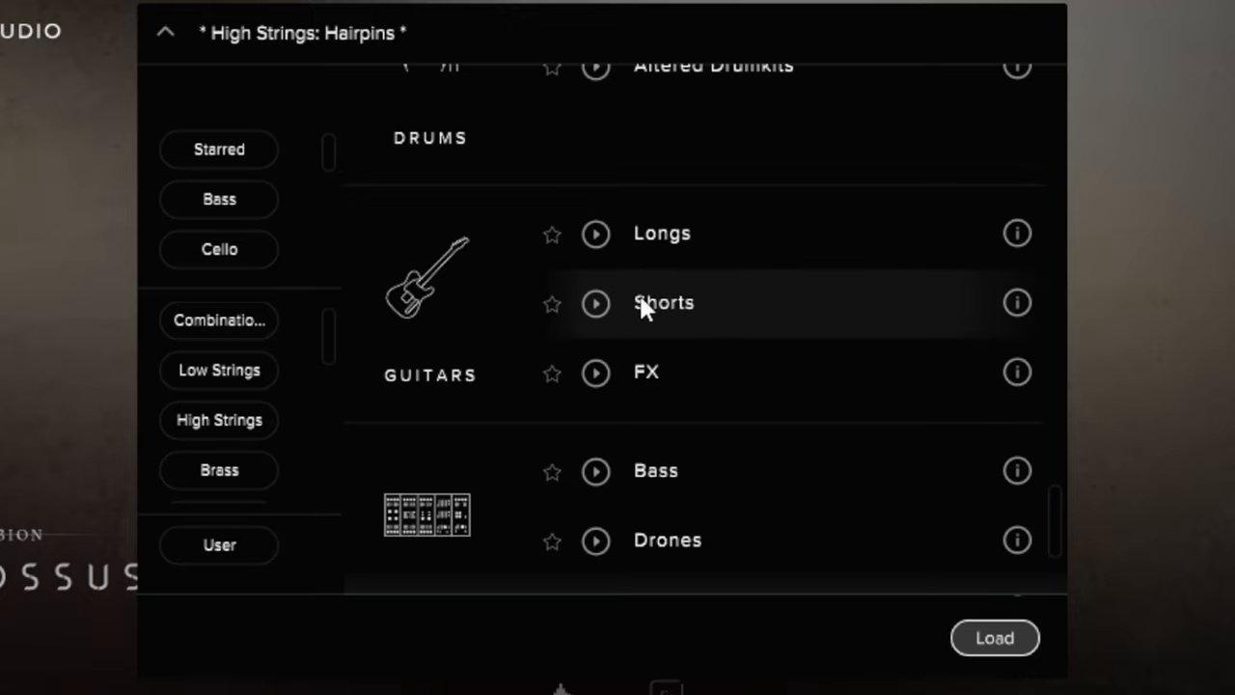
mouse_move(756, 316)
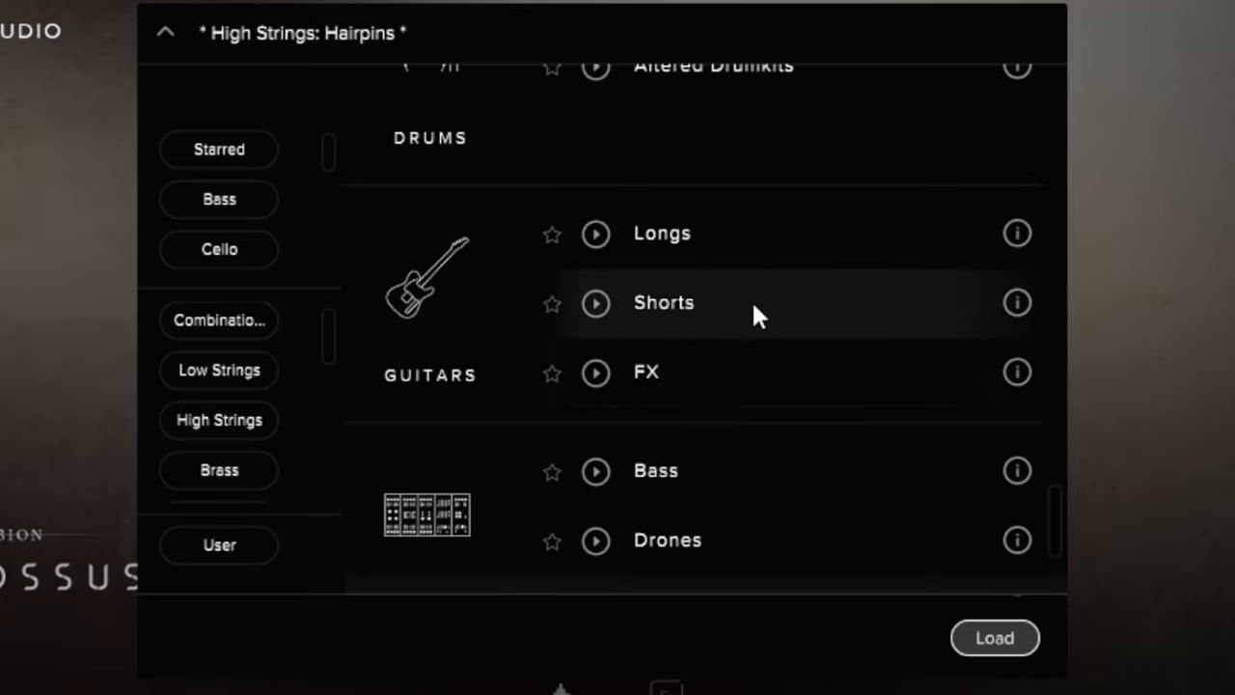
scroll("down", 3)
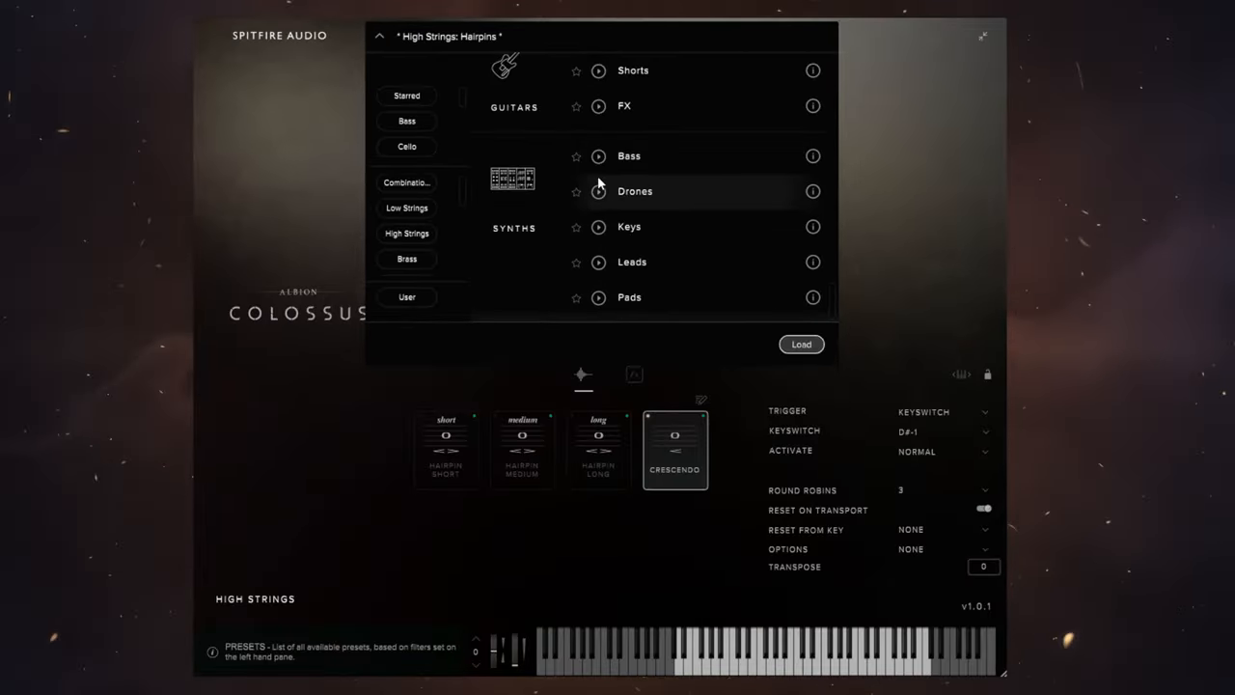
mouse_move(608, 191)
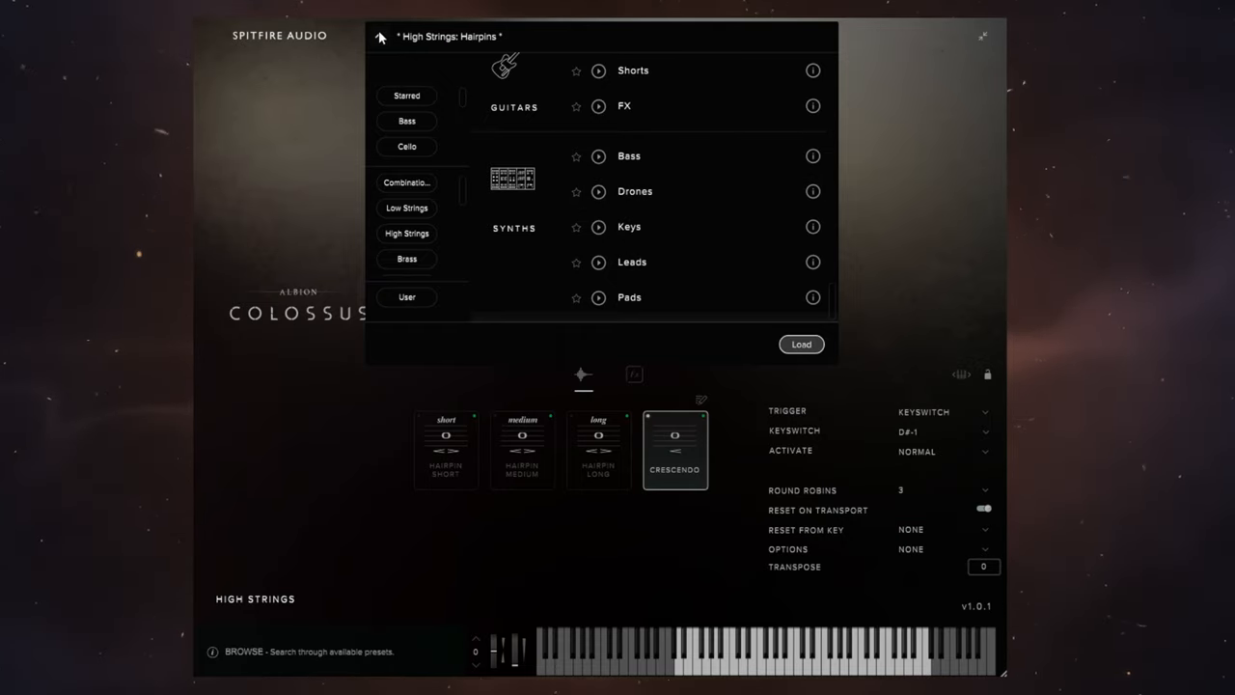
Close the preset browser, returning to the High Strings Hairpins main controls
left_click(380, 35)
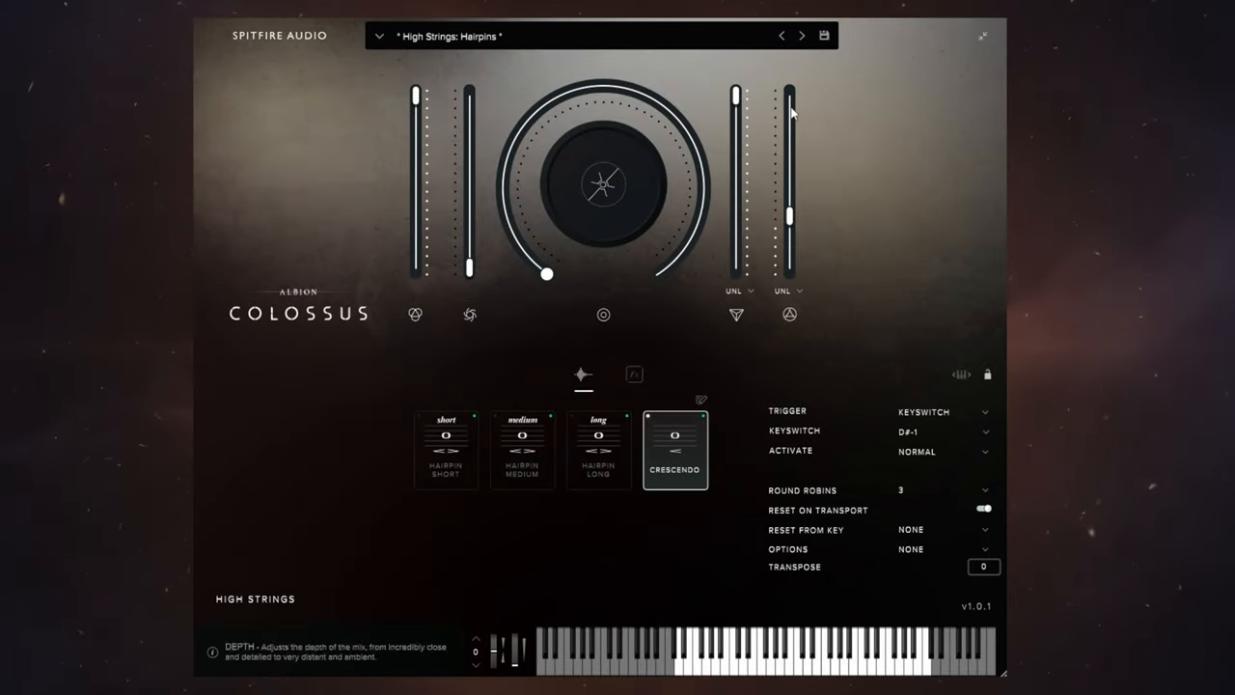
mouse_move(853, 145)
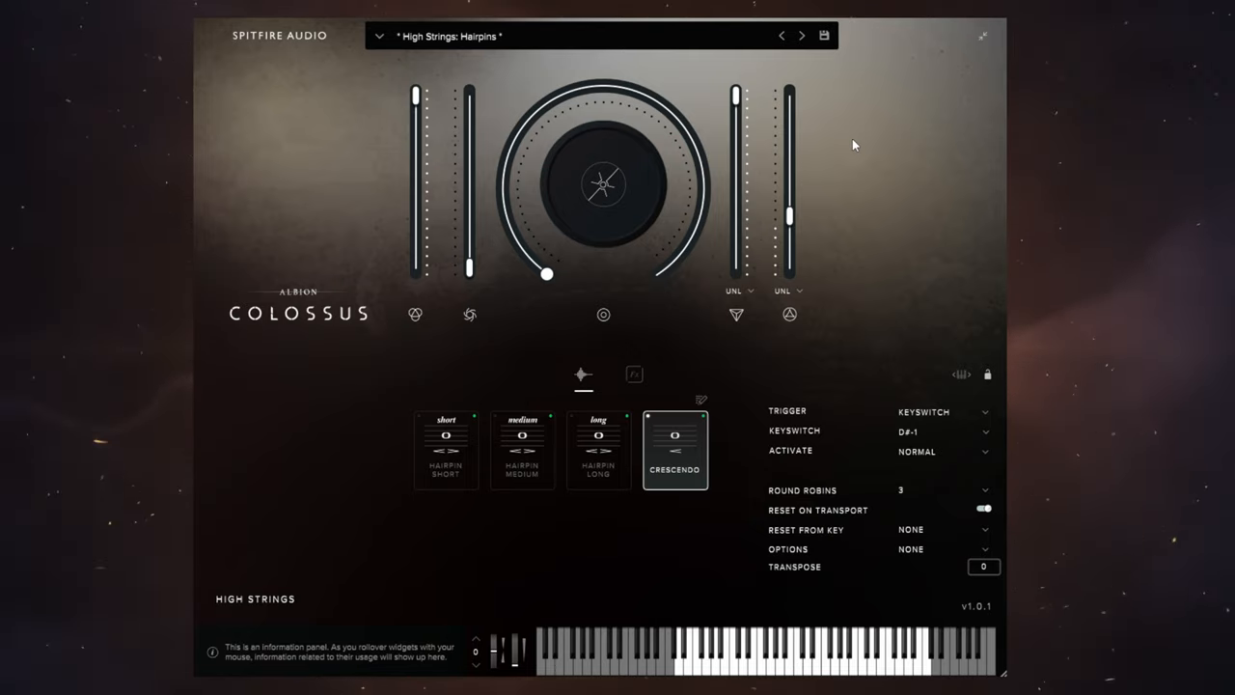
mouse_move(865, 116)
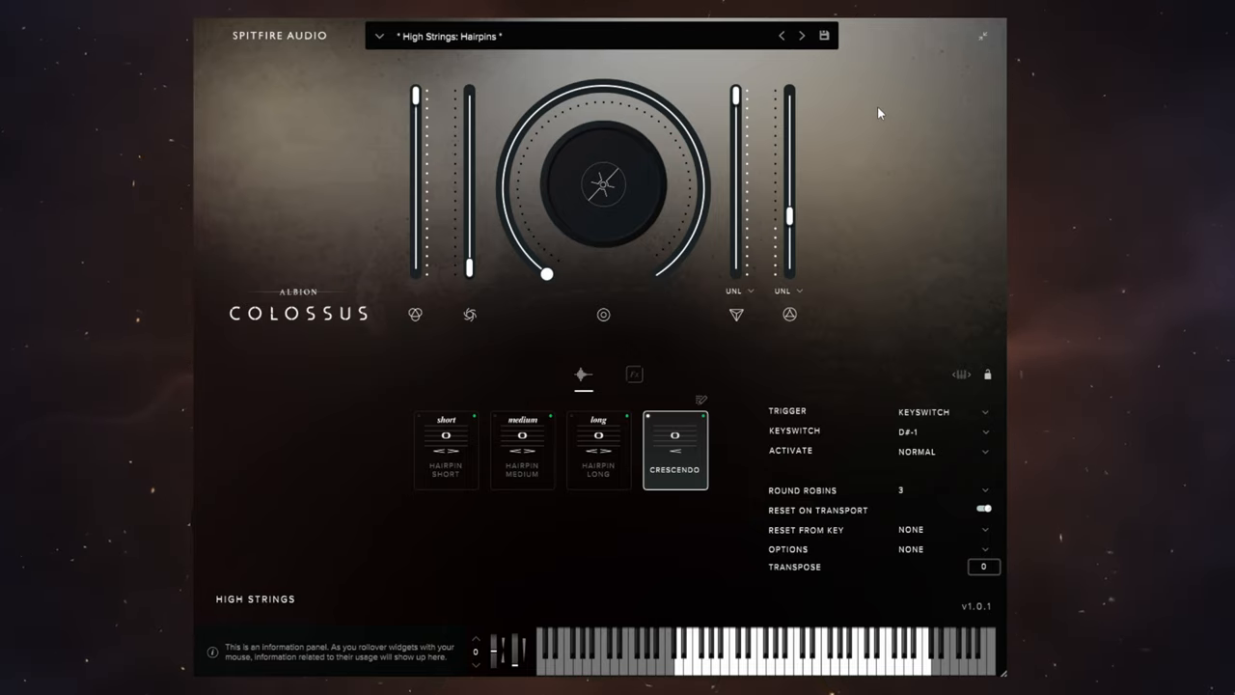
mouse_move(691, 425)
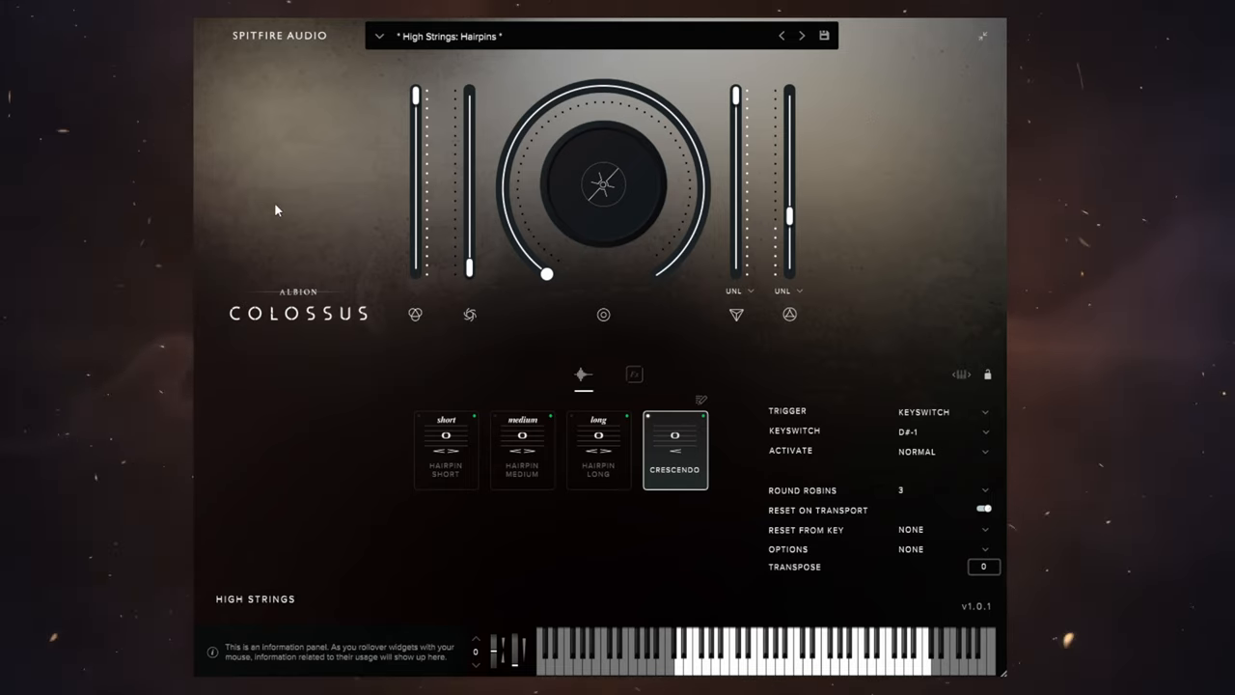
mouse_move(297, 185)
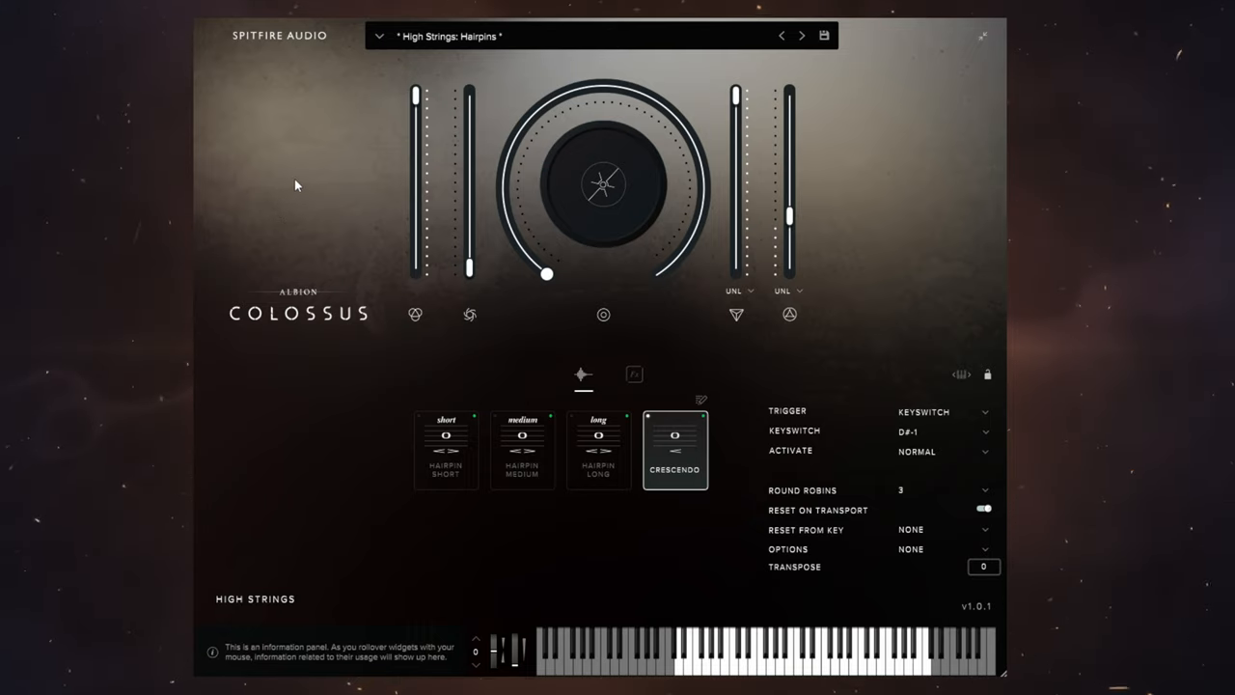
mouse_move(743, 100)
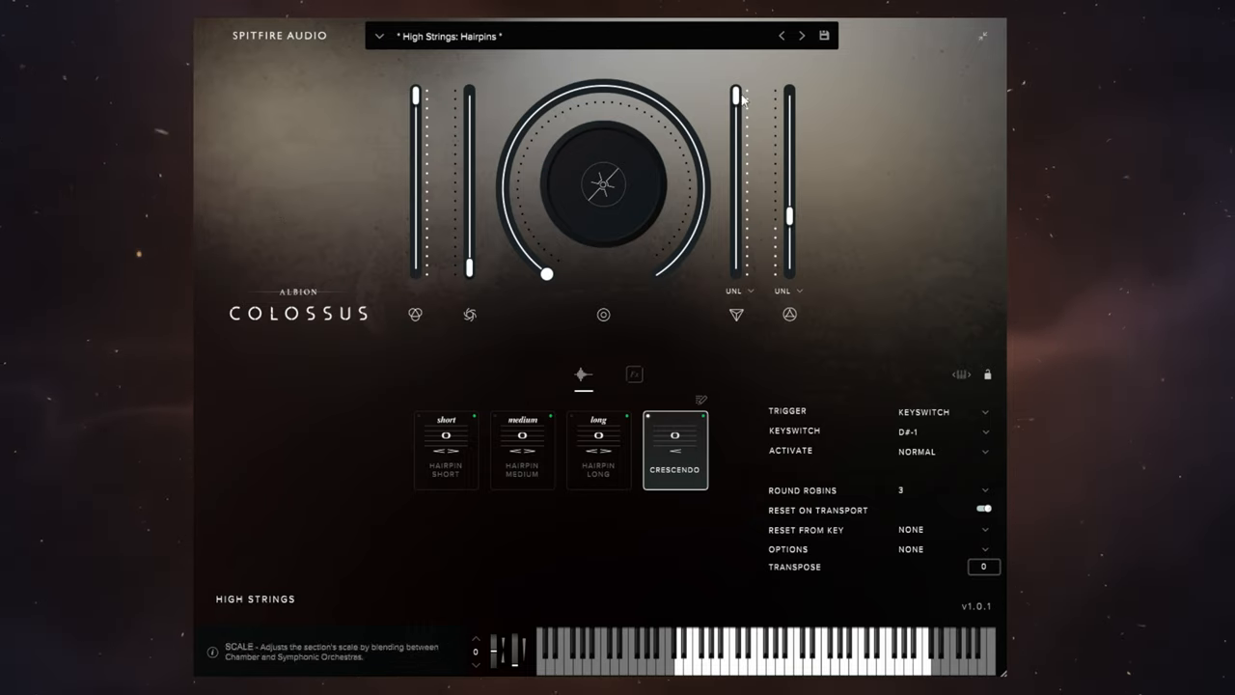
mouse_move(877, 114)
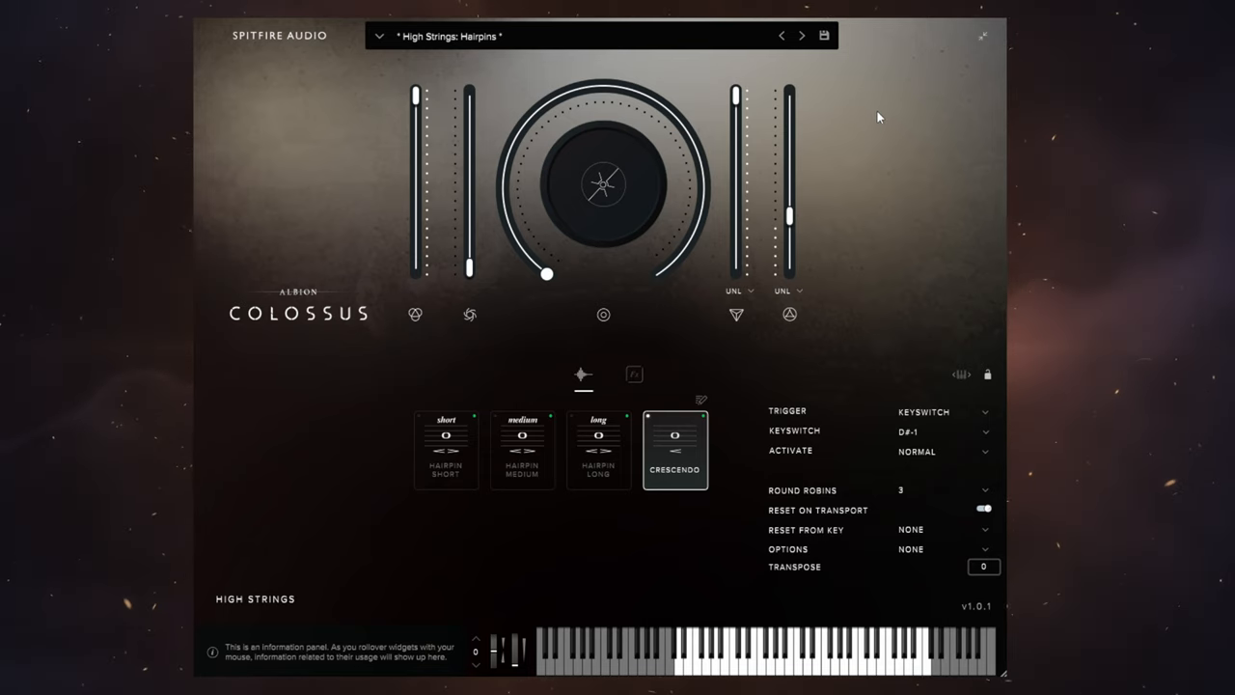
mouse_move(903, 139)
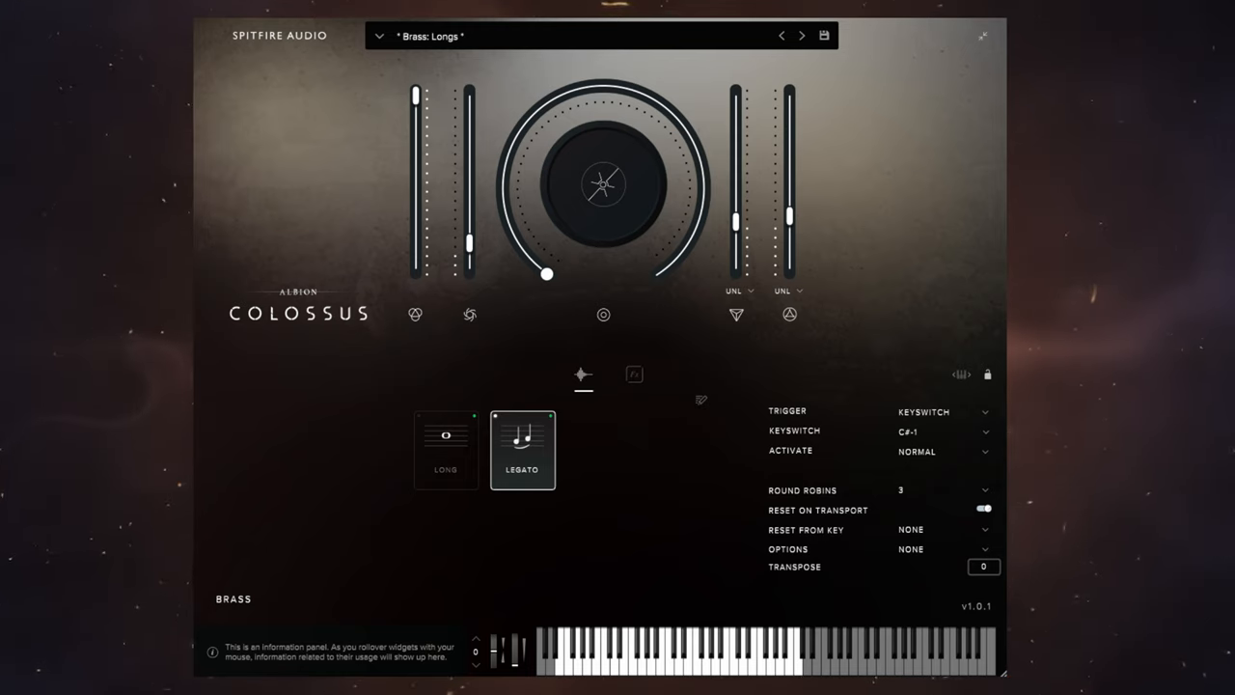
mouse_move(305, 79)
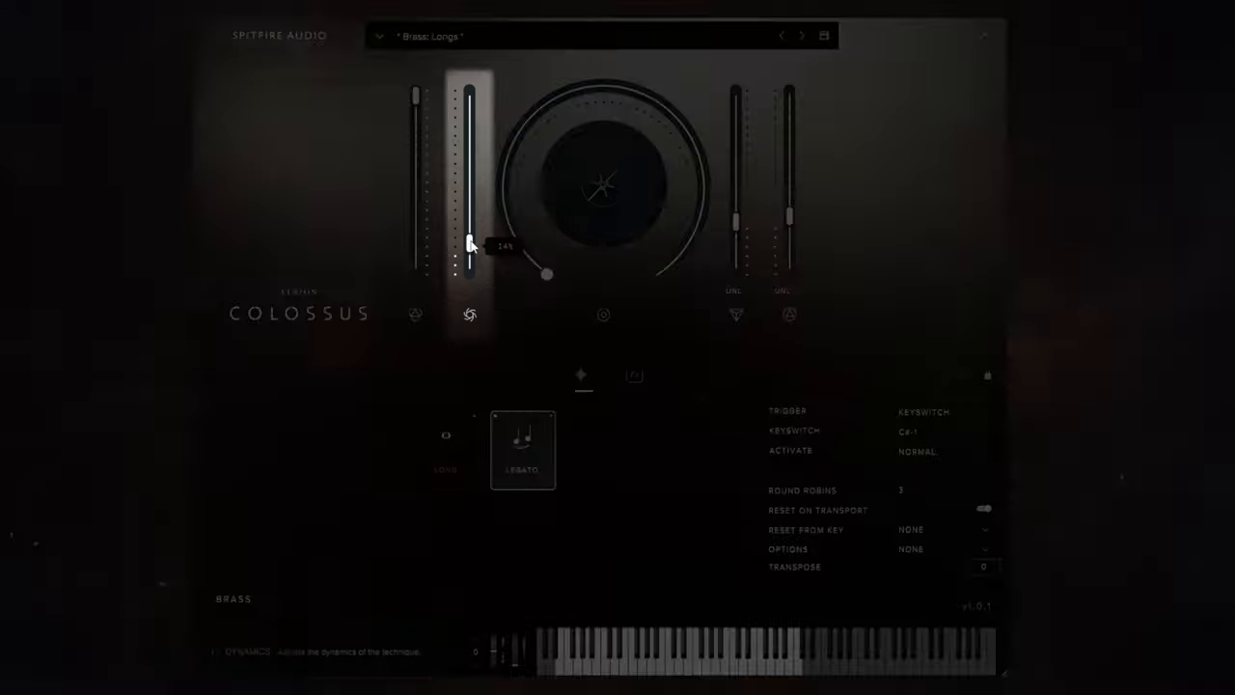
Sweep the Brass Longs Dynamics fader between near-minimum and near-maximum, settling around 29%
left_click_drag(471, 243, 471, 203)
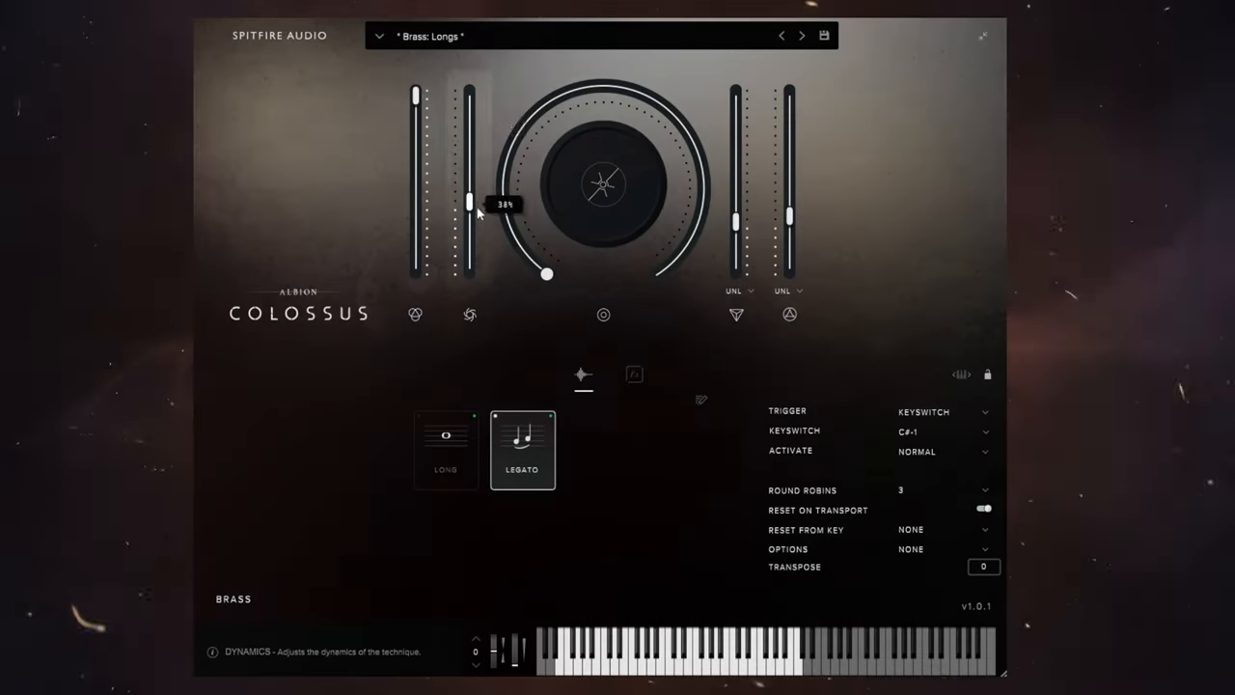
left_click_drag(469, 202, 469, 255)
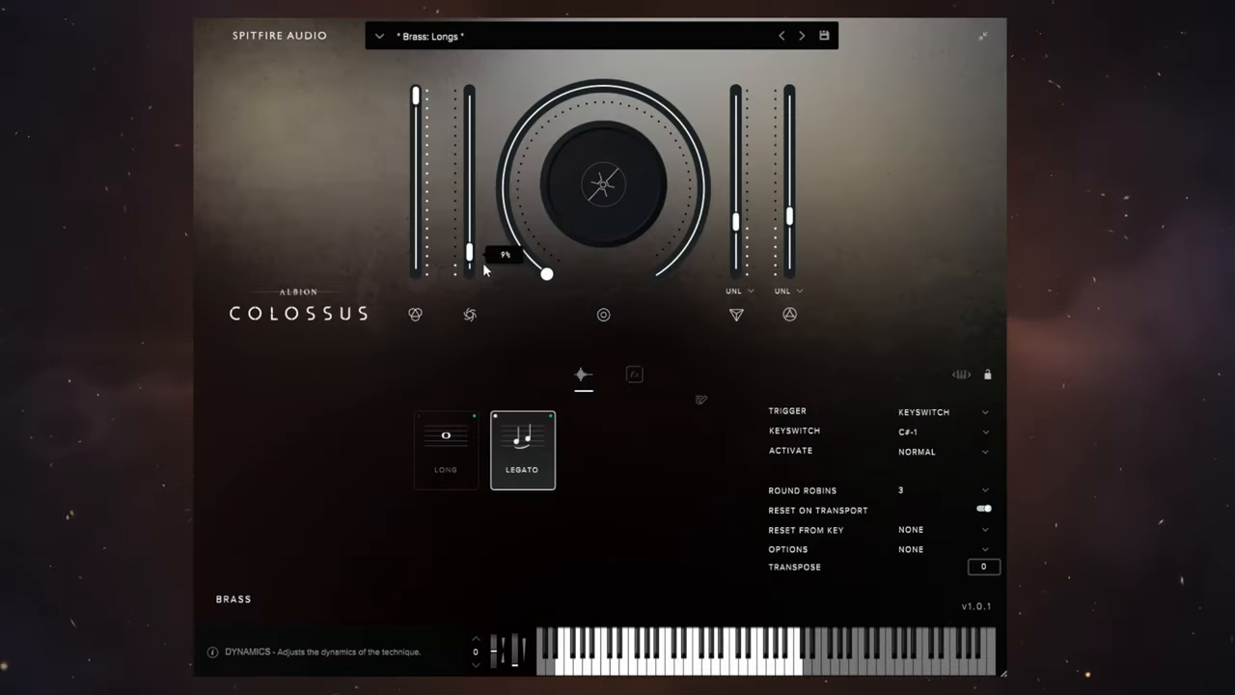
left_click_drag(467, 255, 467, 174)
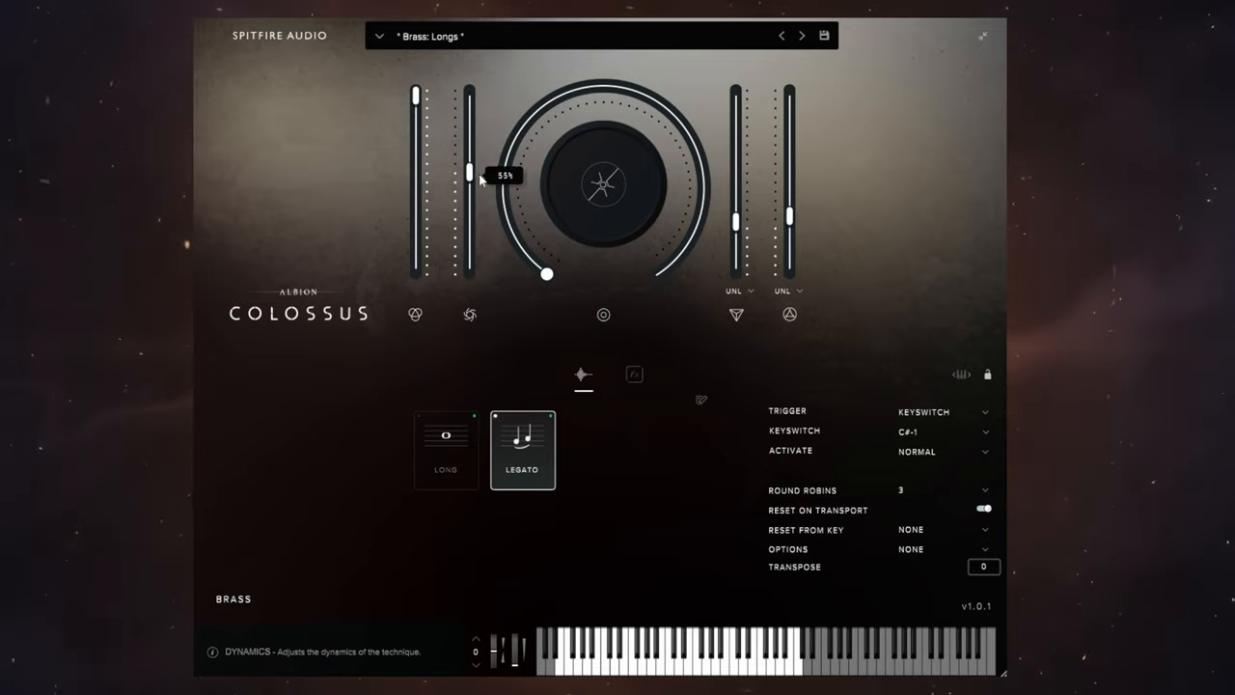
left_click_drag(471, 174, 471, 255)
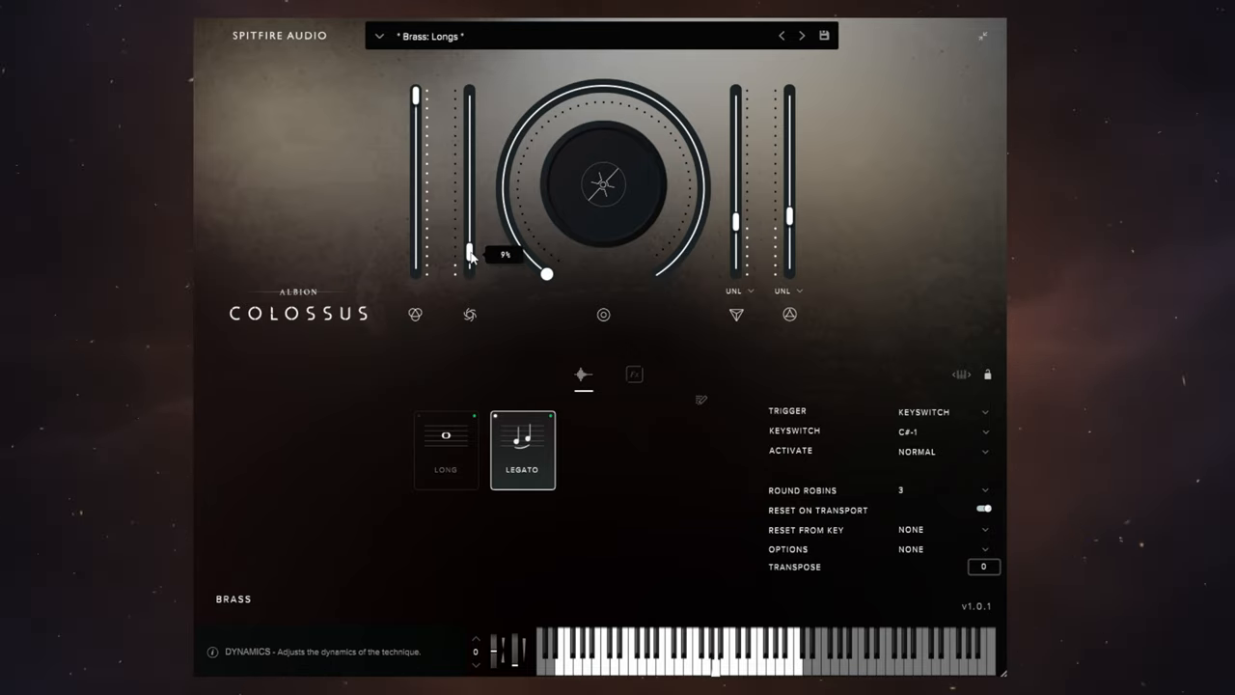
left_click_drag(467, 254, 468, 229)
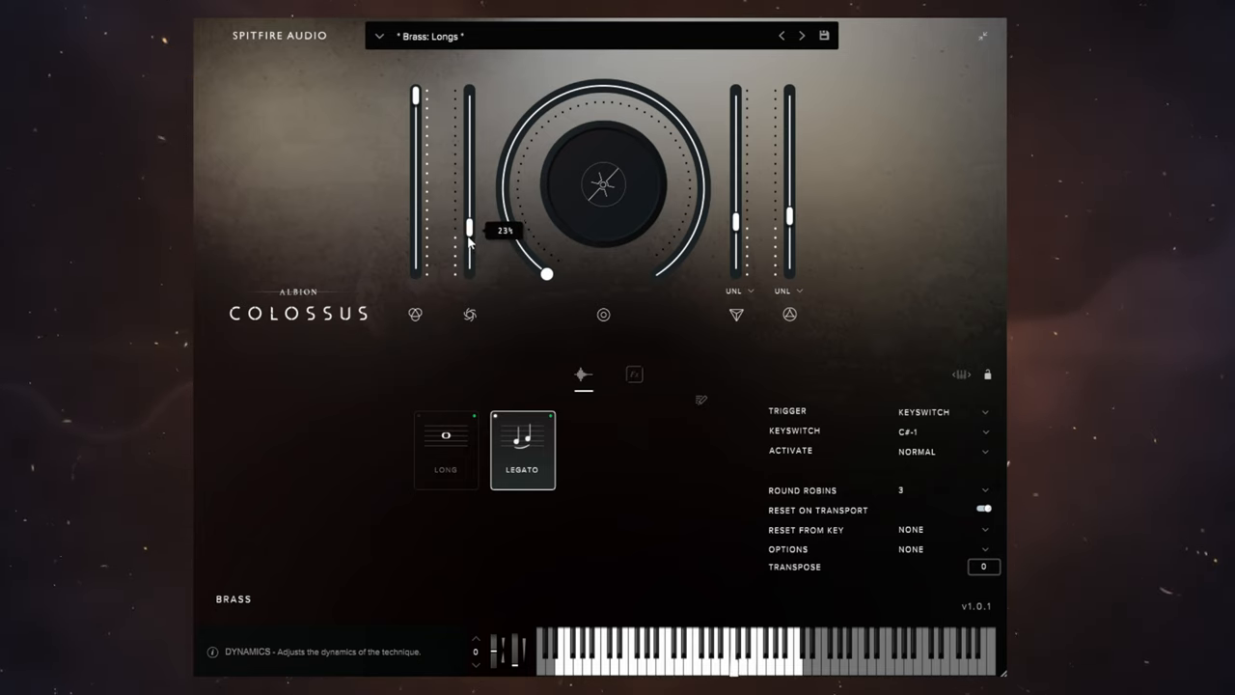
left_click_drag(471, 227, 471, 151)
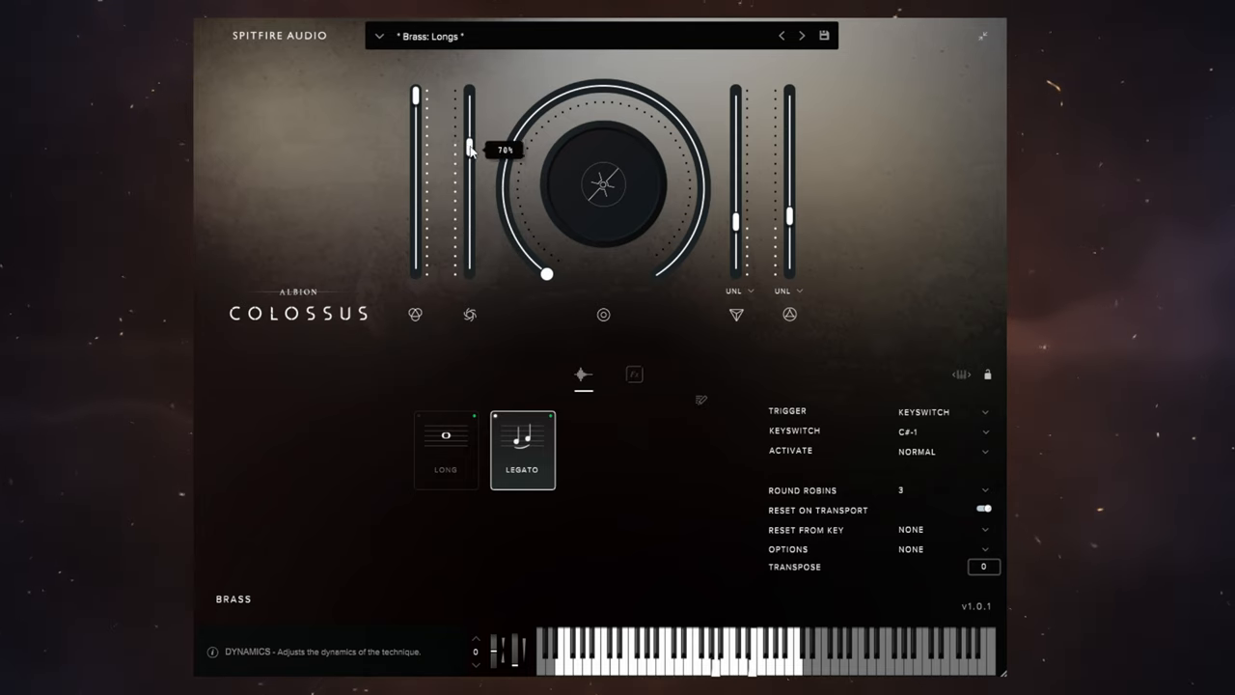
left_click_drag(471, 150, 471, 105)
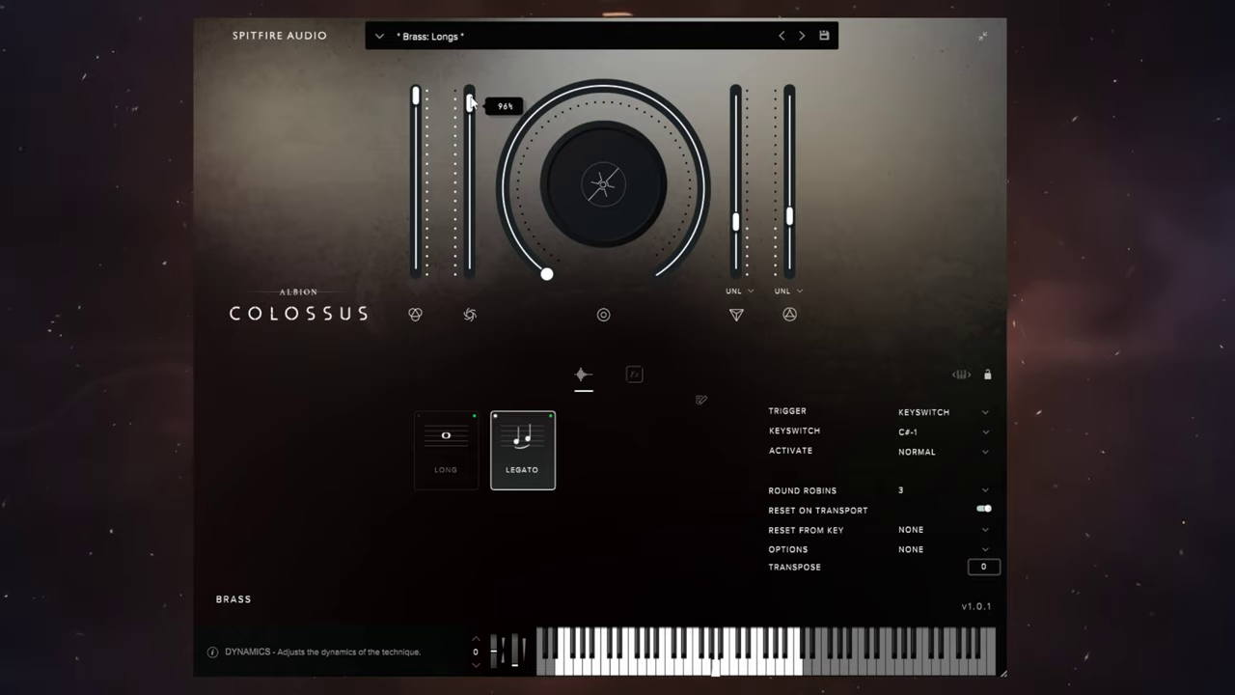
left_click_drag(471, 104, 471, 249)
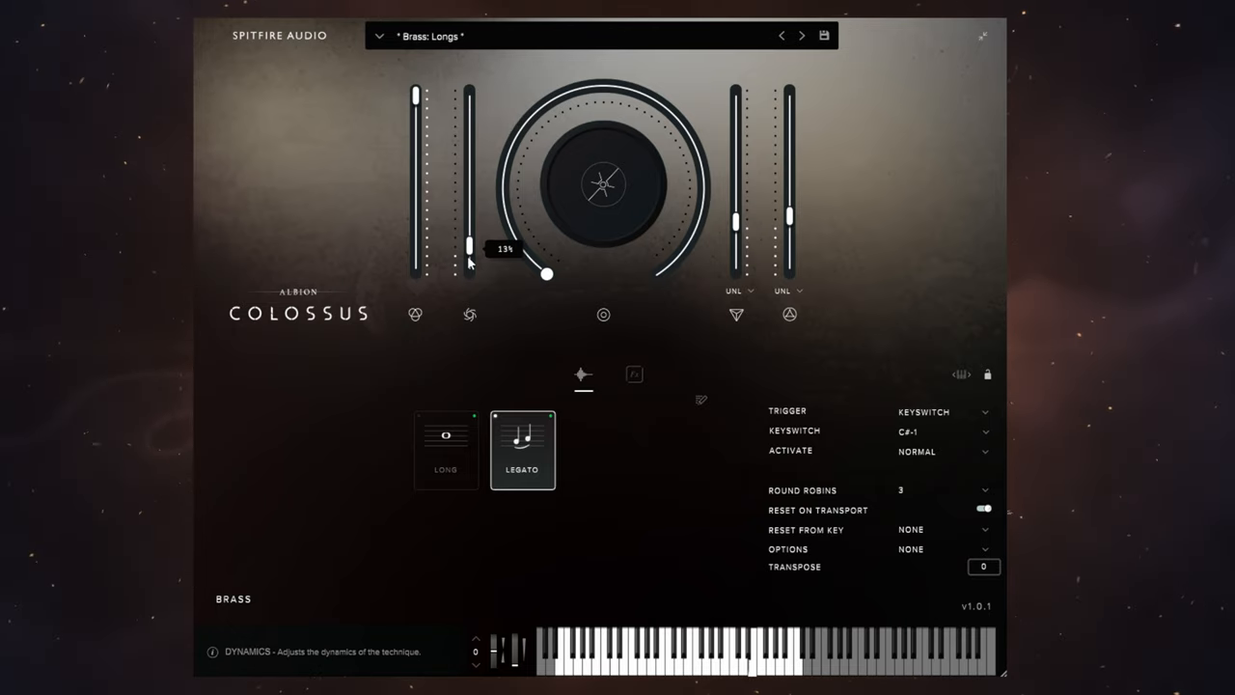
left_click_drag(471, 235, 471, 262)
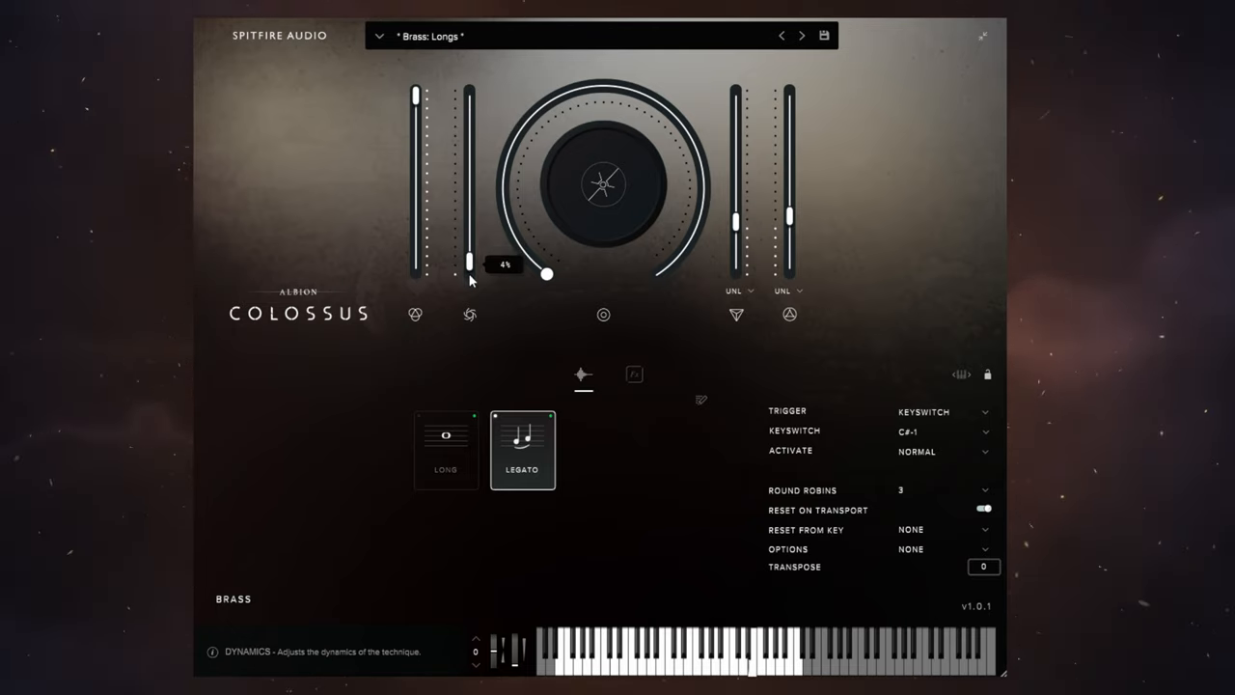
left_click_drag(471, 260, 471, 224)
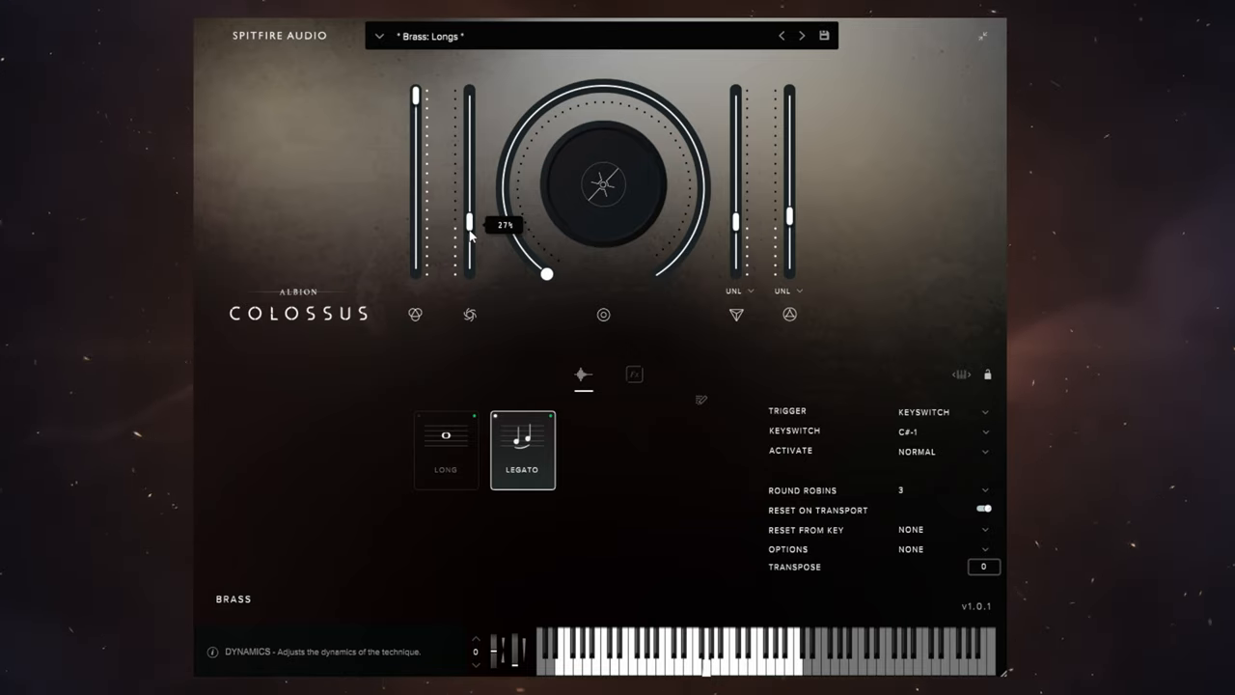
mouse_move(479, 230)
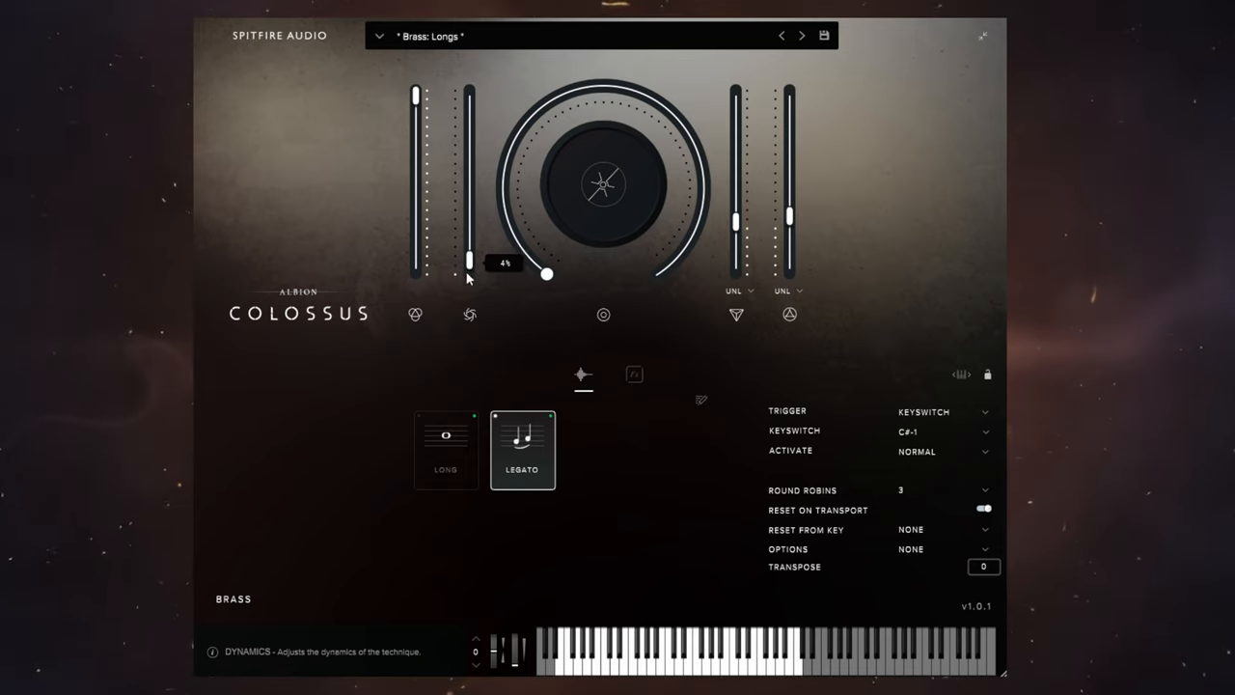
left_click_drag(471, 261, 471, 192)
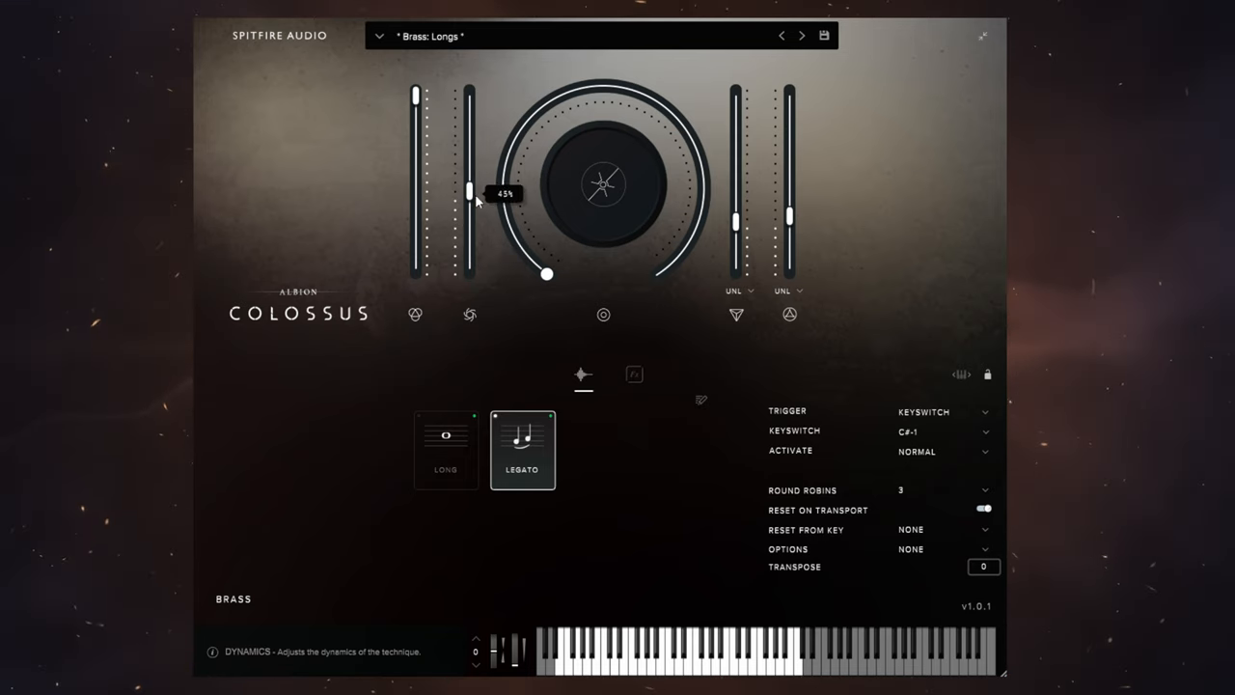
left_click_drag(469, 191, 469, 220)
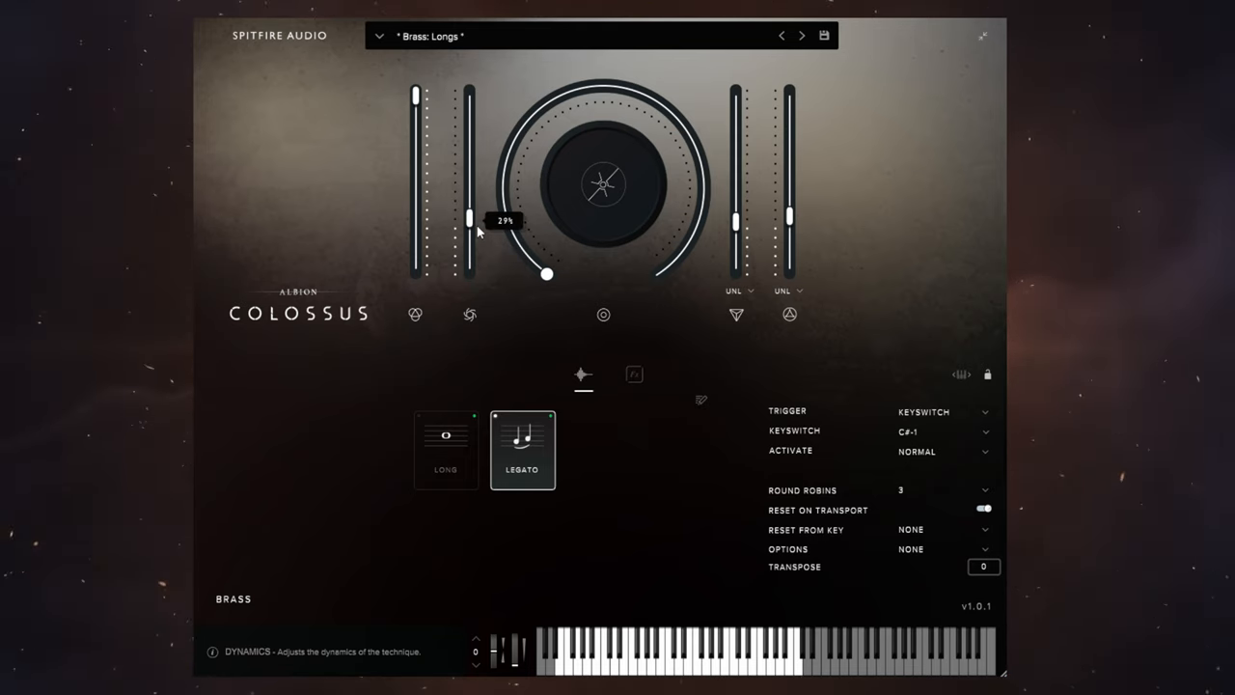
mouse_move(498, 255)
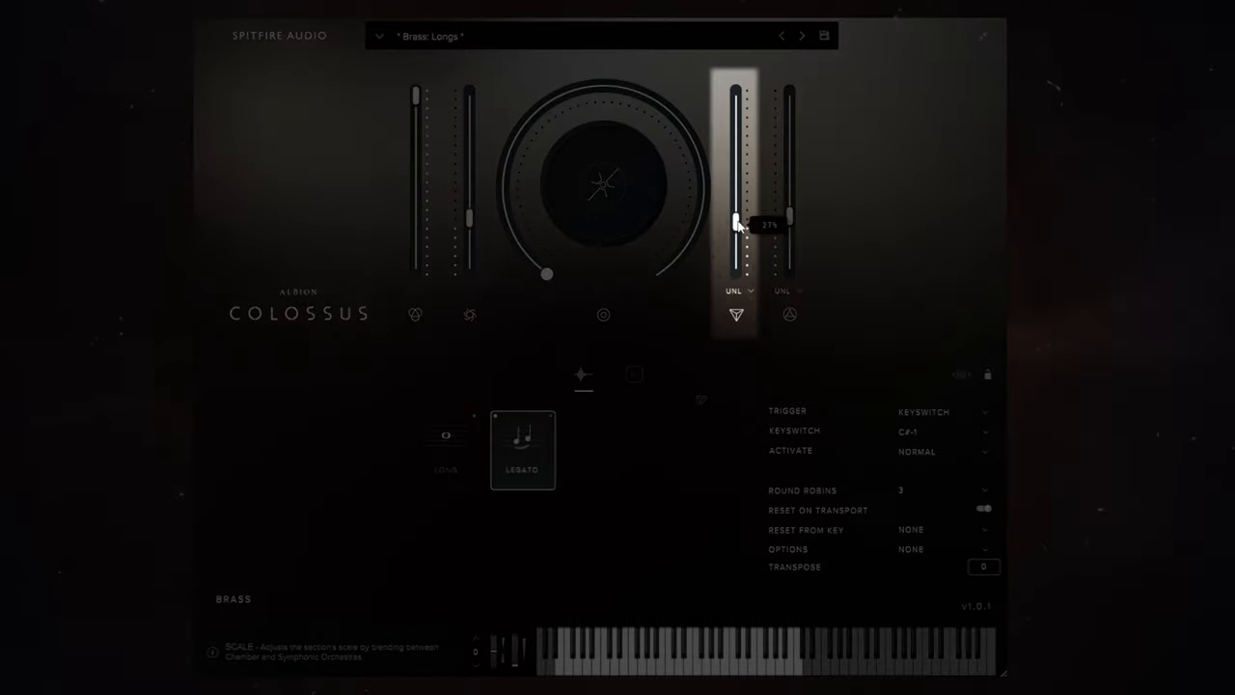
Sweep the Scale fader high and the Depth fader to about a third, leaving Scale near minimum
left_click_drag(737, 224, 737, 191)
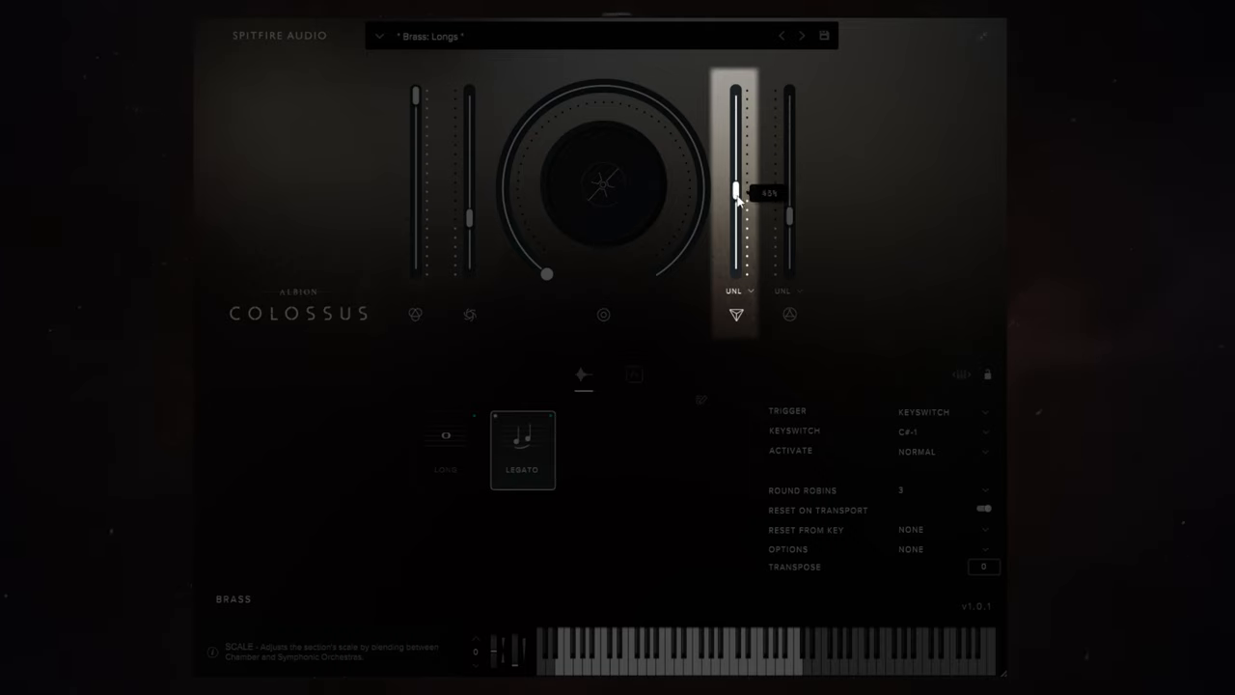
left_click_drag(737, 191, 738, 236)
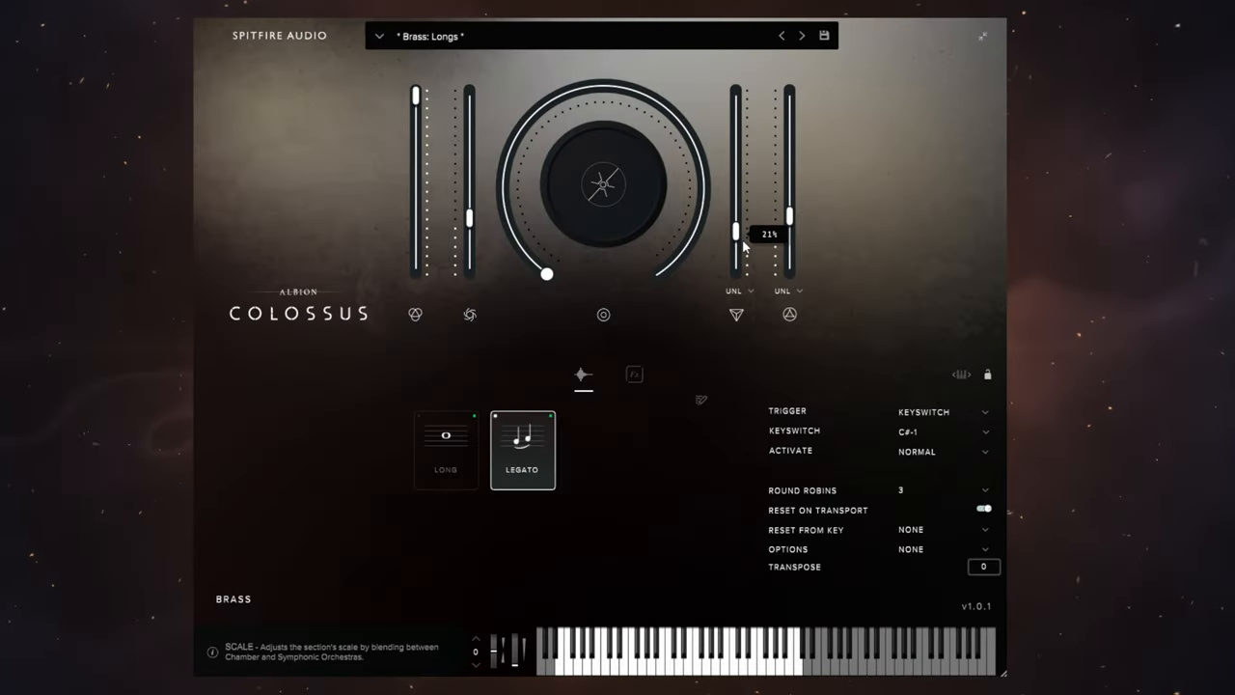
left_click_drag(791, 230, 791, 204)
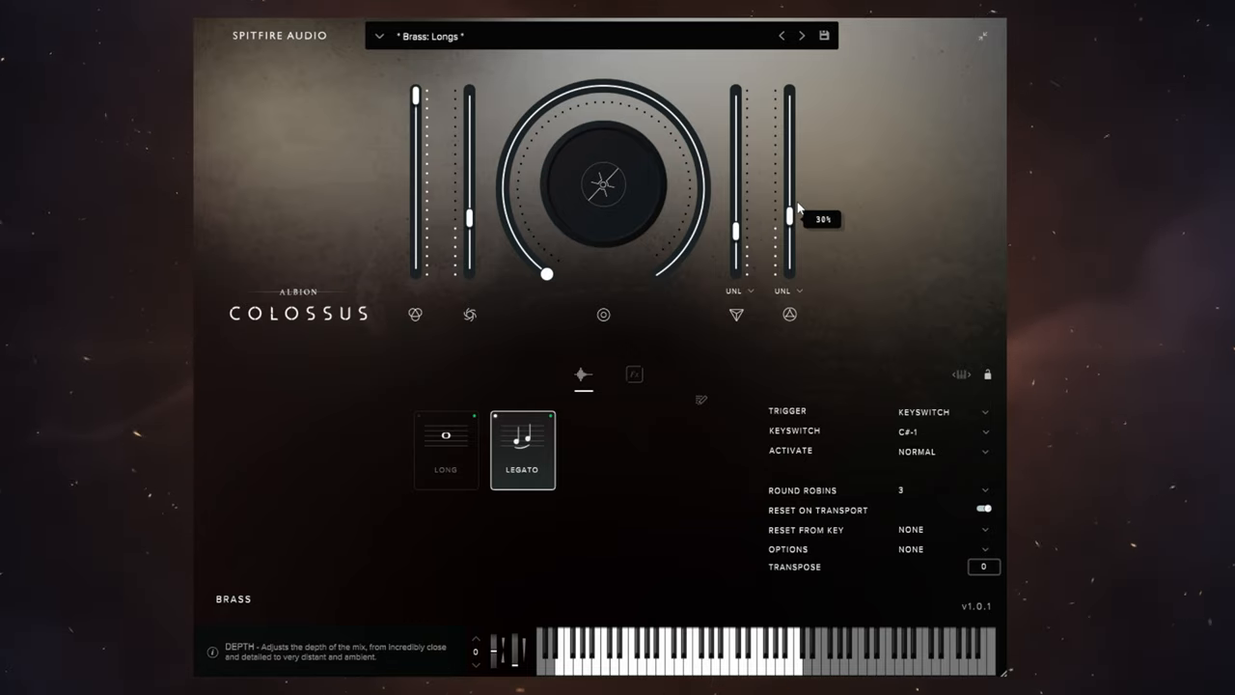
mouse_move(743, 216)
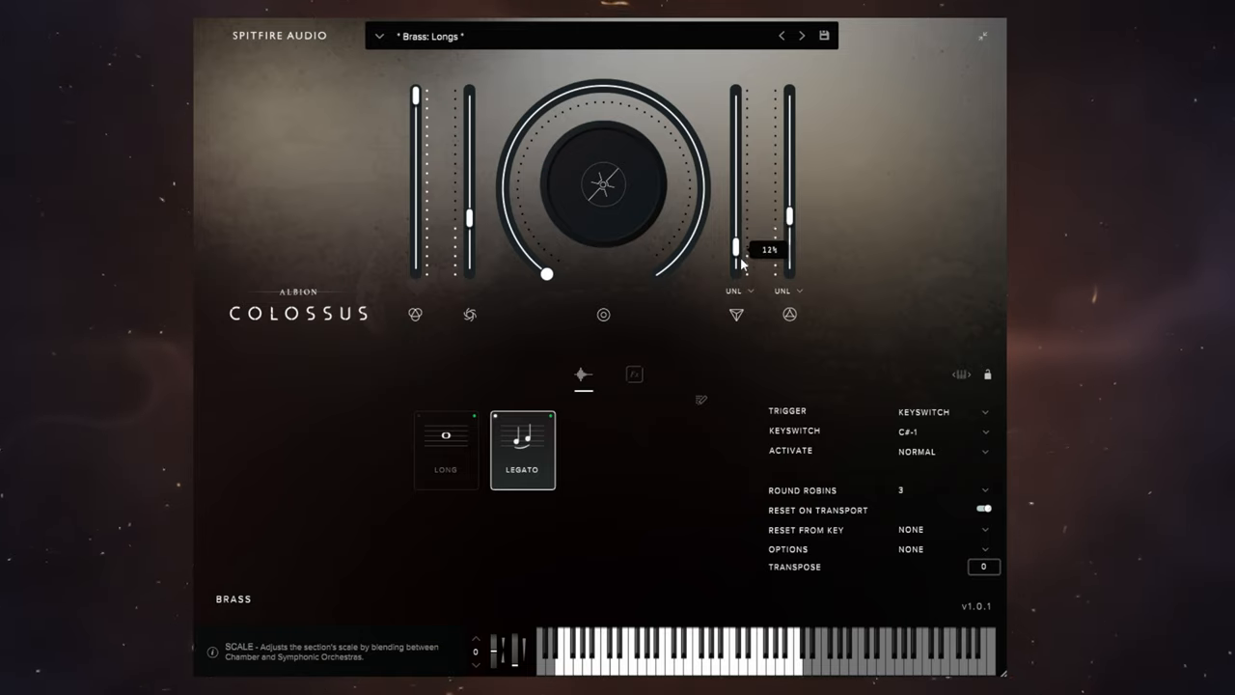
left_click_drag(738, 247, 737, 119)
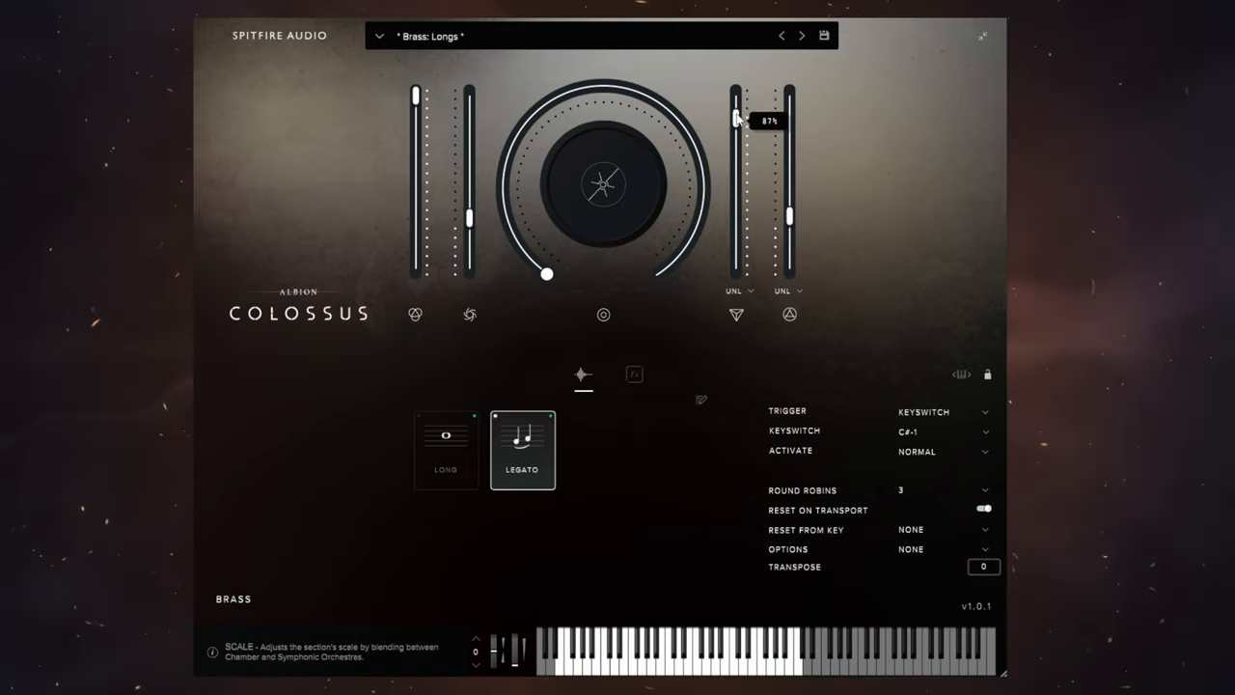
left_click_drag(738, 120, 738, 239)
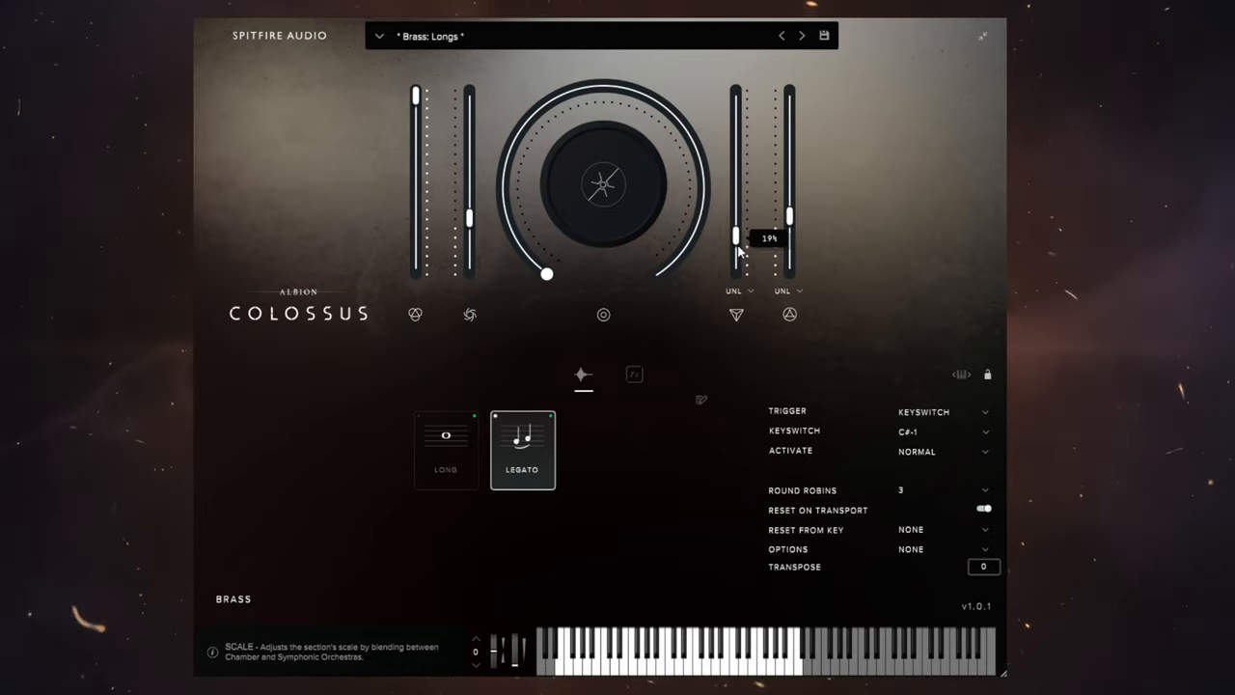
left_click_drag(737, 251, 738, 270)
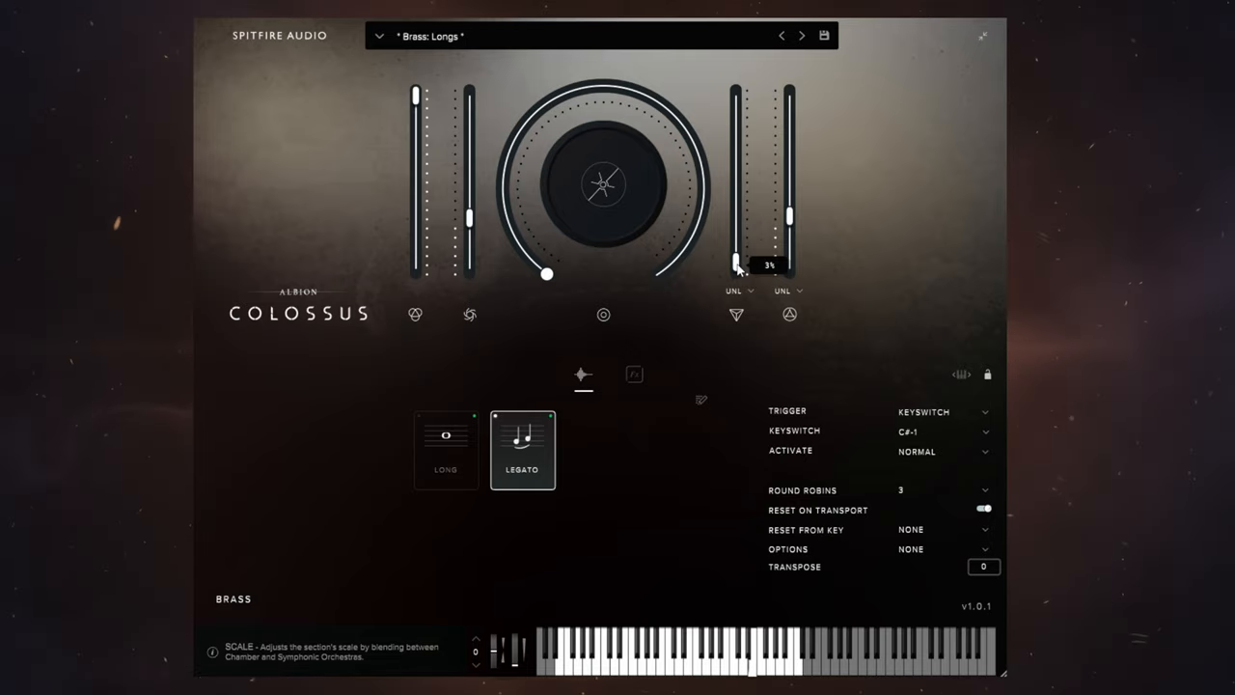
Push Scale up to maximum, then bring it back down to about a quarter
left_click_drag(737, 270, 737, 251)
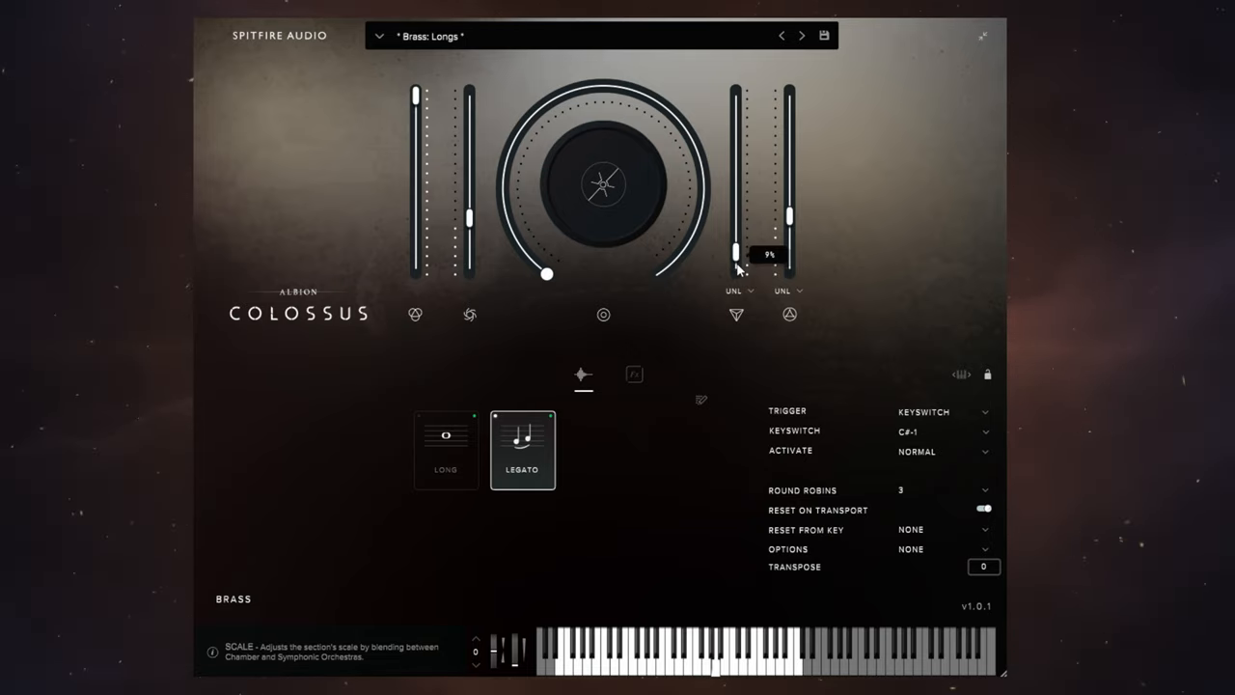
left_click_drag(738, 253, 738, 100)
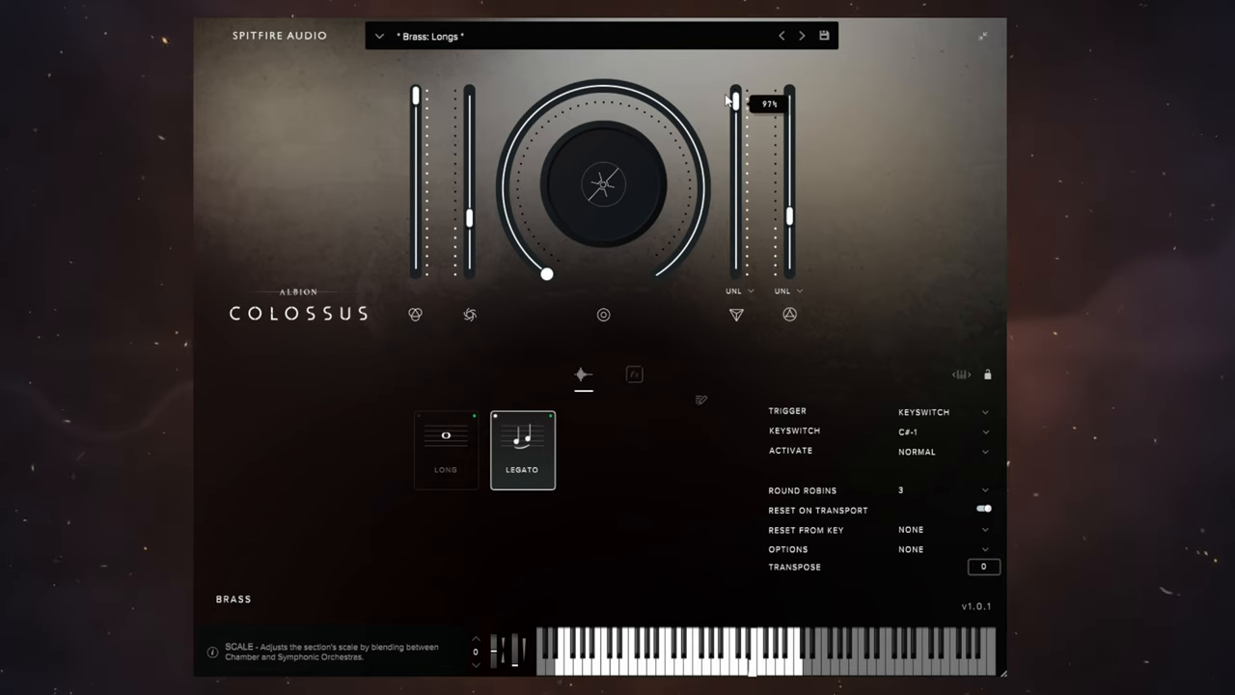
left_click_drag(736, 100, 735, 92)
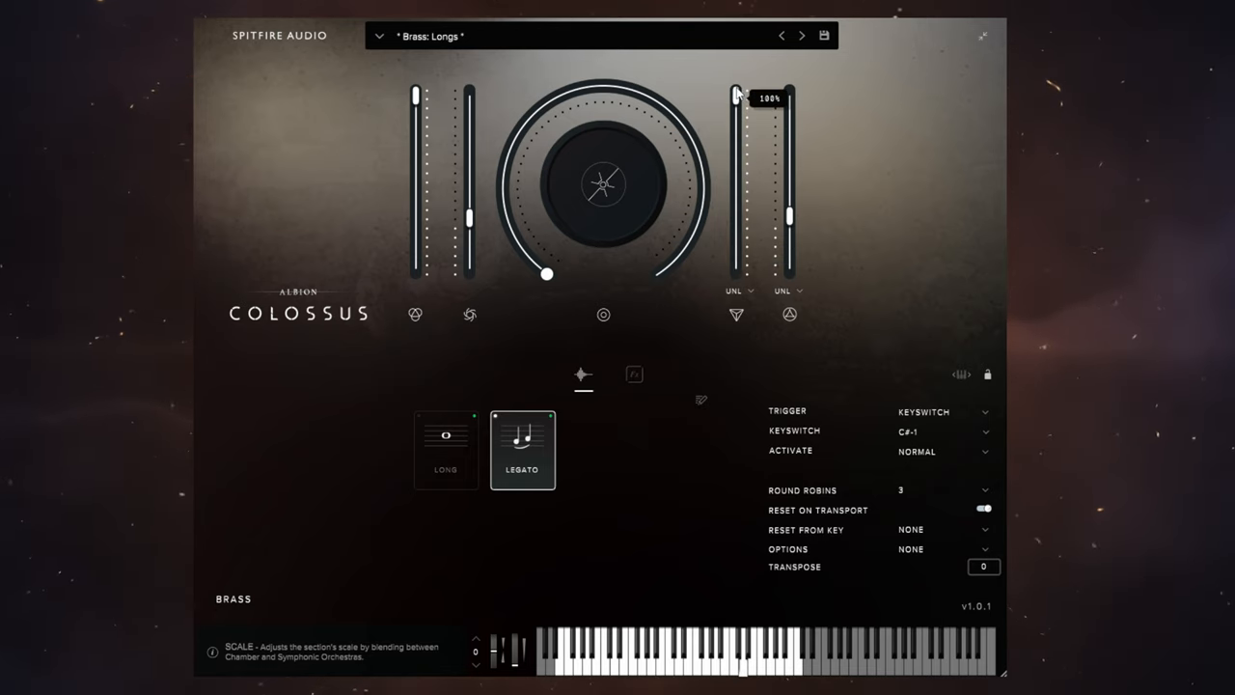
left_click_drag(741, 94, 741, 104)
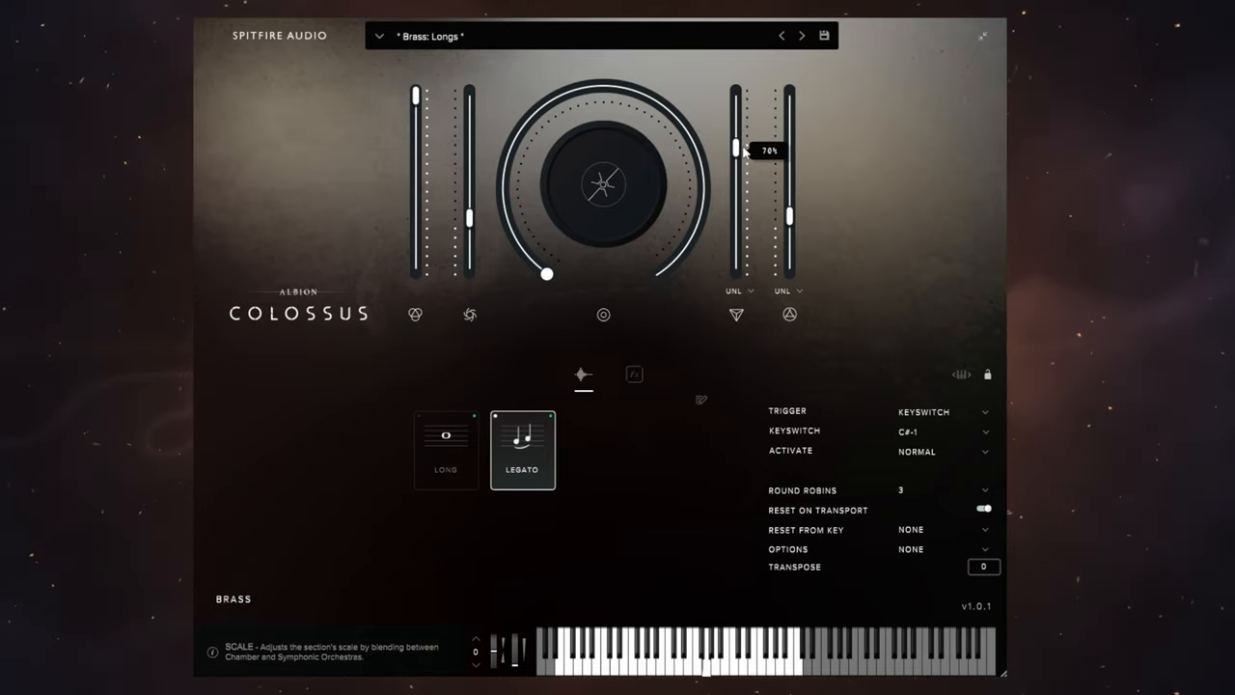
left_click_drag(756, 150, 757, 191)
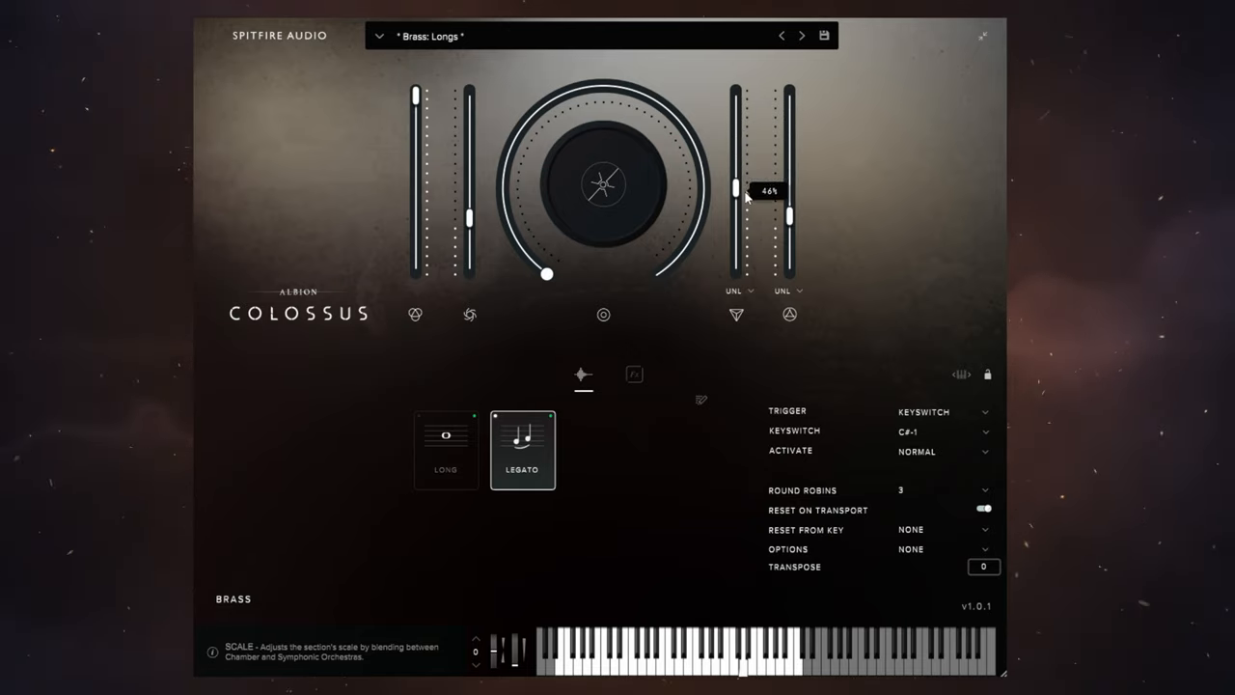
left_click_drag(762, 193, 762, 235)
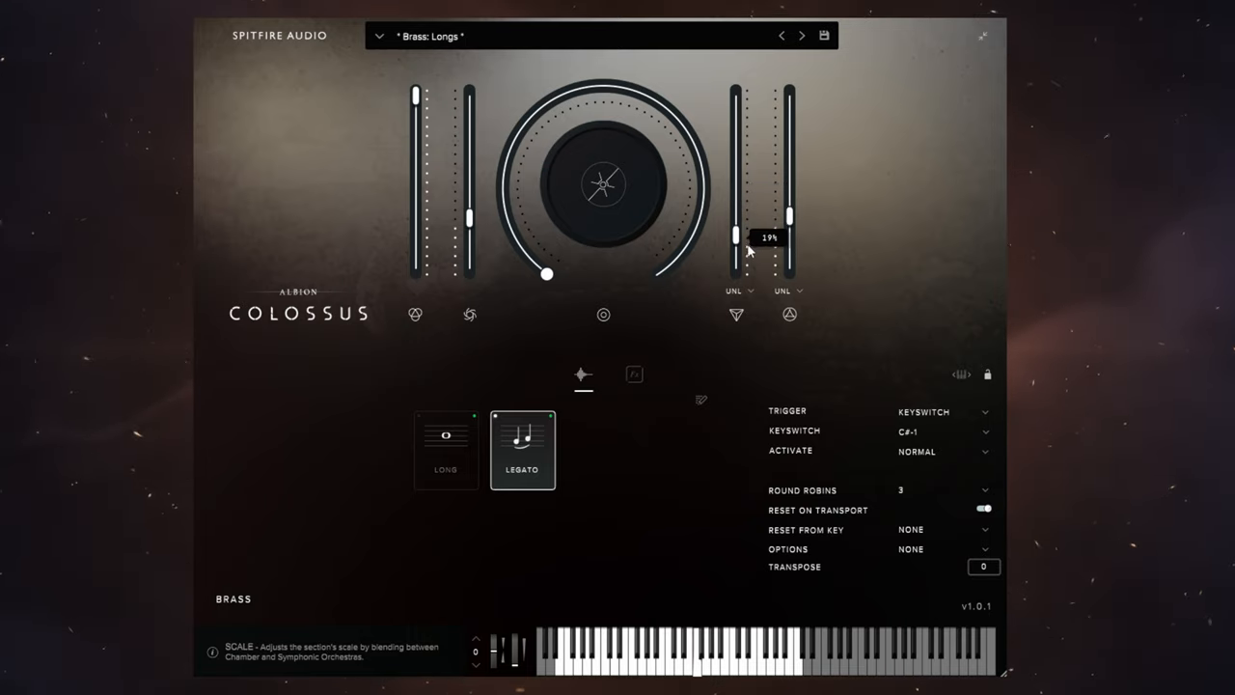
mouse_move(821, 348)
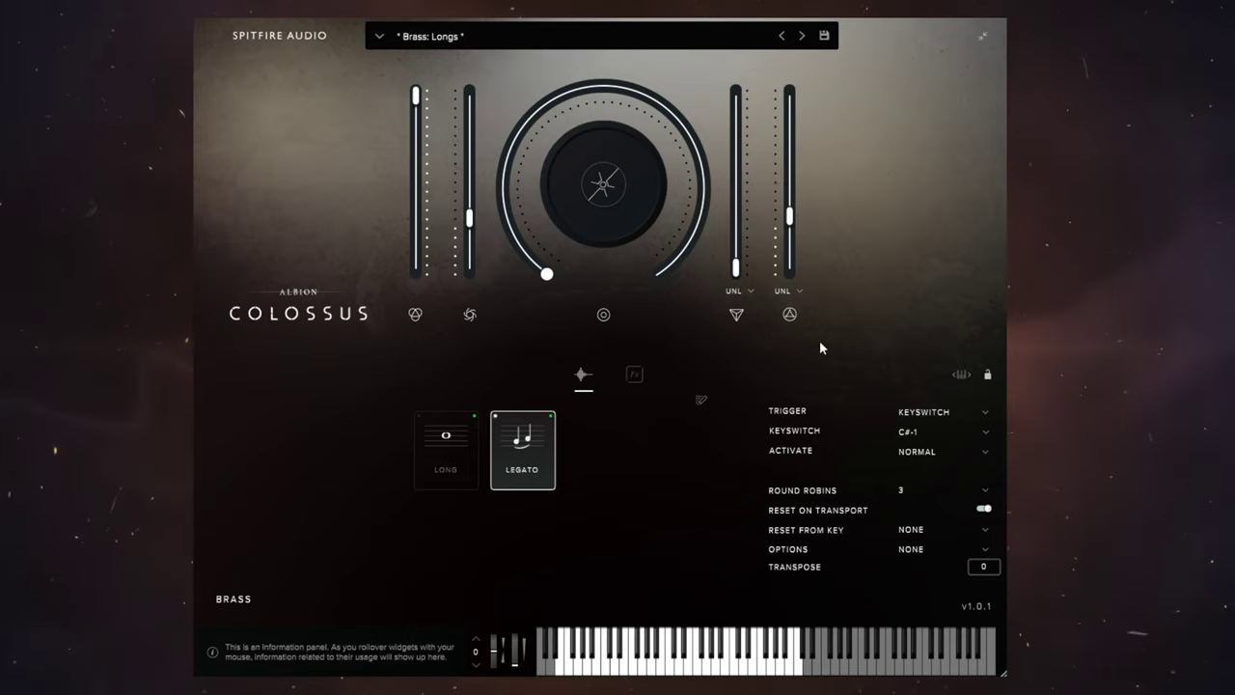
mouse_move(868, 224)
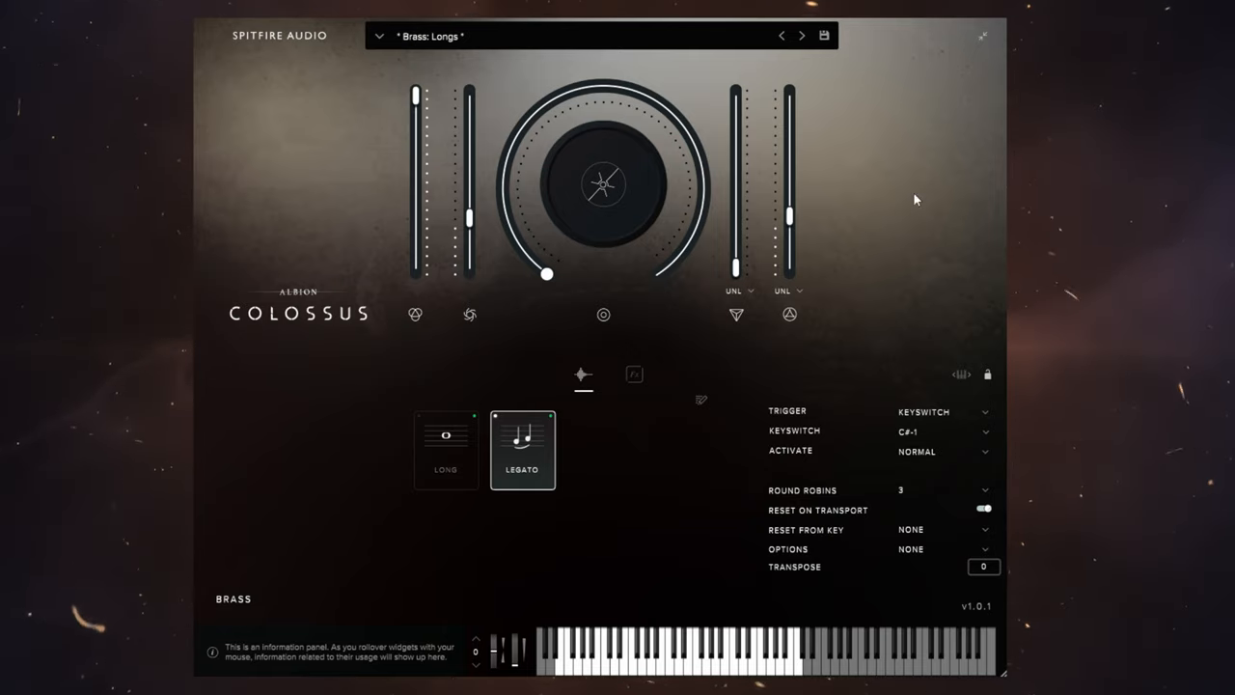
mouse_move(916, 112)
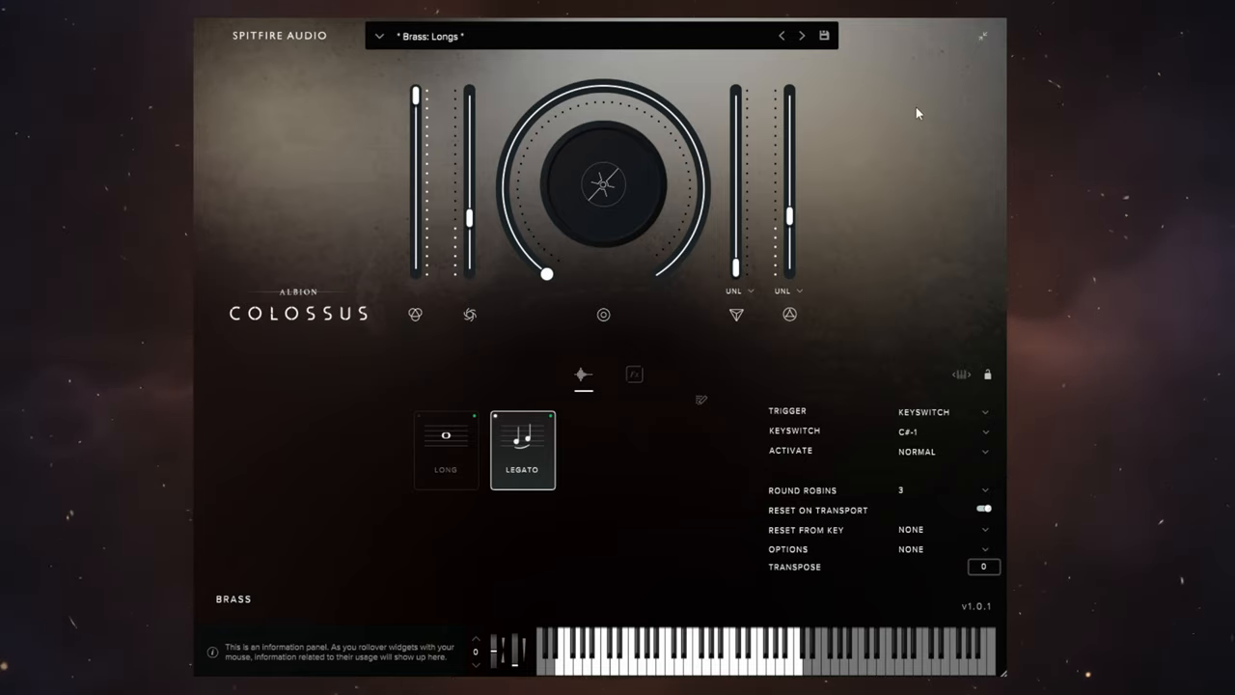
mouse_move(884, 173)
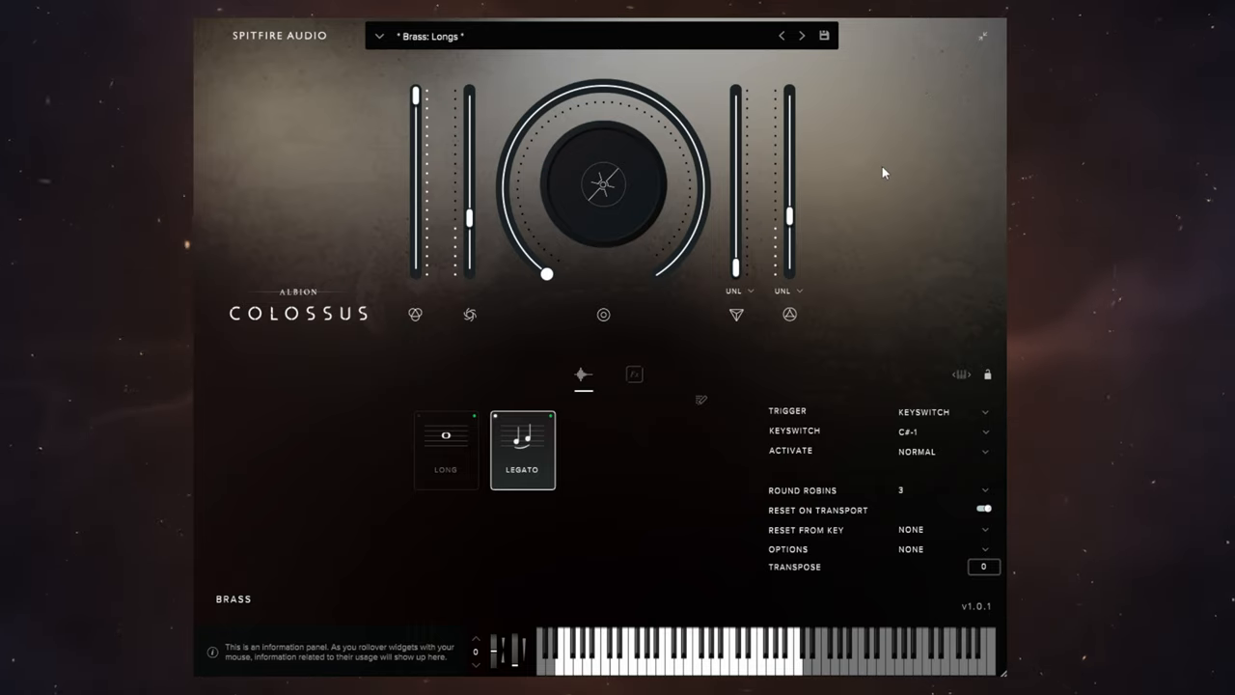
mouse_move(907, 158)
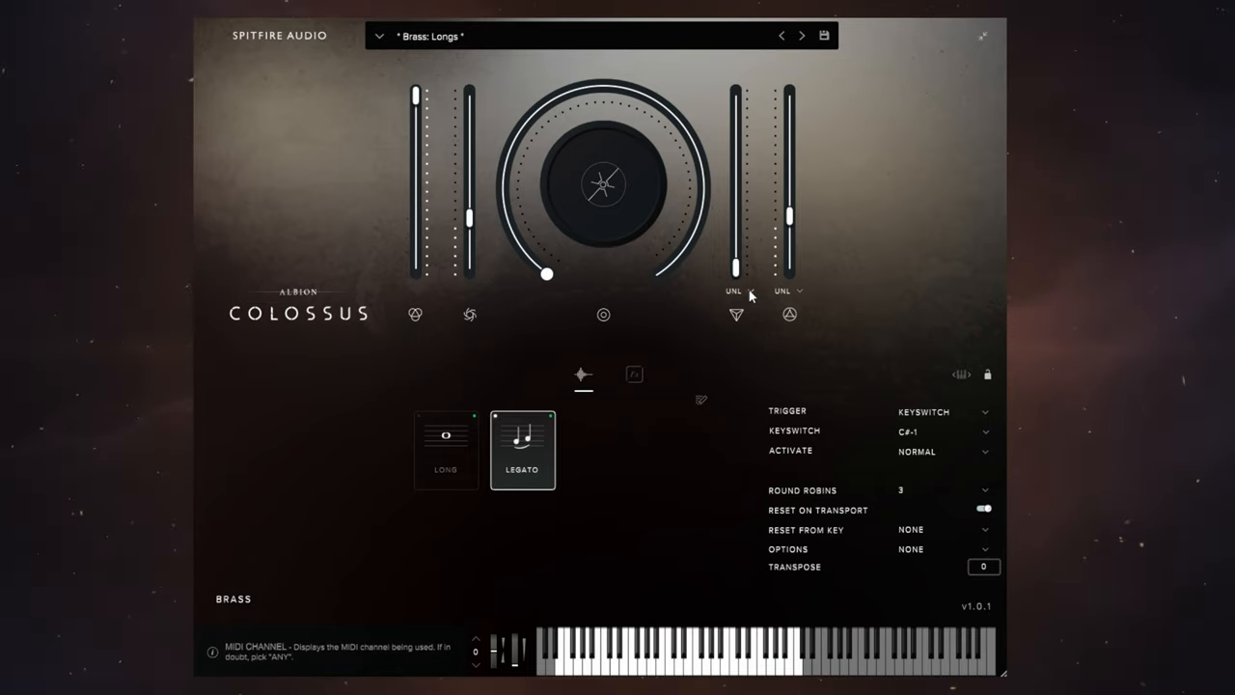
Link Scale to the dynamics controller and sweep Dynamics low, around 7-43%
left_click(733, 289)
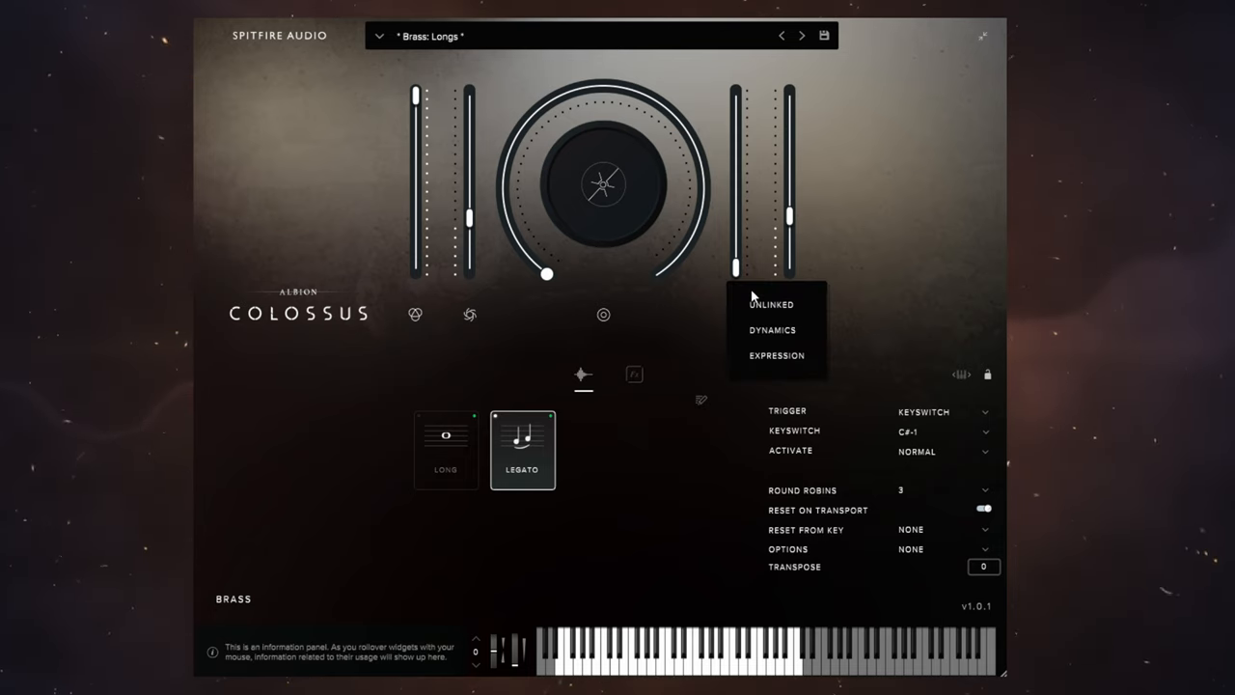
mouse_move(768, 332)
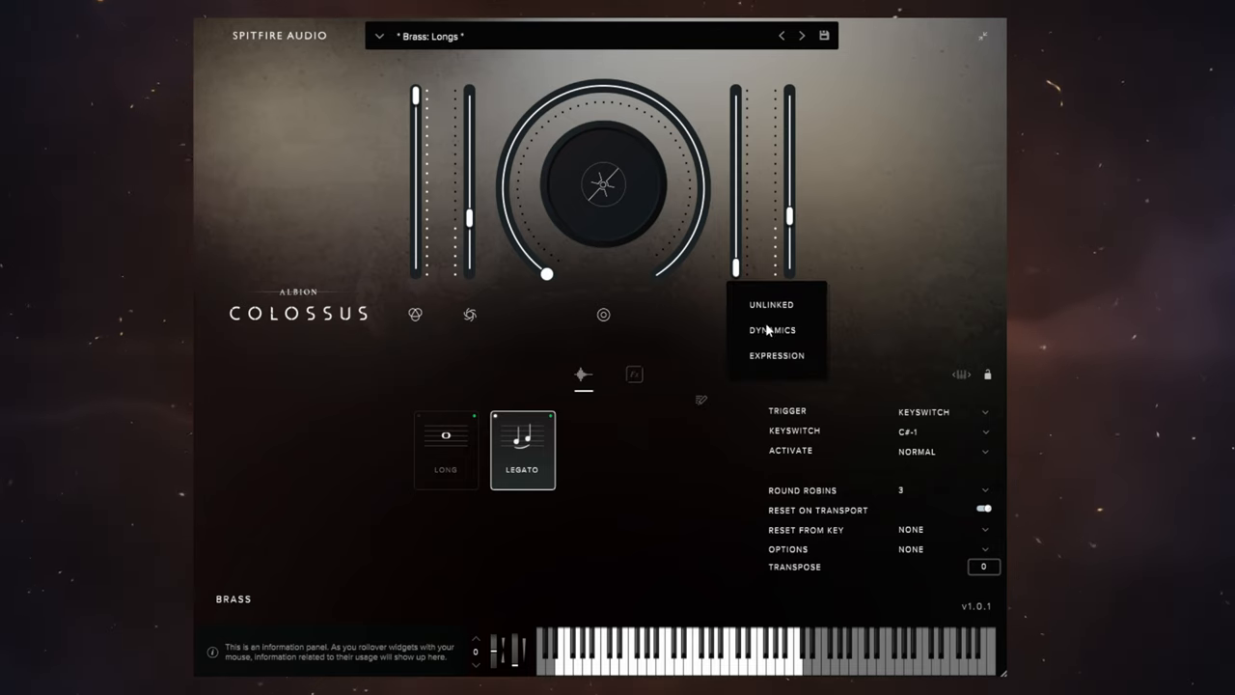
left_click(772, 328)
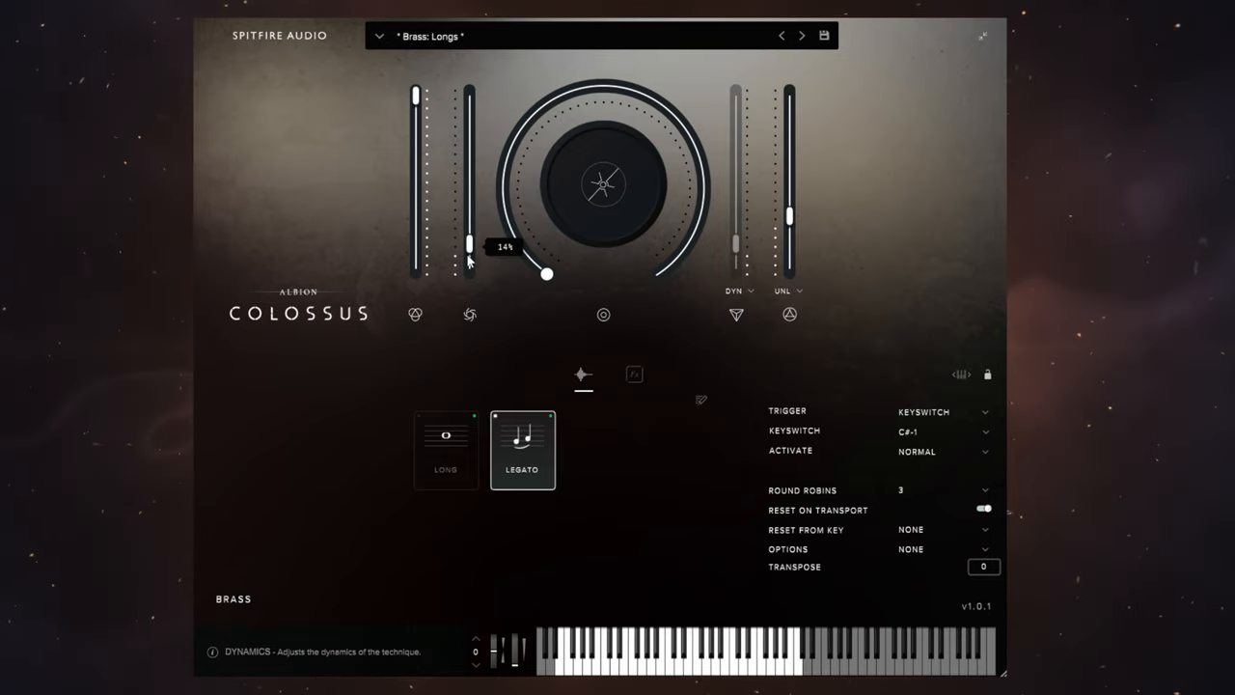
left_click_drag(471, 239, 471, 193)
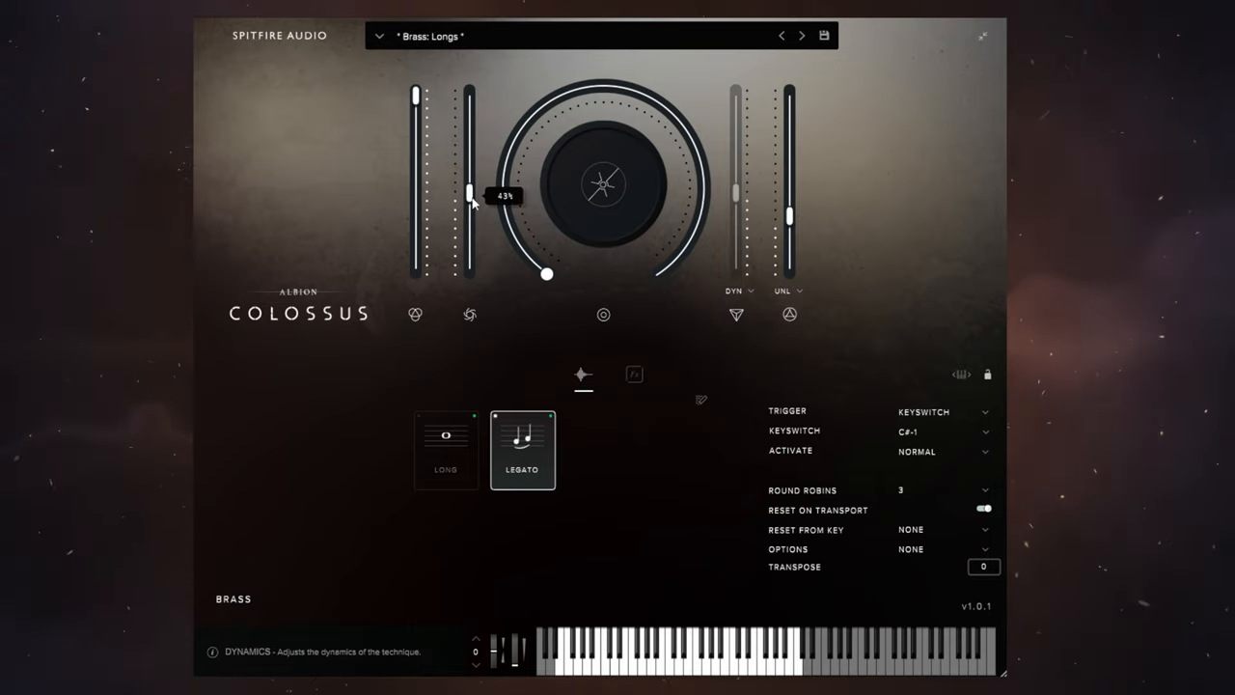
left_click_drag(467, 193, 467, 241)
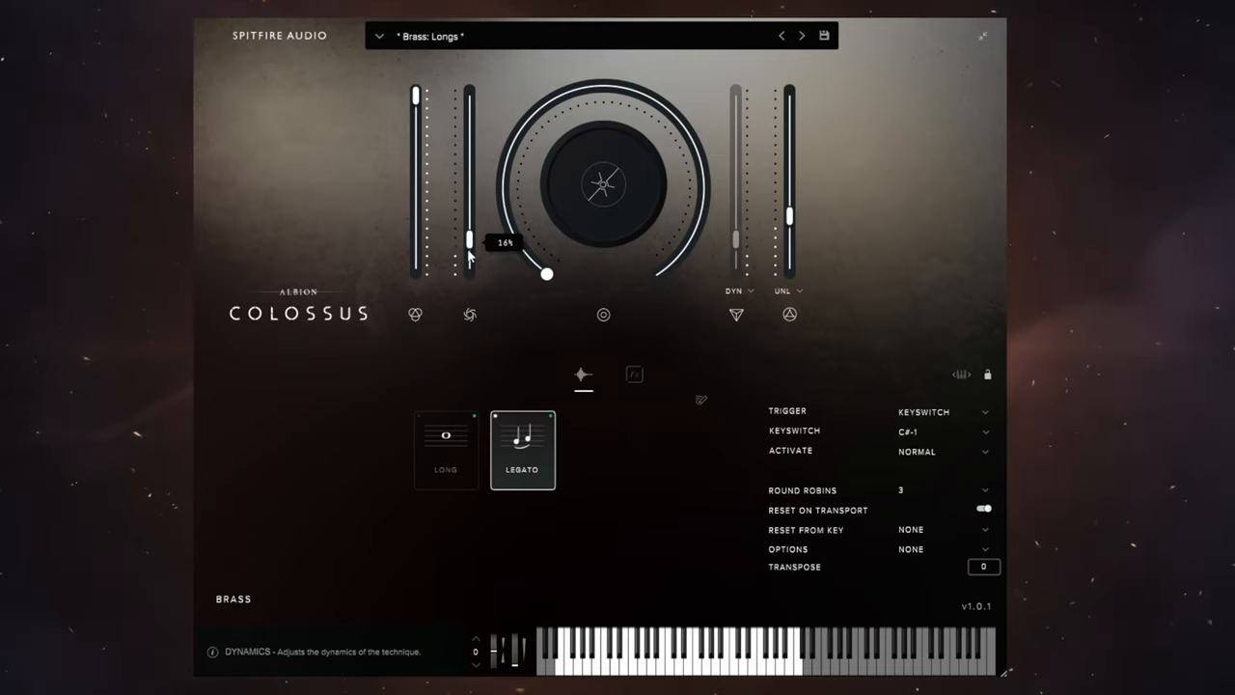
left_click_drag(473, 240, 473, 232)
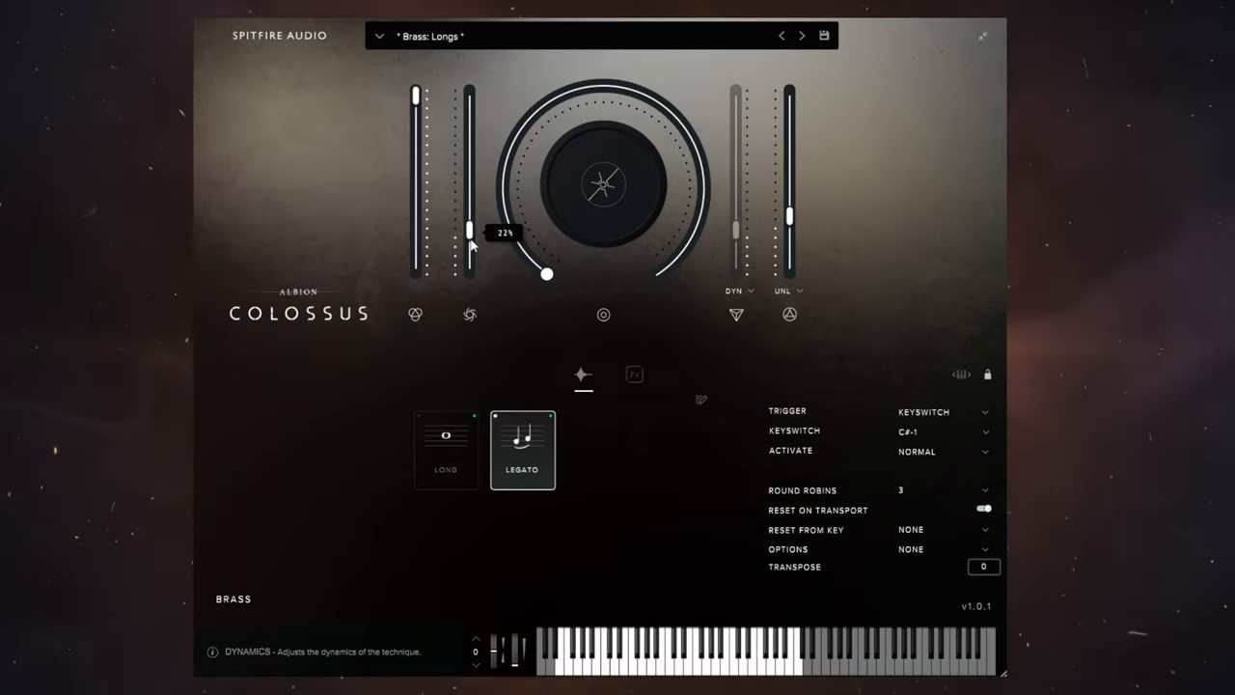
left_click_drag(471, 230, 471, 260)
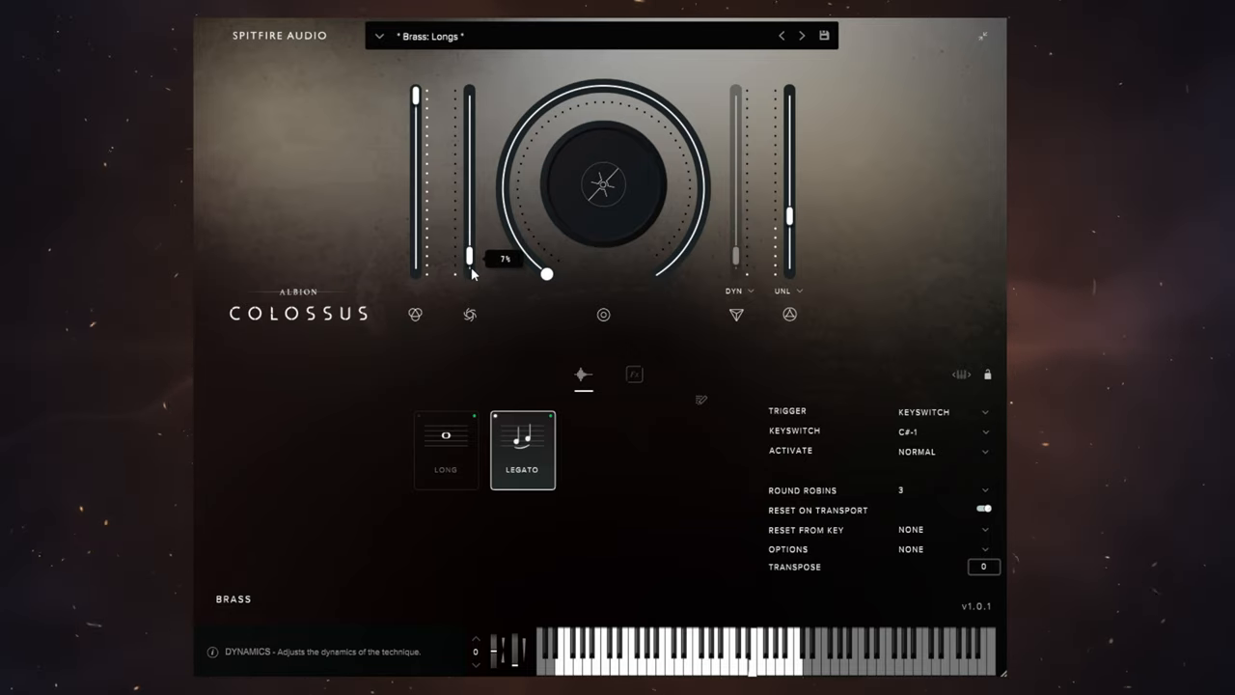
left_click_drag(471, 261, 471, 242)
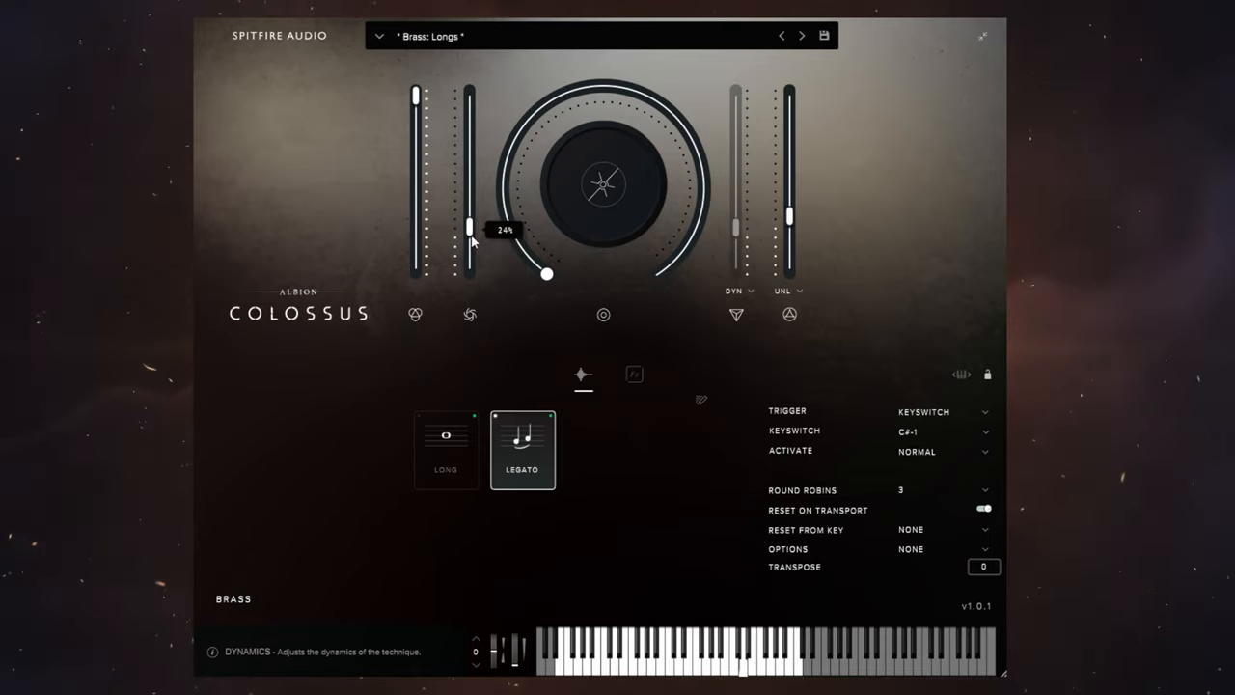
Push Dynamics up to the full 100%, then bring it all the way down to 0%
left_click_drag(471, 222, 471, 197)
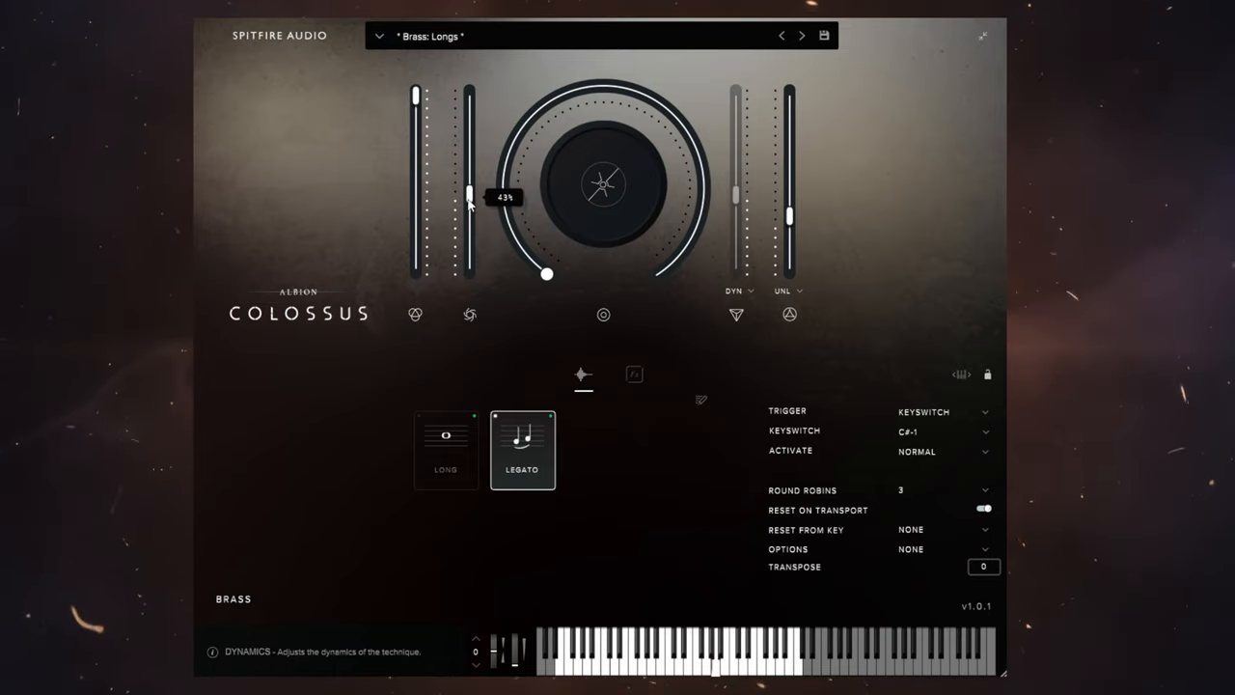
left_click_drag(471, 197, 471, 126)
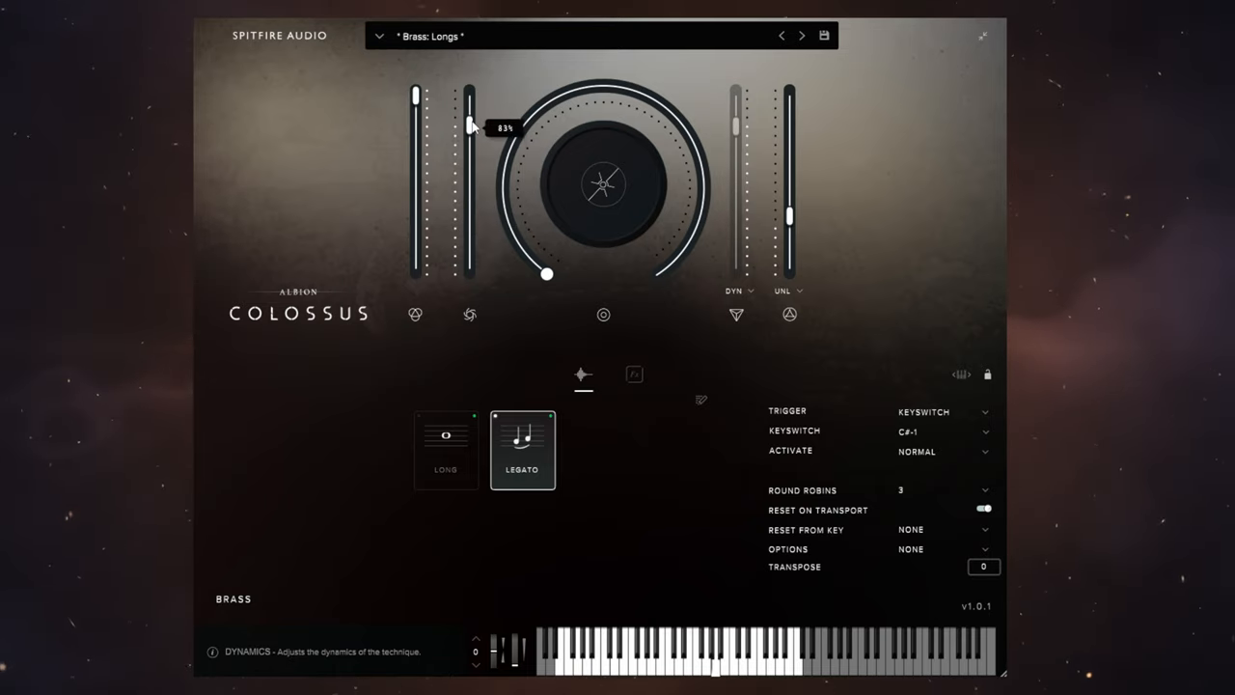
left_click_drag(471, 125, 471, 100)
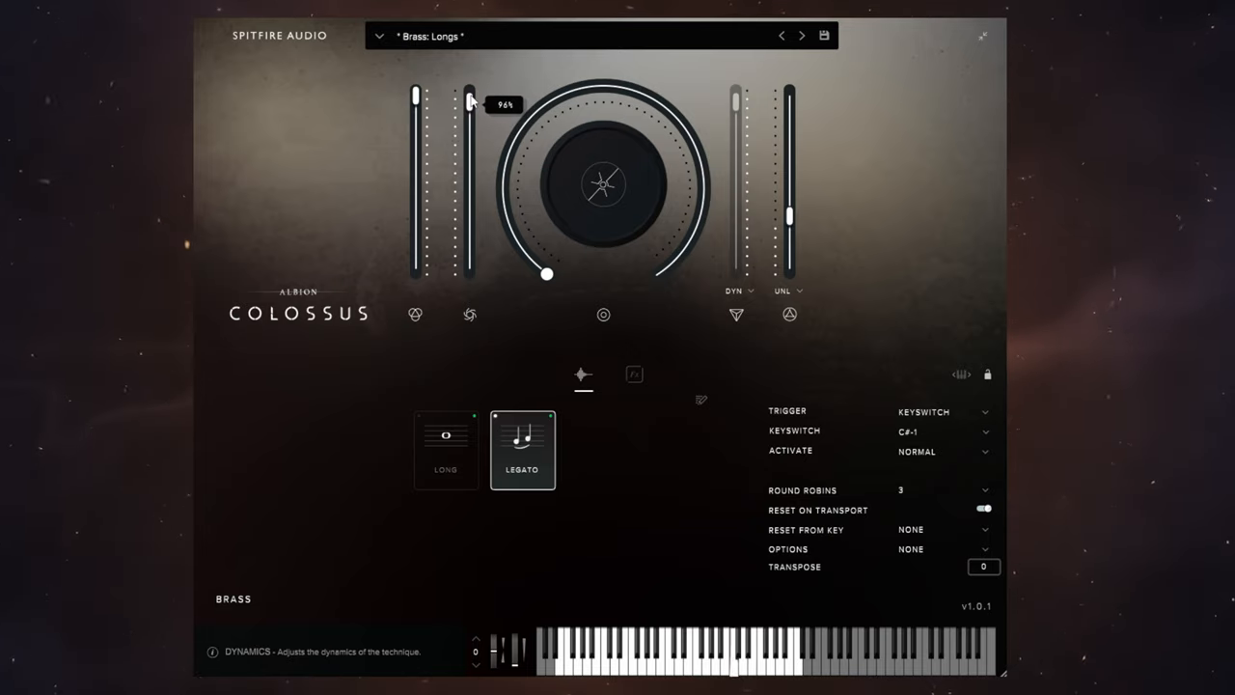
left_click_drag(471, 104, 471, 93)
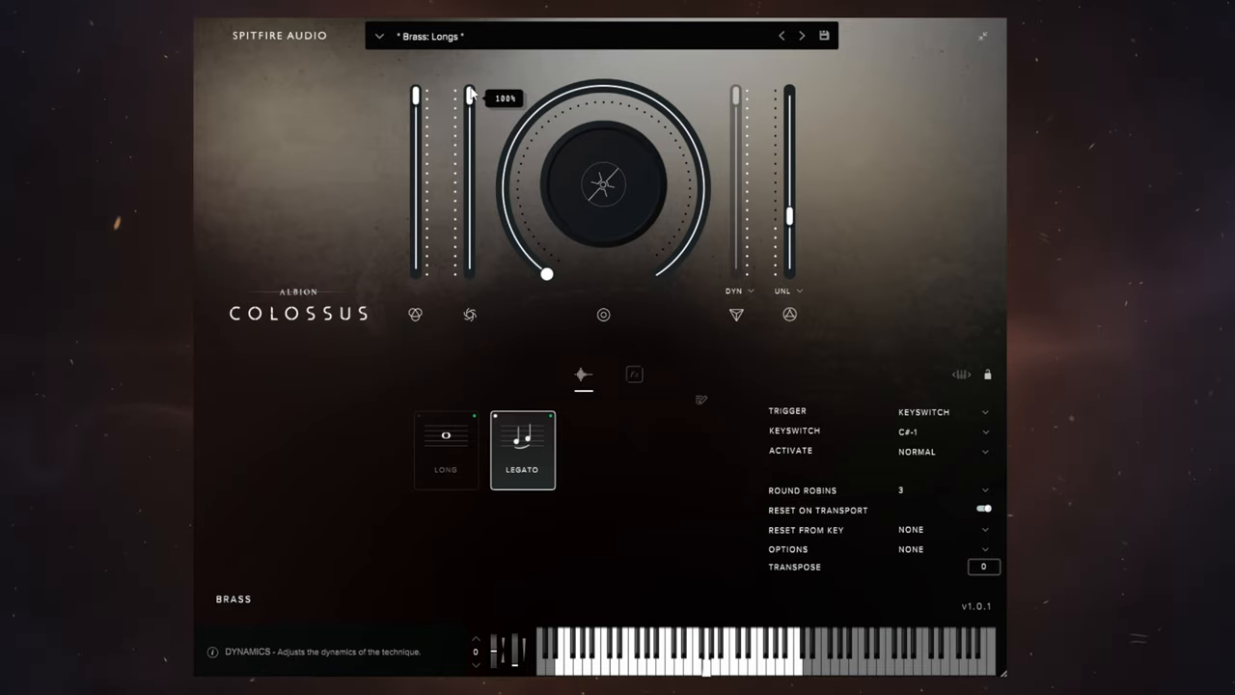
left_click_drag(471, 93, 471, 102)
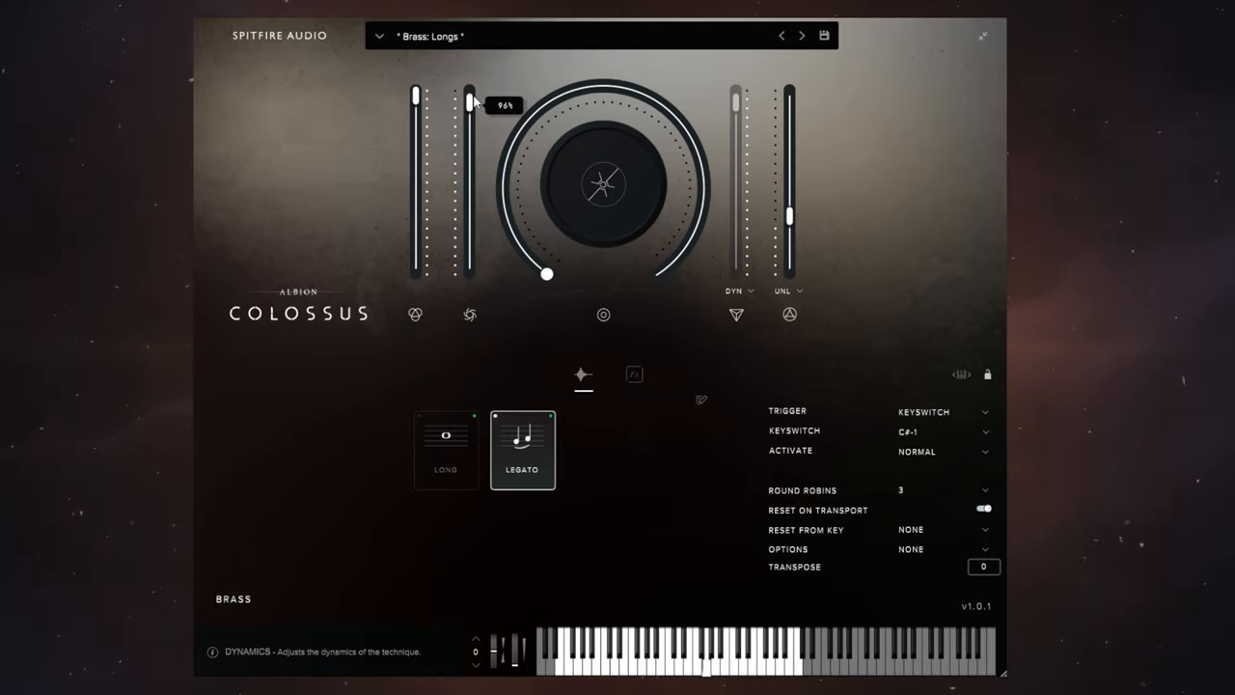
left_click_drag(471, 100, 471, 144)
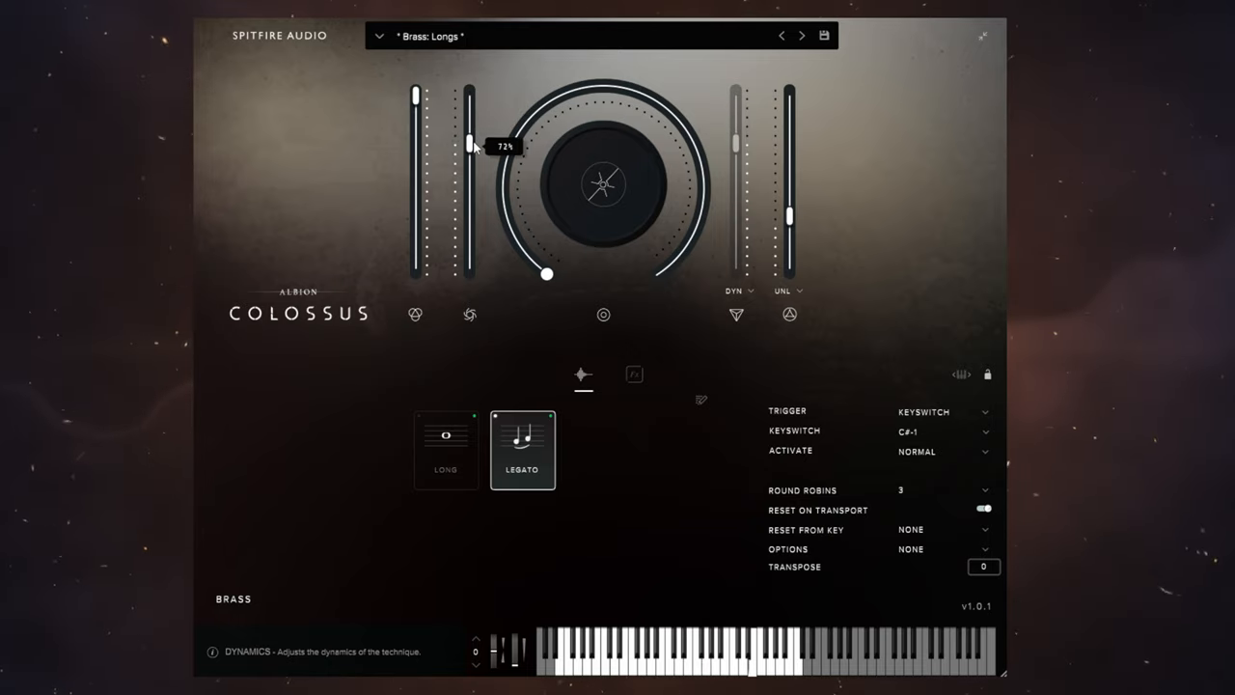
left_click_drag(467, 143, 468, 190)
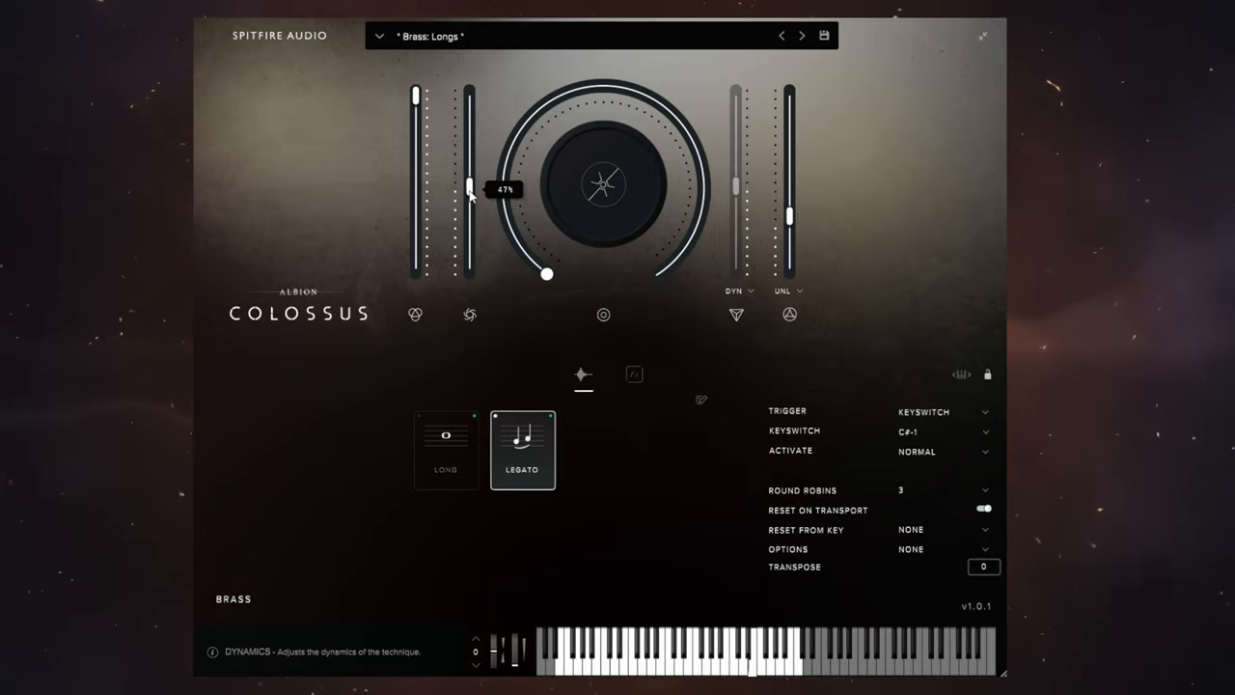
left_click_drag(469, 186, 469, 231)
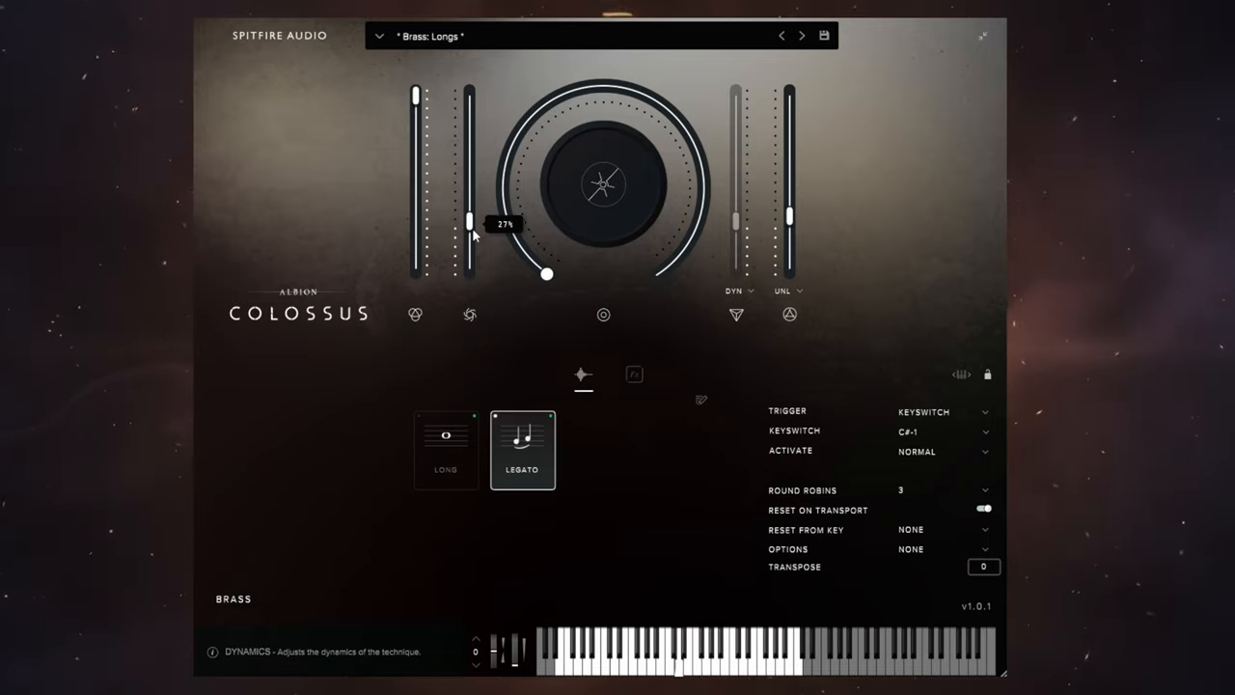
left_click_drag(471, 220, 471, 239)
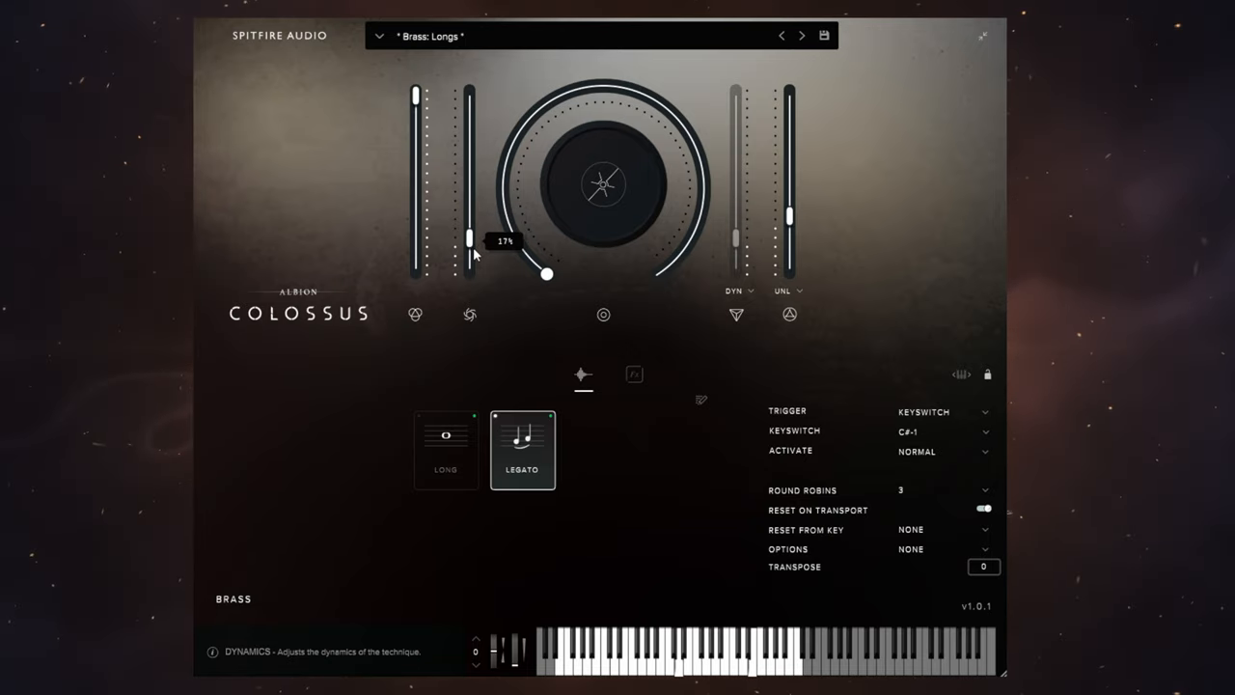
left_click_drag(471, 235, 471, 260)
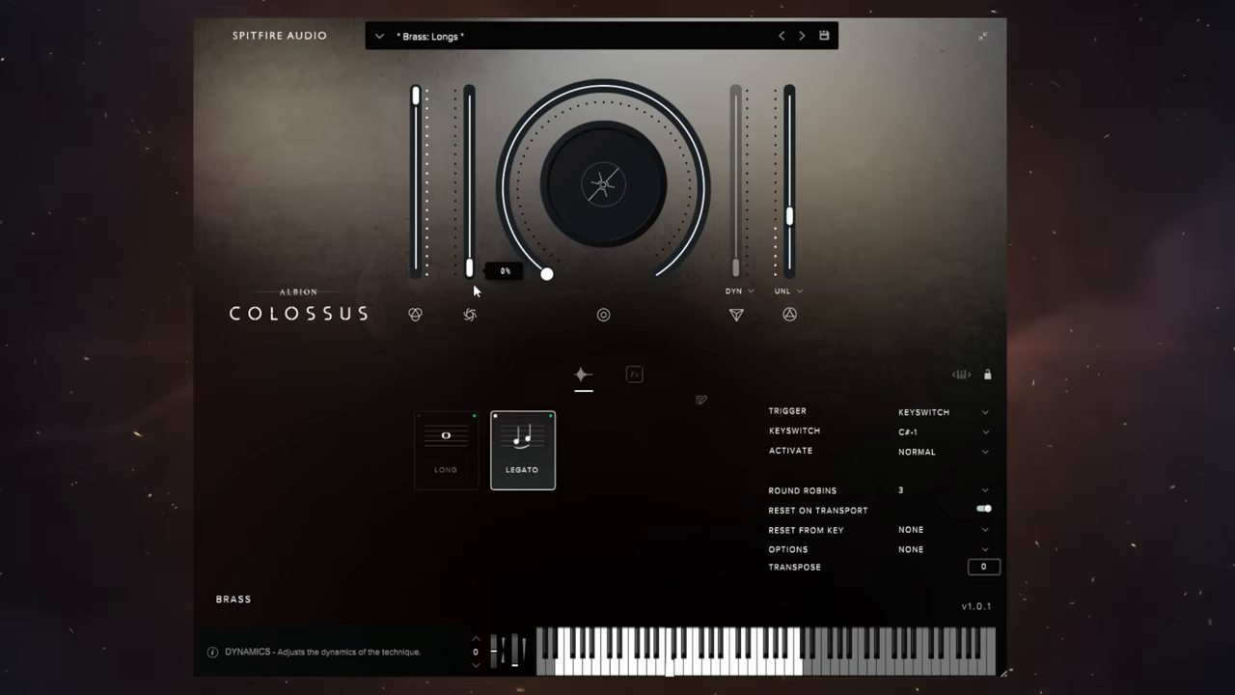
mouse_move(519, 382)
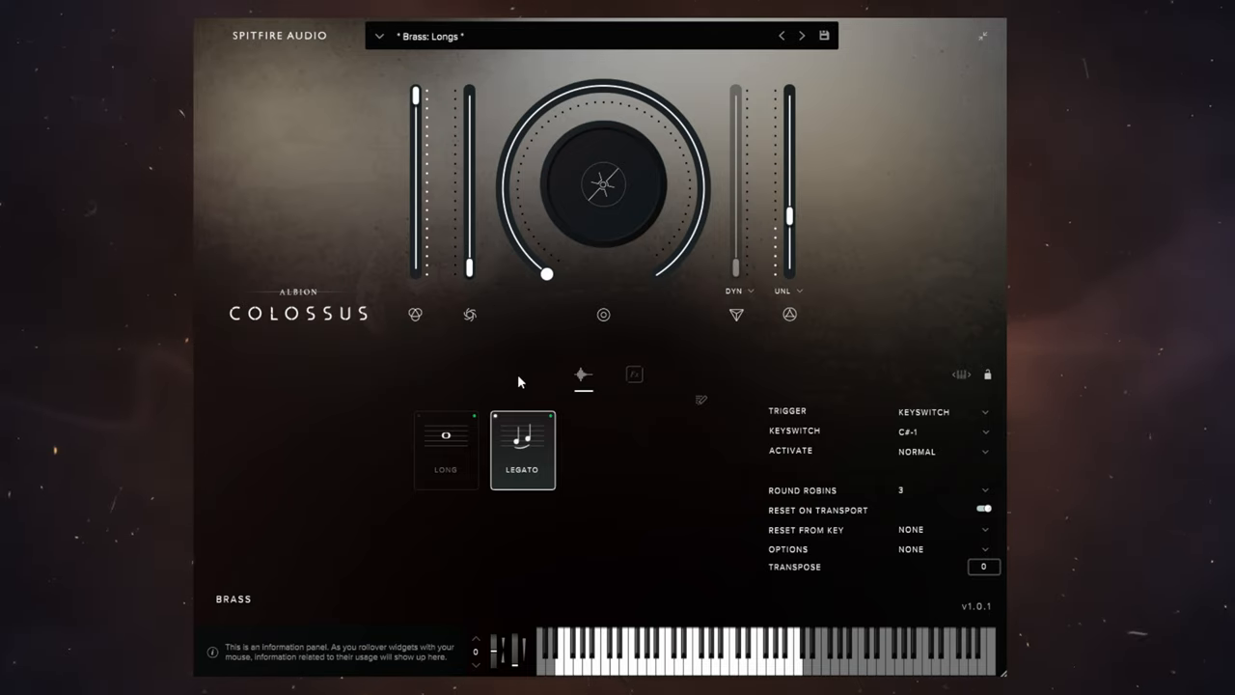
mouse_move(485, 241)
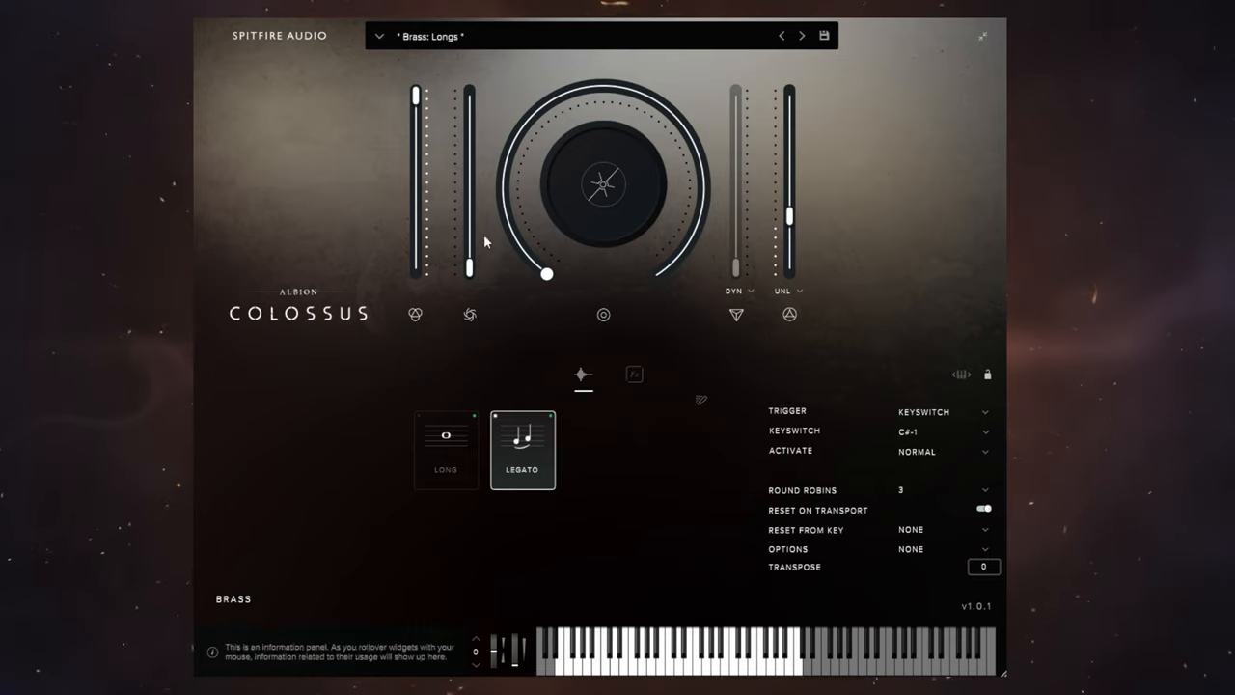
mouse_move(500, 376)
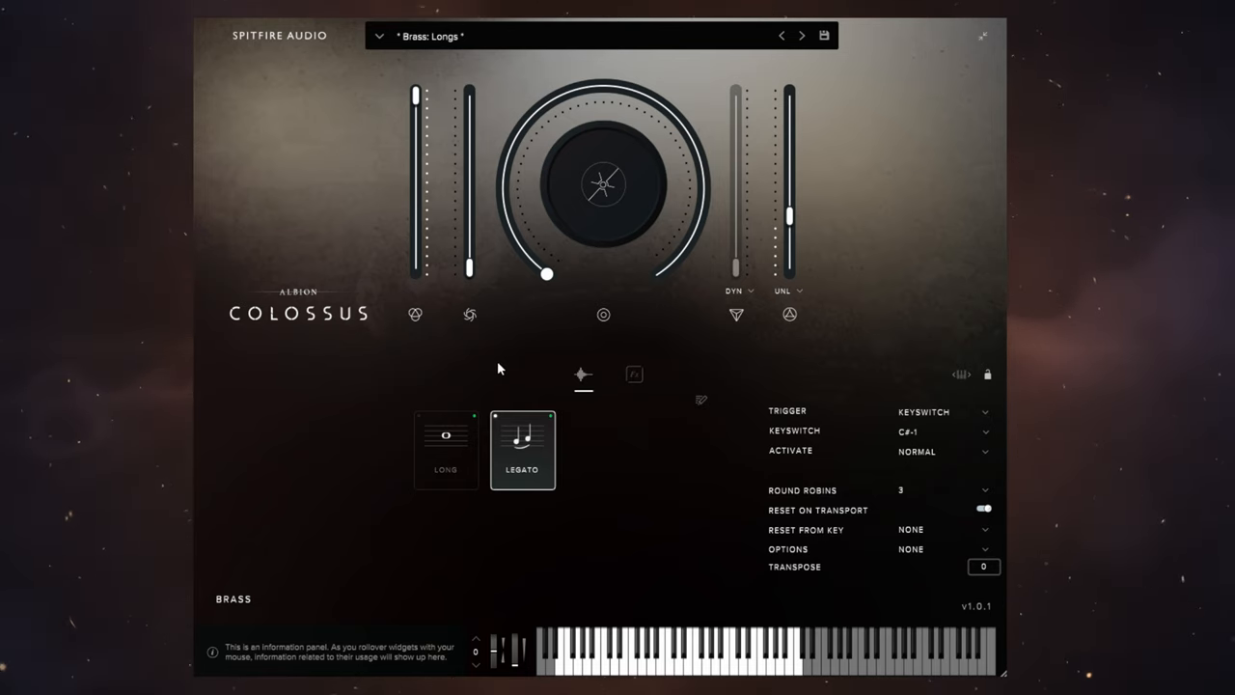
Load the Low Strings: Longs patch in place of Brass: Longs
left_click(803, 35)
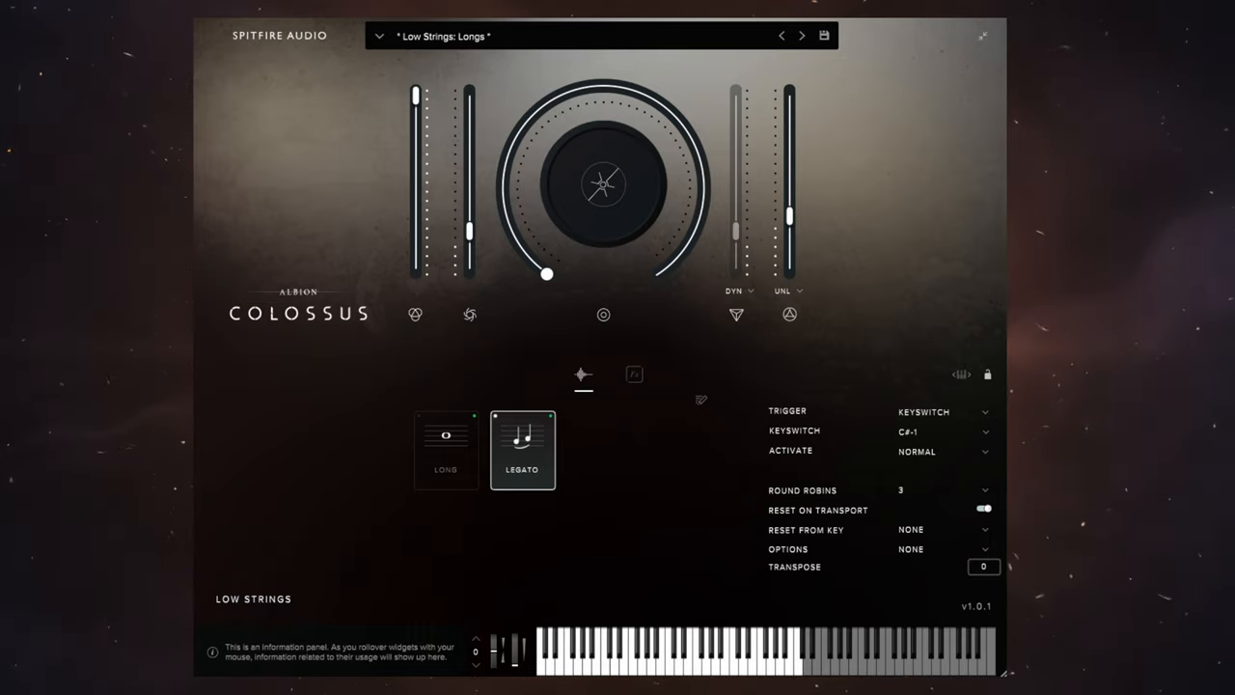
left_click(633, 374)
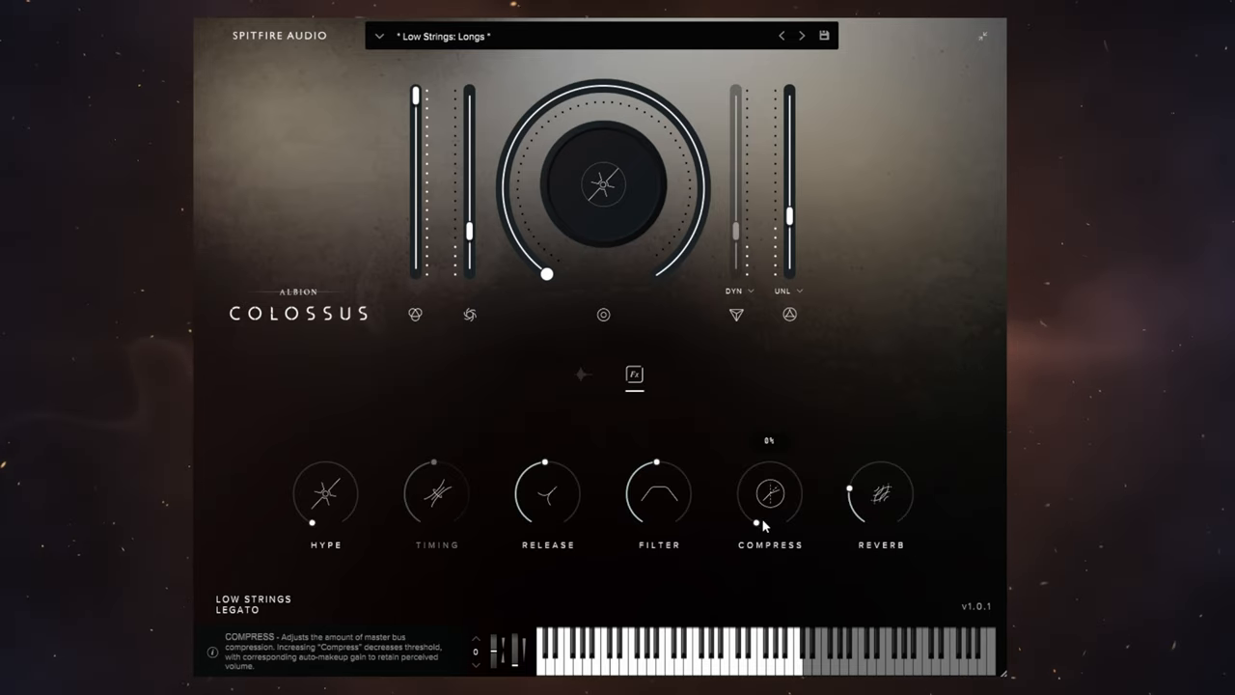
mouse_move(594, 390)
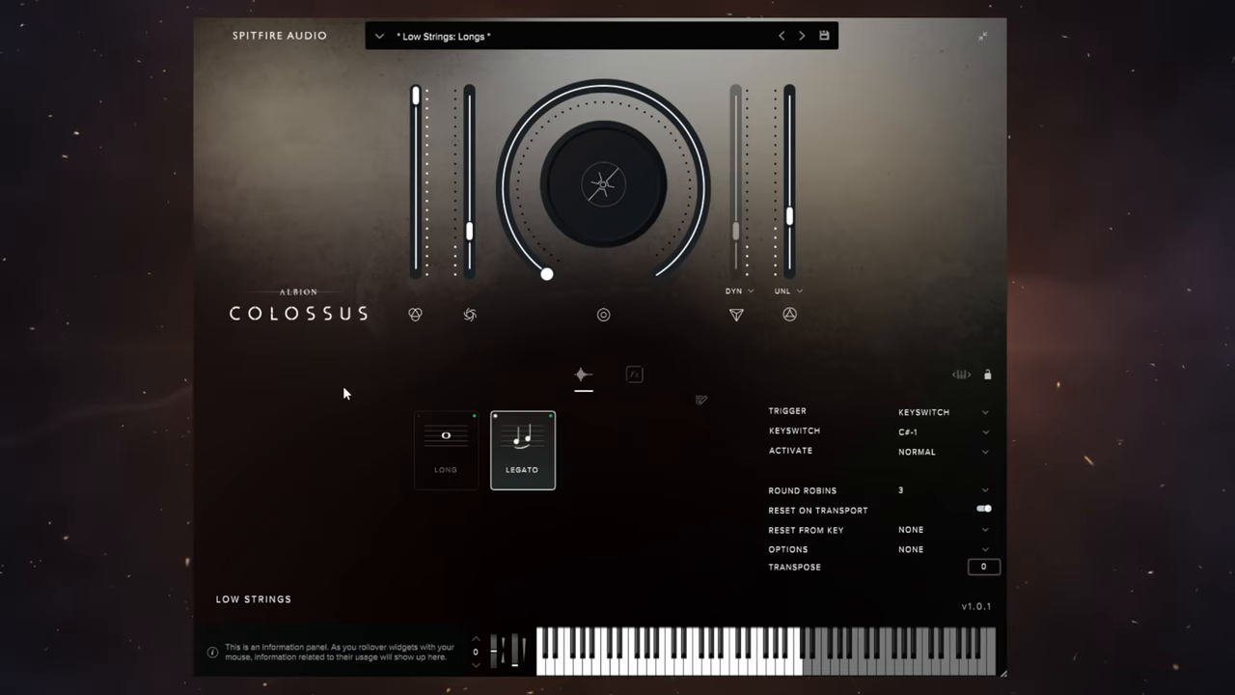
mouse_move(336, 390)
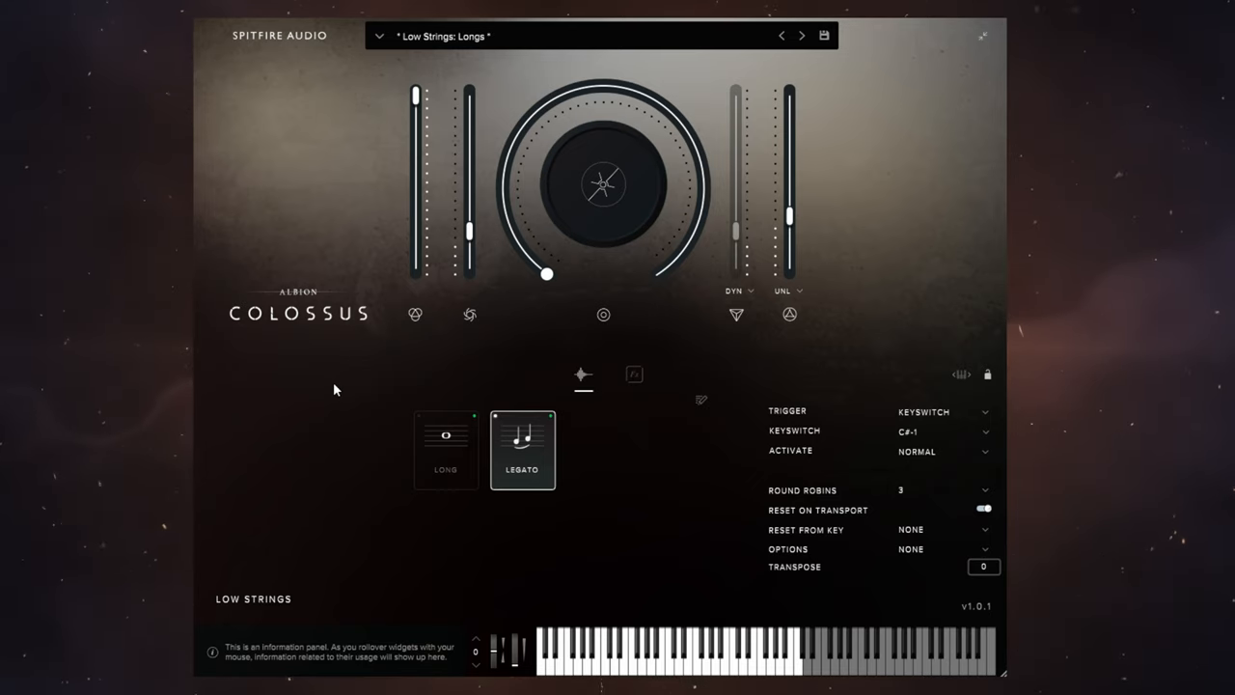
mouse_move(504, 344)
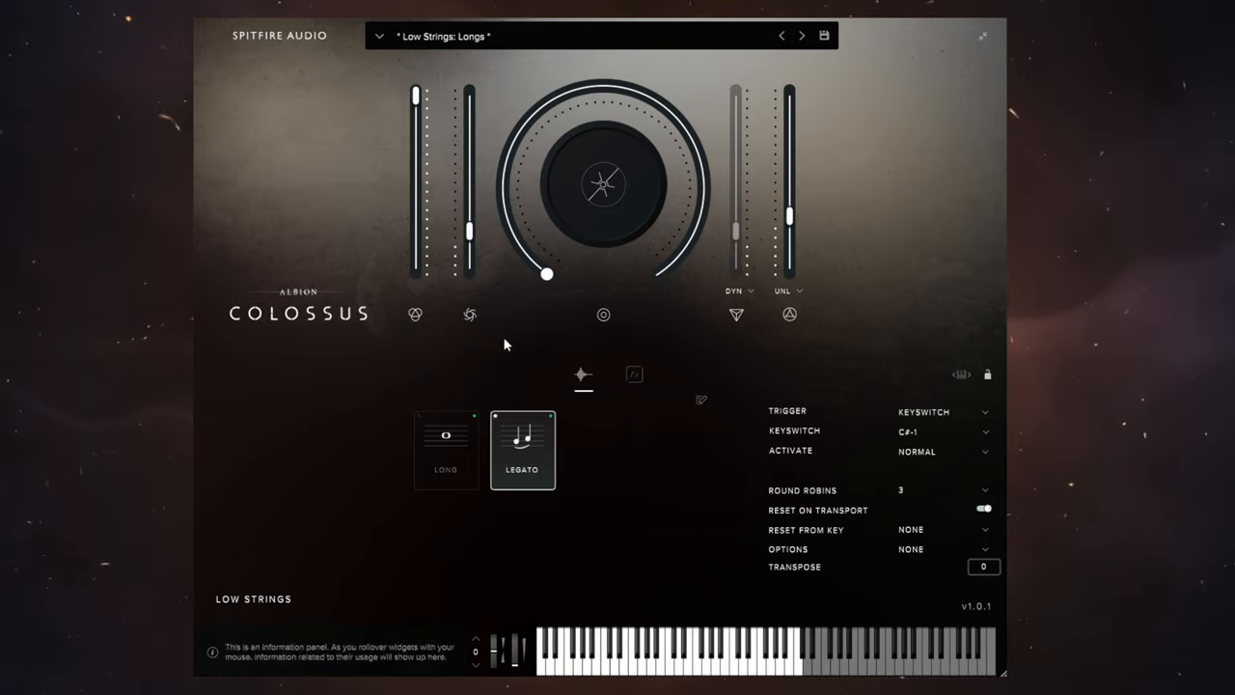
Sweep the Low Strings multi-use technique knob between 0% and 73%, leaving it near minimum
left_click_drag(548, 274, 501, 205)
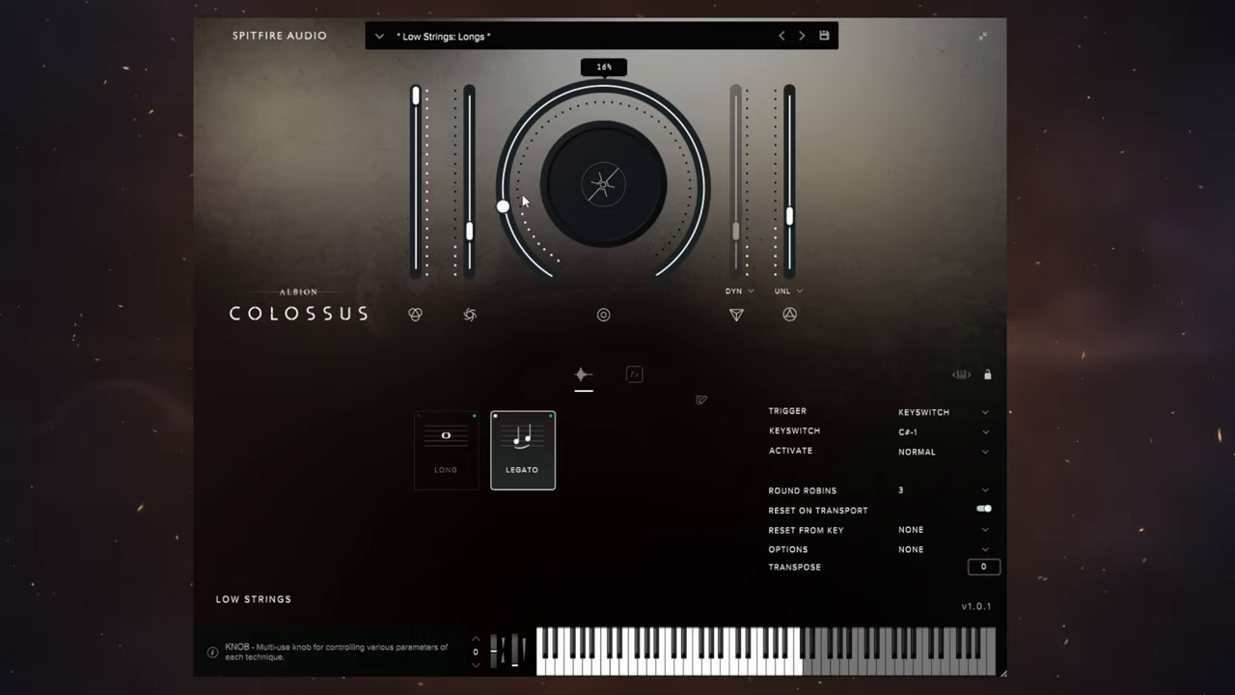
left_click_drag(502, 204, 651, 97)
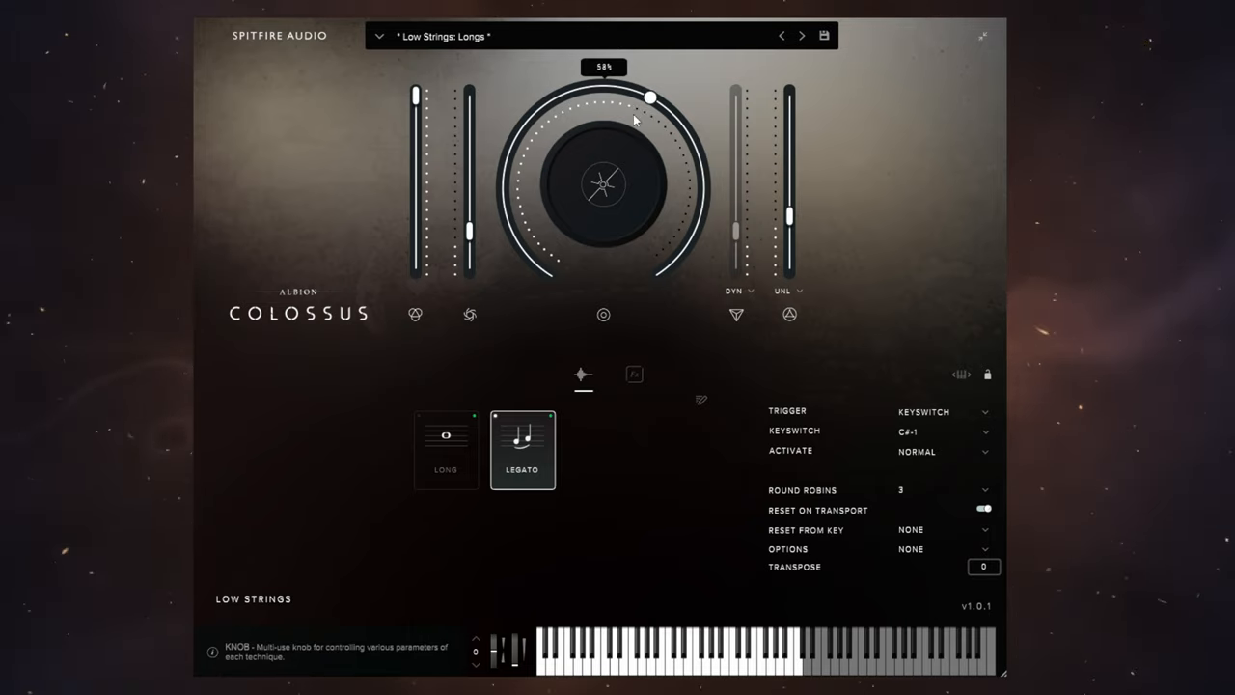
left_click_drag(652, 97, 544, 274)
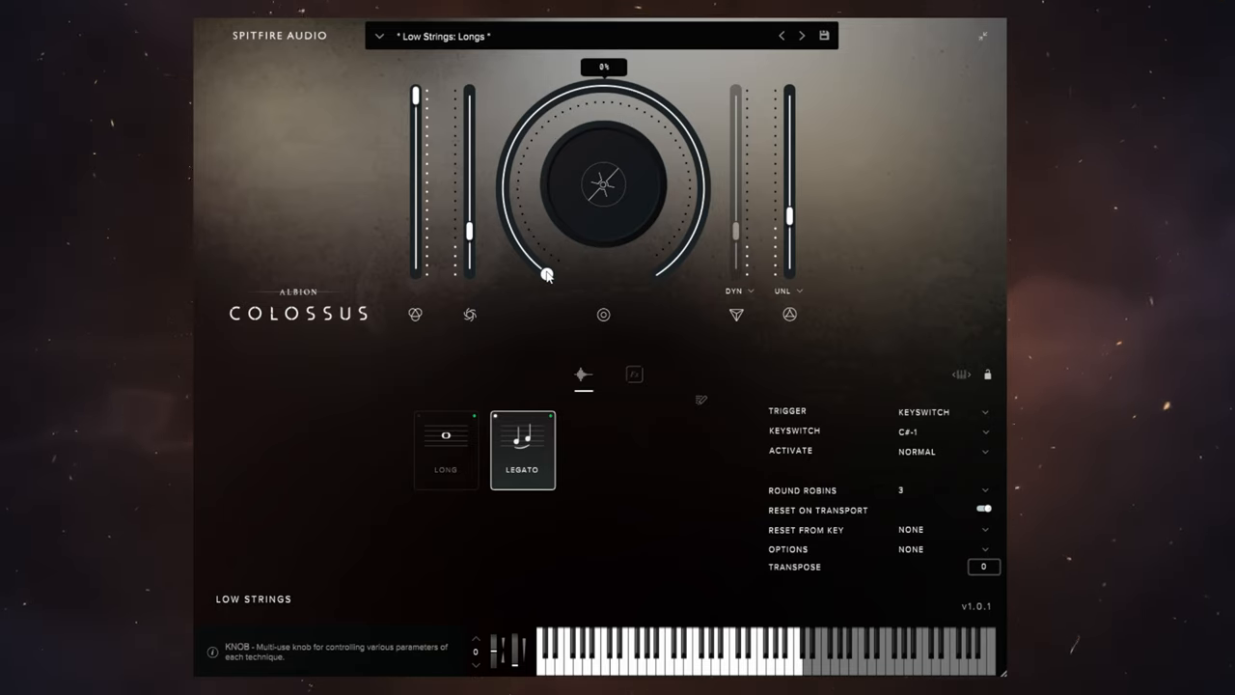
mouse_move(603, 189)
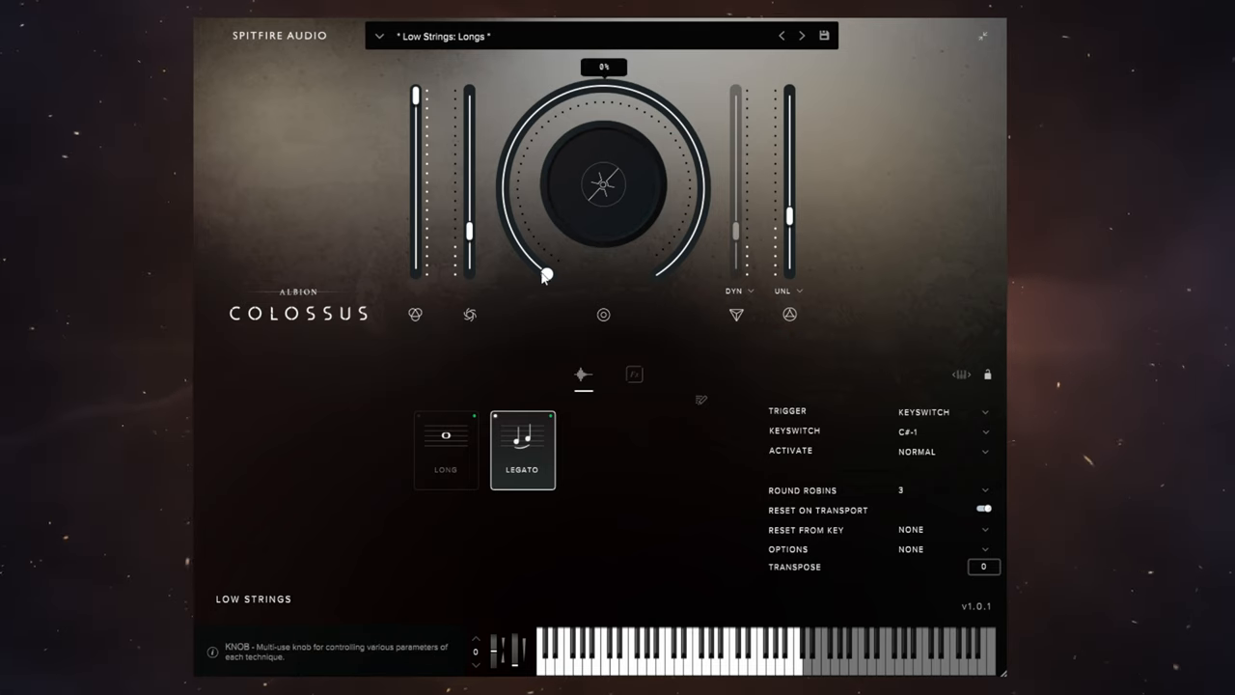
left_click_drag(548, 267, 702, 155)
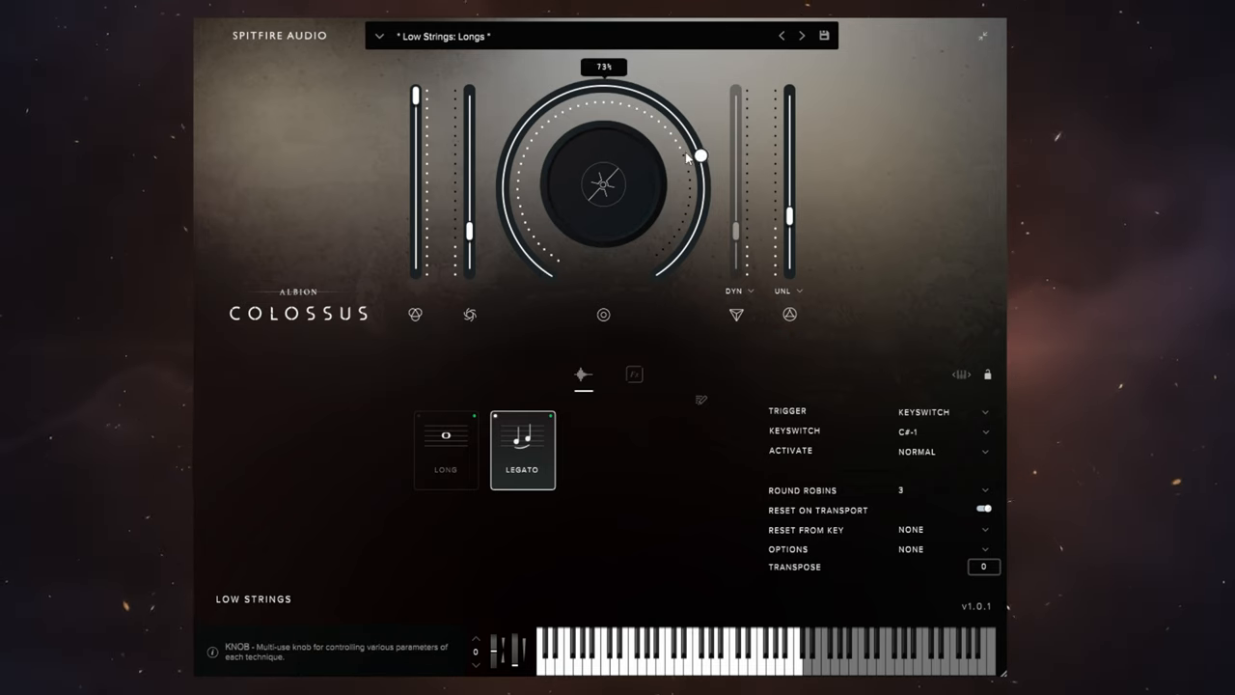
left_click_drag(699, 154, 506, 220)
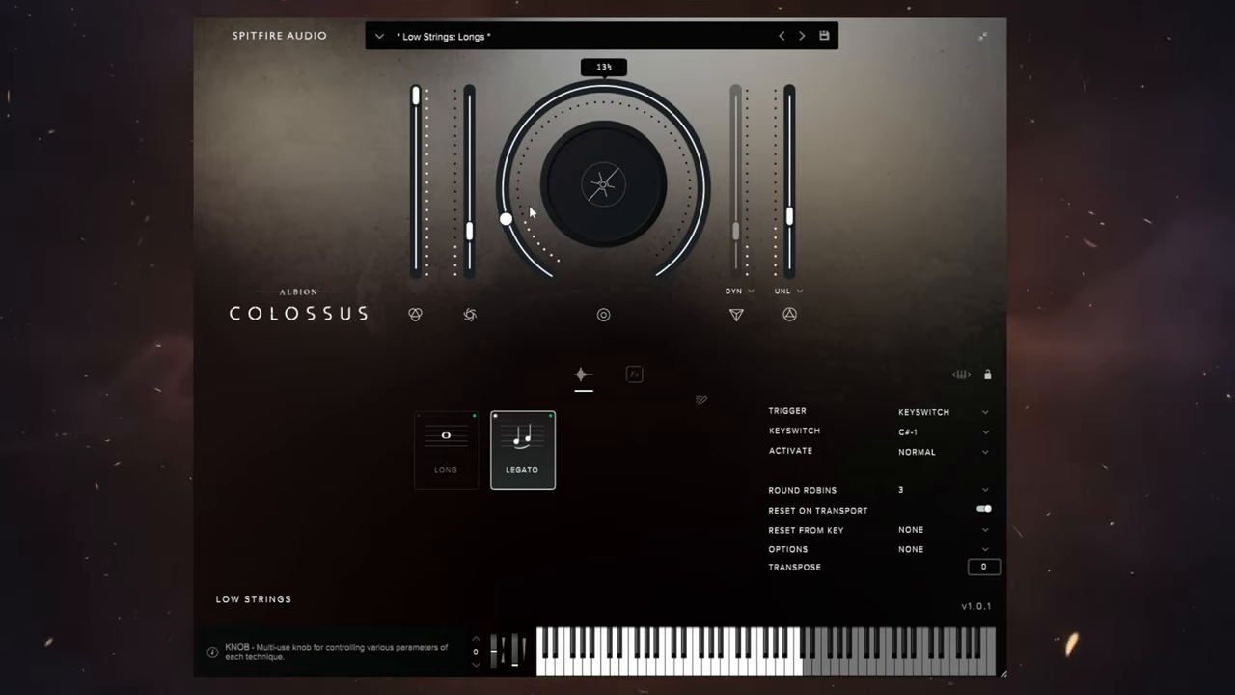
left_click_drag(505, 220, 547, 274)
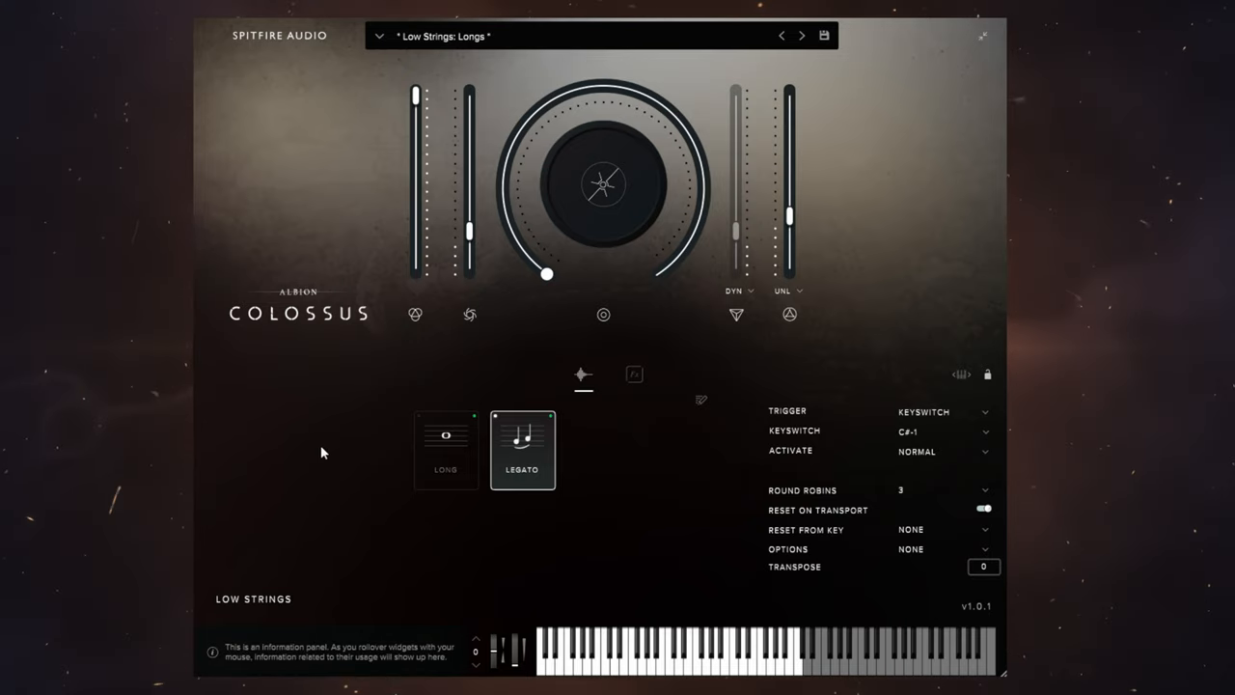
mouse_move(332, 453)
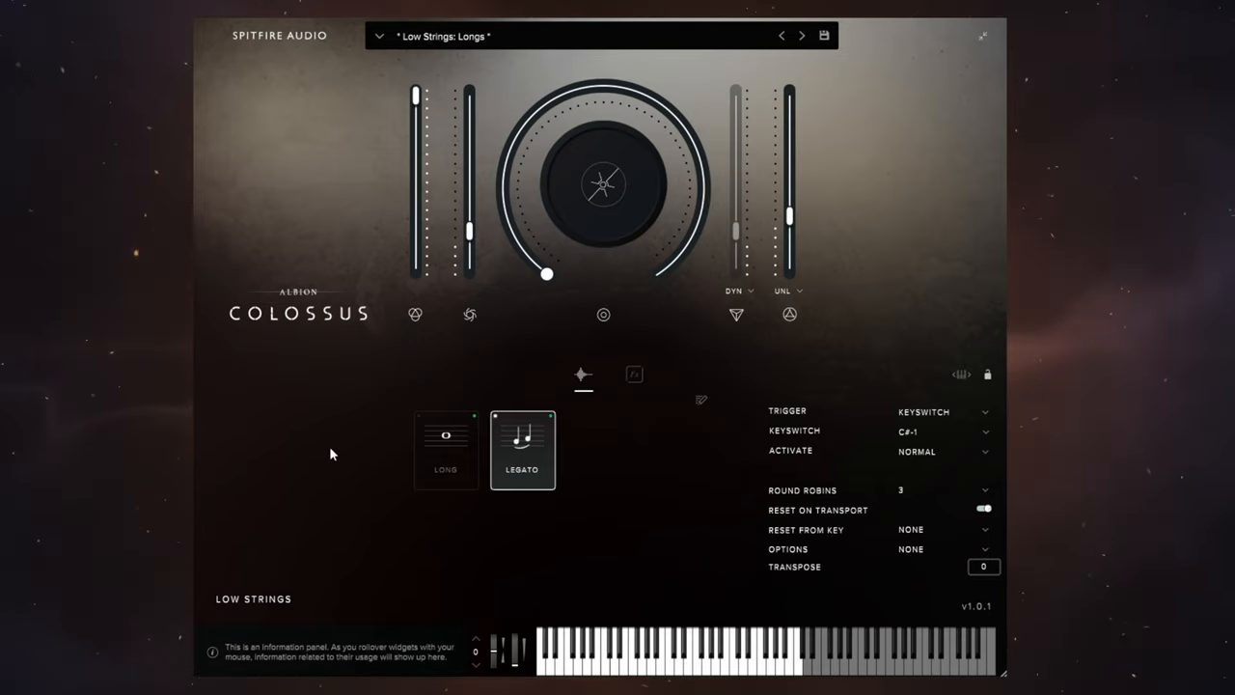
mouse_move(303, 403)
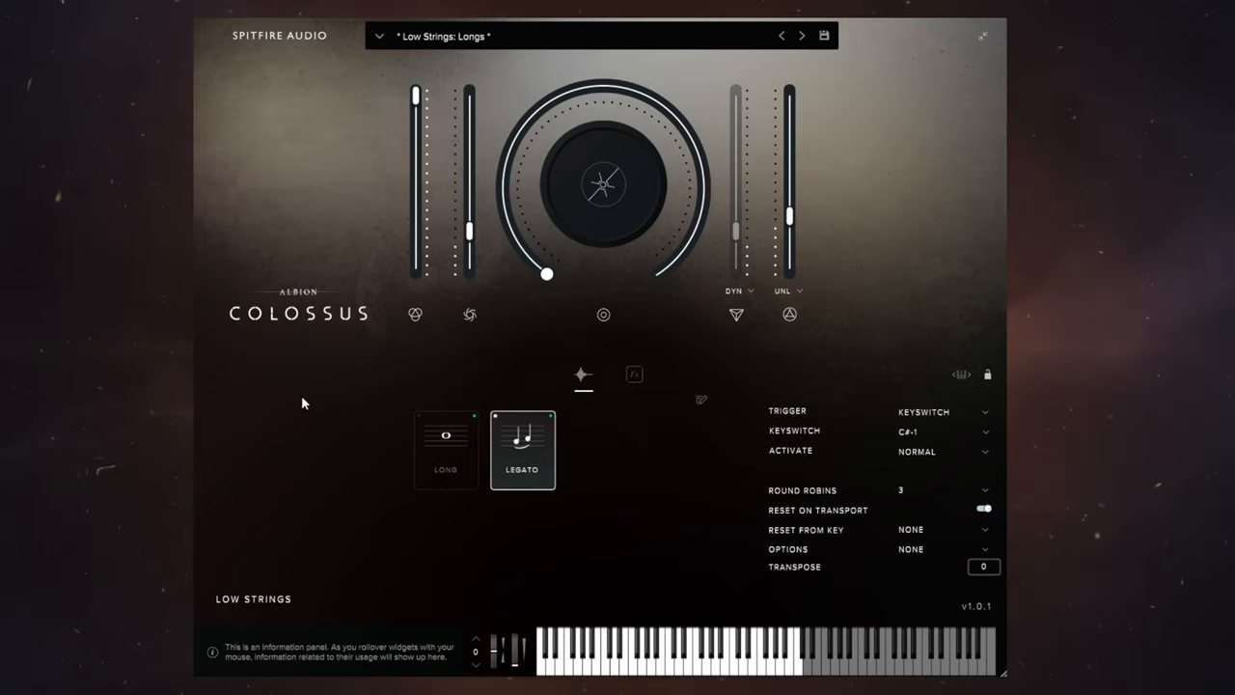
mouse_move(291, 409)
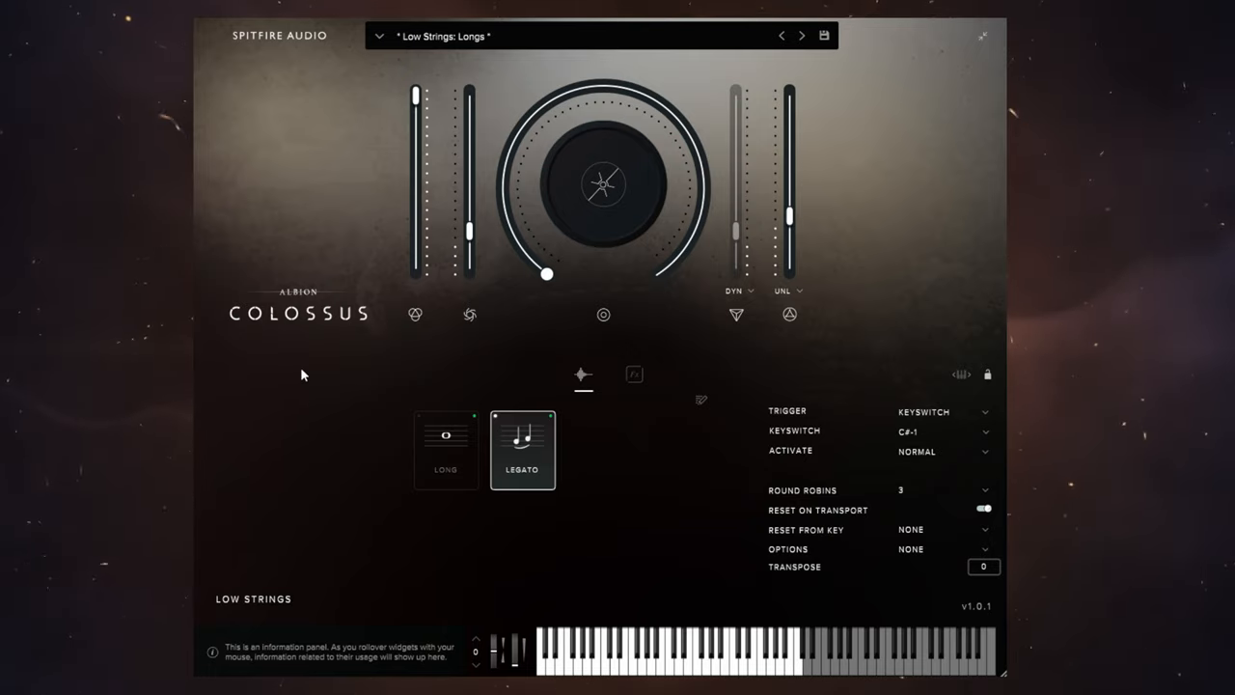
Sweep the Dynamics fader repeatedly between roughly 21% and 92%, returning near 21%
left_click_drag(469, 228, 469, 232)
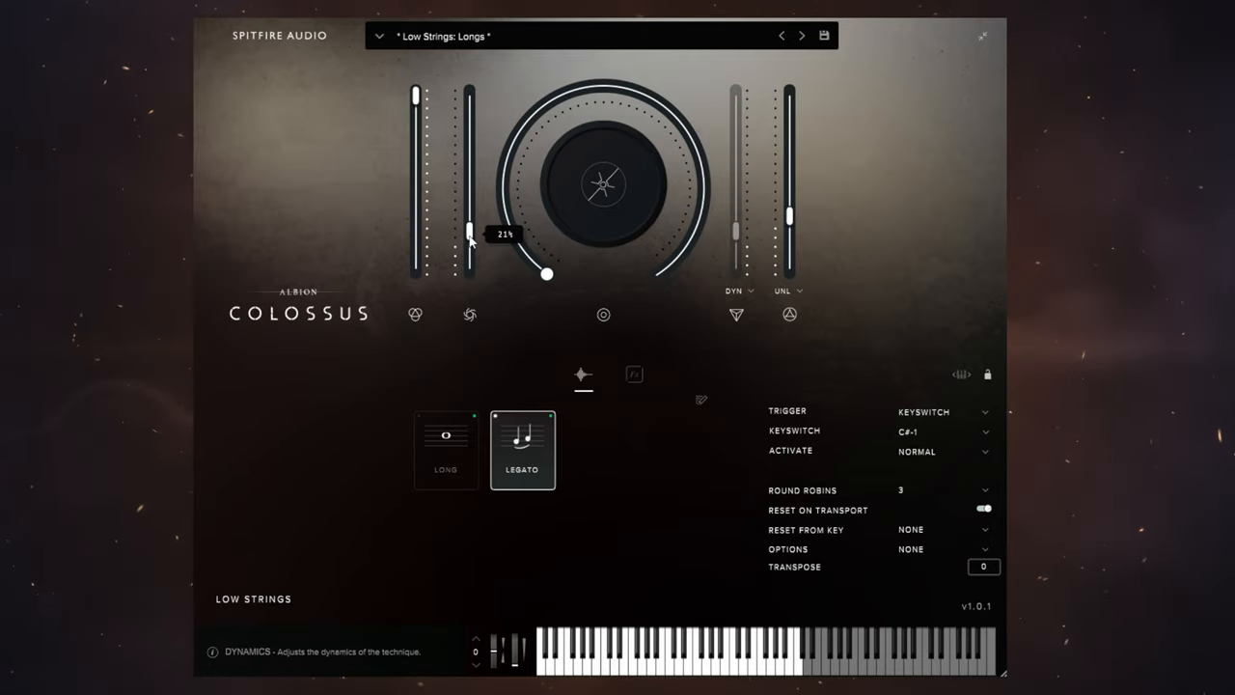
left_click_drag(471, 232, 471, 212)
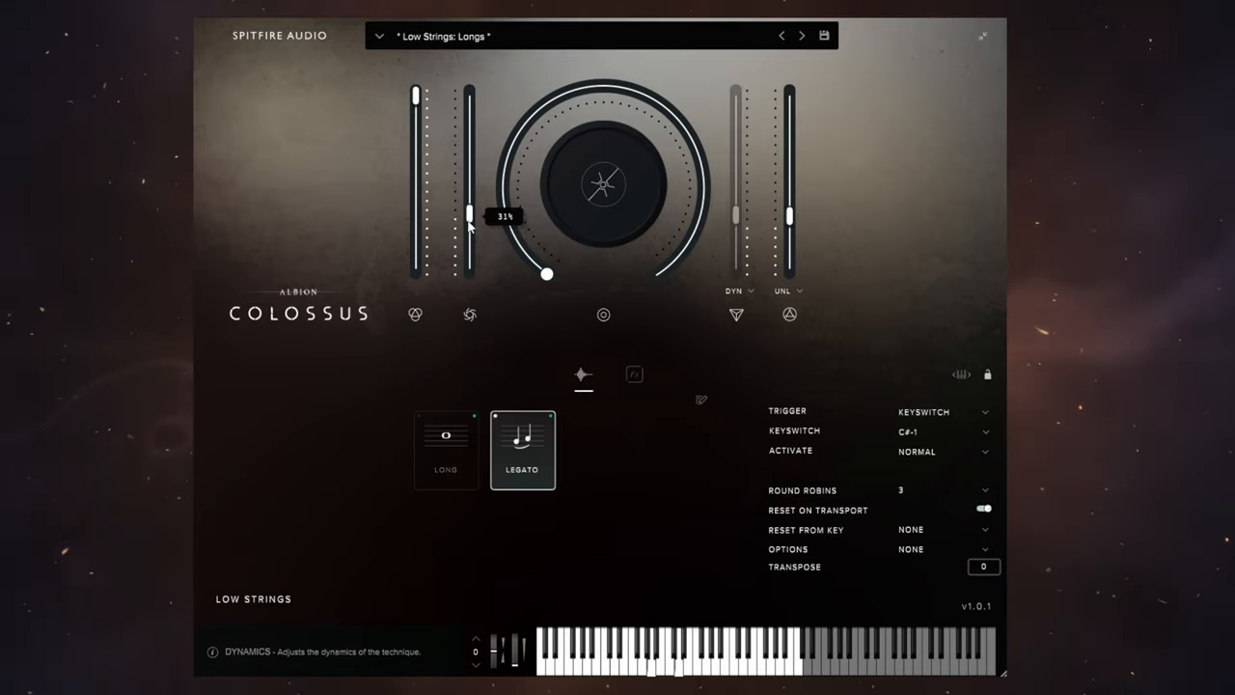
left_click_drag(469, 211, 469, 135)
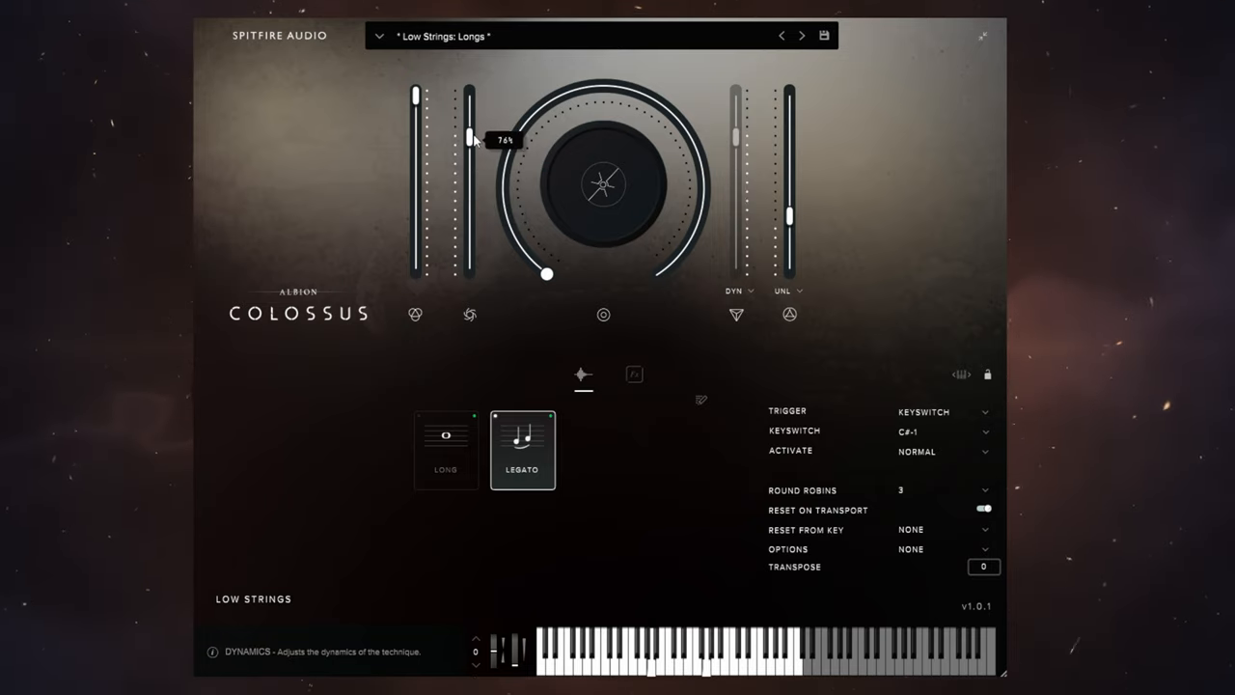
left_click_drag(471, 135, 471, 108)
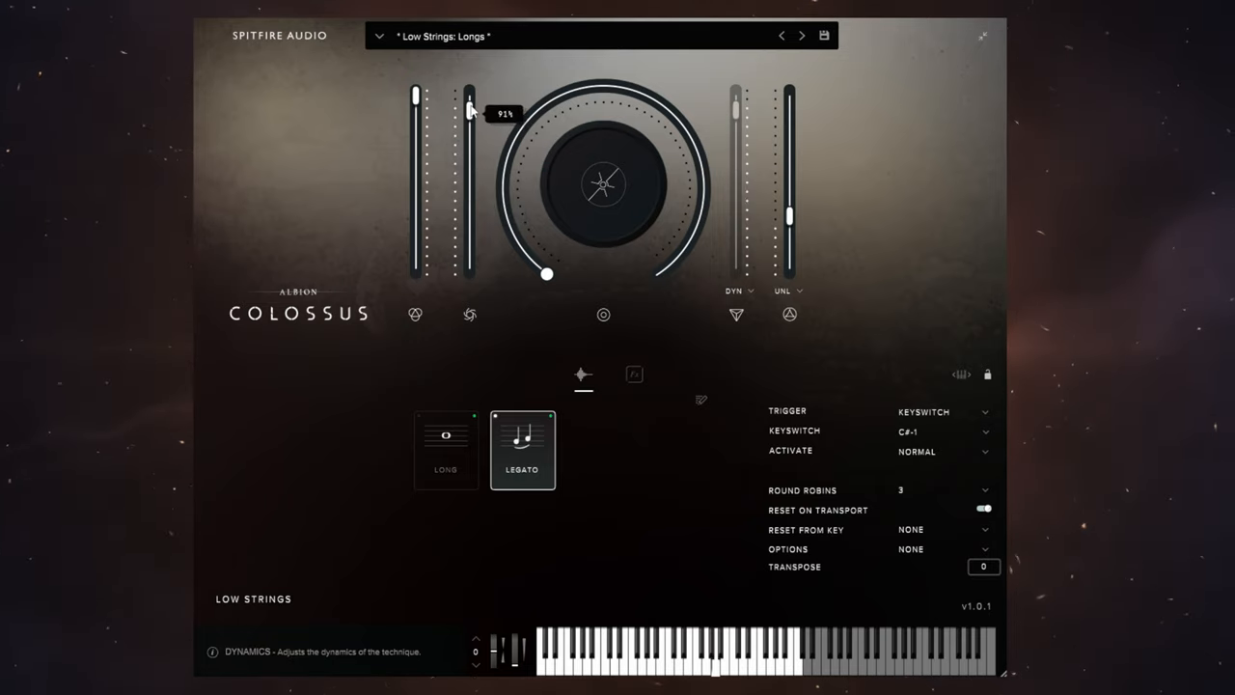
left_click_drag(471, 104, 471, 209)
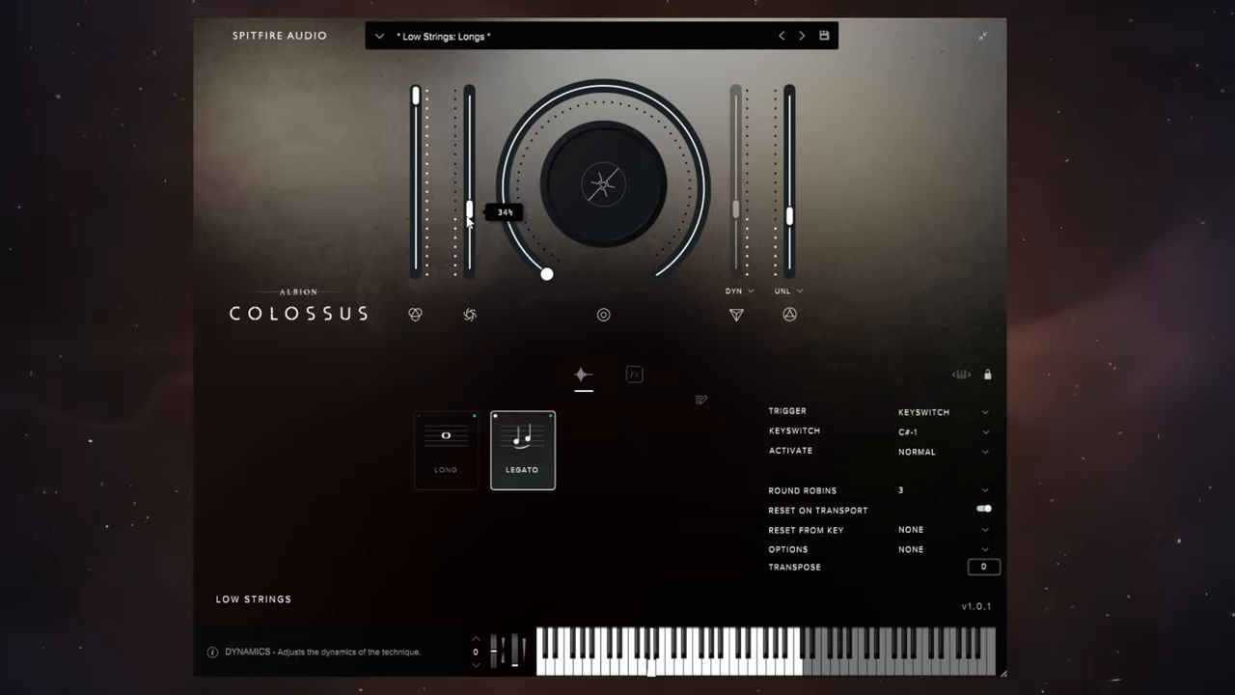
left_click_drag(471, 208, 471, 155)
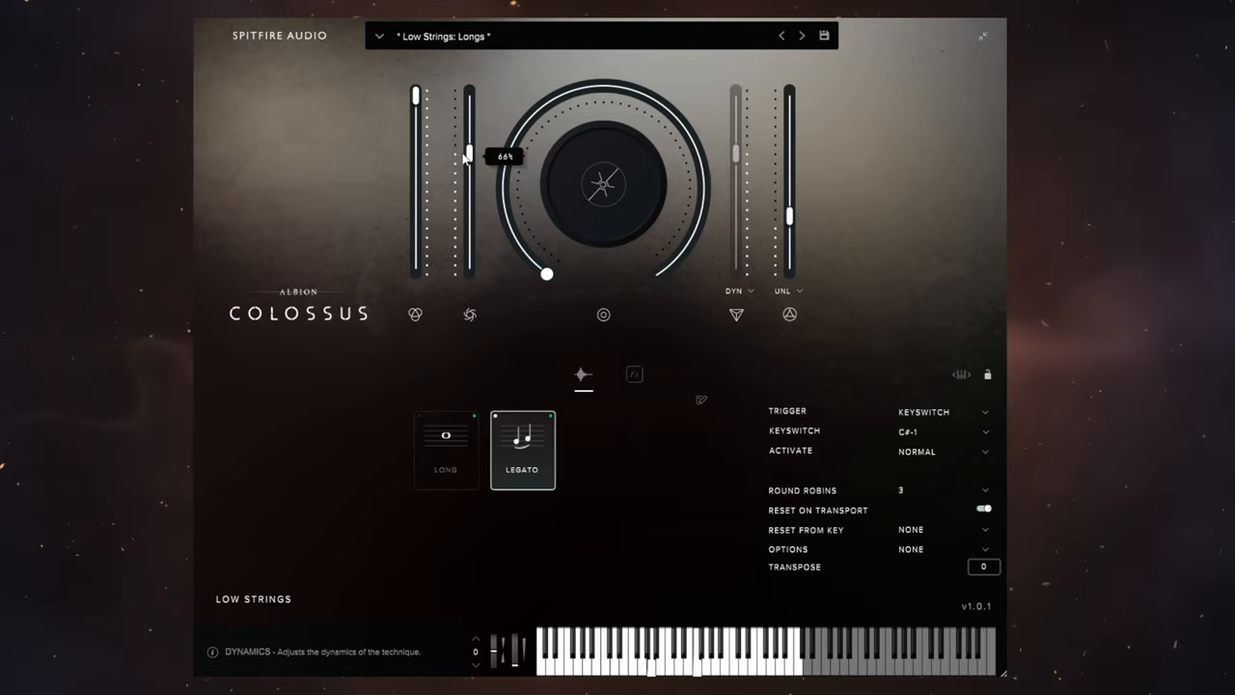
left_click_drag(467, 155, 468, 93)
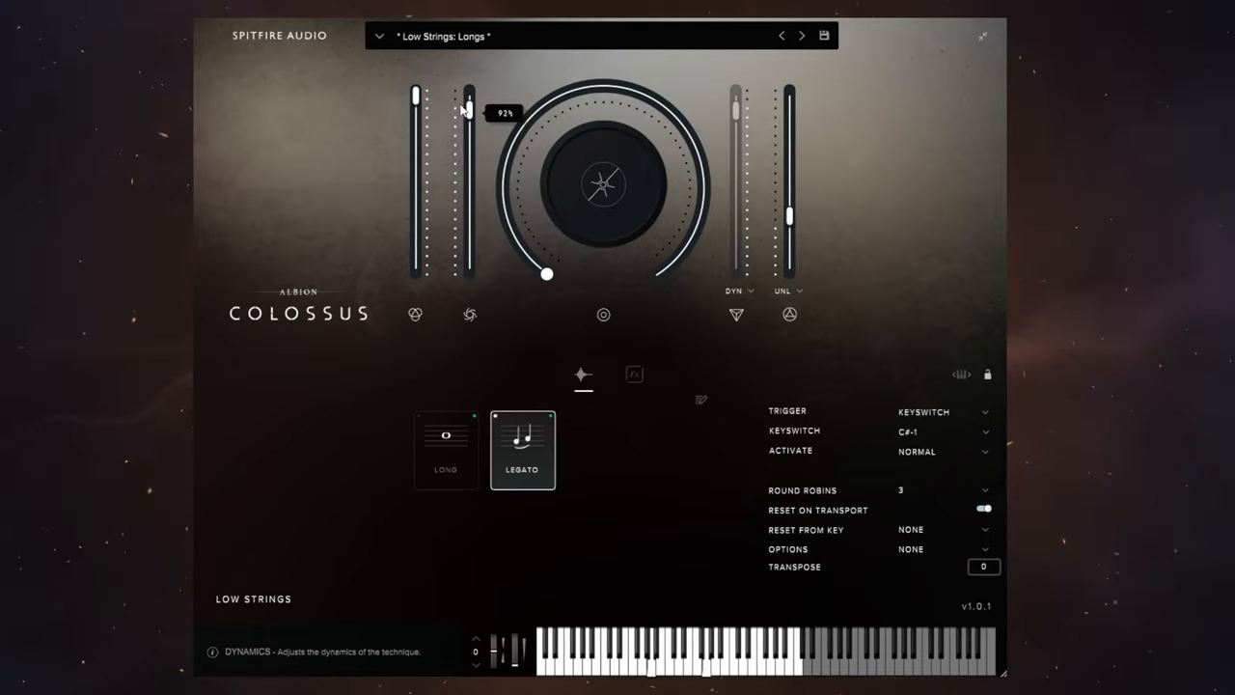
left_click_drag(471, 92, 471, 231)
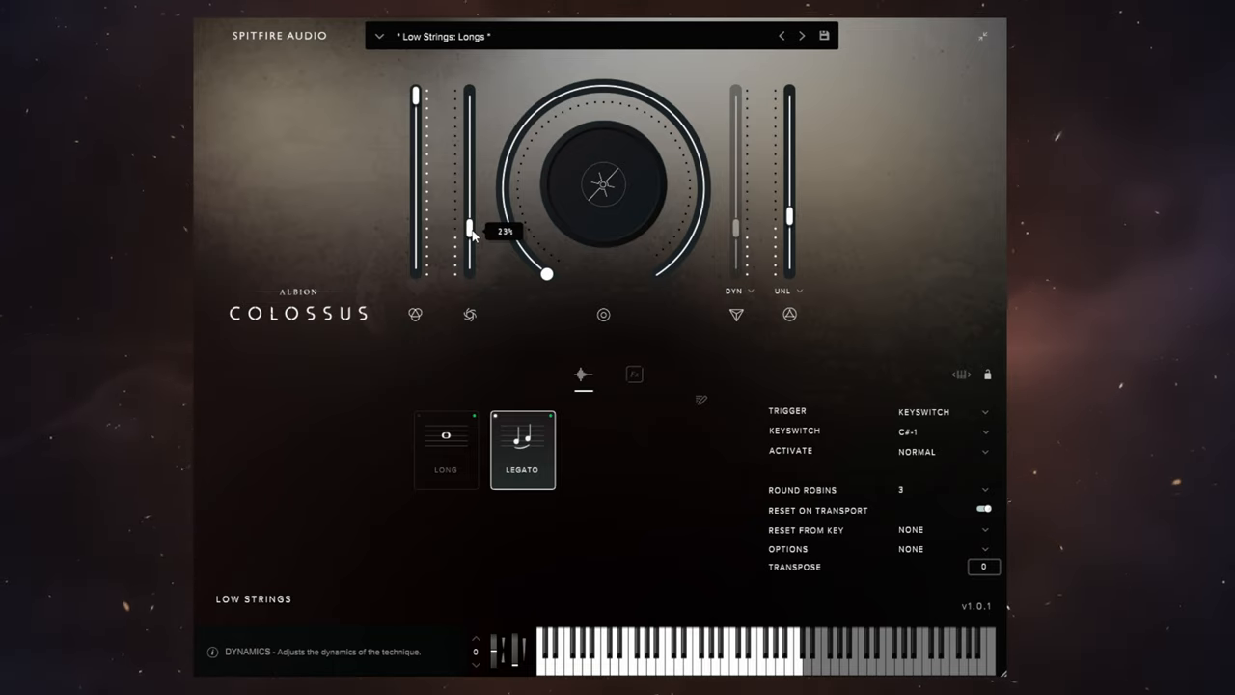
left_click_drag(471, 229, 471, 166)
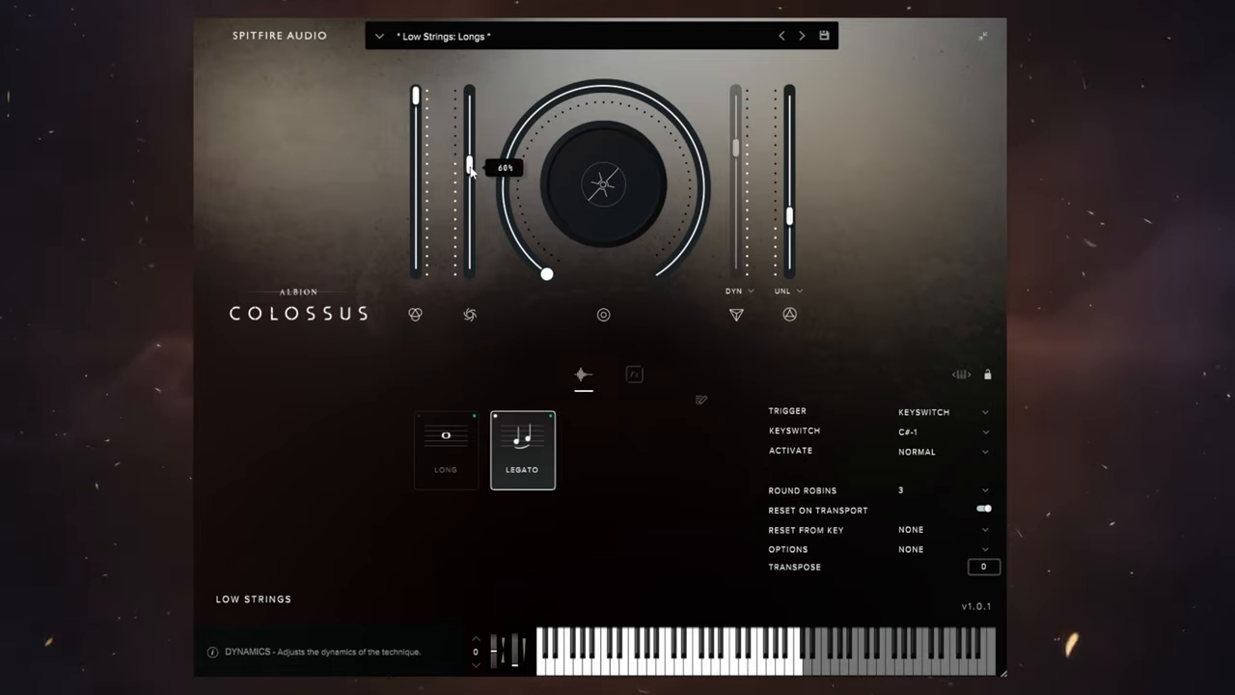
left_click_drag(471, 158, 471, 233)
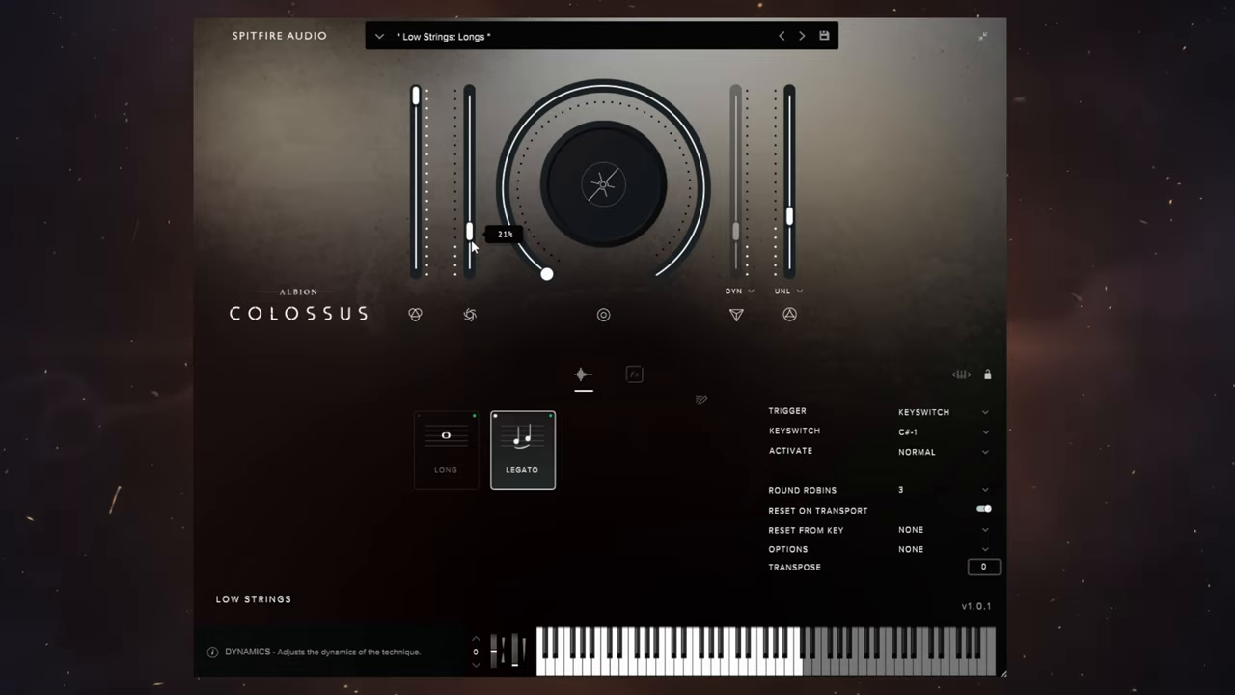
left_click_drag(471, 236, 471, 124)
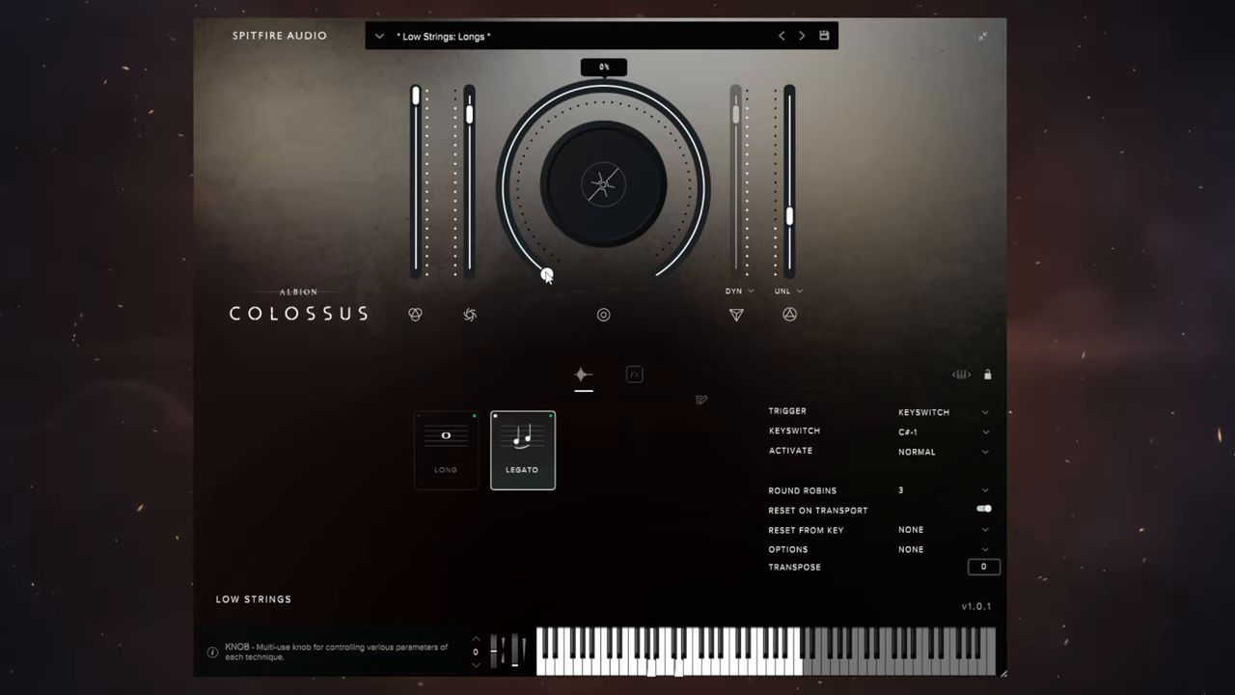
Turn the multi-use knob up from 0% through 26%, 57% and 92% to full
left_click_drag(544, 274, 502, 202)
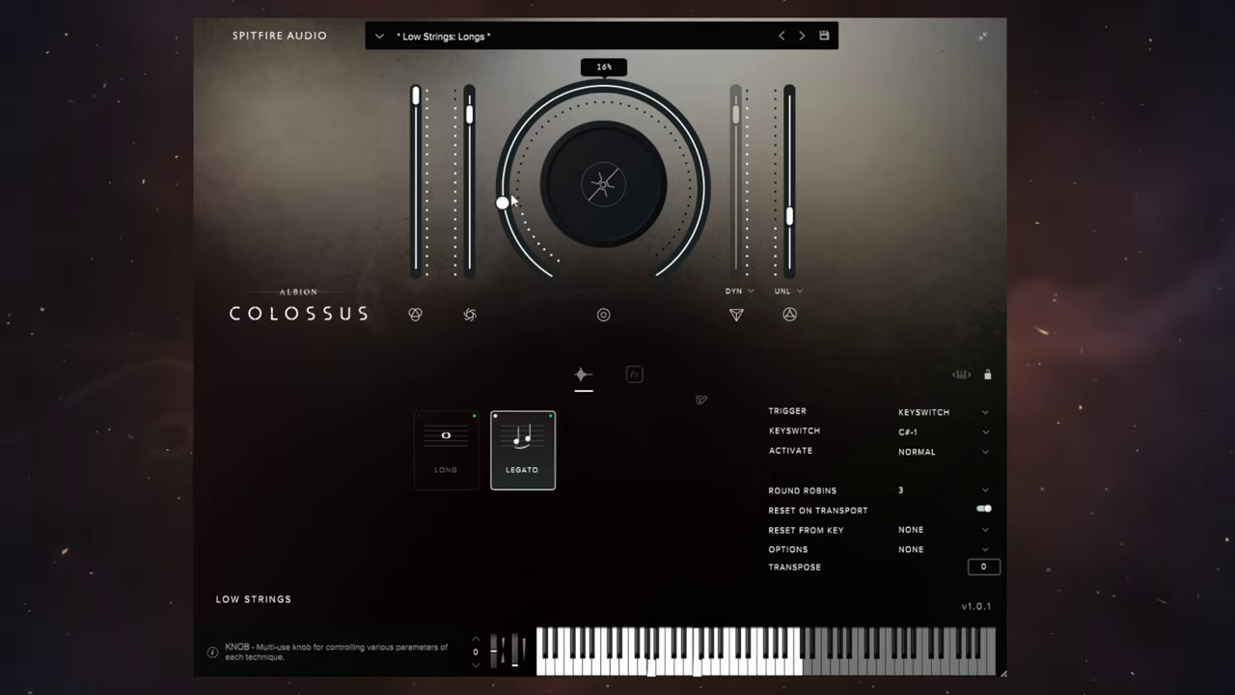
left_click_drag(502, 203, 644, 94)
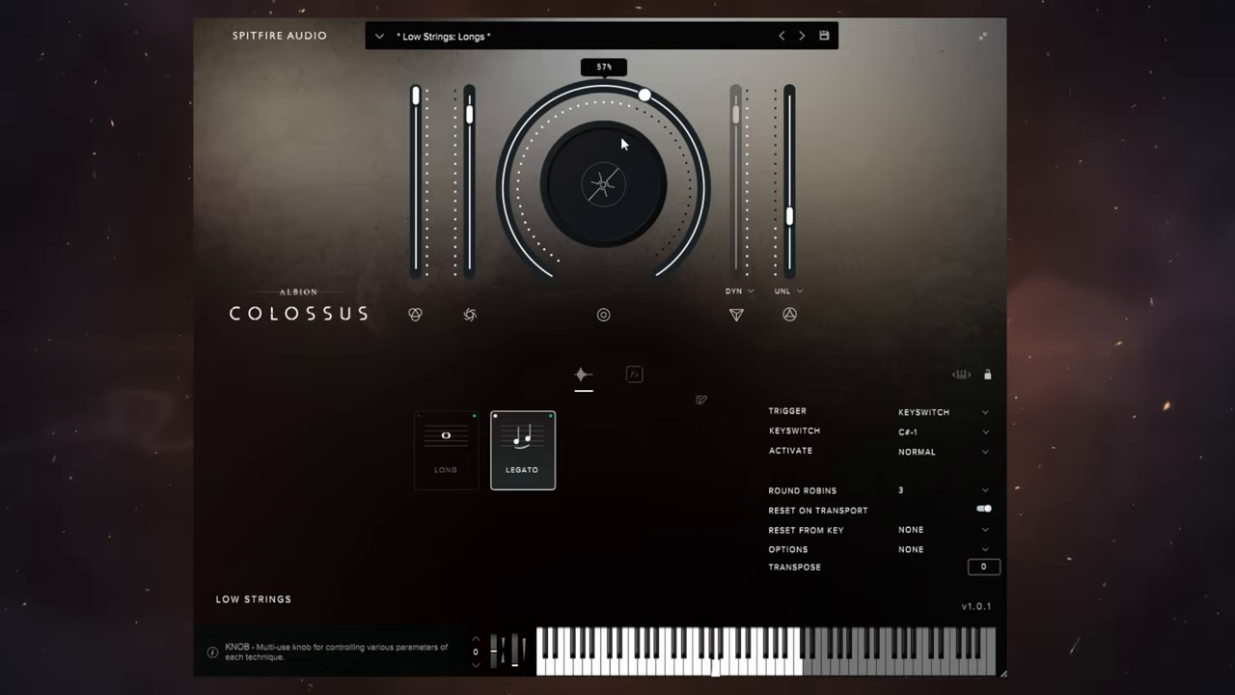
left_click_drag(644, 95, 685, 247)
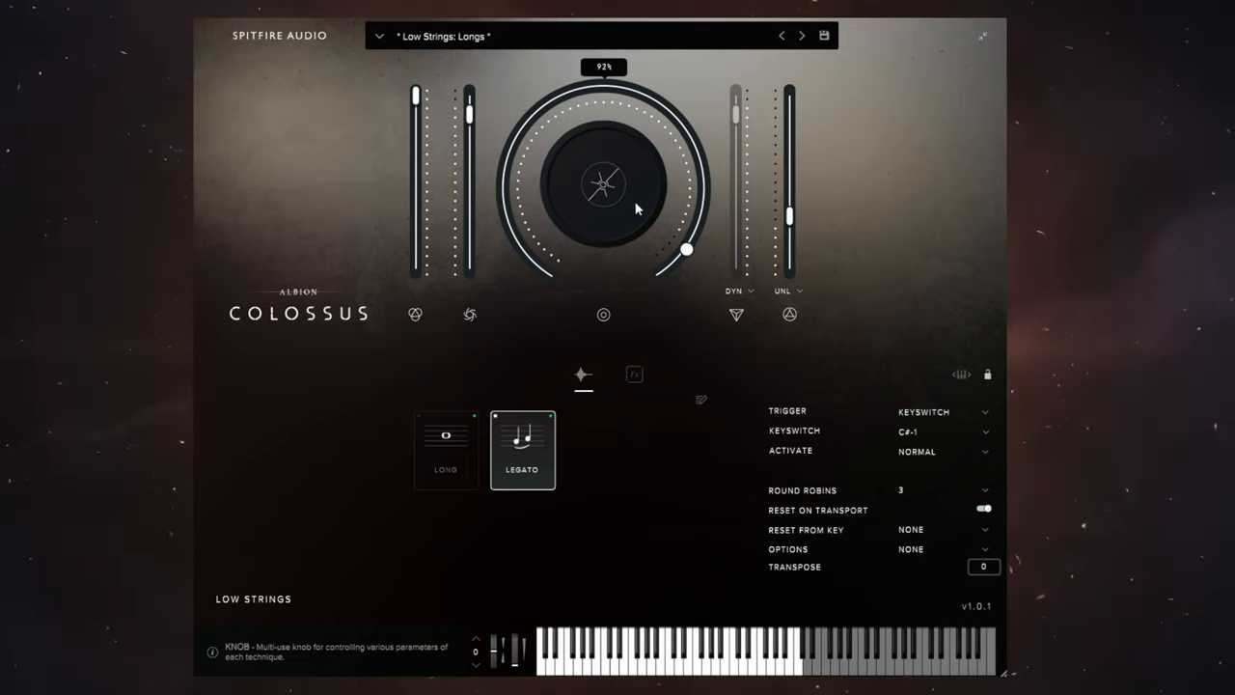
left_click_drag(685, 249, 662, 272)
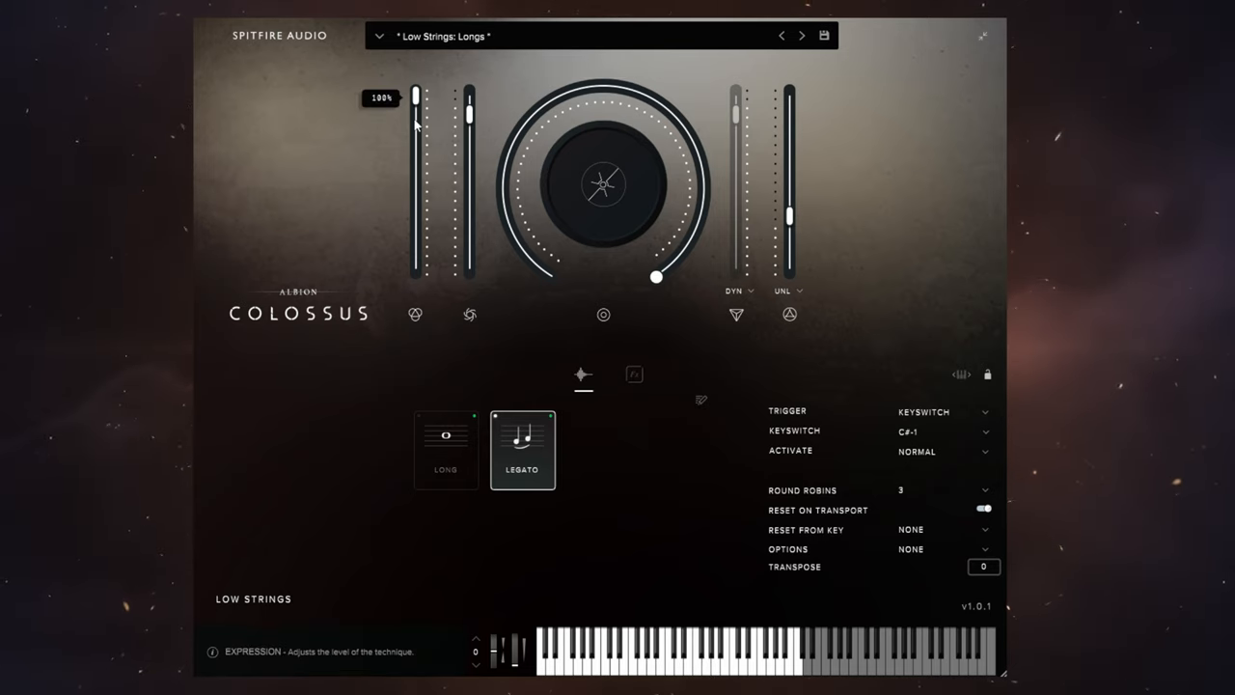
mouse_move(390, 164)
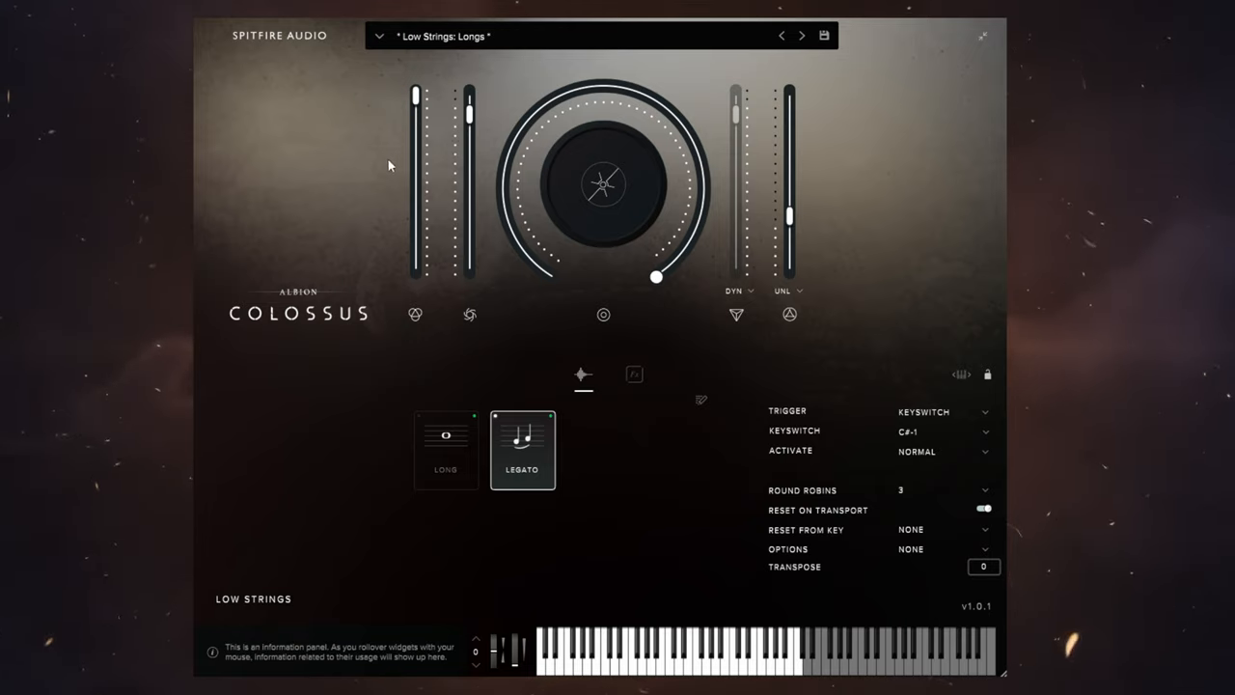
mouse_move(321, 139)
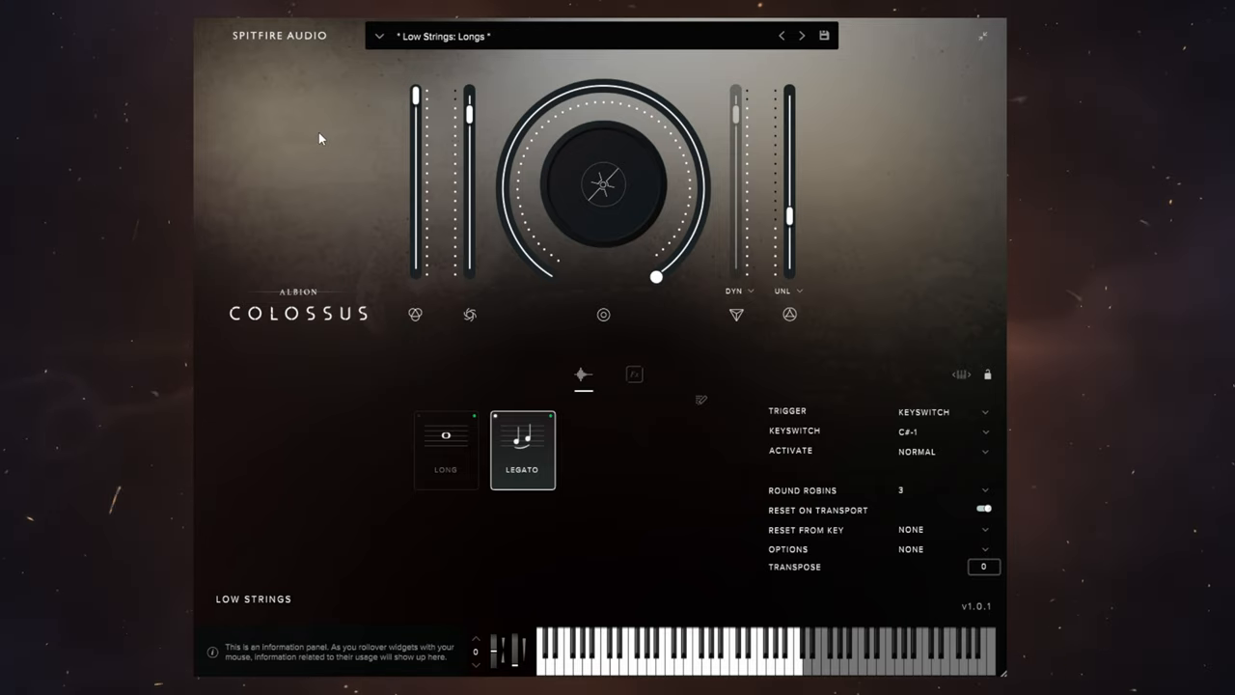
mouse_move(309, 121)
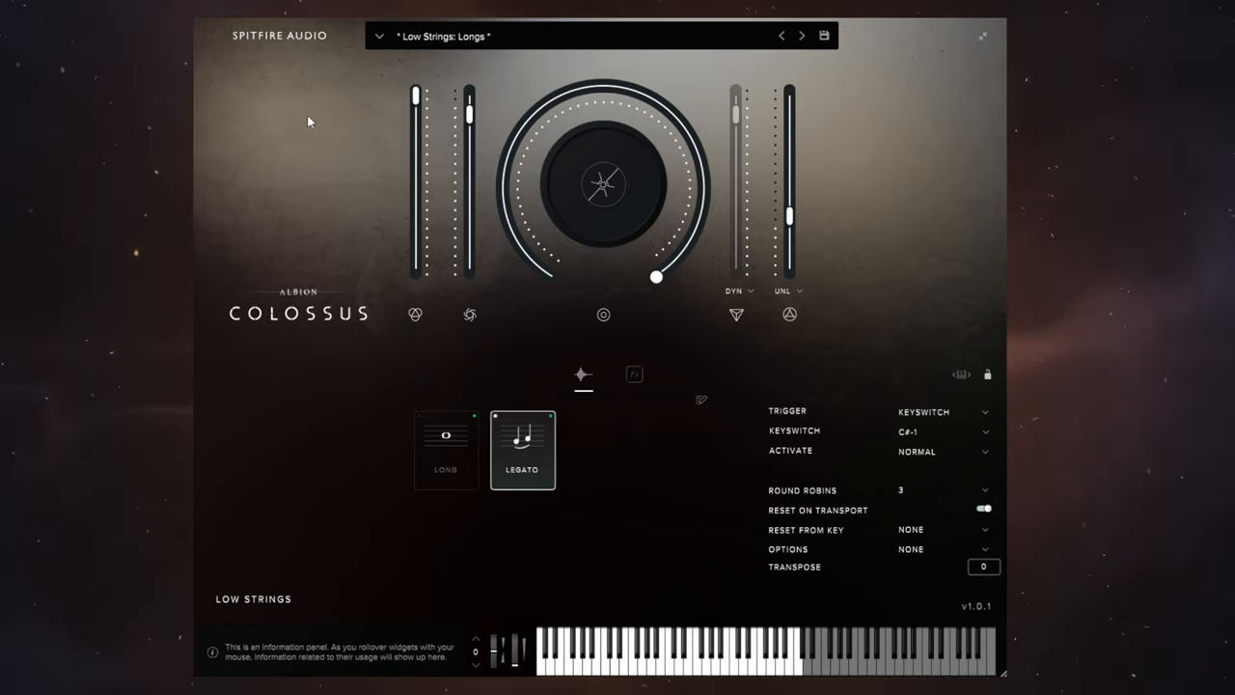
mouse_move(311, 193)
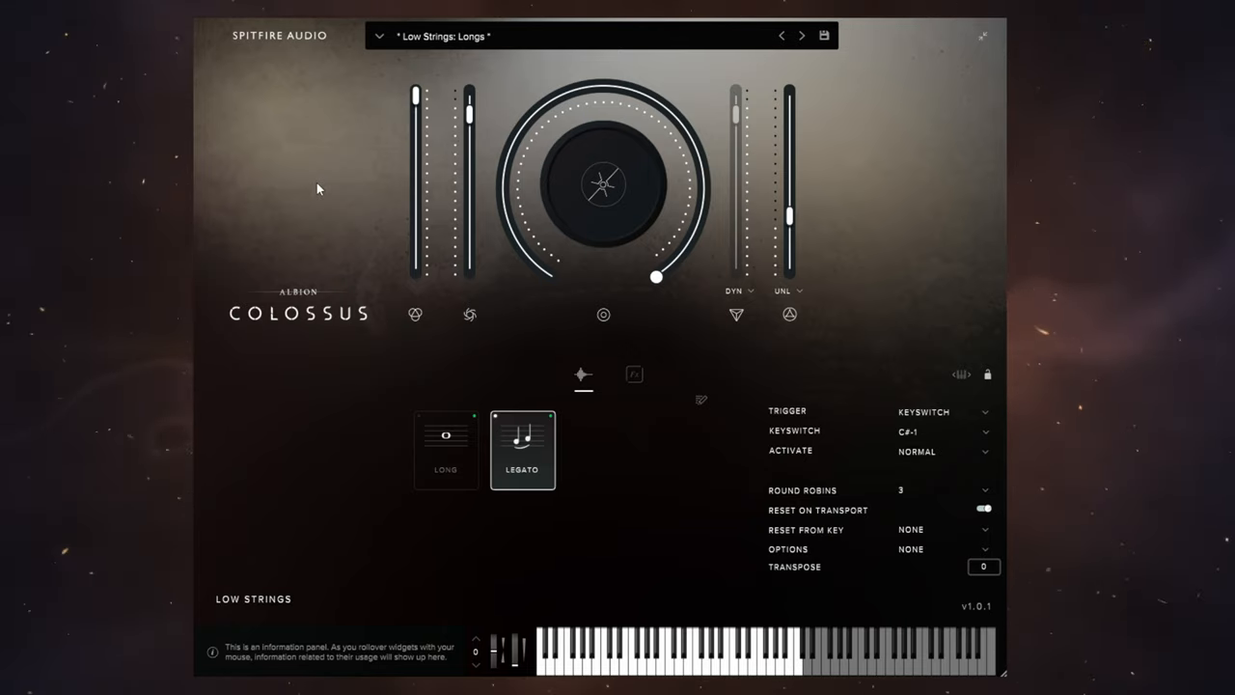
mouse_move(359, 124)
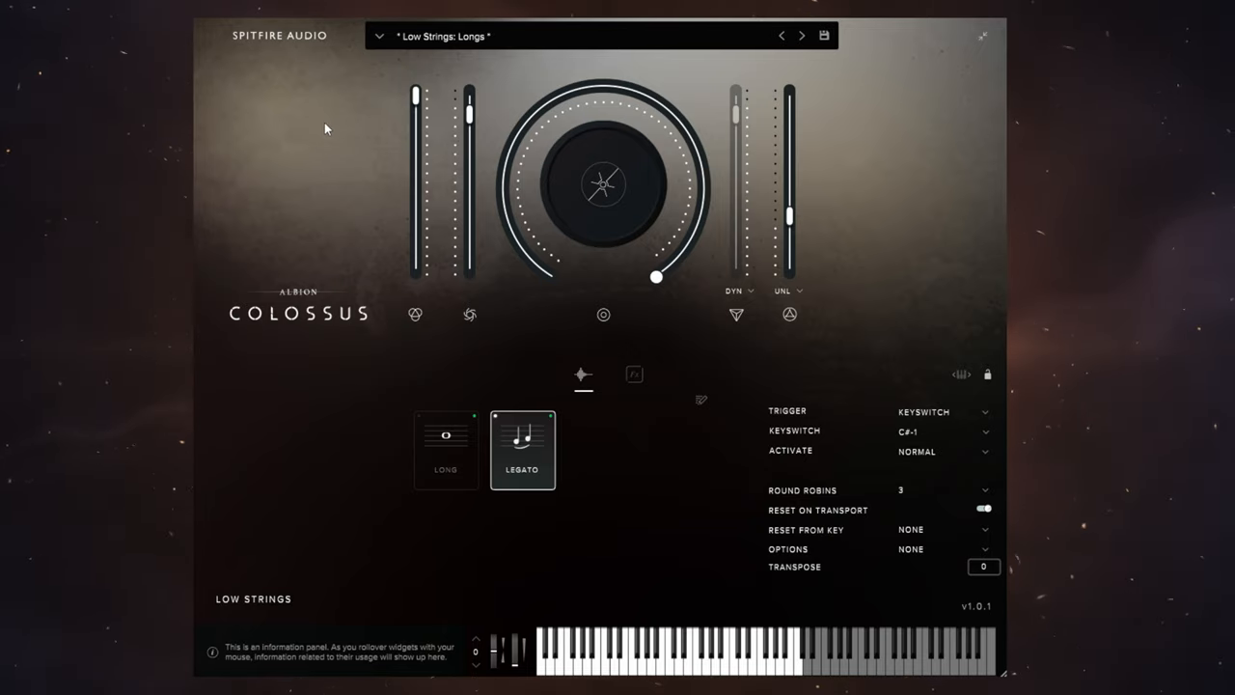
mouse_move(467, 120)
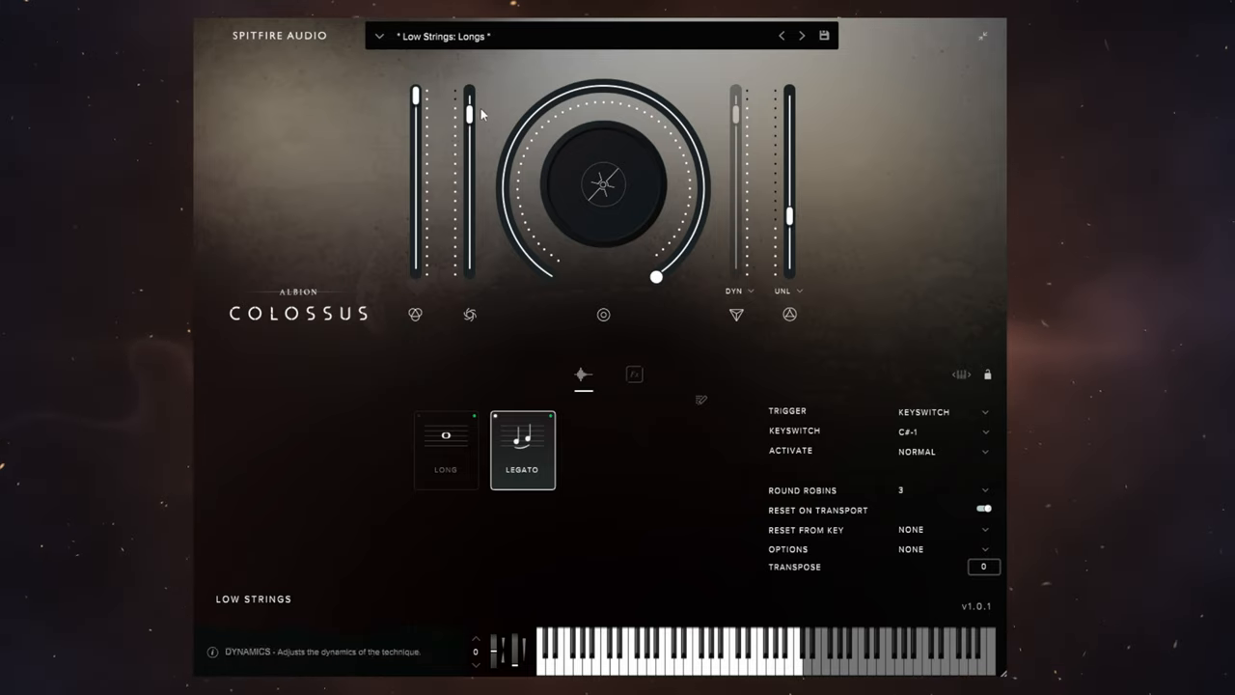
mouse_move(473, 118)
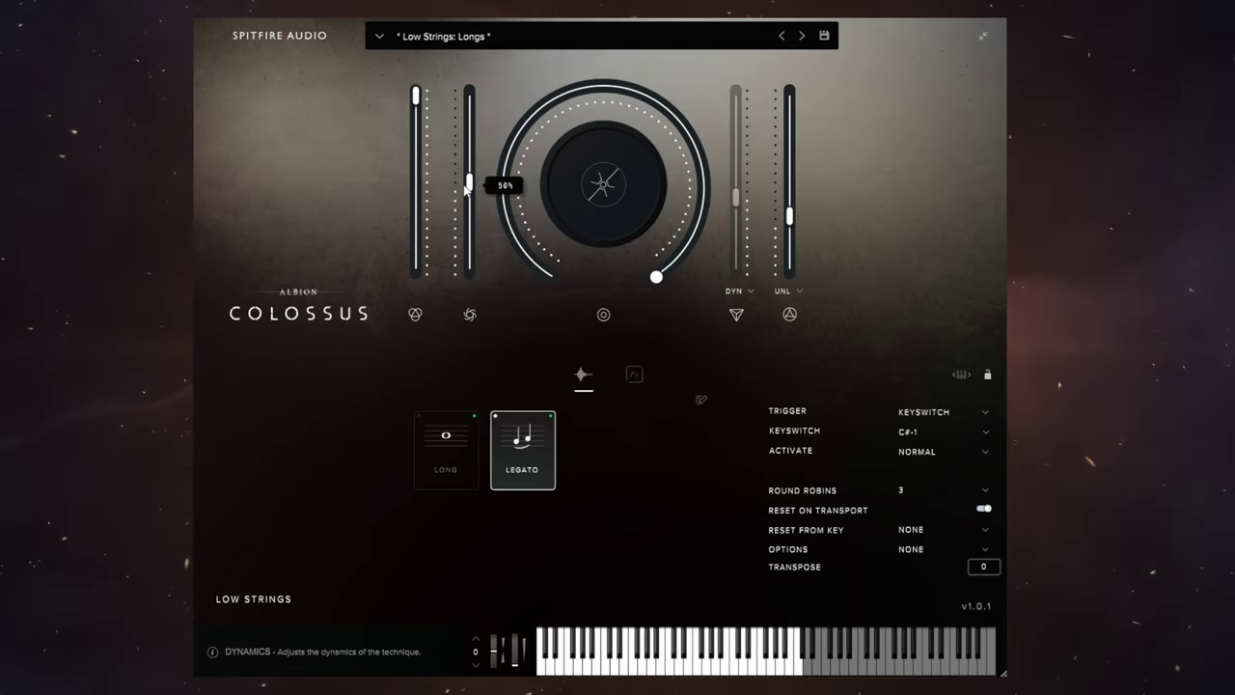
Pull the Dynamics fader down through 26% and 0%, settling at its lowest setting around 1%
left_click_drag(467, 182, 468, 261)
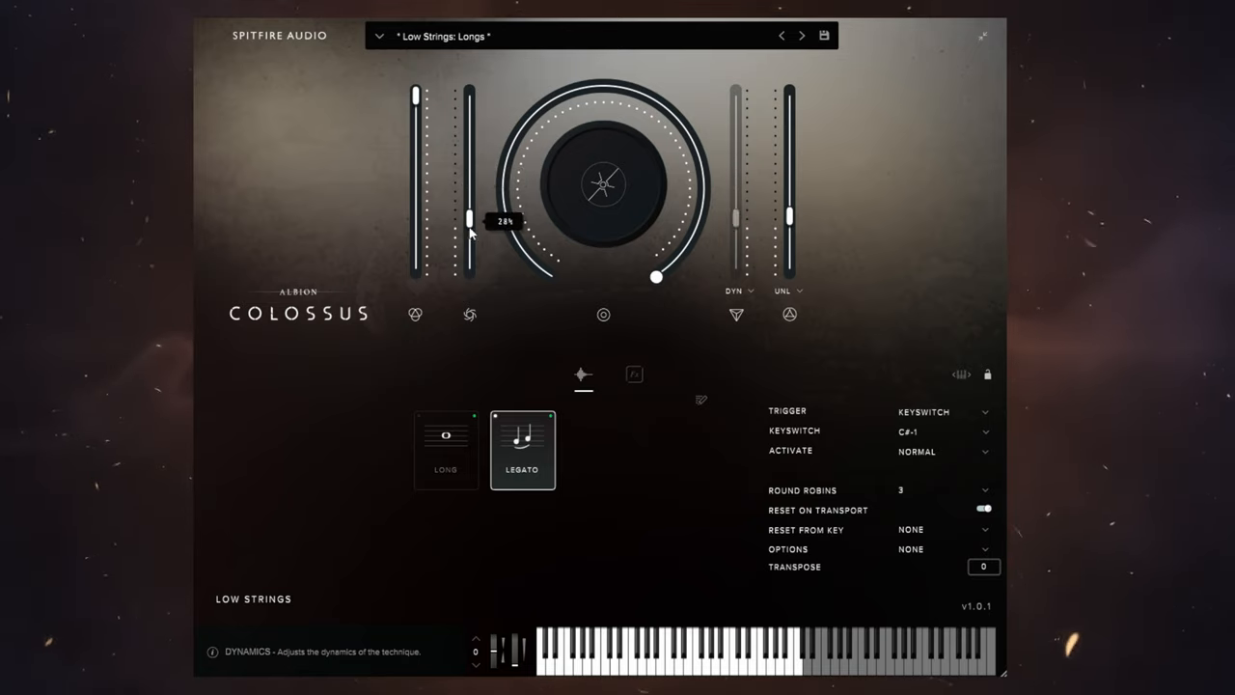
left_click_drag(469, 216, 470, 270)
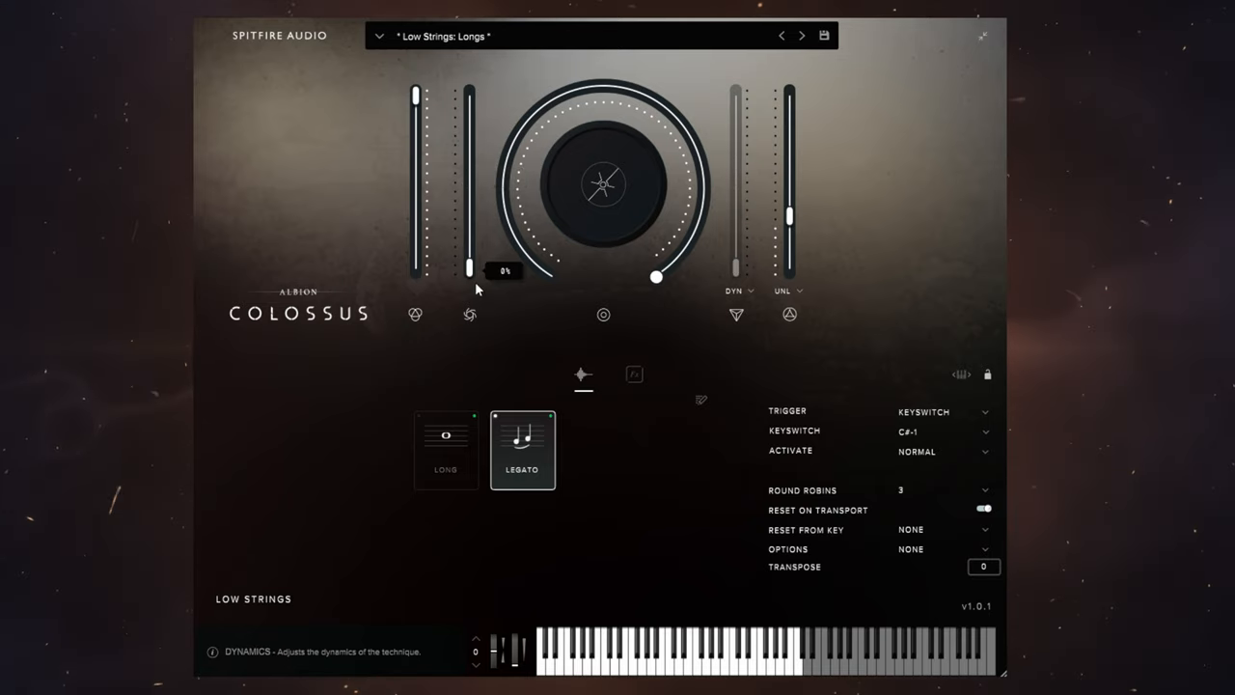
mouse_move(501, 316)
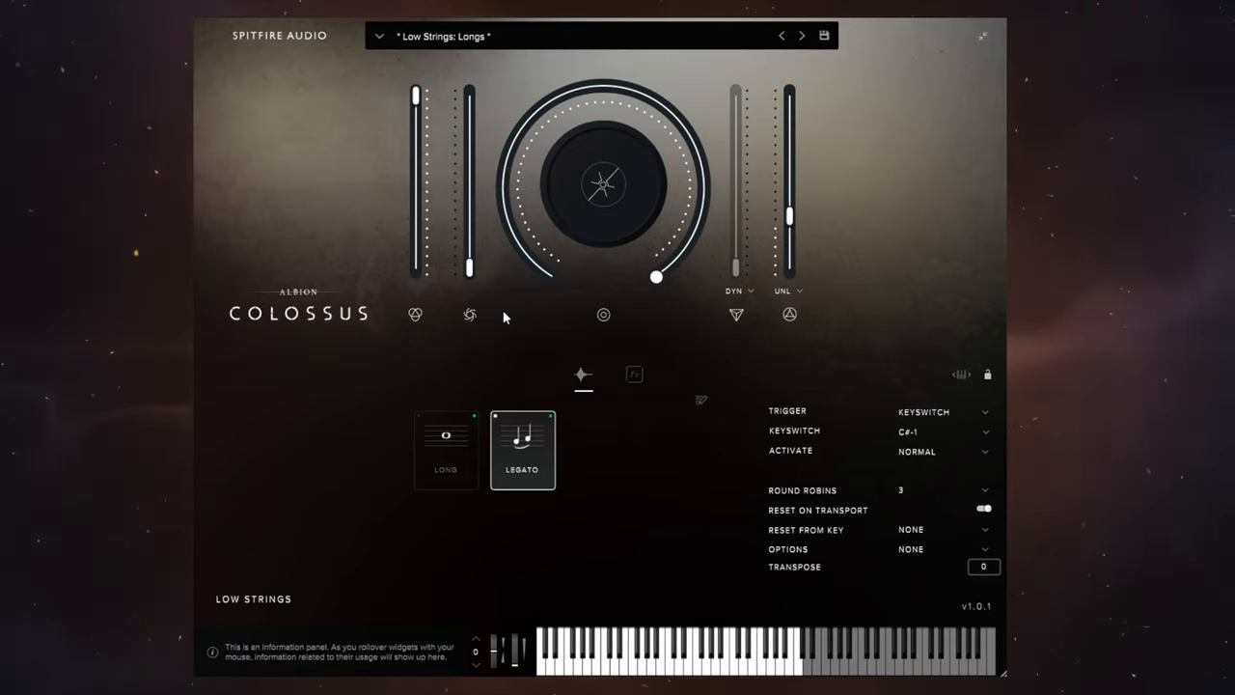
left_click_drag(471, 261, 471, 230)
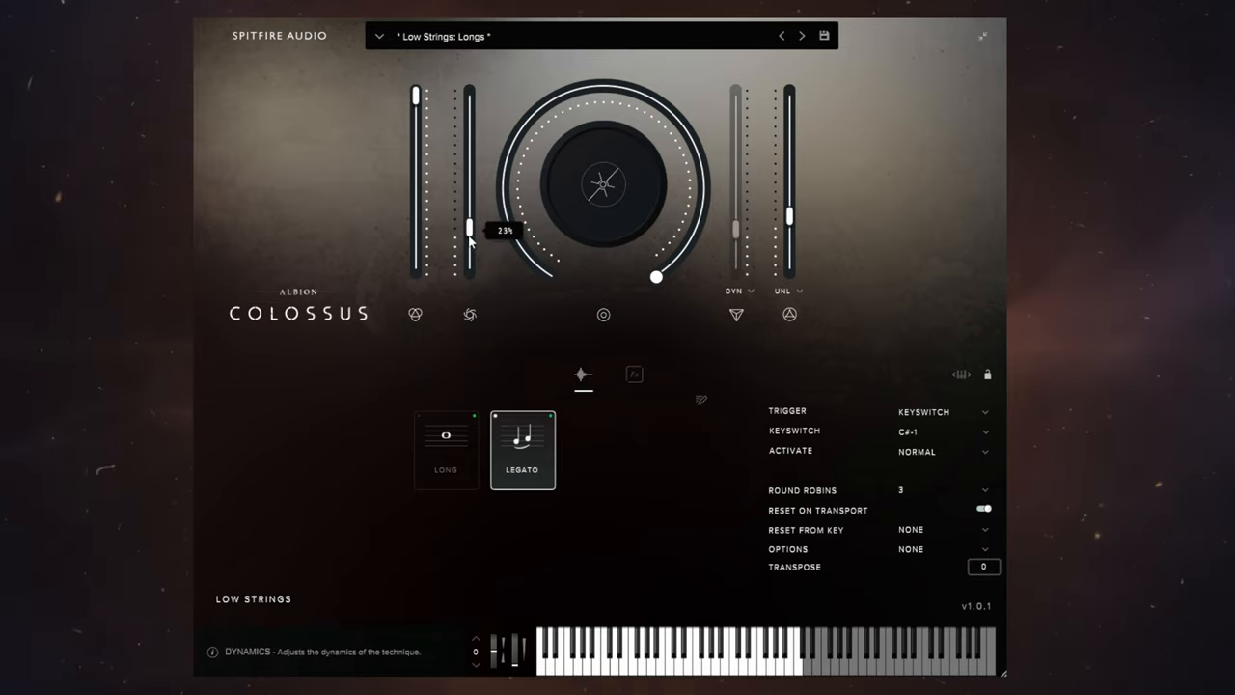
left_click_drag(471, 228, 471, 260)
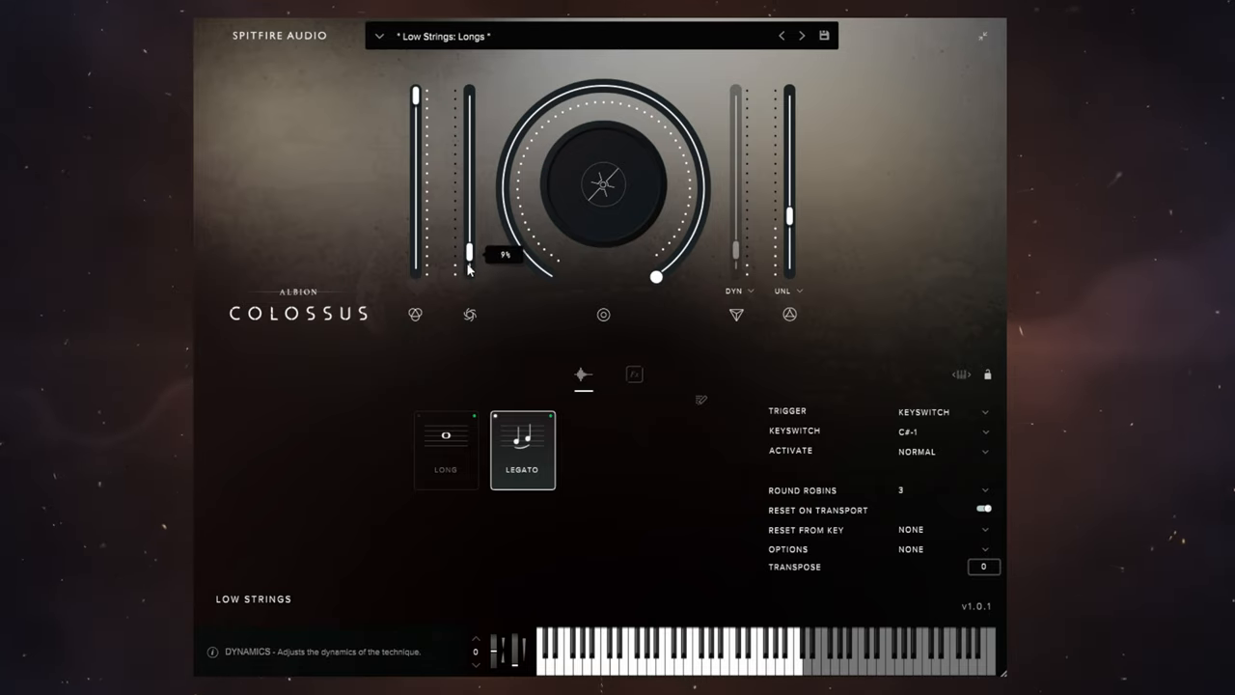
left_click_drag(471, 254, 473, 270)
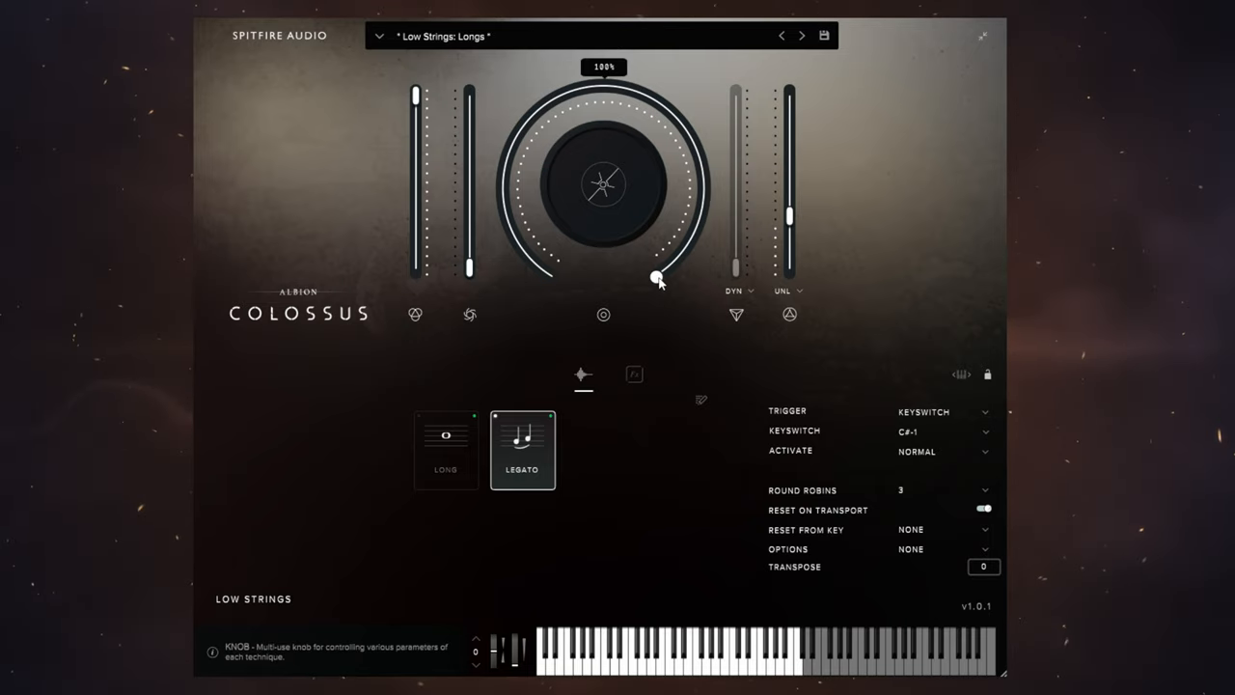
right_click(656, 278)
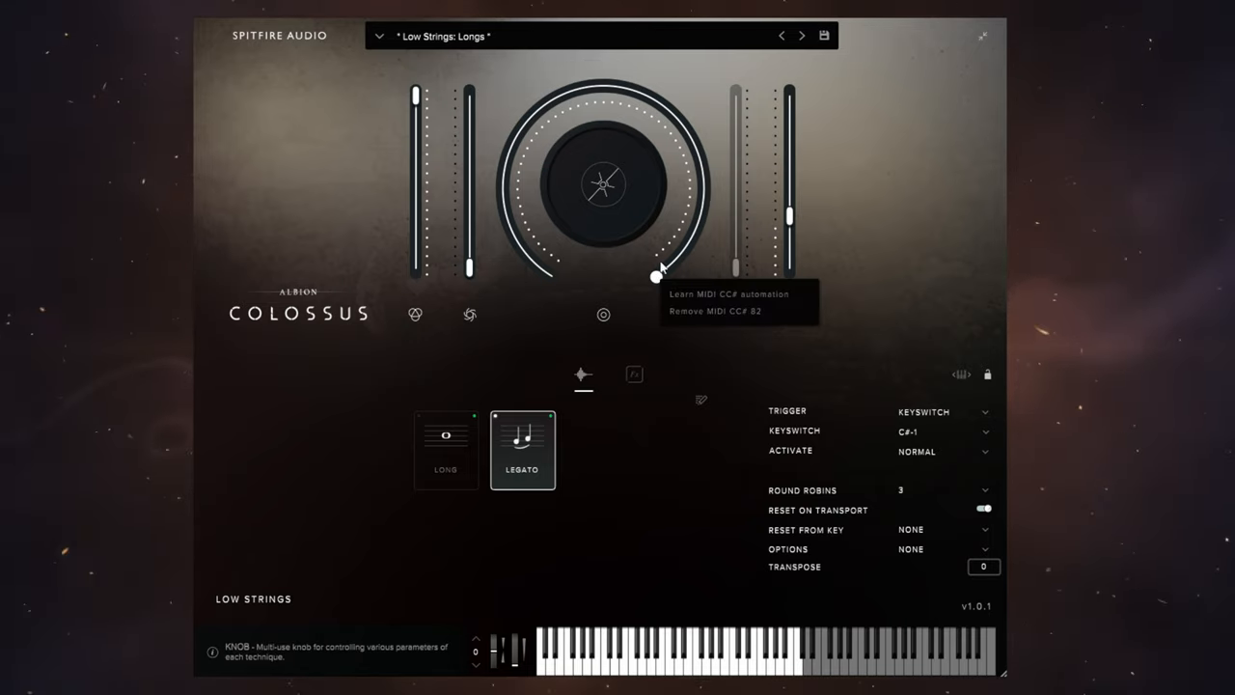
mouse_move(714, 293)
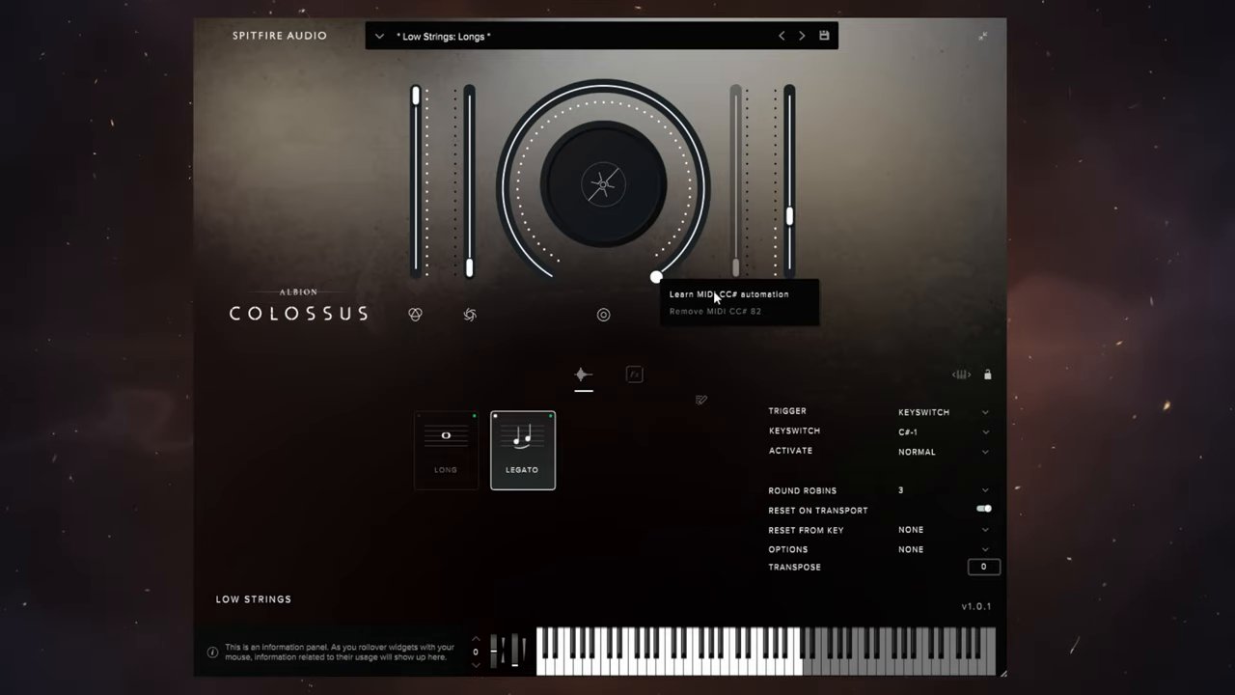
mouse_move(664, 282)
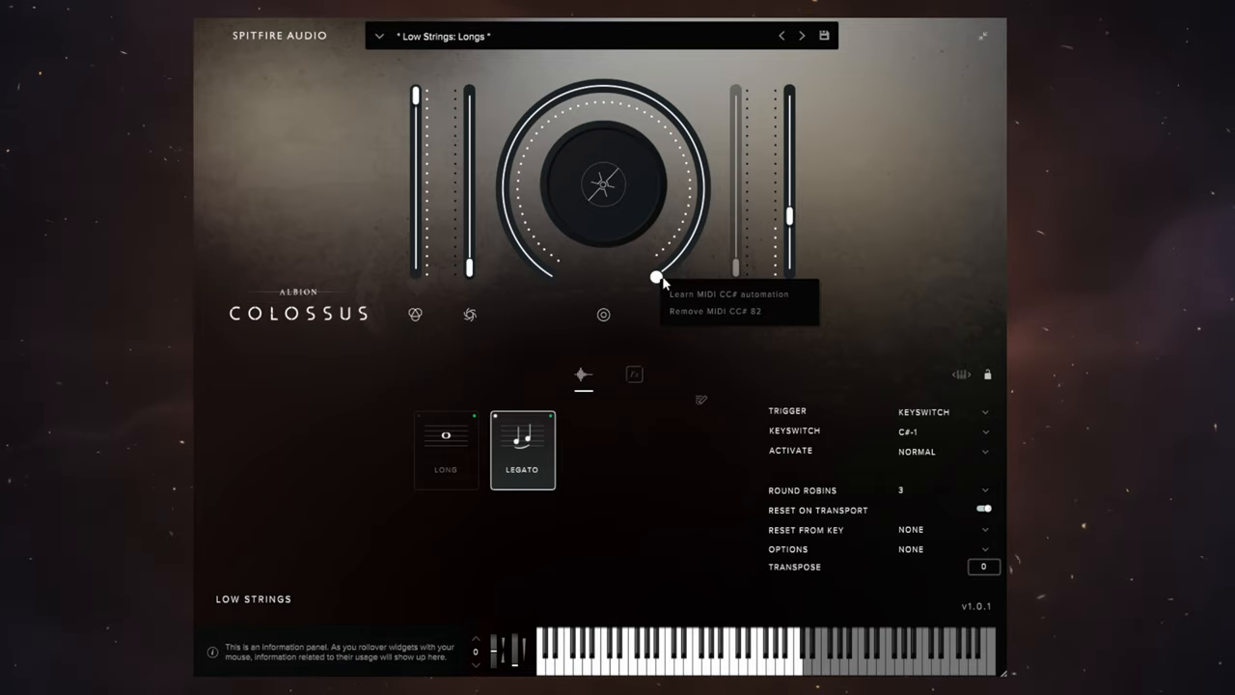
mouse_move(556, 317)
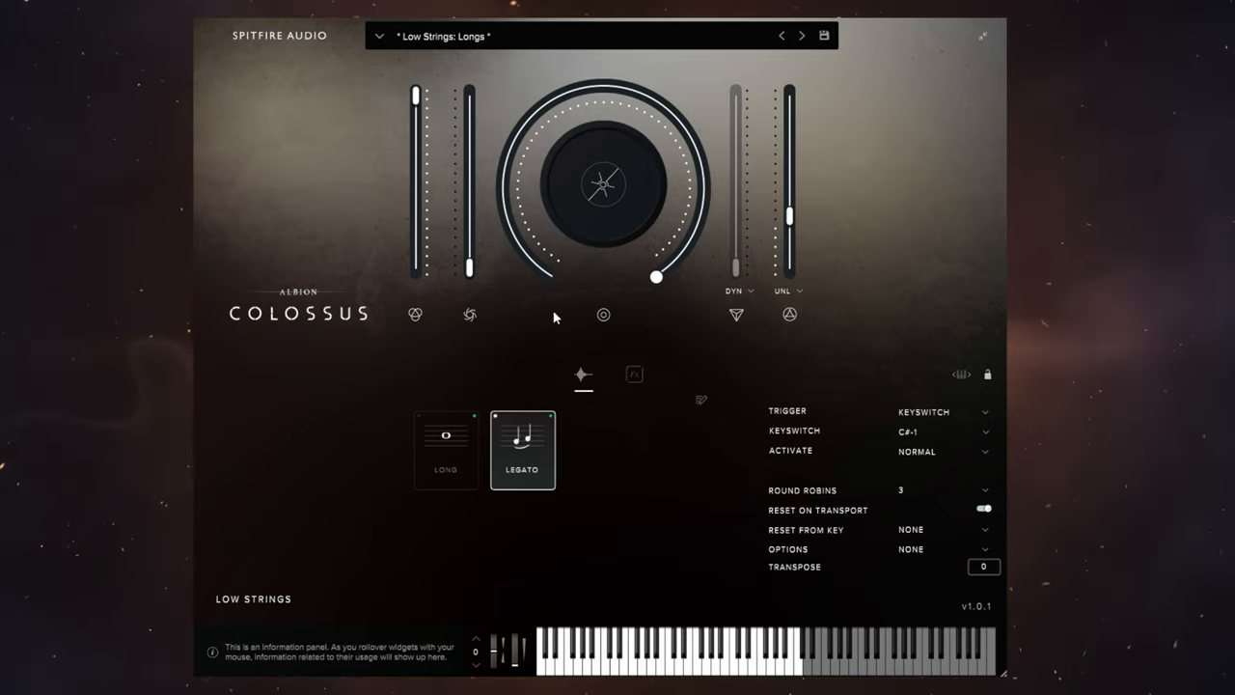
Turn the main knob to minimum, then raise Dynamics through 57% up to about 94%
left_click_drag(656, 278, 544, 274)
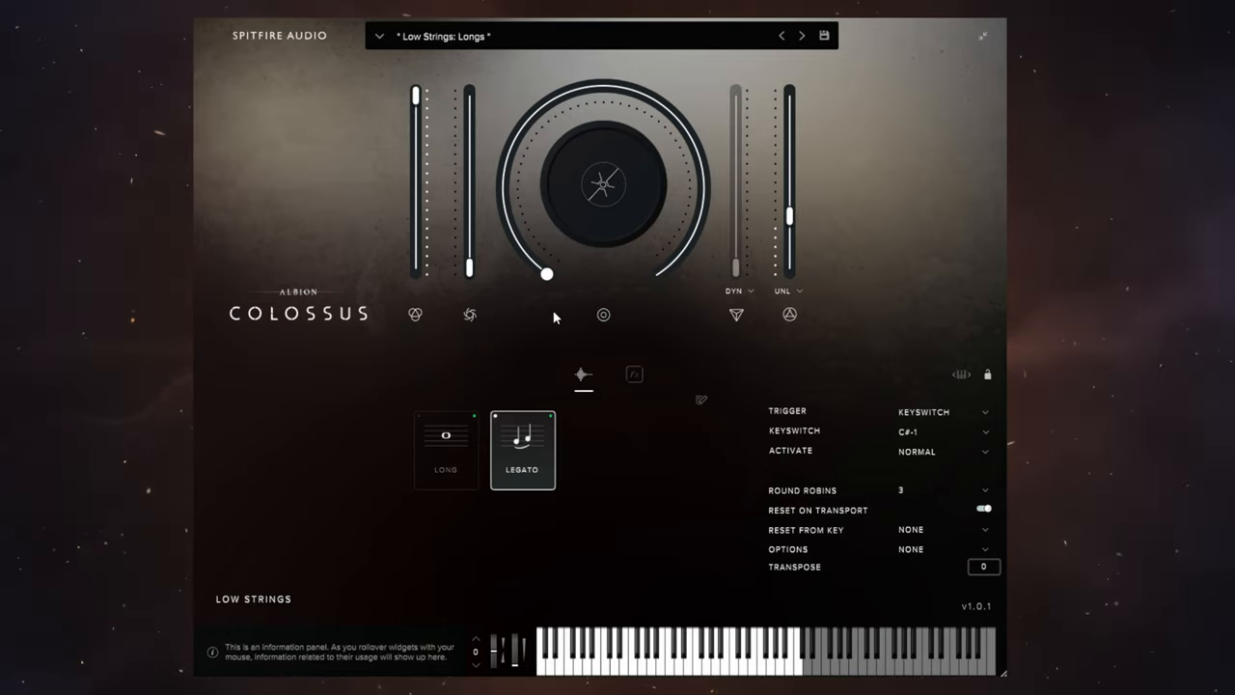
left_click_drag(544, 274, 656, 278)
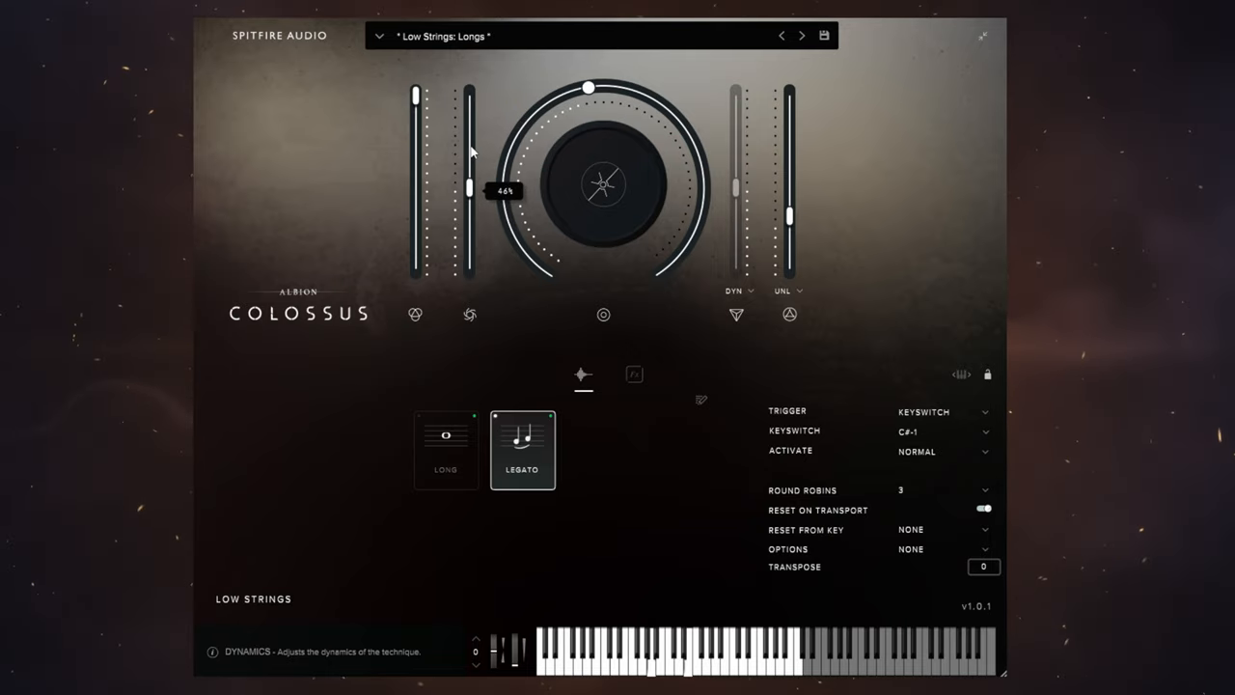
left_click_drag(471, 187, 471, 178)
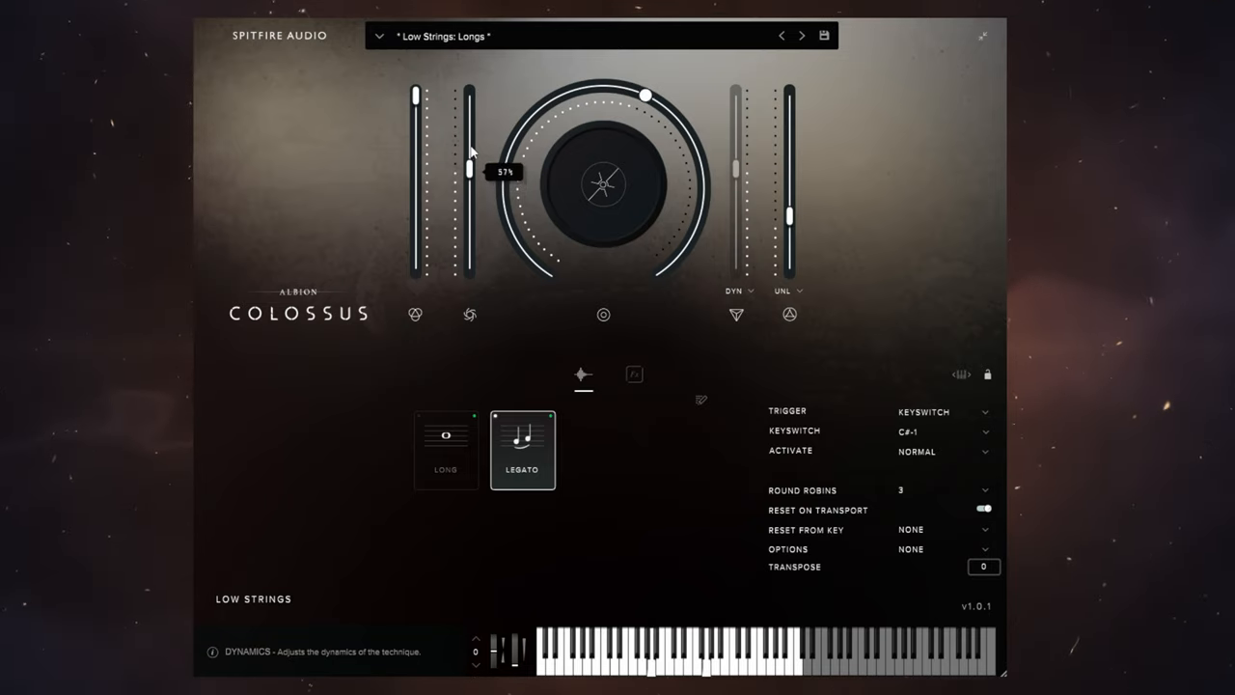
left_click_drag(467, 170, 467, 100)
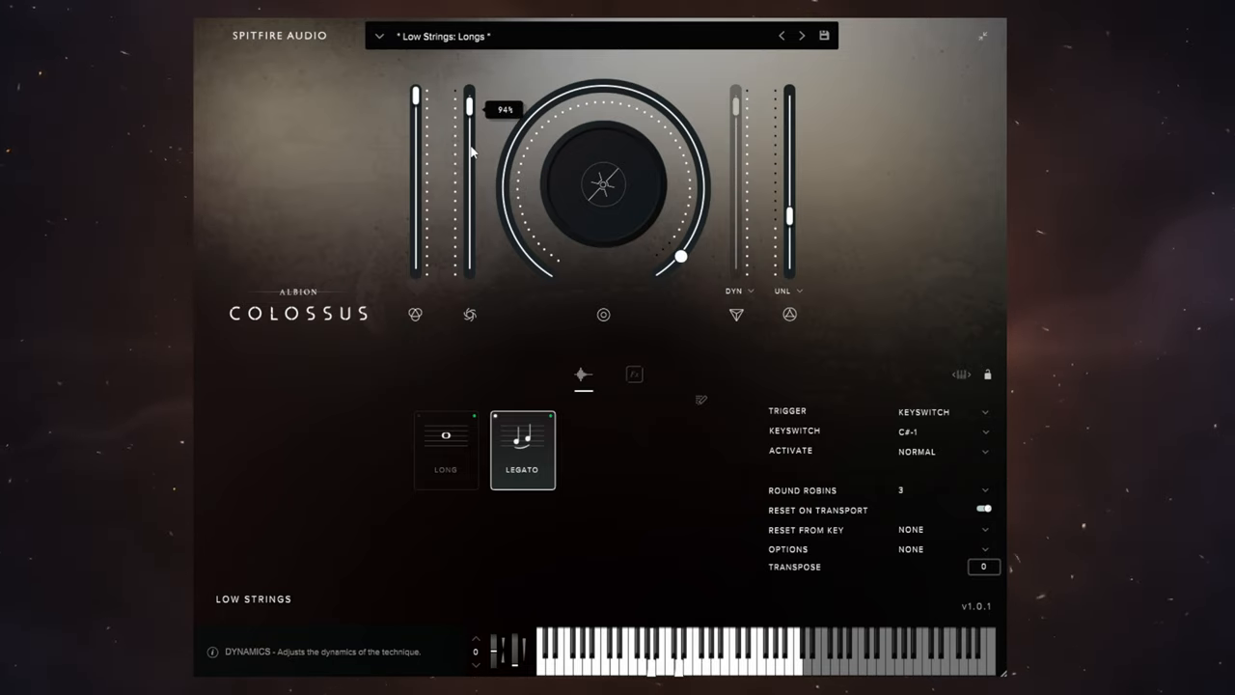
Ease Dynamics back down through 83% and the middle to about 15%, the knob following
left_click_drag(471, 100, 471, 120)
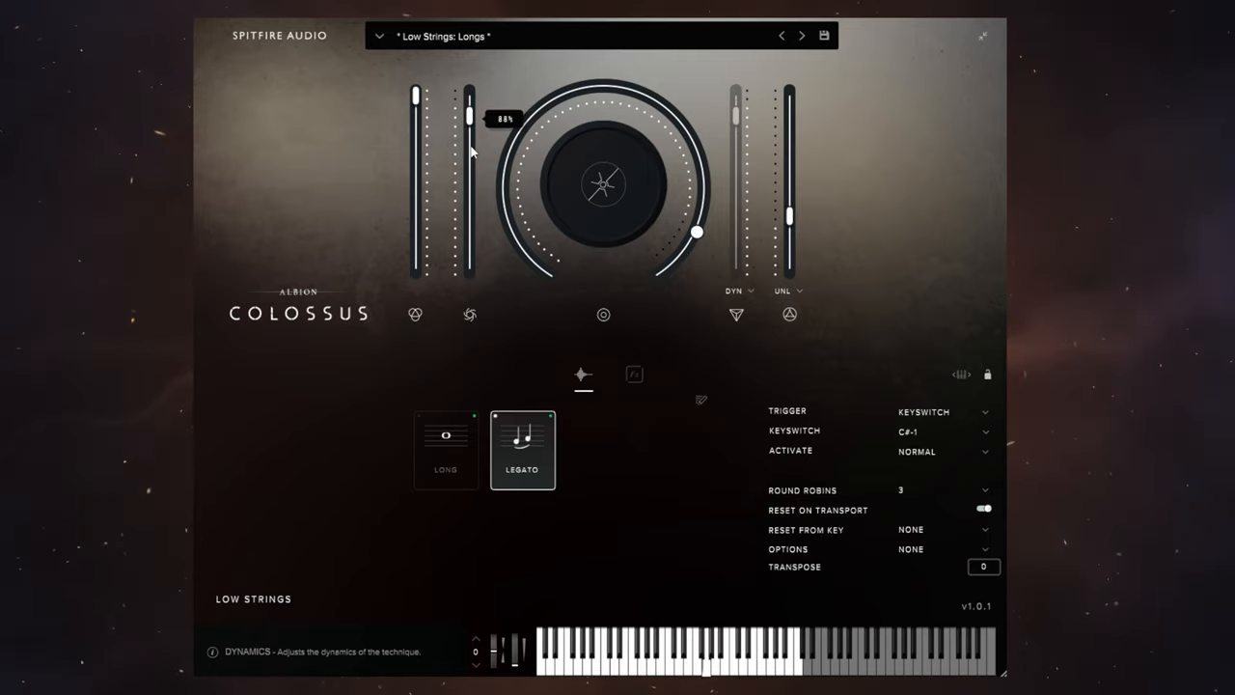
left_click_drag(471, 119, 471, 145)
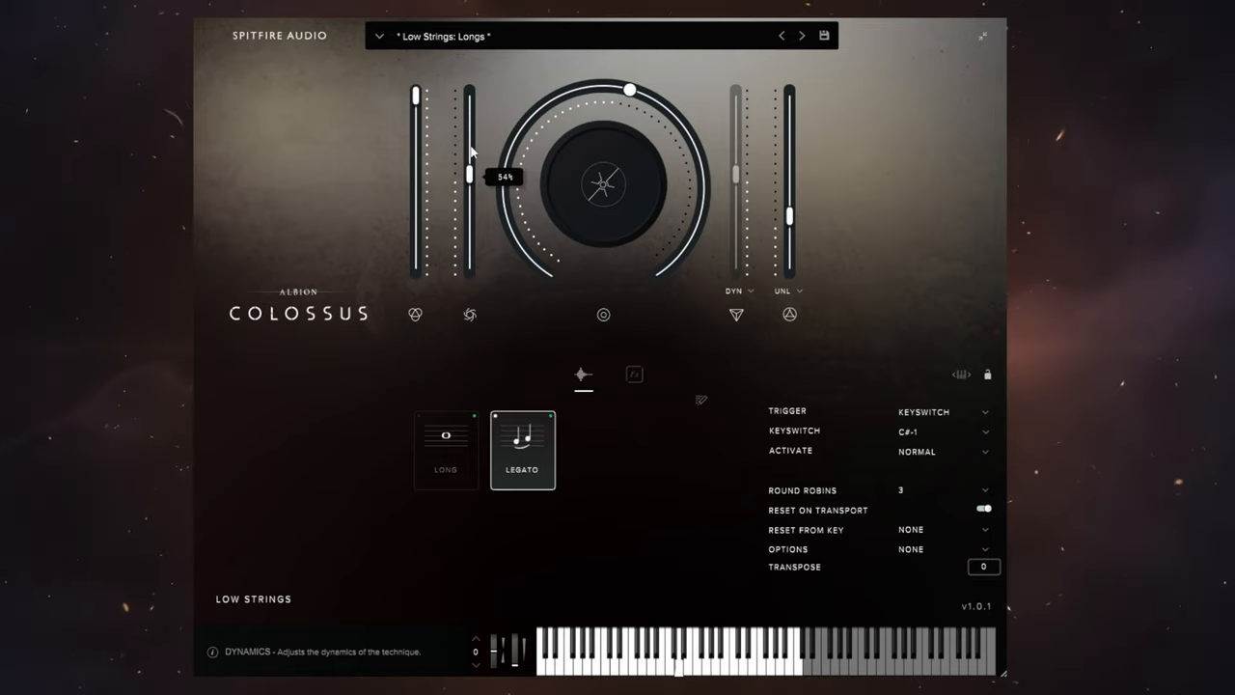
left_click_drag(469, 174, 501, 231)
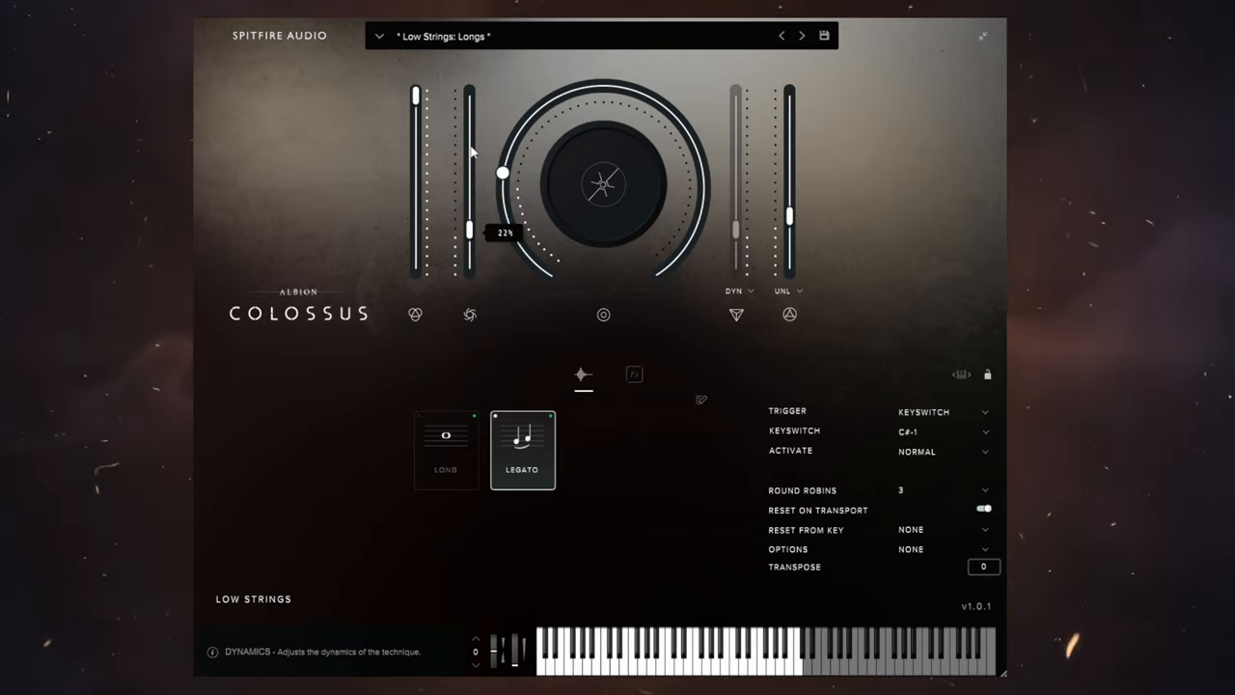
left_click_drag(502, 173, 502, 209)
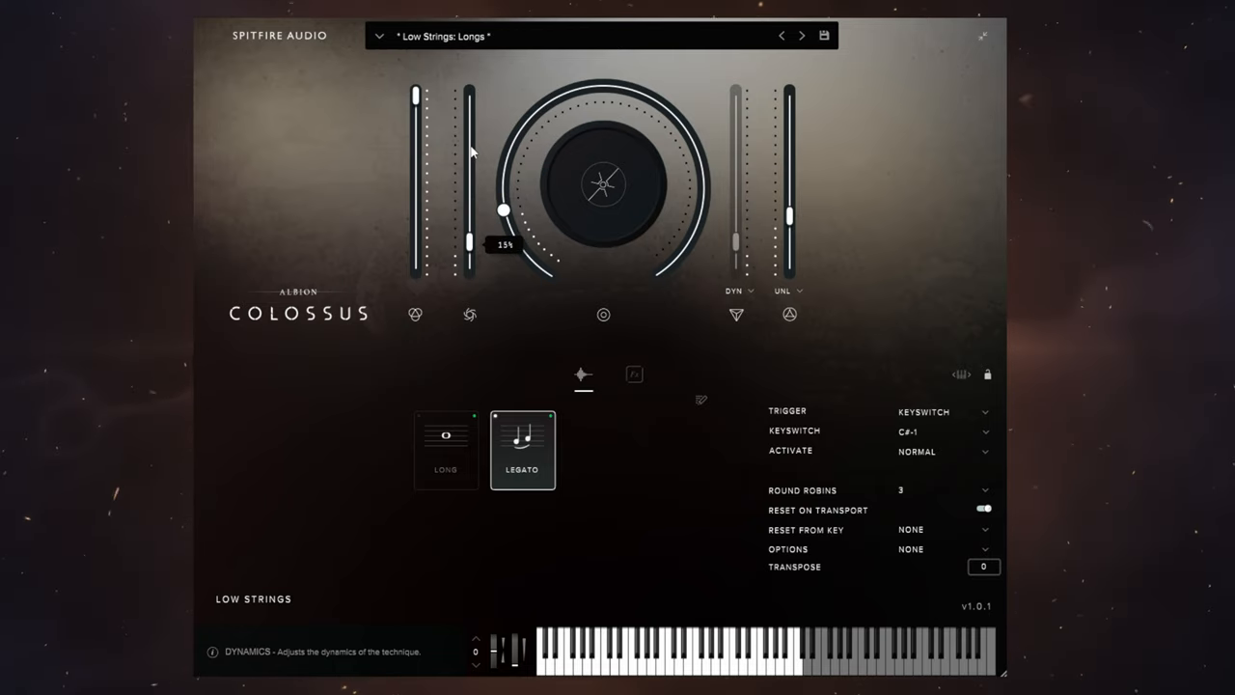
mouse_move(872, 164)
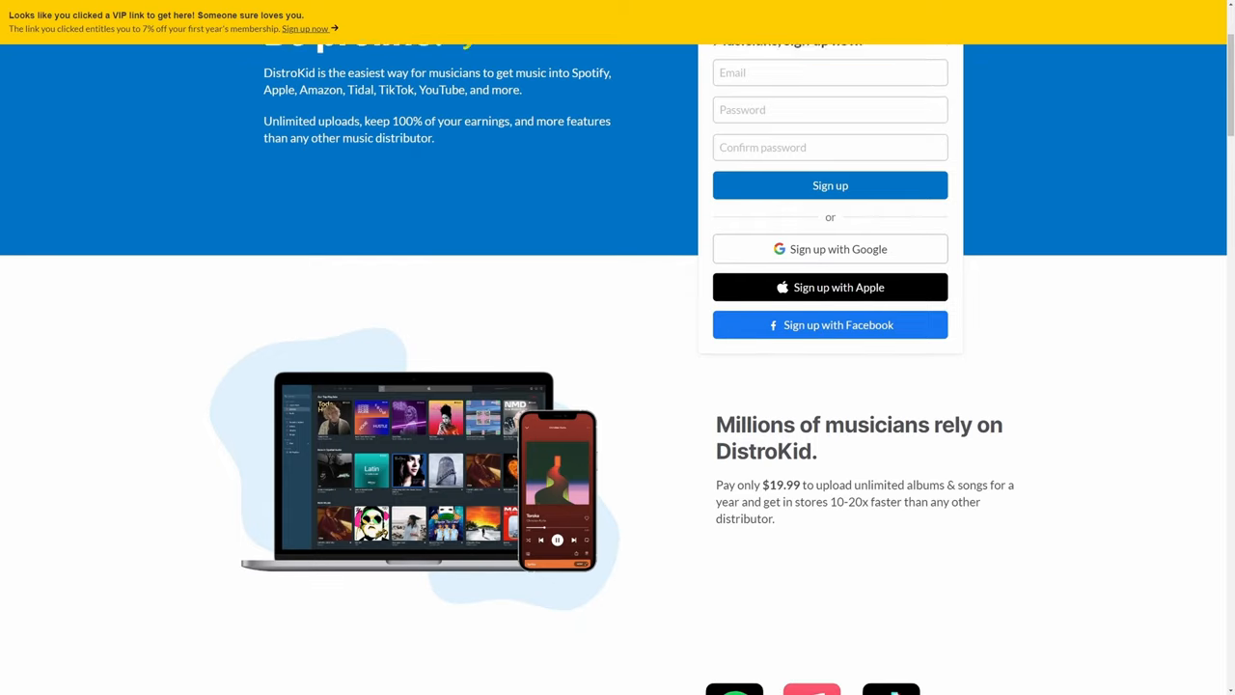
Scroll down the DistroKid homepage past pricing to the DistroKid Love testimonials
scroll("down", 3)
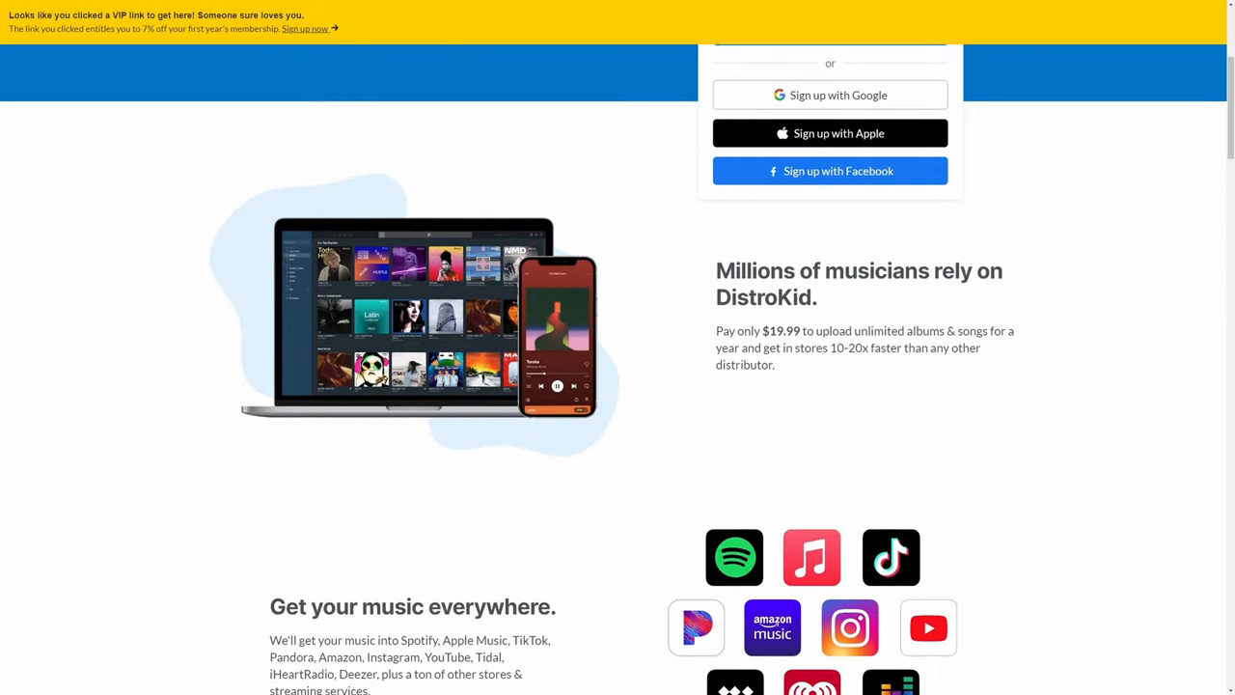
scroll("down", 3)
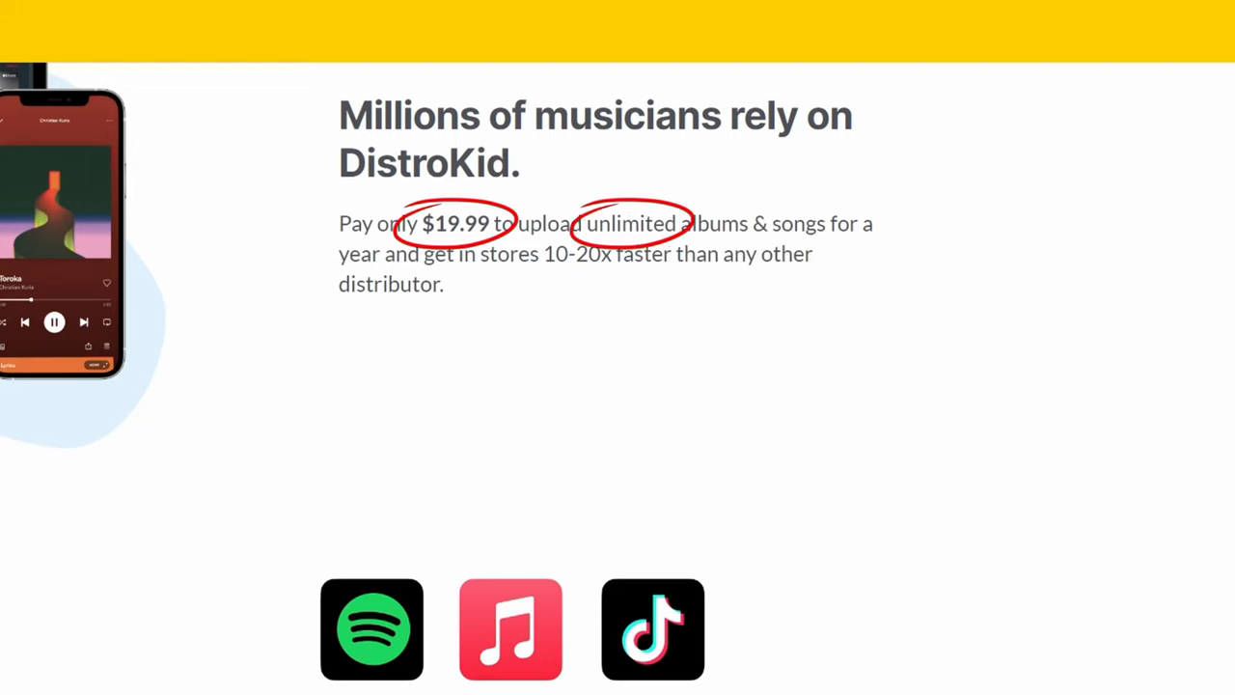
scroll("down", 3)
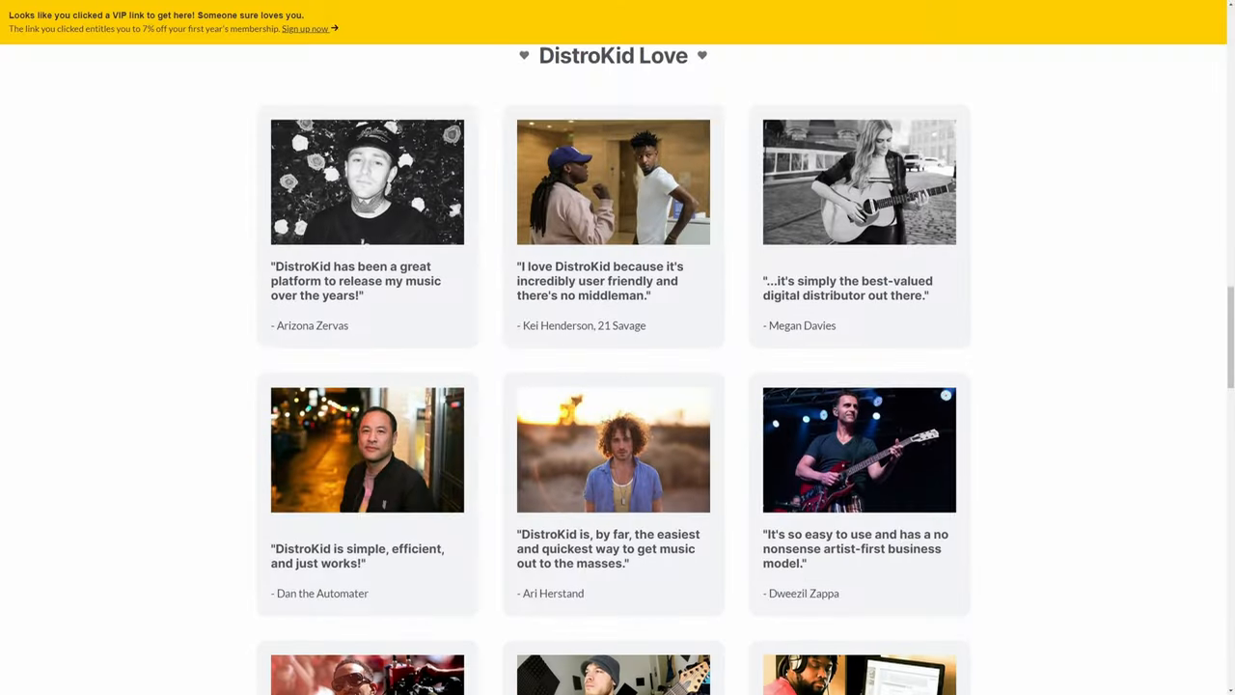
scroll("down", 3)
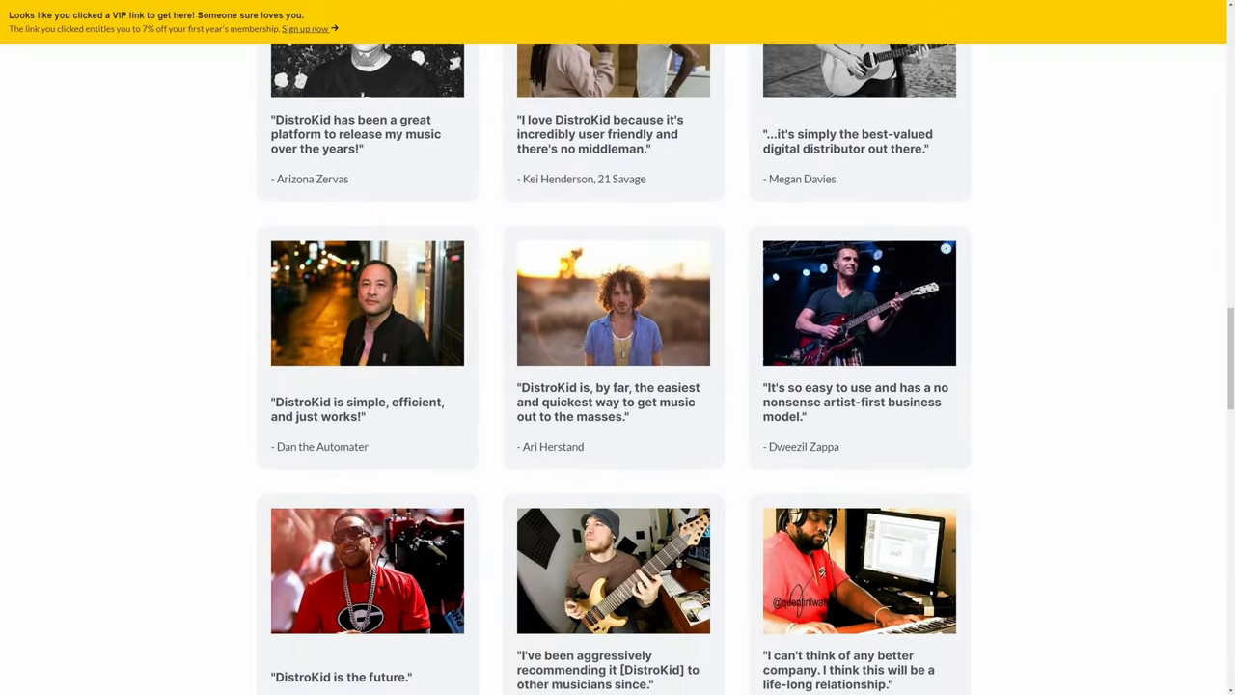
scroll("down", 3)
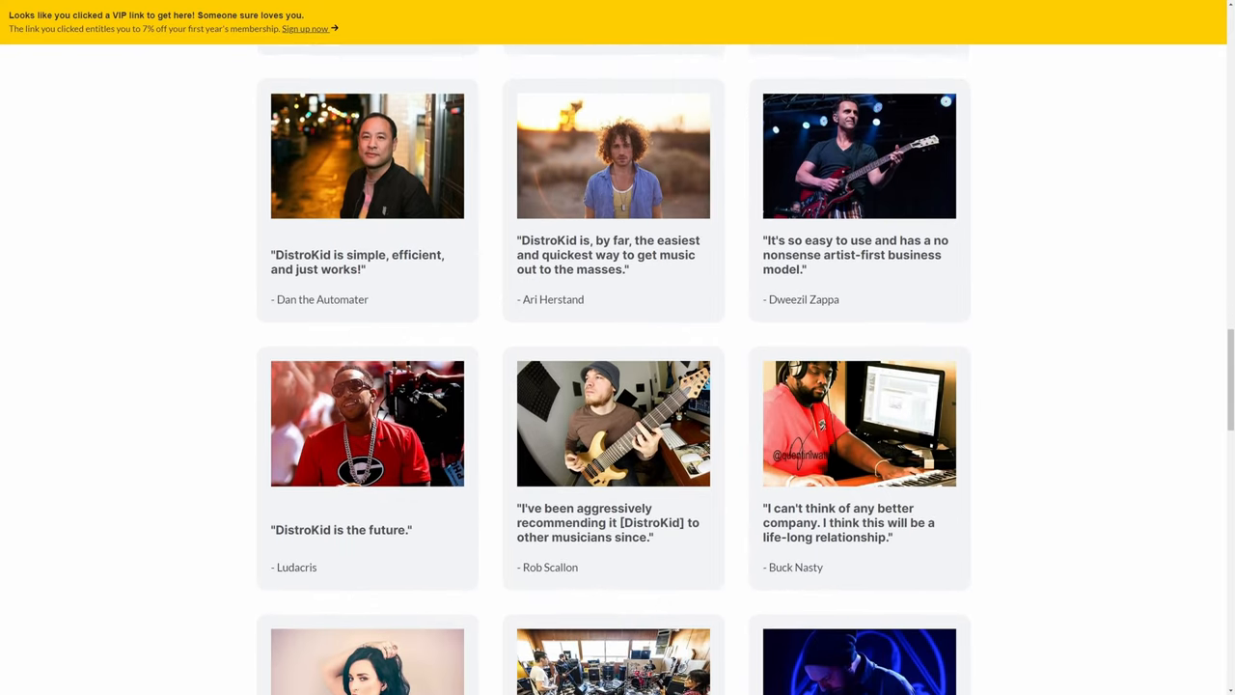
scroll("down", 3)
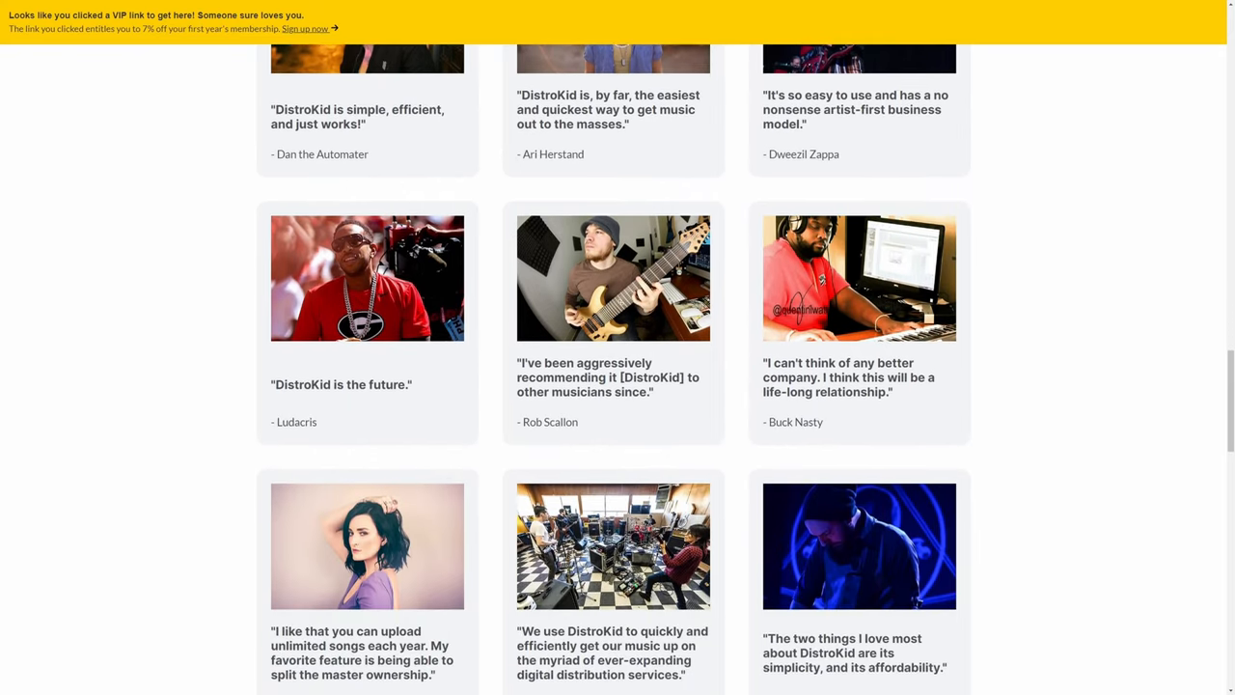
scroll("down", 3)
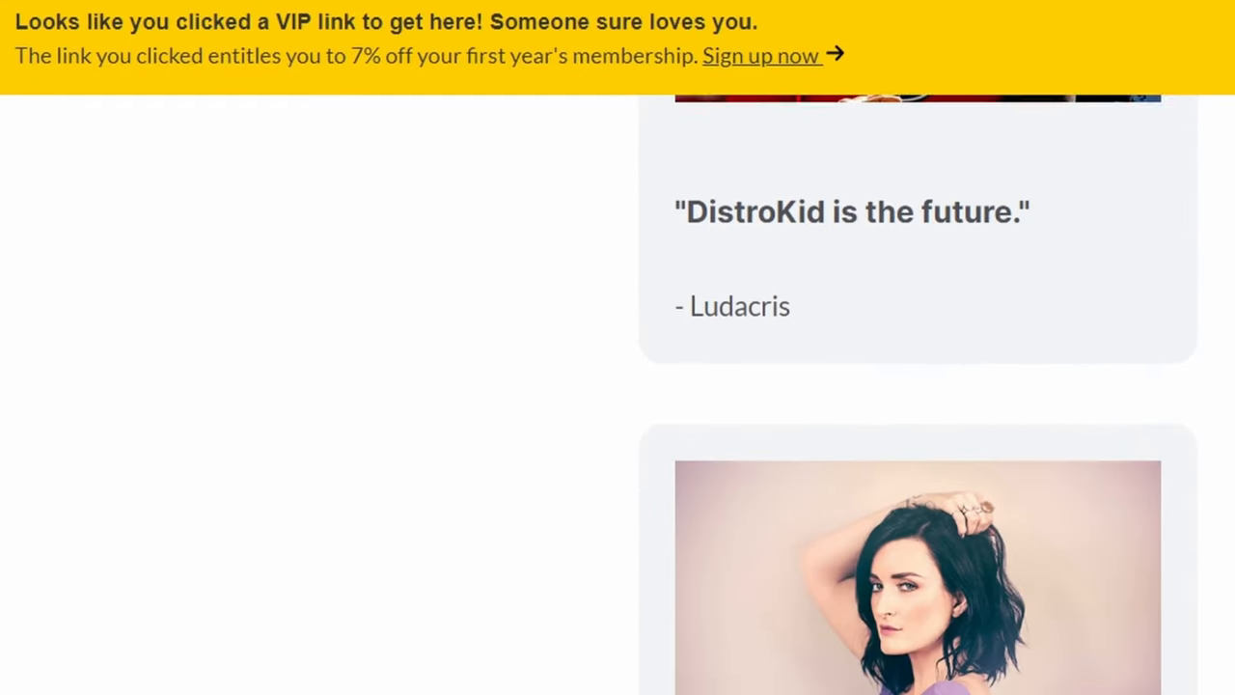
scroll("down", 3)
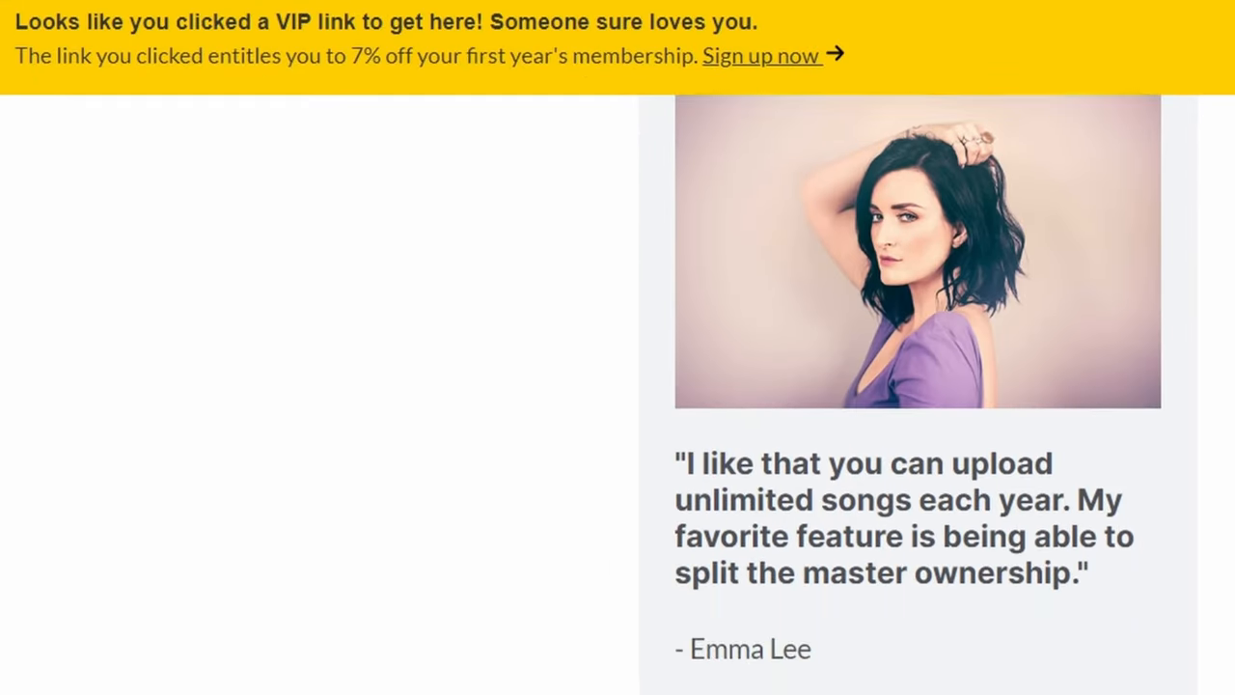
scroll("down", 3)
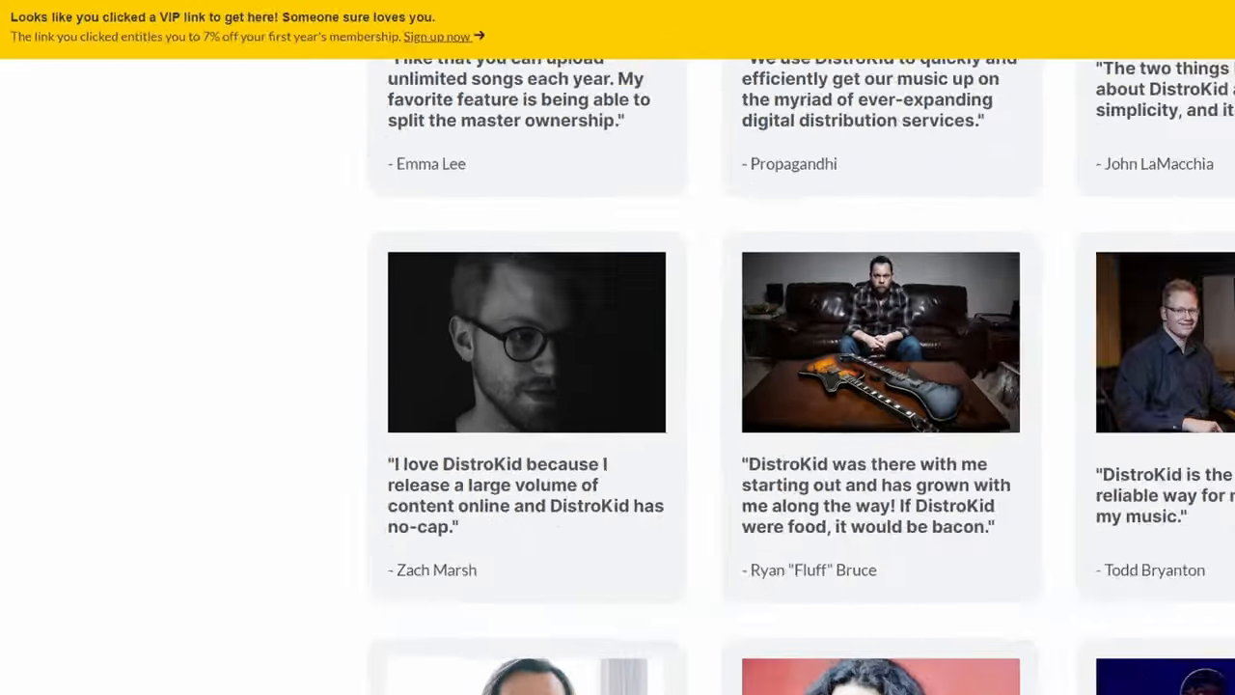
scroll("down", 3)
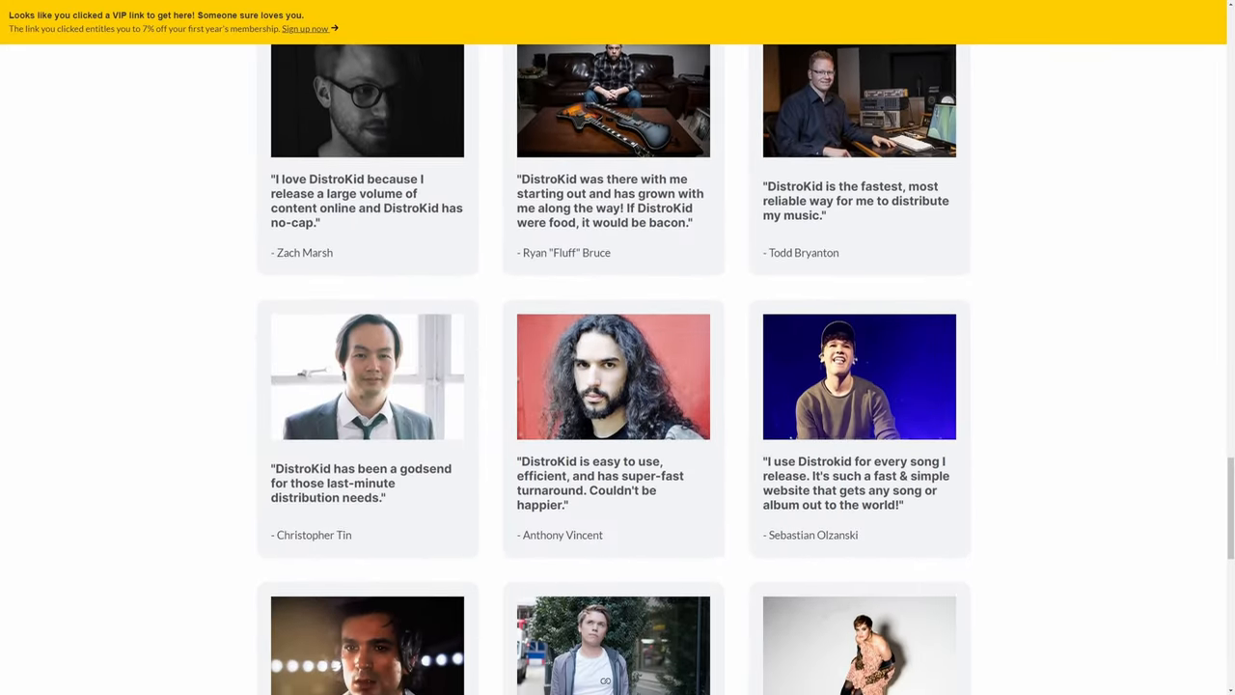
scroll("down", 3)
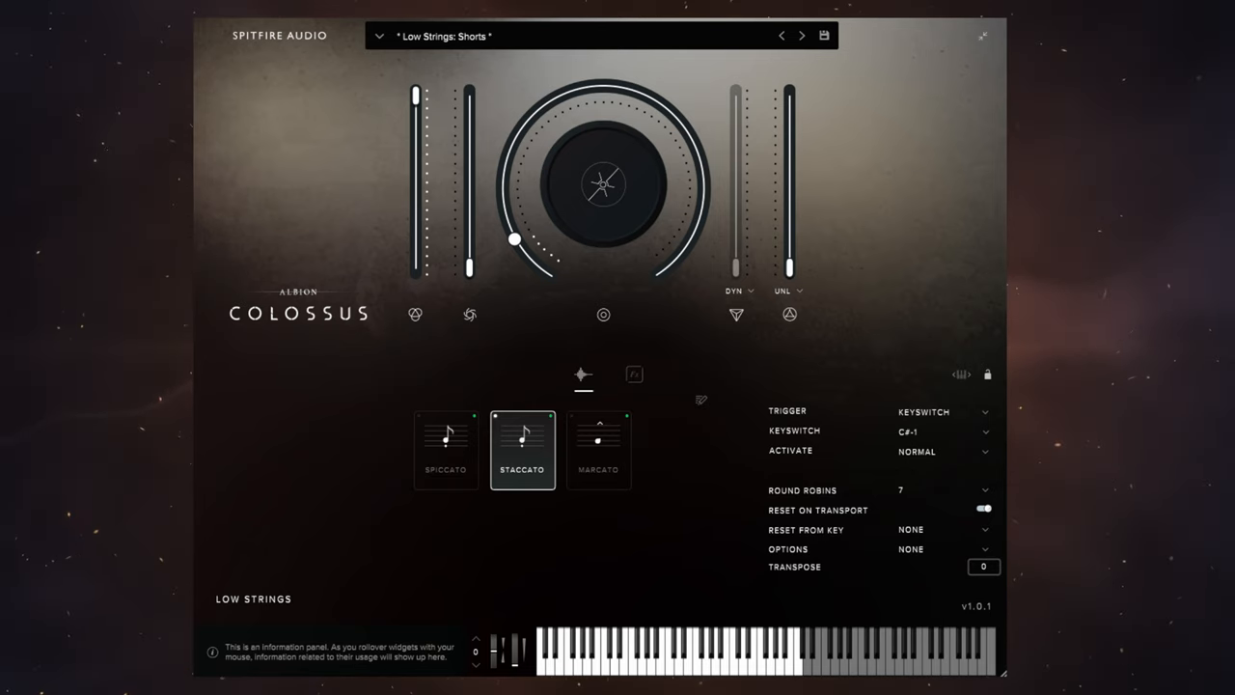
mouse_move(787, 266)
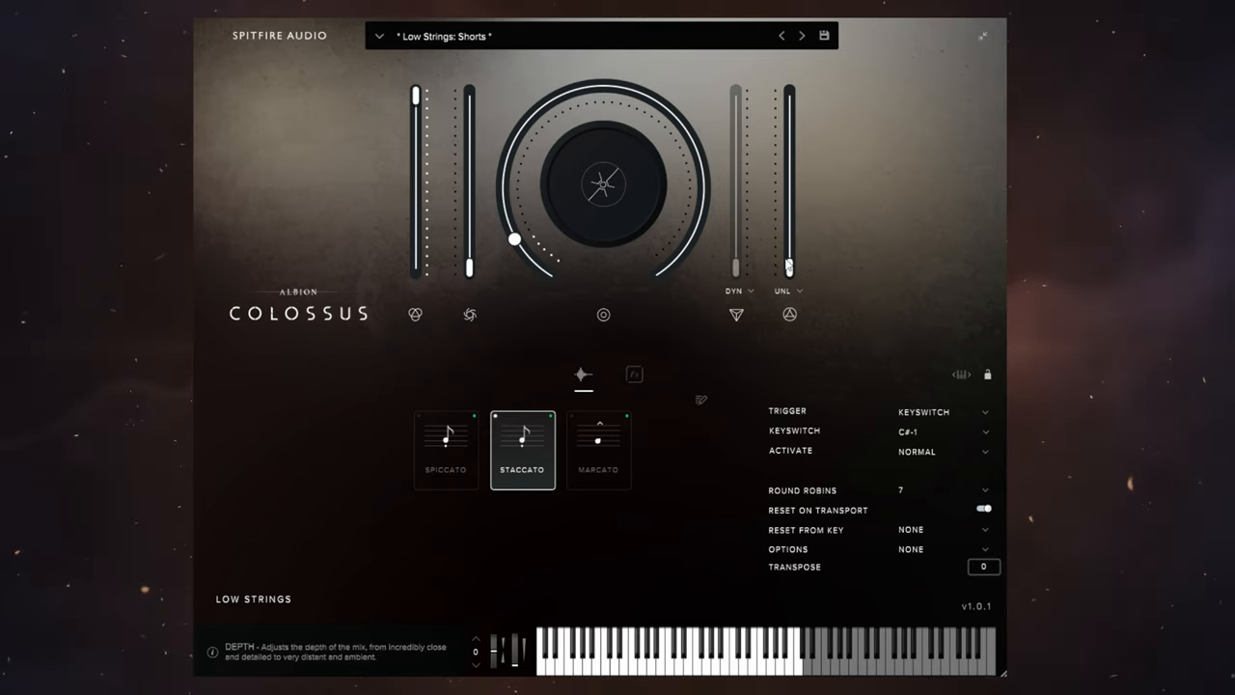
Raise the unlinked Depth fader in stages through 41% up to nearly full (about 97%)
left_click_drag(788, 267, 788, 203)
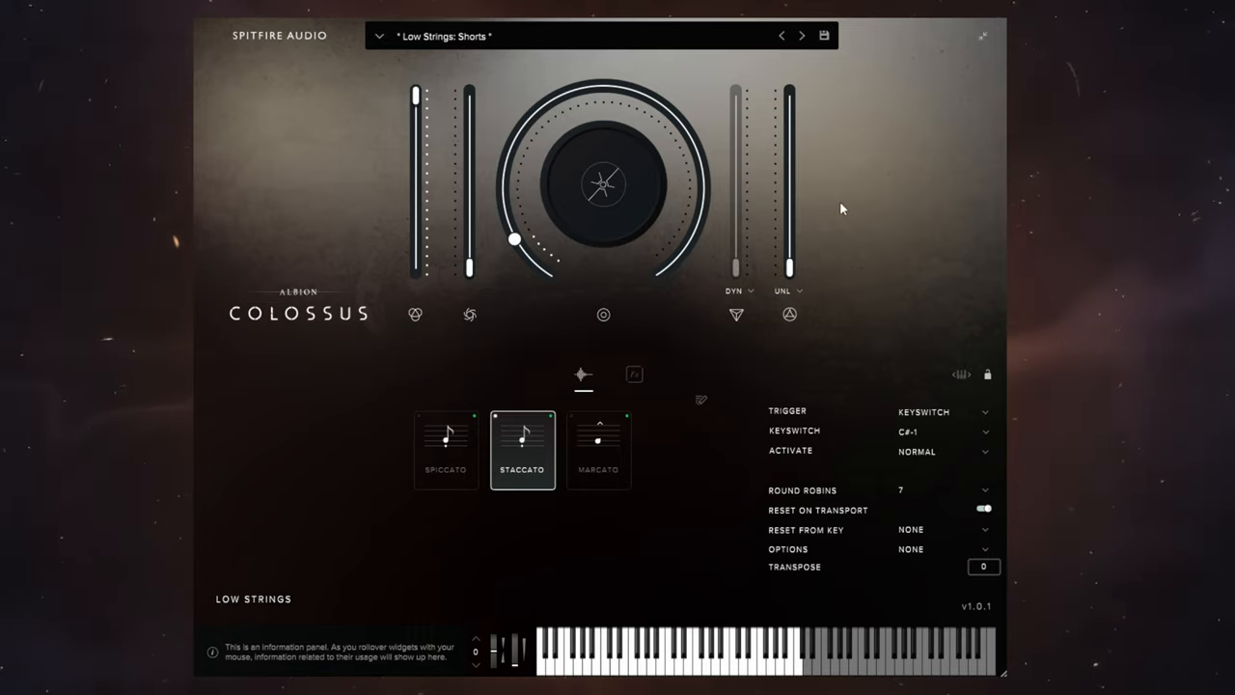
mouse_move(795, 276)
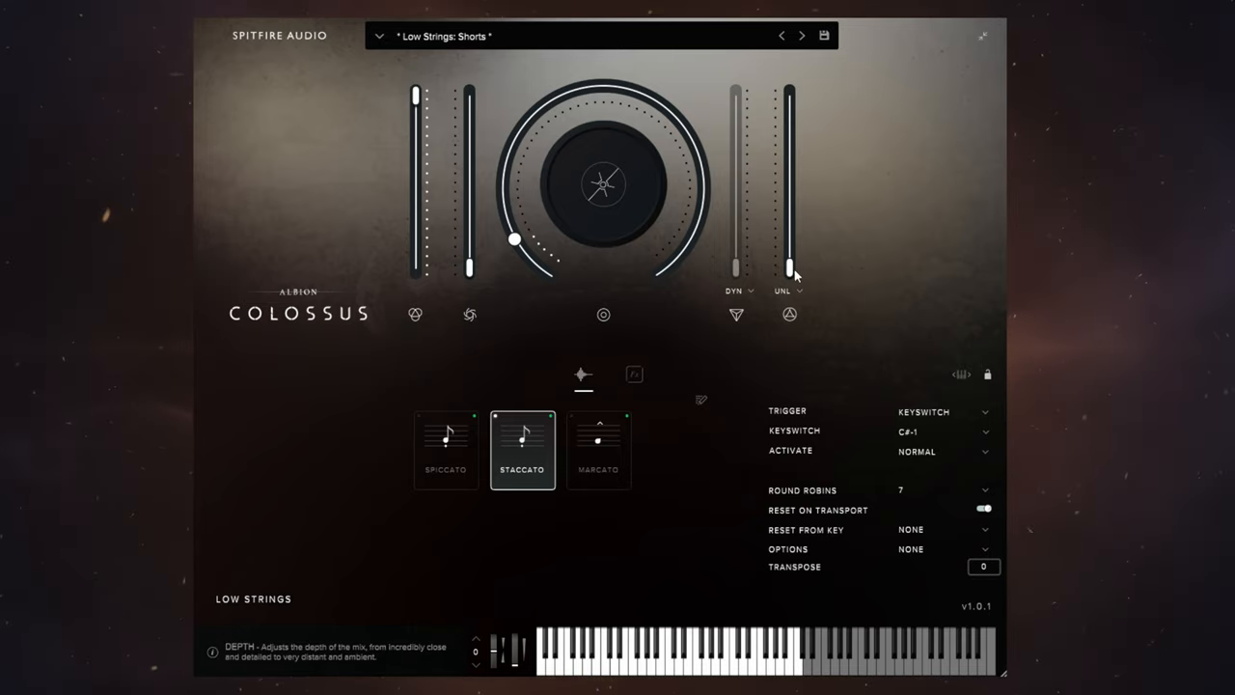
left_click_drag(790, 274, 789, 163)
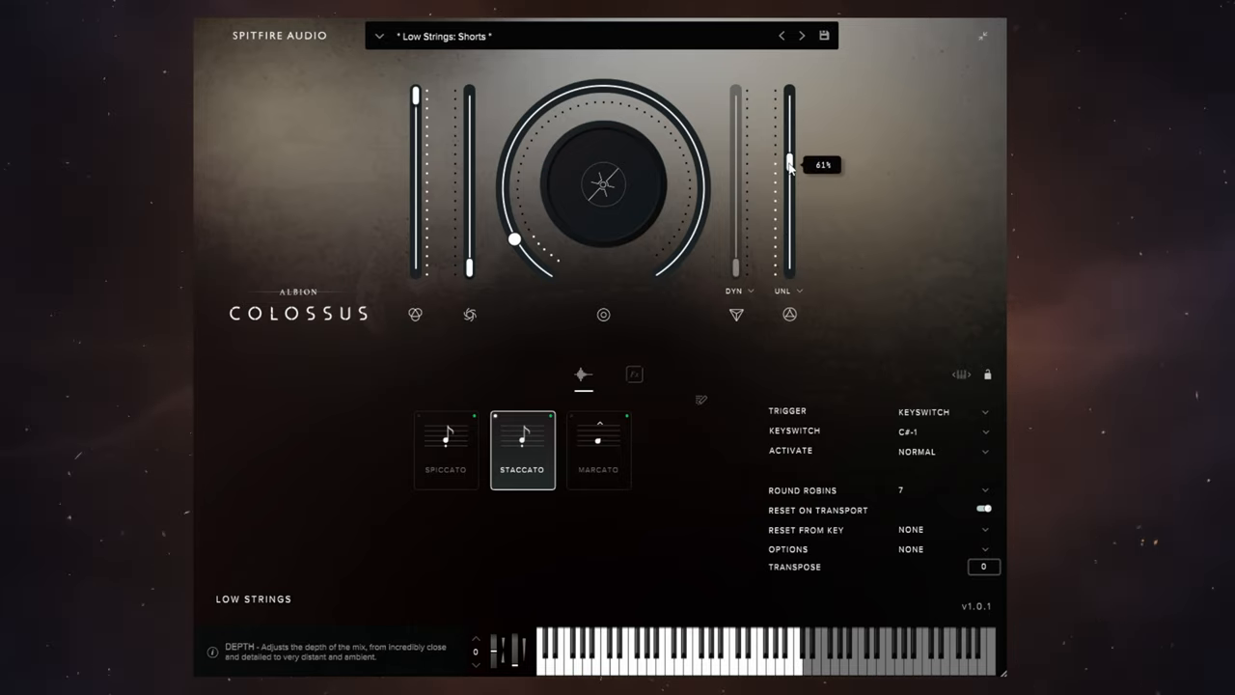
left_click_drag(790, 162, 790, 118)
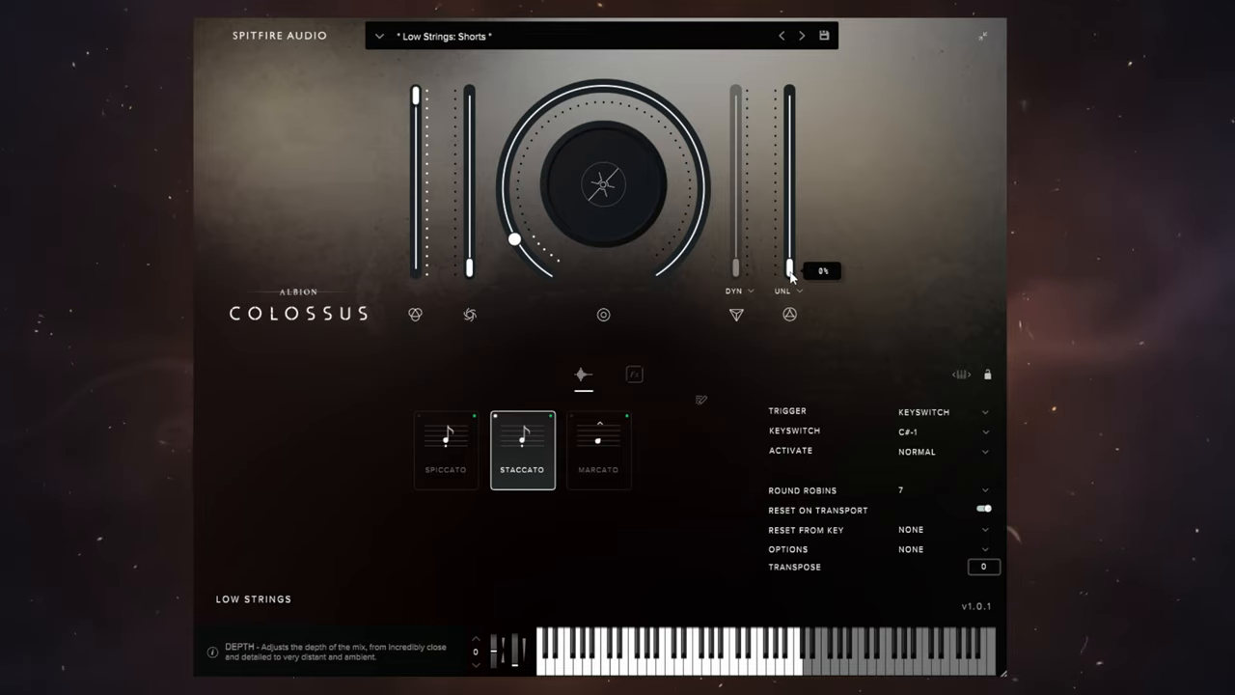
mouse_move(790, 274)
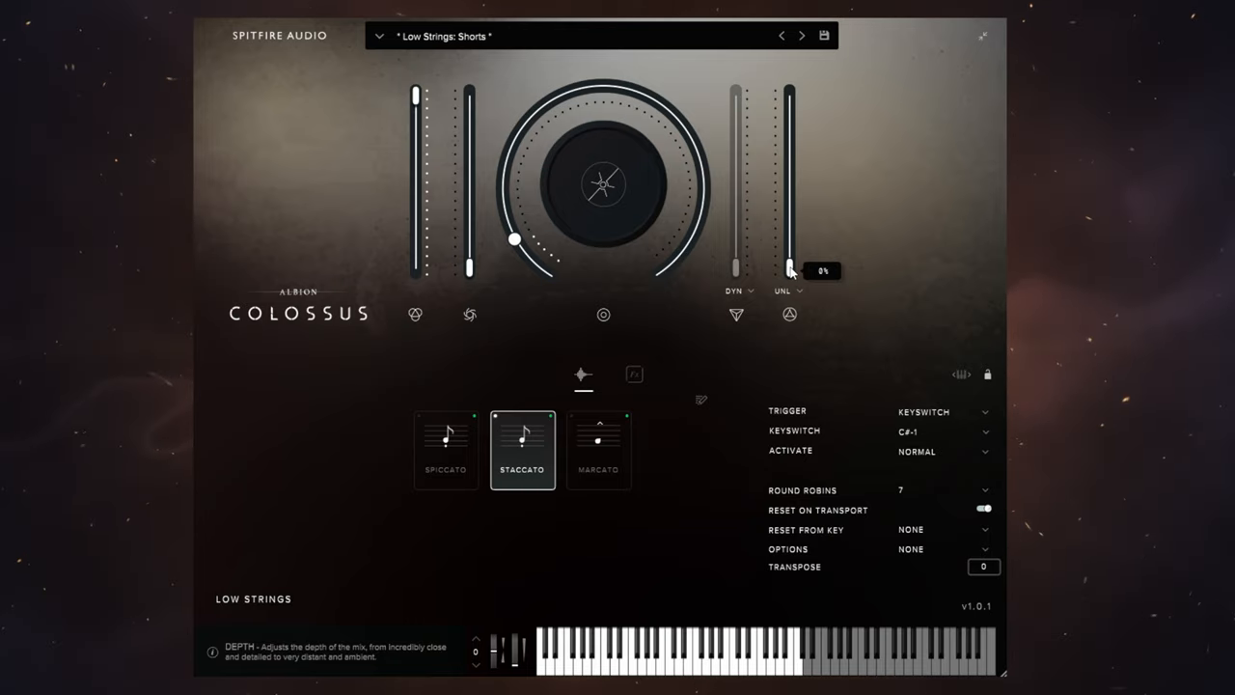
left_click_drag(790, 270, 789, 251)
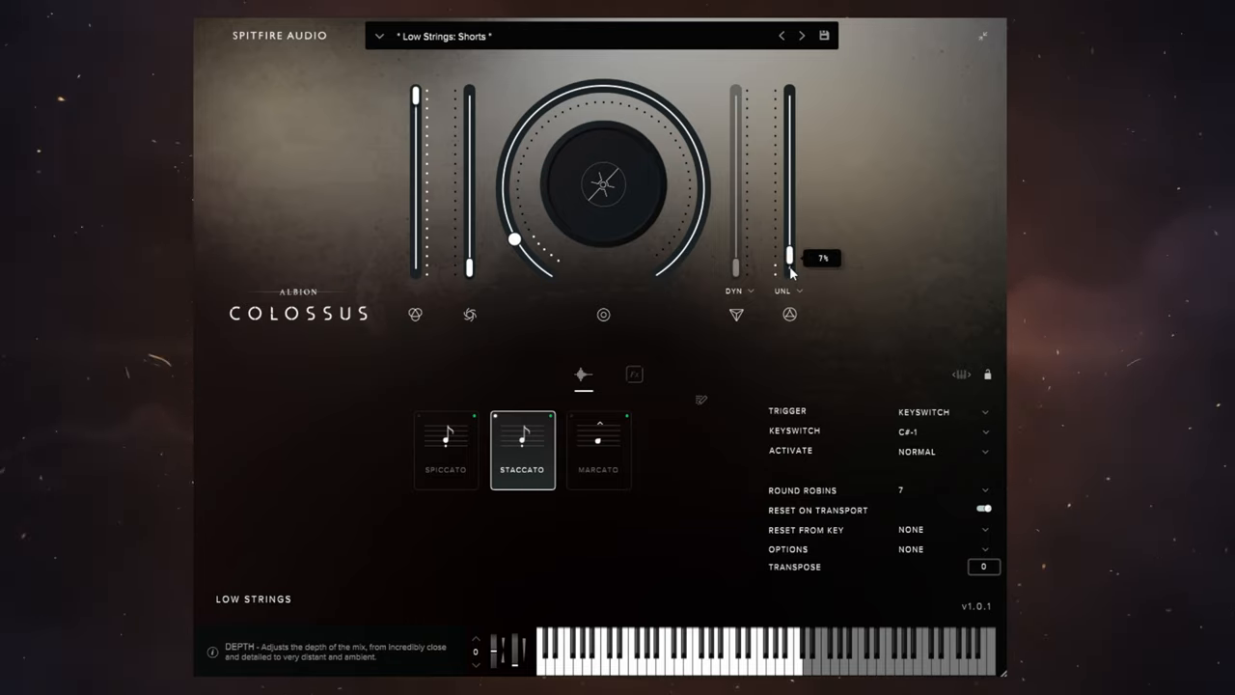
left_click_drag(789, 252, 789, 96)
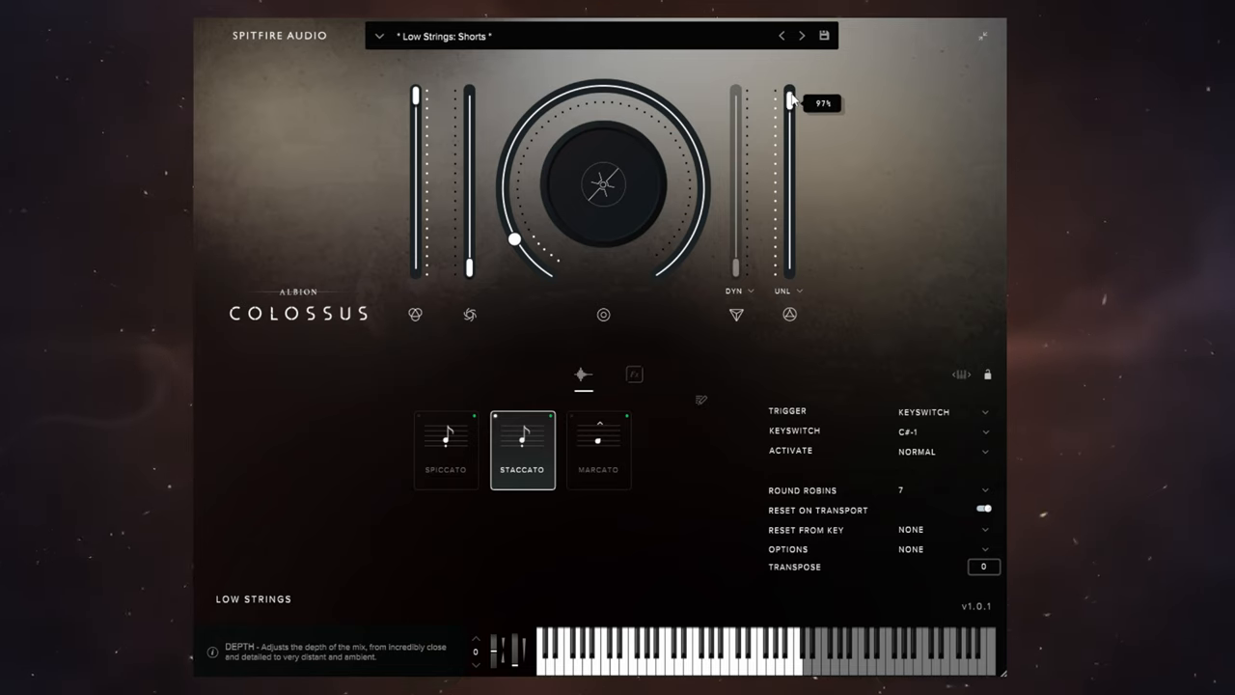
Drop Depth back to almost nothing, leaving it around 13%
left_click_drag(792, 100, 792, 262)
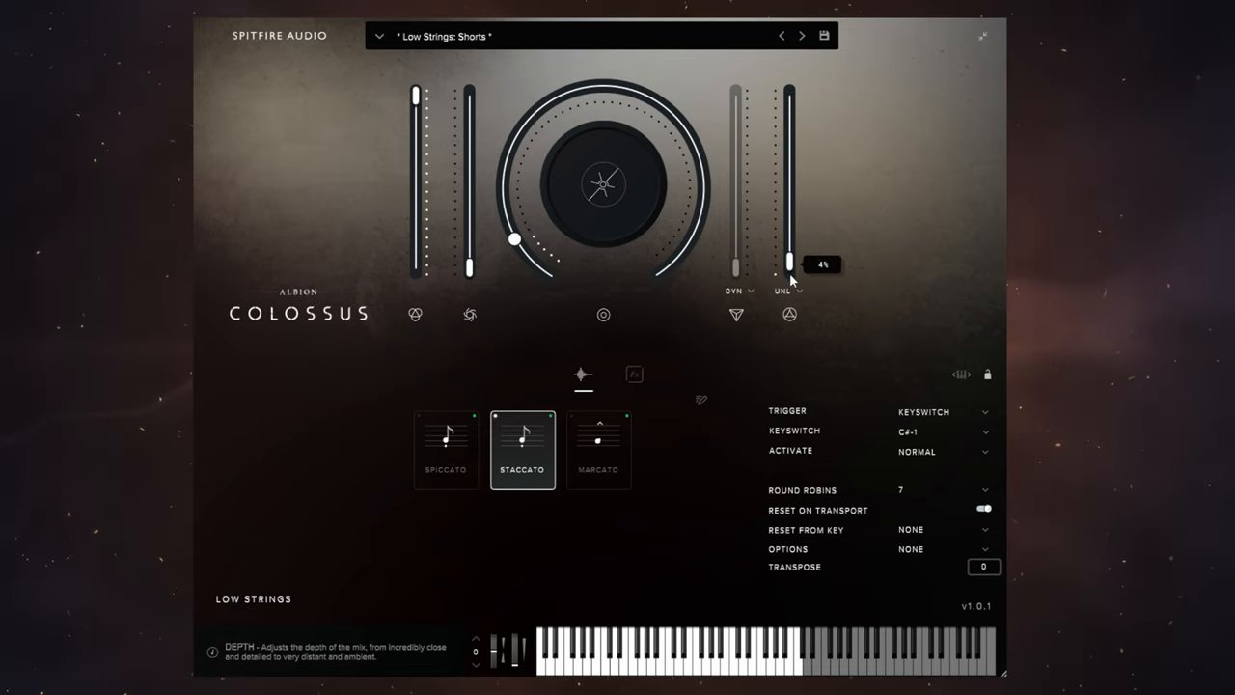
mouse_move(807, 254)
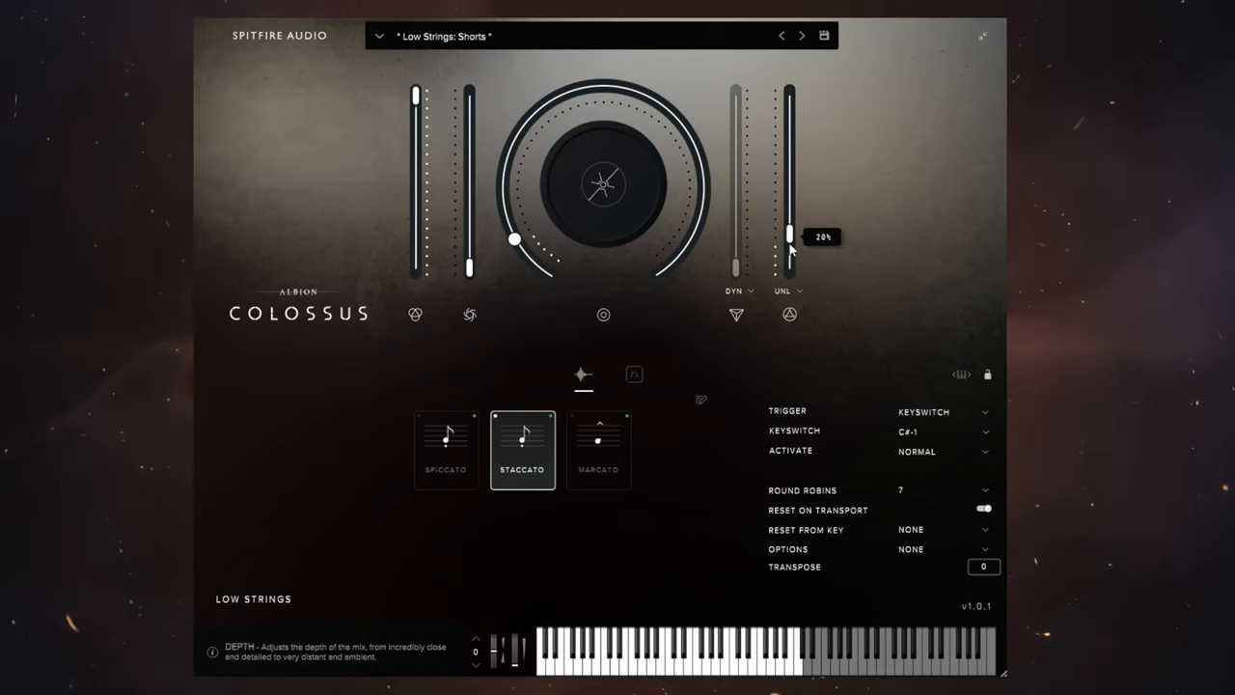
left_click_drag(789, 235, 790, 259)
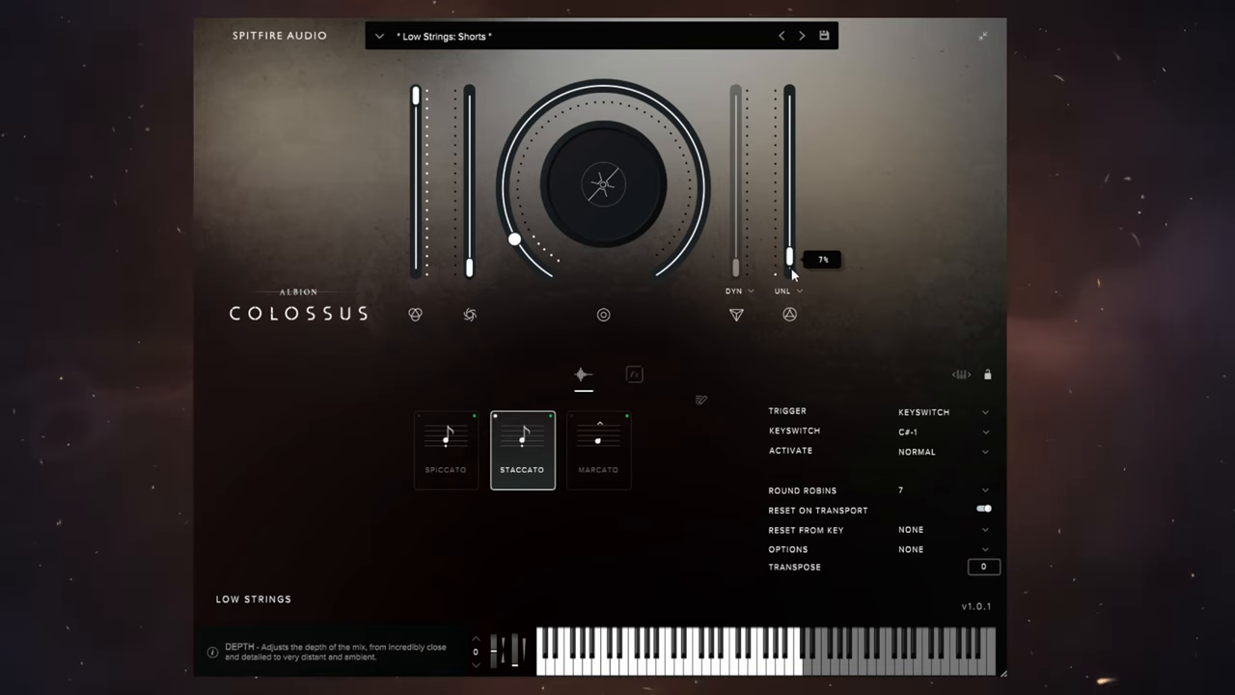
left_click_drag(790, 259, 790, 245)
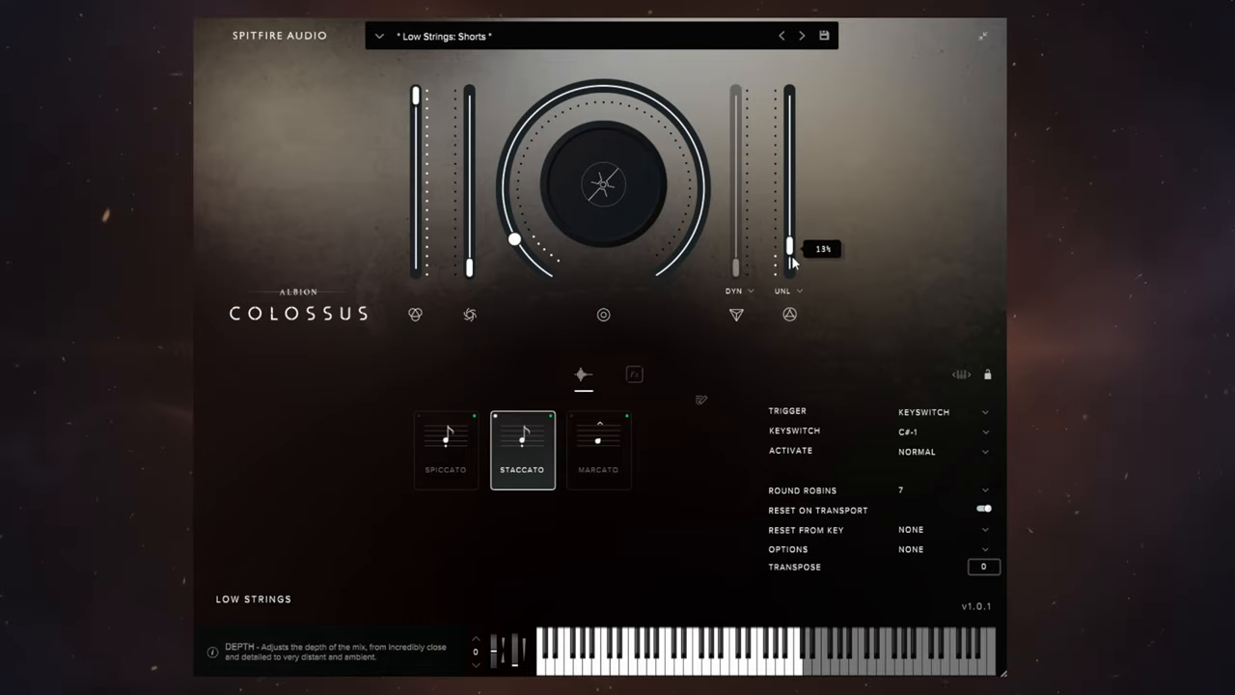
mouse_move(801, 289)
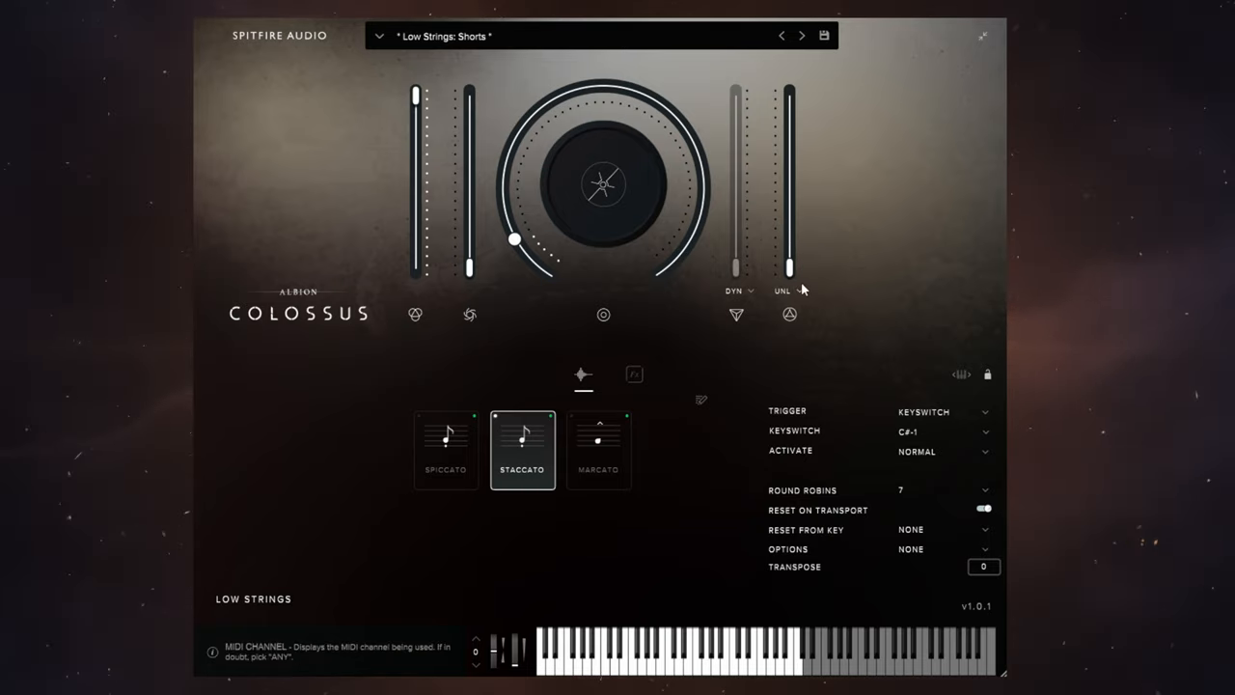
mouse_move(838, 258)
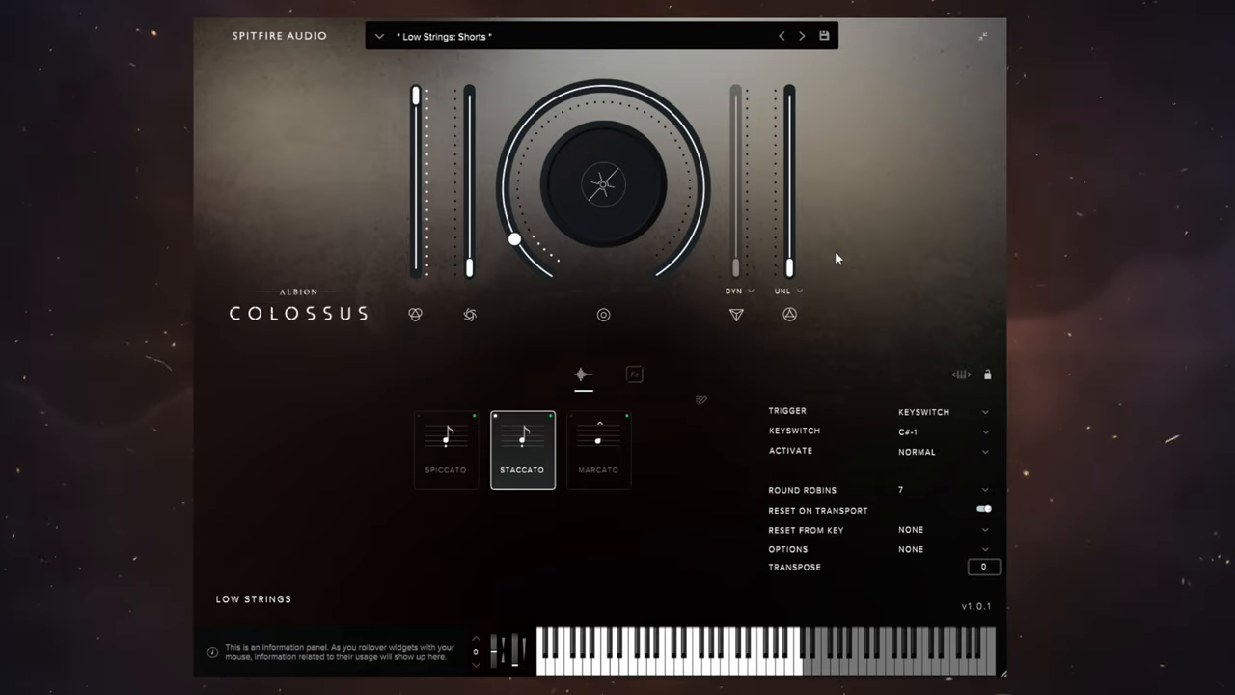
mouse_move(868, 218)
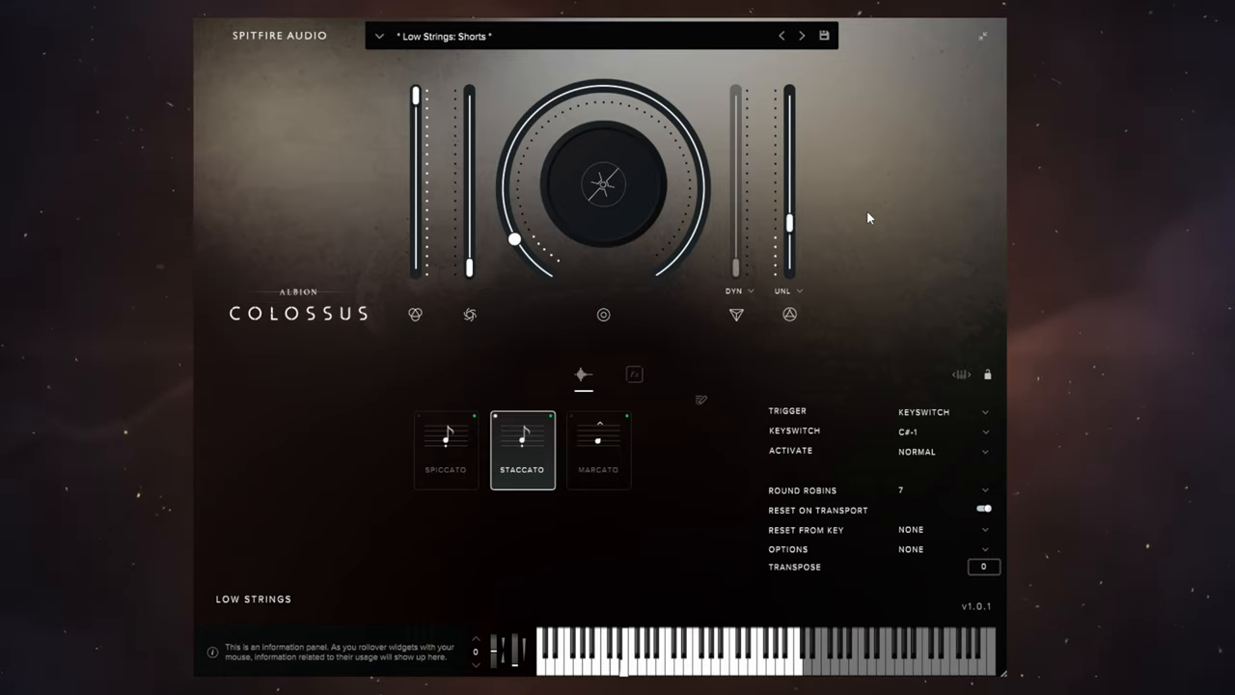
Audition the Depth fader again, pushing it to 100% and back down low
left_click_drag(790, 228, 790, 162)
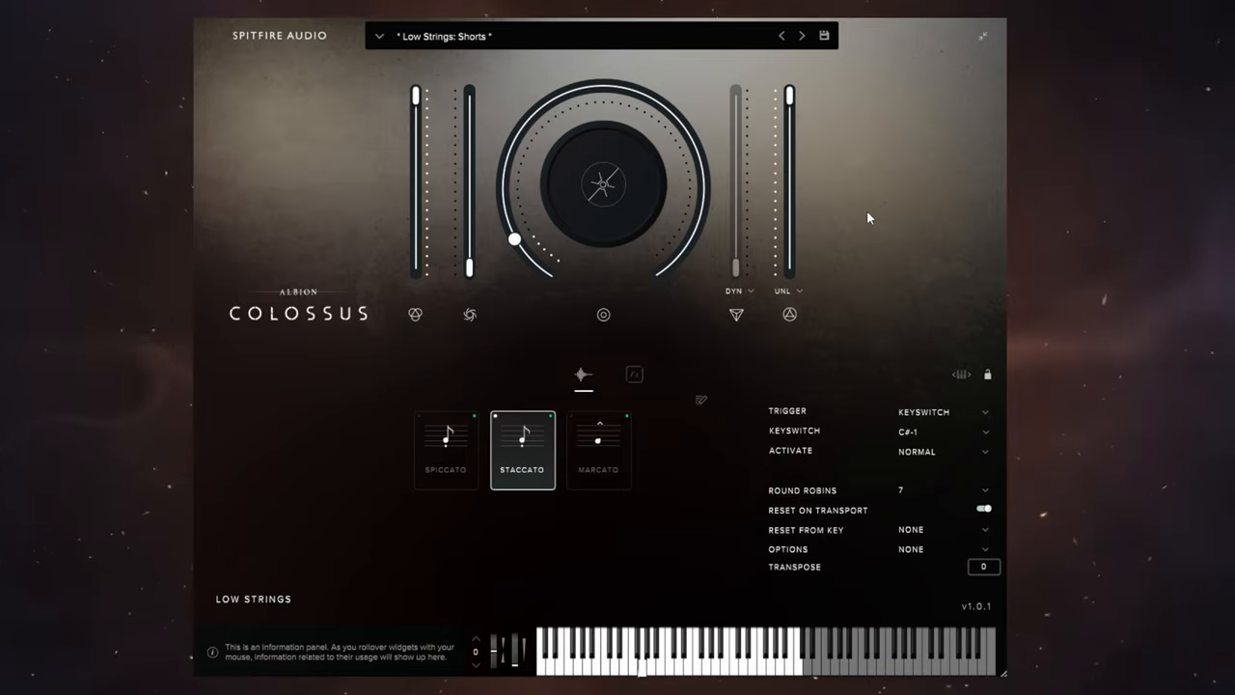
mouse_move(880, 222)
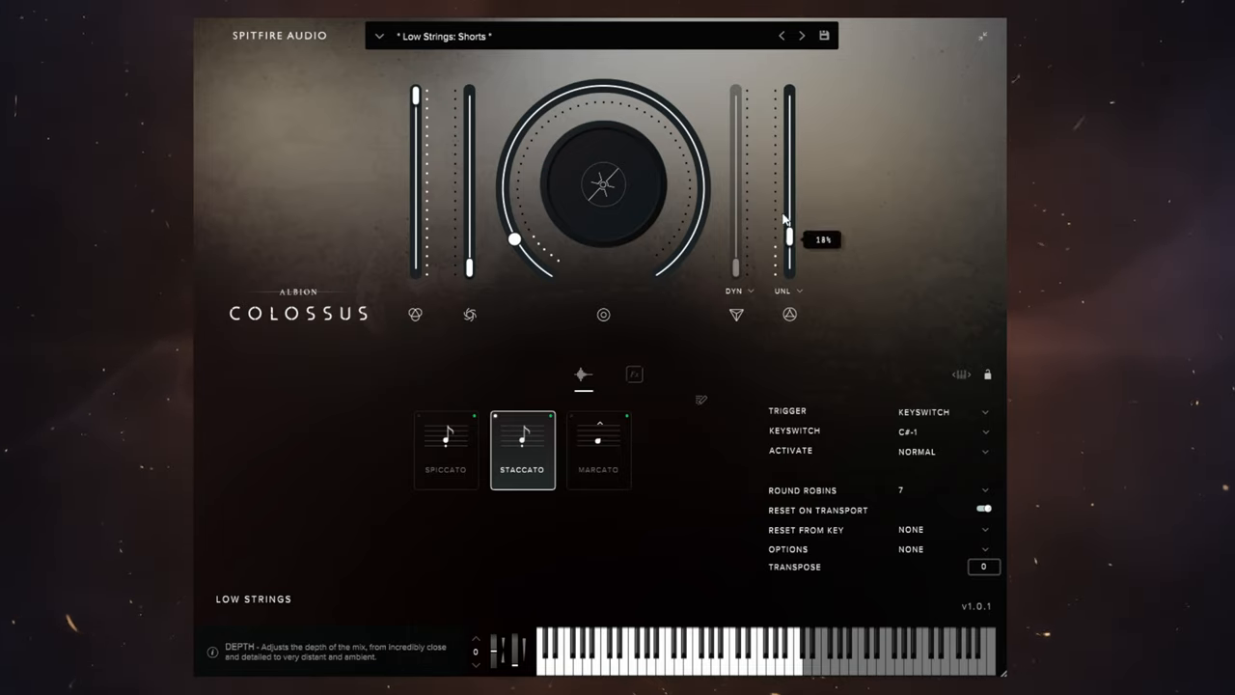
left_click_drag(789, 239, 790, 116)
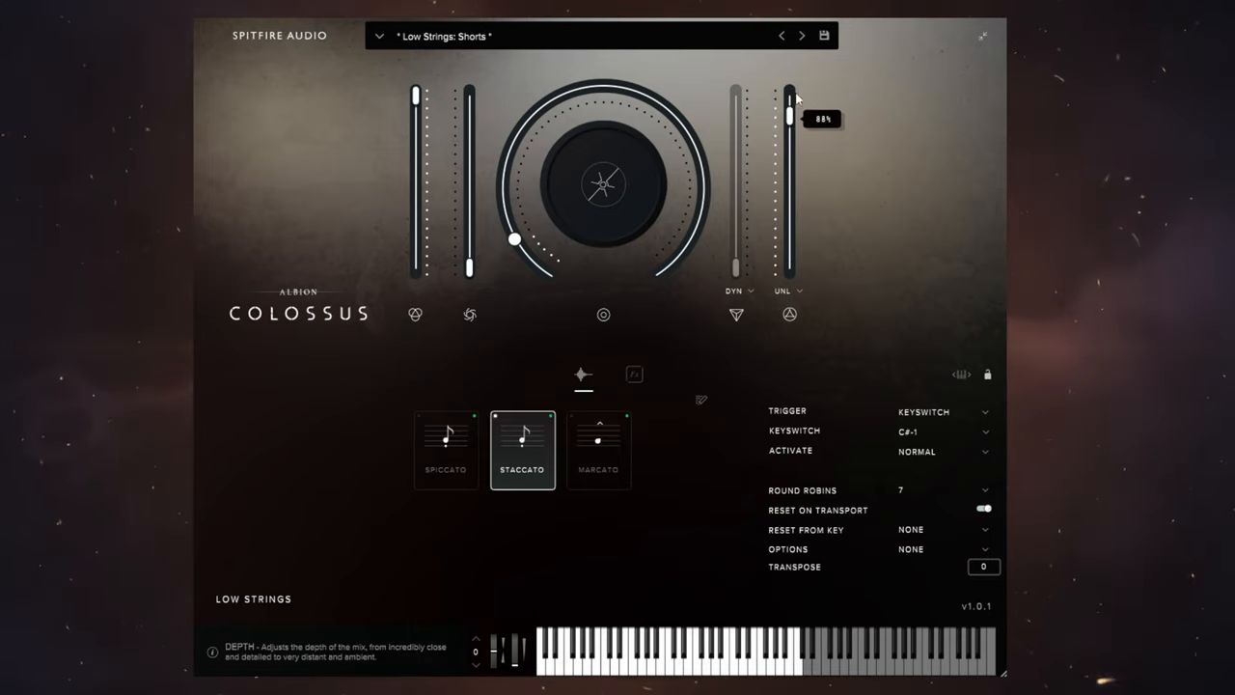
left_click_drag(790, 116, 790, 92)
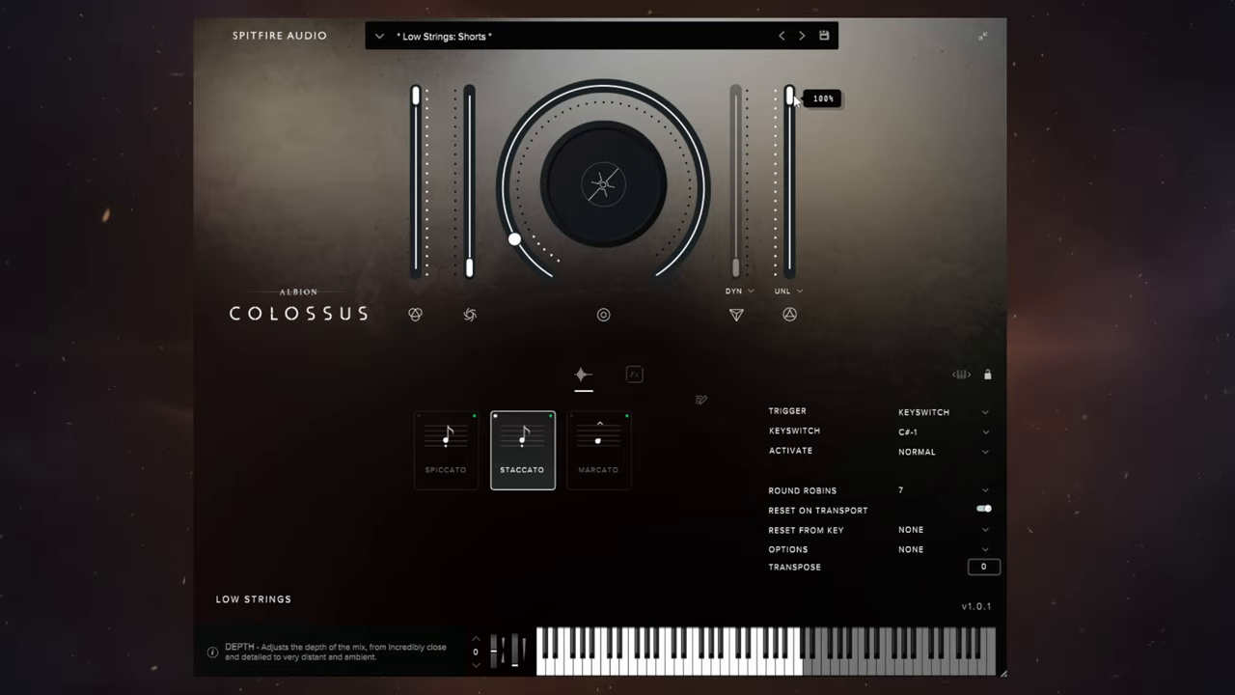
left_click_drag(789, 97, 790, 231)
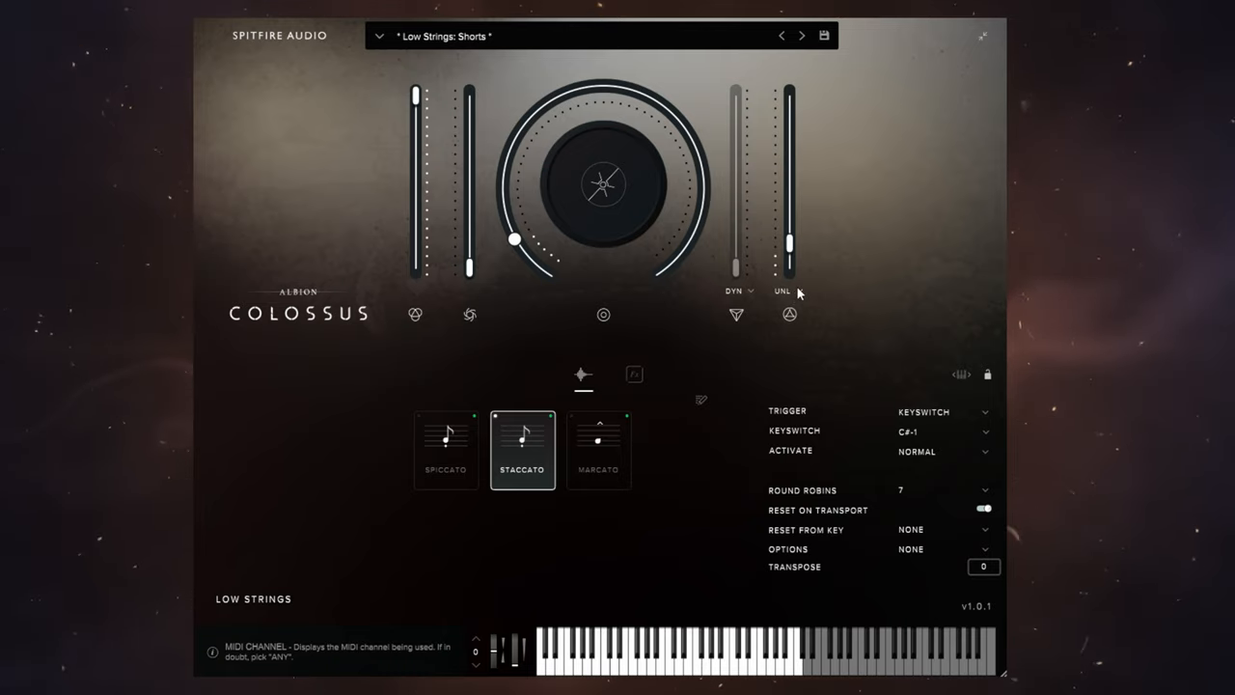
Link Depth to the DYNAMICS controller from its UNL menu and pull dynamics to minimum
left_click(784, 292)
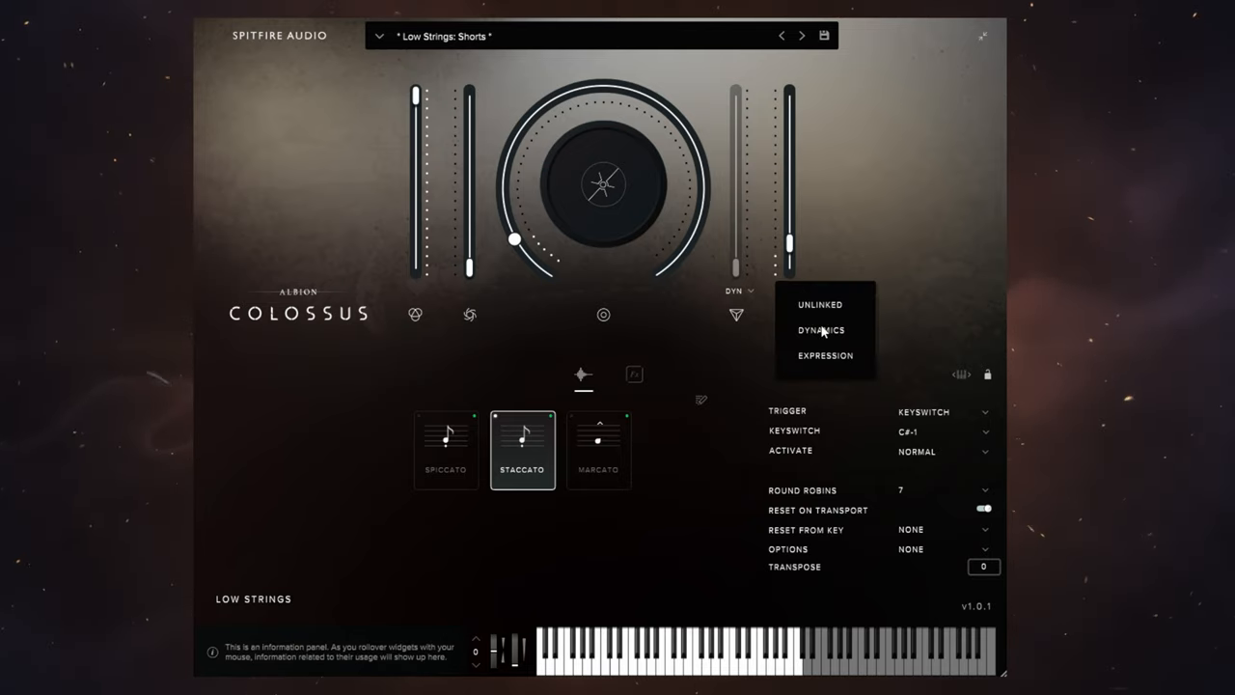
left_click(821, 330)
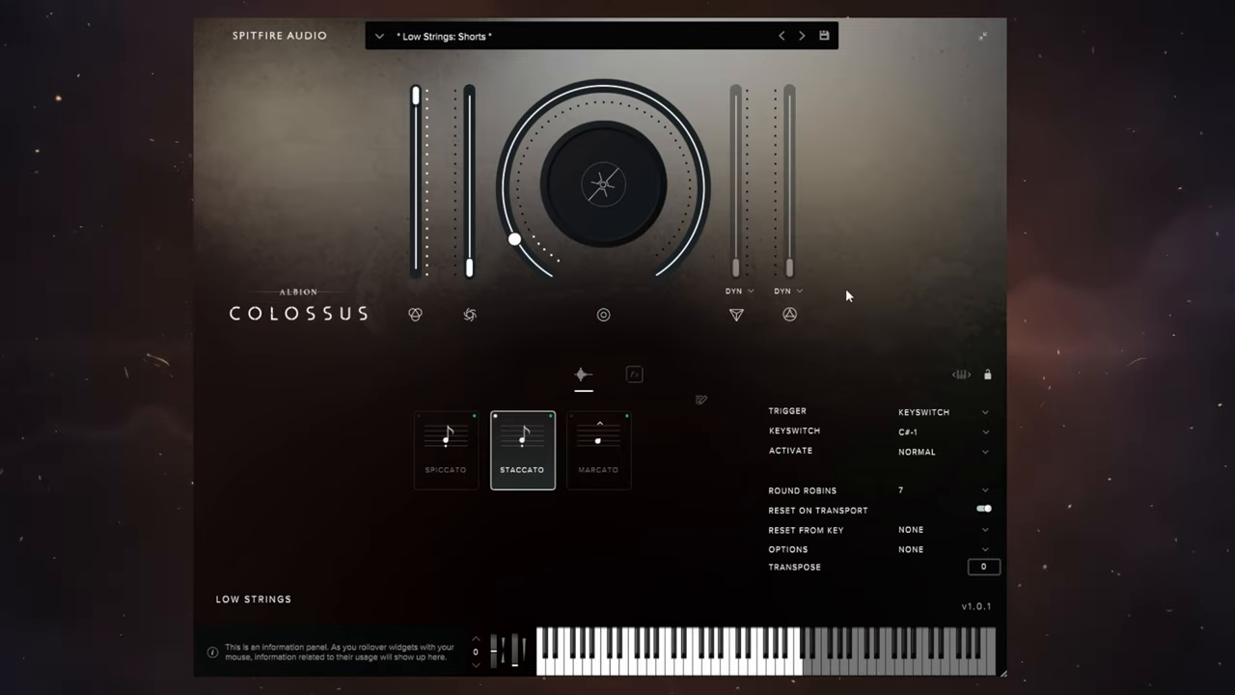
left_click_drag(513, 239, 526, 119)
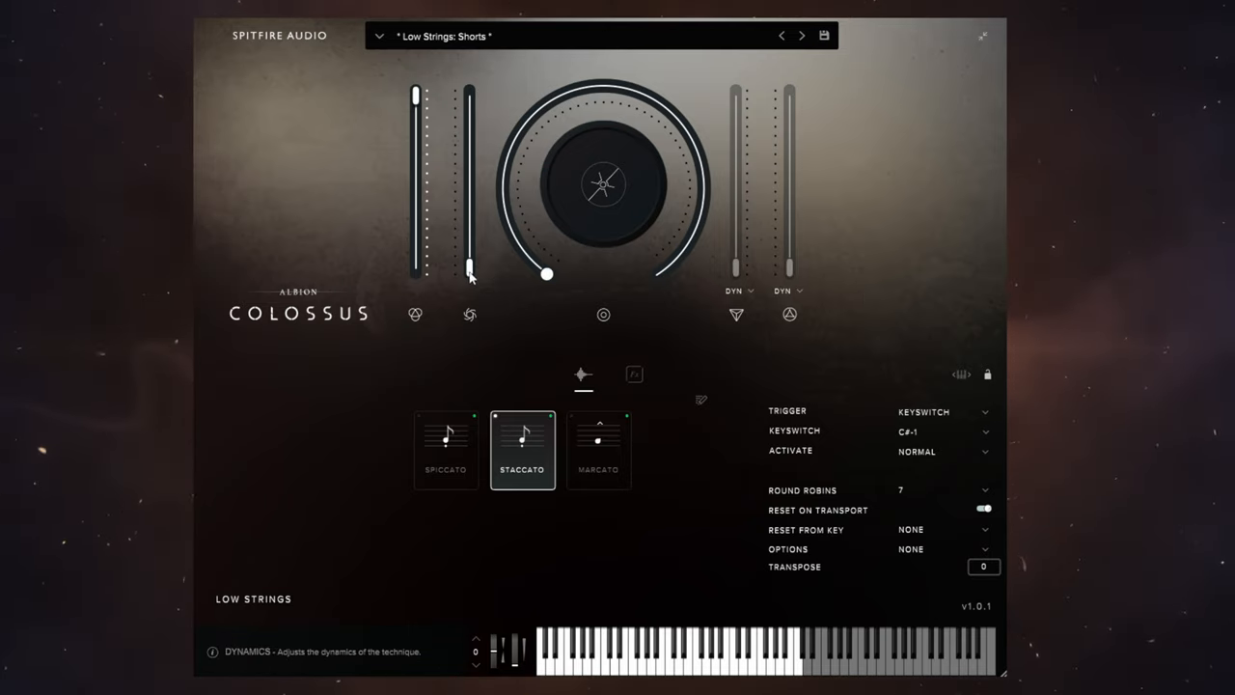
Ride the Dynamics fader and dial up and down to near maximum so all linked controls follow
left_click_drag(791, 267, 791, 174)
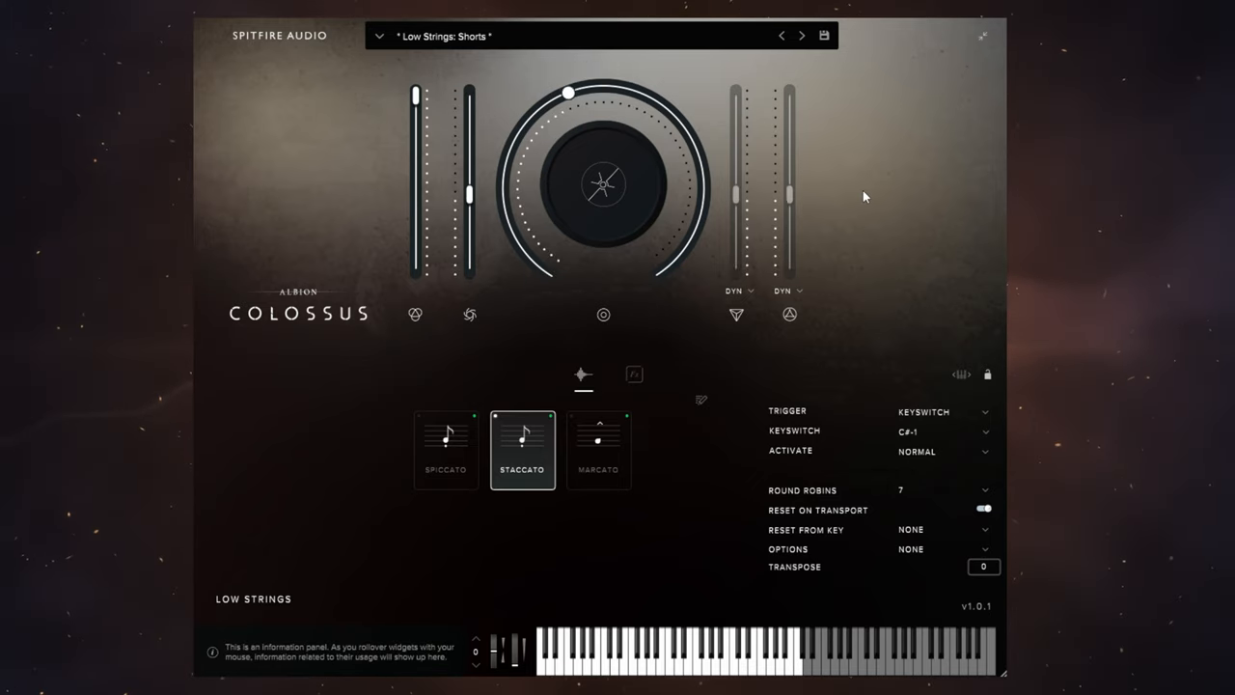
left_click_drag(567, 93, 668, 110)
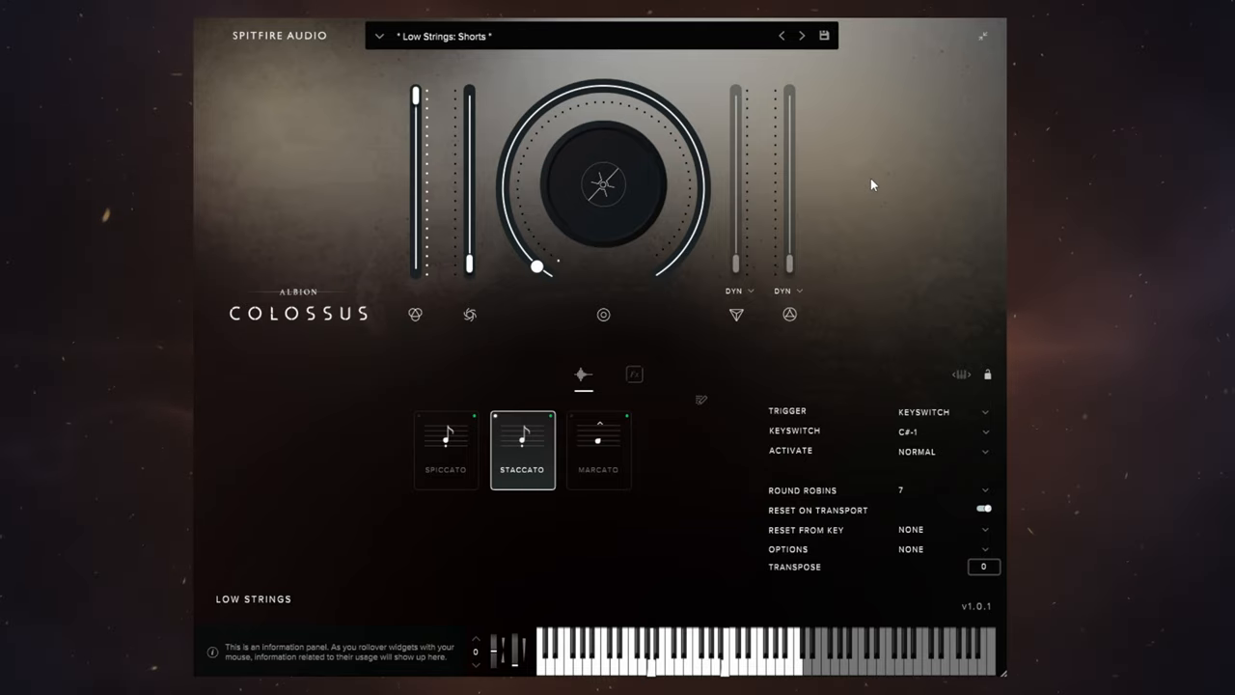
left_click_drag(536, 266, 502, 205)
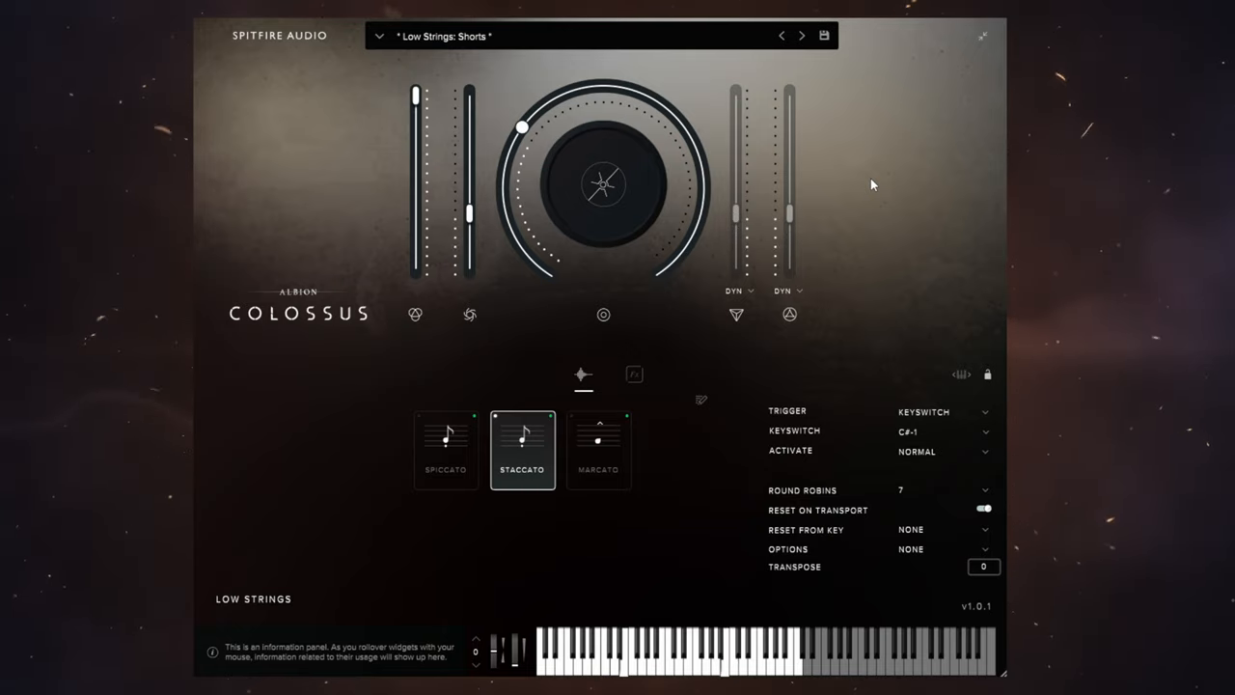
left_click_drag(521, 128, 560, 94)
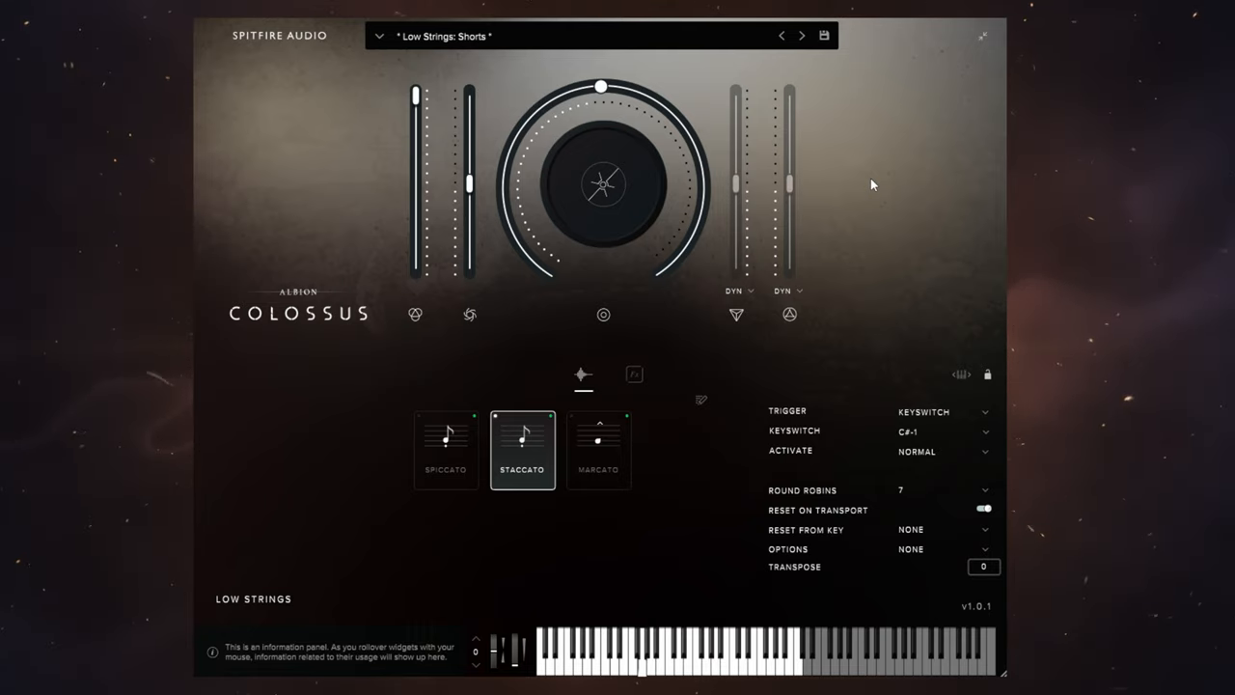
left_click_drag(600, 87, 675, 116)
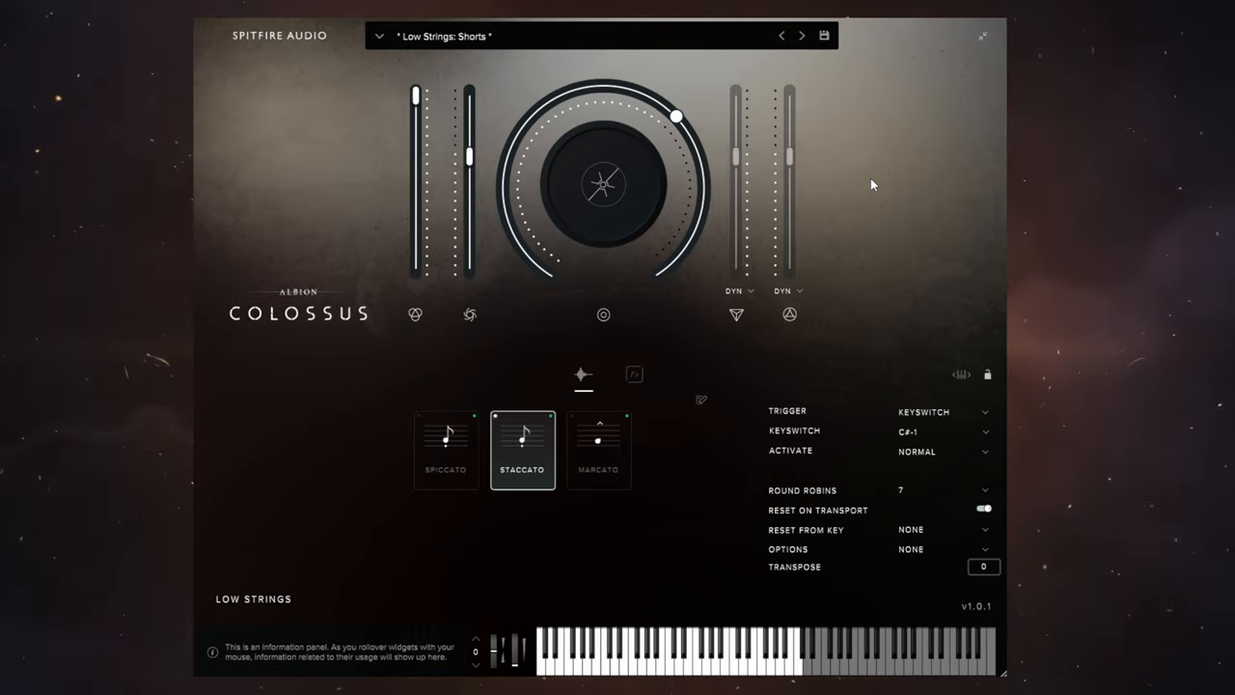
left_click_drag(676, 116, 680, 260)
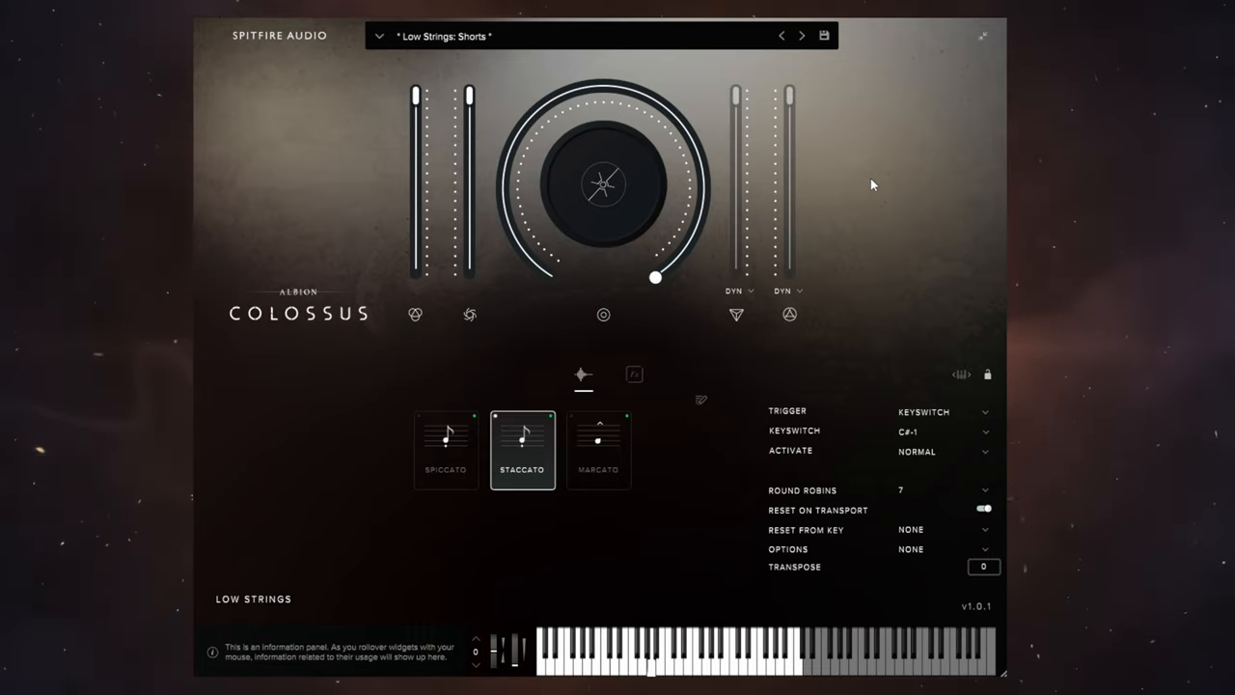
mouse_move(859, 125)
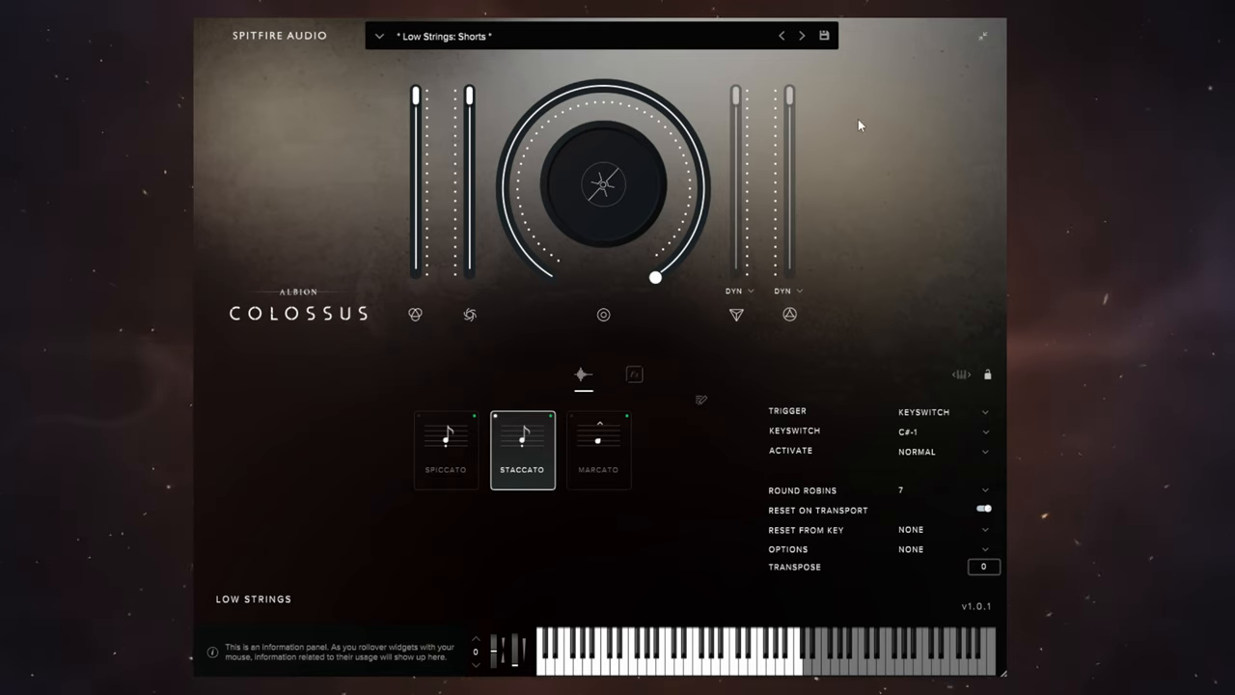
Bring the linked Depth down through 84% and 65% to settle around 61%
left_click_drag(656, 278, 702, 210)
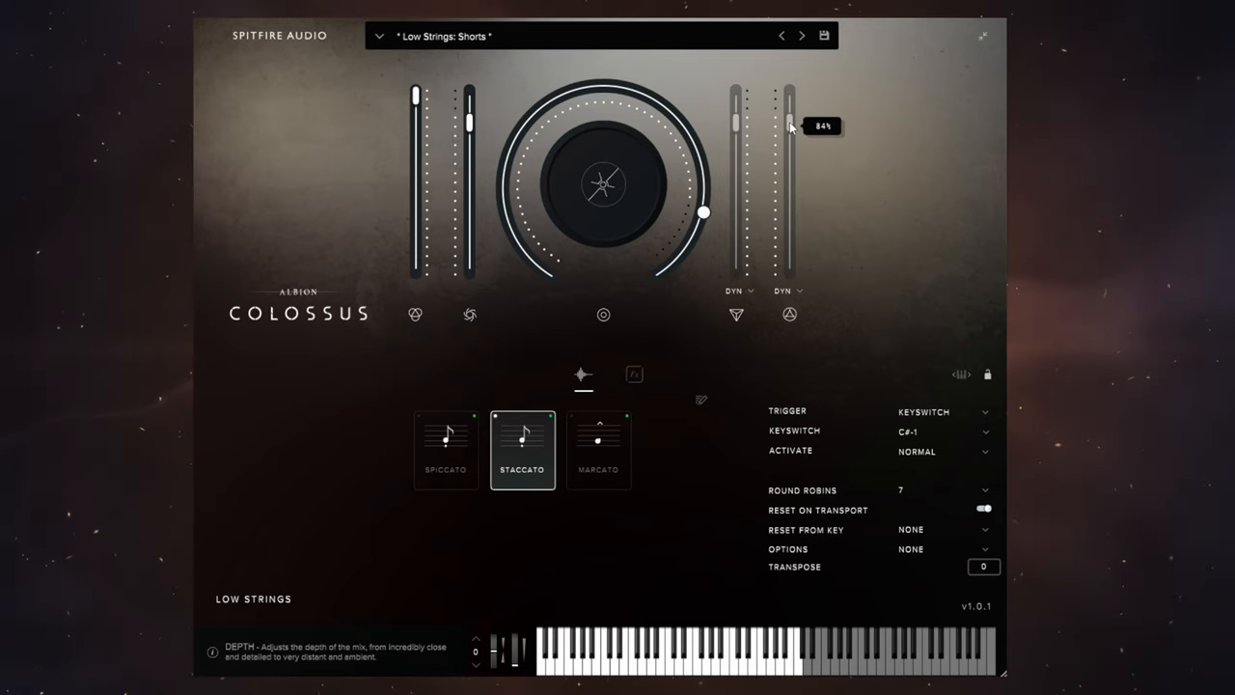
left_click_drag(705, 213, 685, 128)
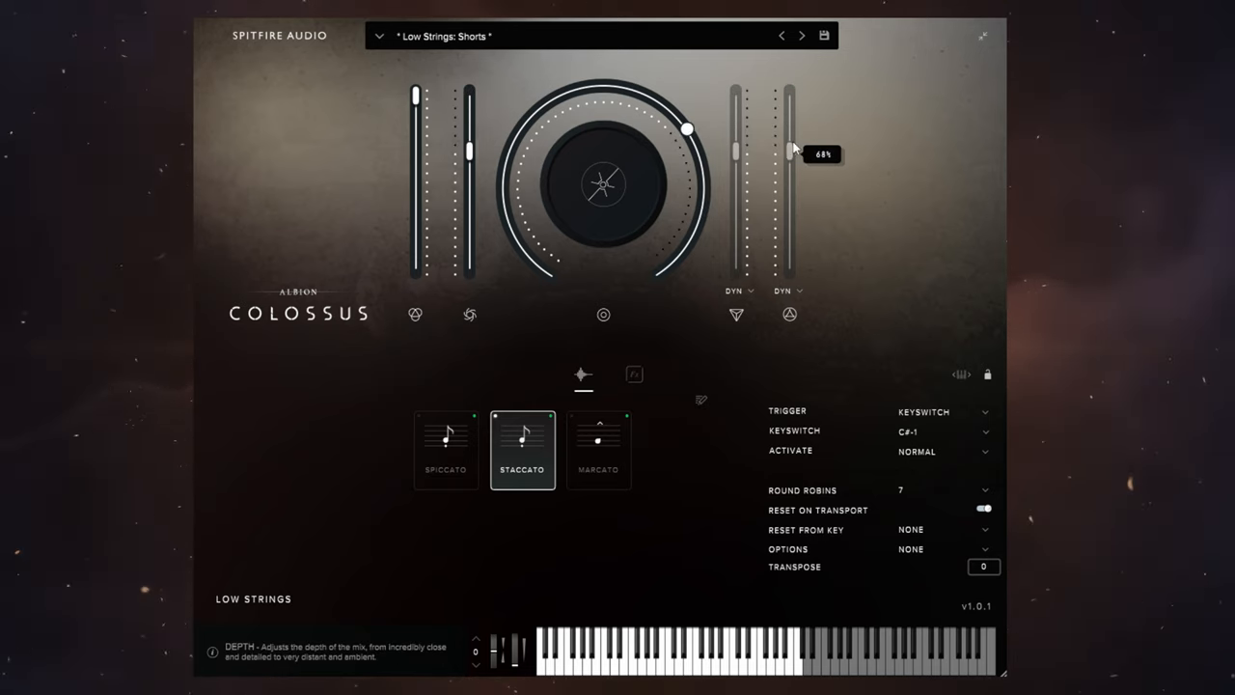
left_click_drag(791, 155, 792, 166)
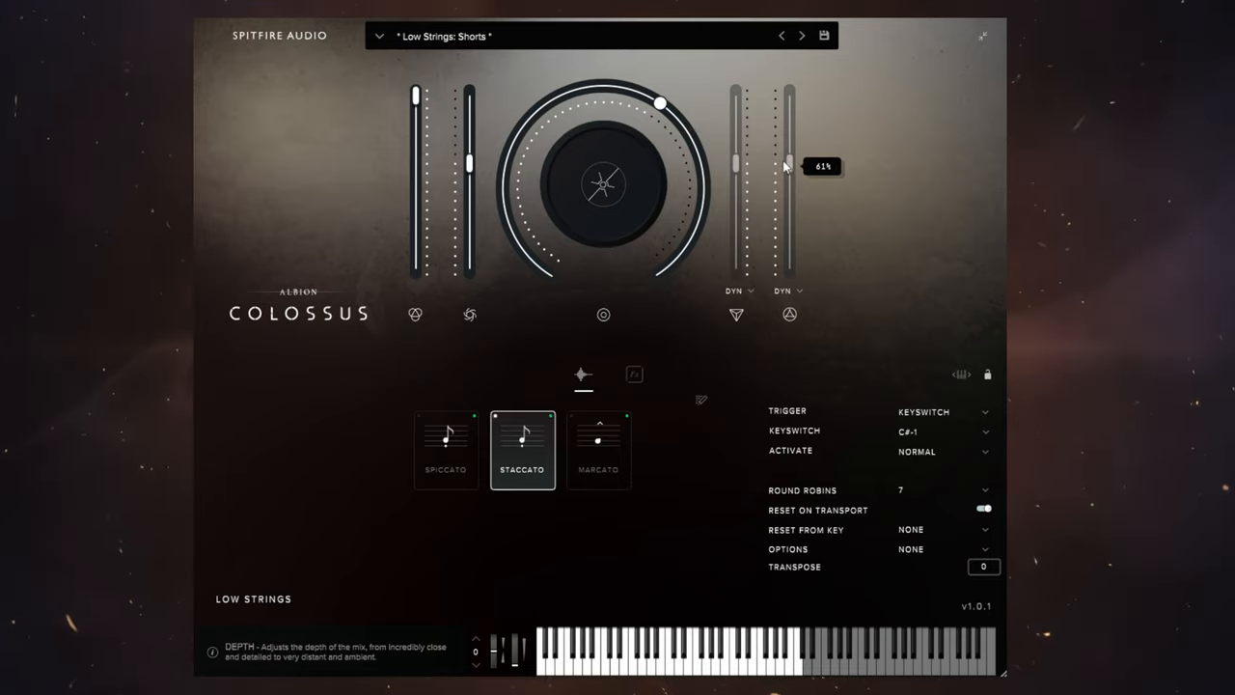
mouse_move(884, 133)
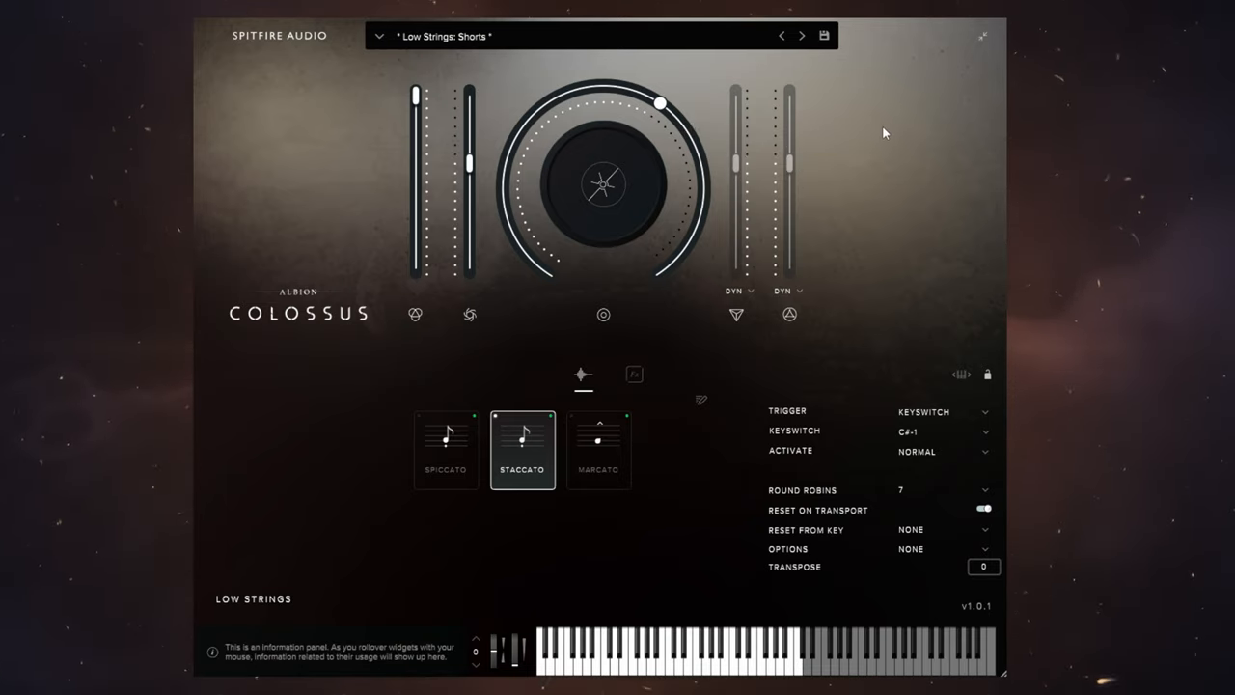